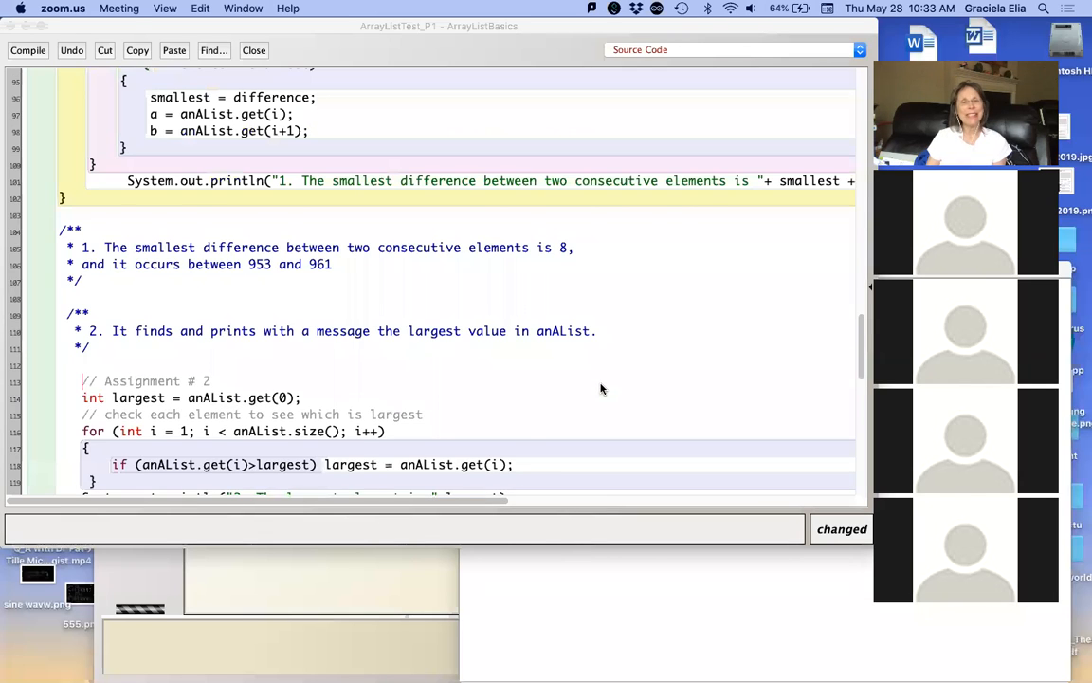
# Step: Scroll through the class to reach the smallest-difference loop
pyautogui.scroll(3)
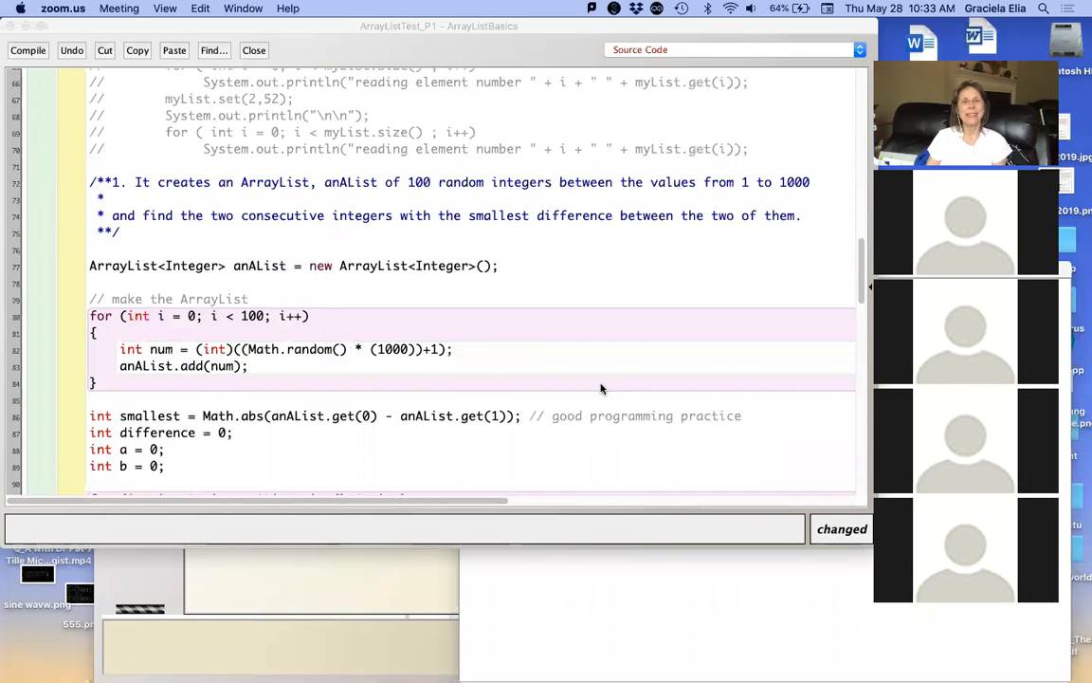
pyautogui.scroll(3)
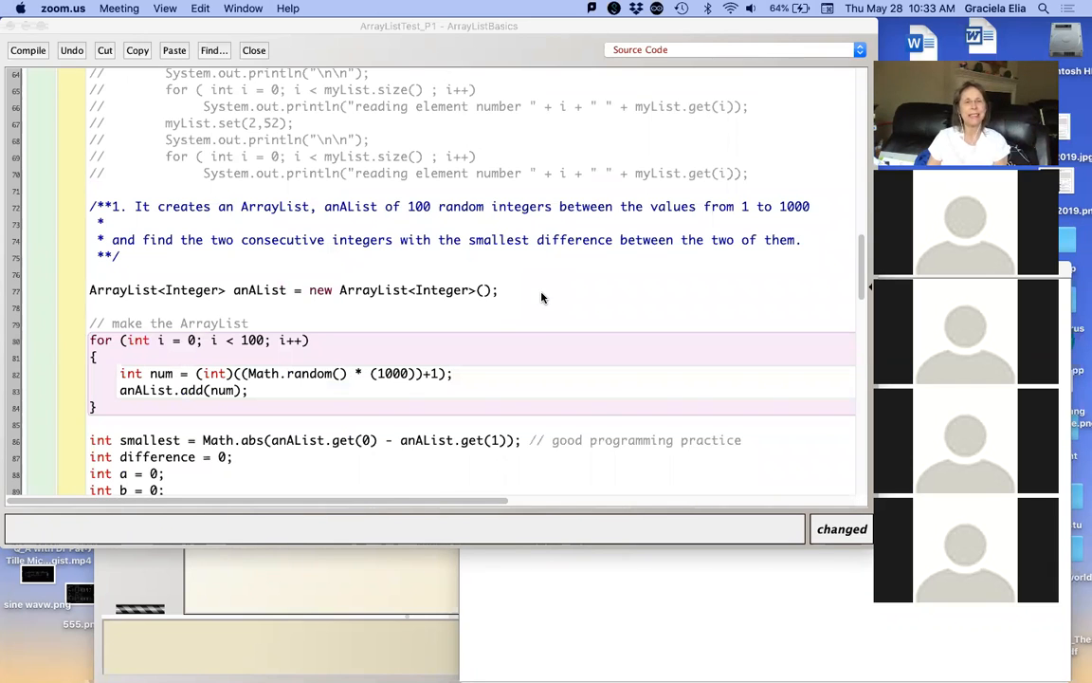
pyautogui.moveTo(432, 285)
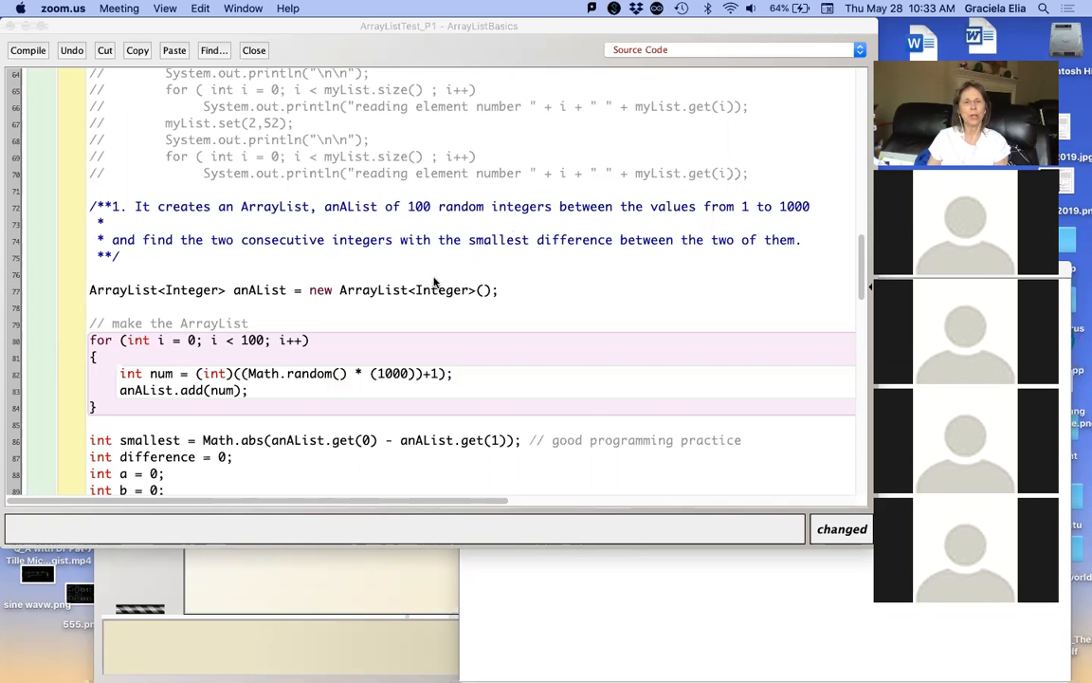
pyautogui.scroll(-3)
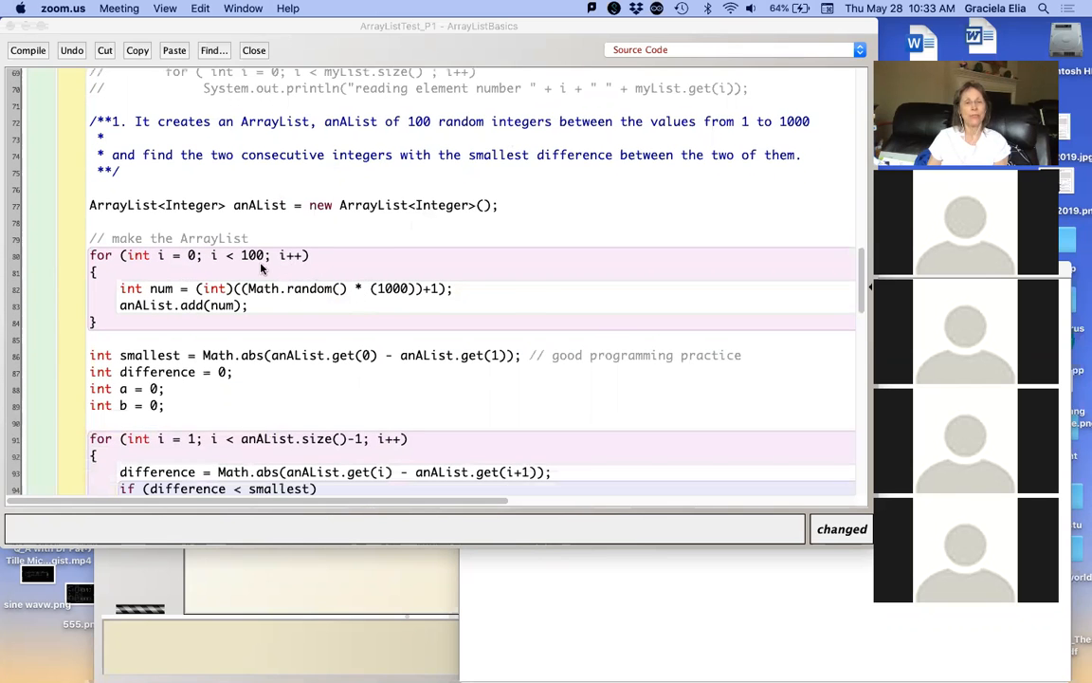
pyautogui.scroll(-3)
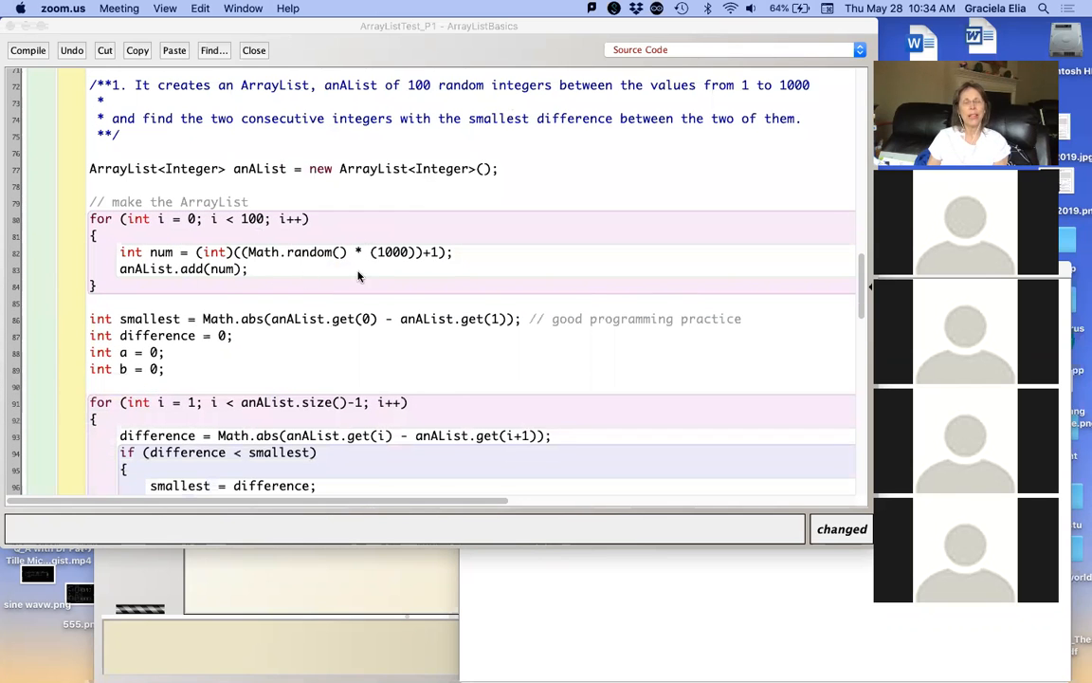
pyautogui.scroll(-3)
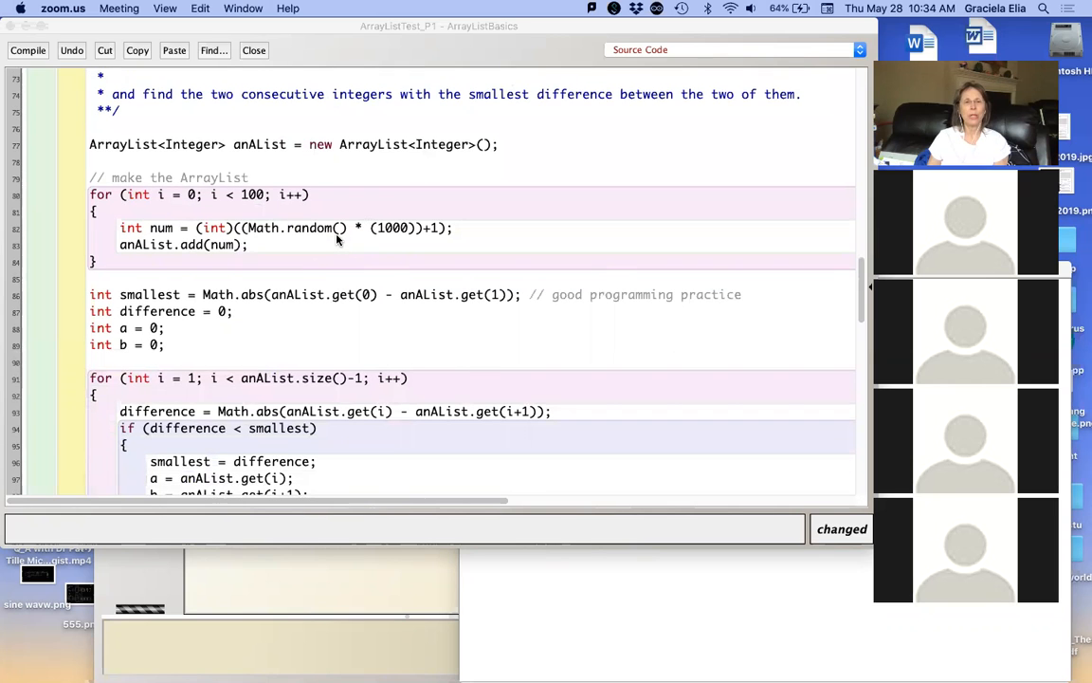
pyautogui.moveTo(370, 243)
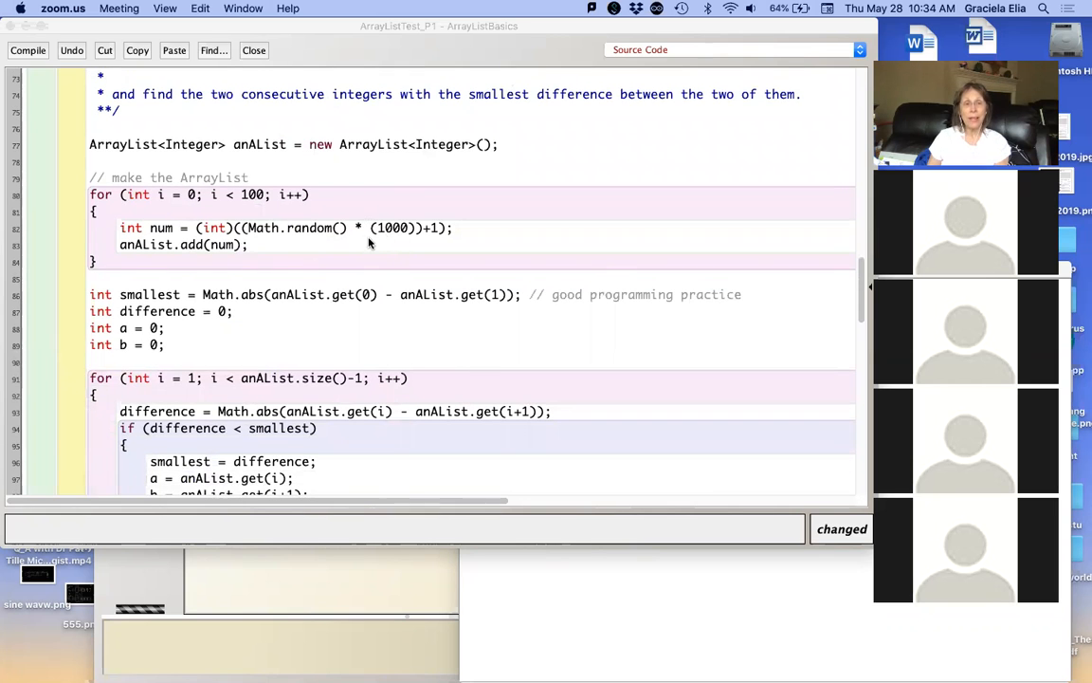
pyautogui.scroll(-3)
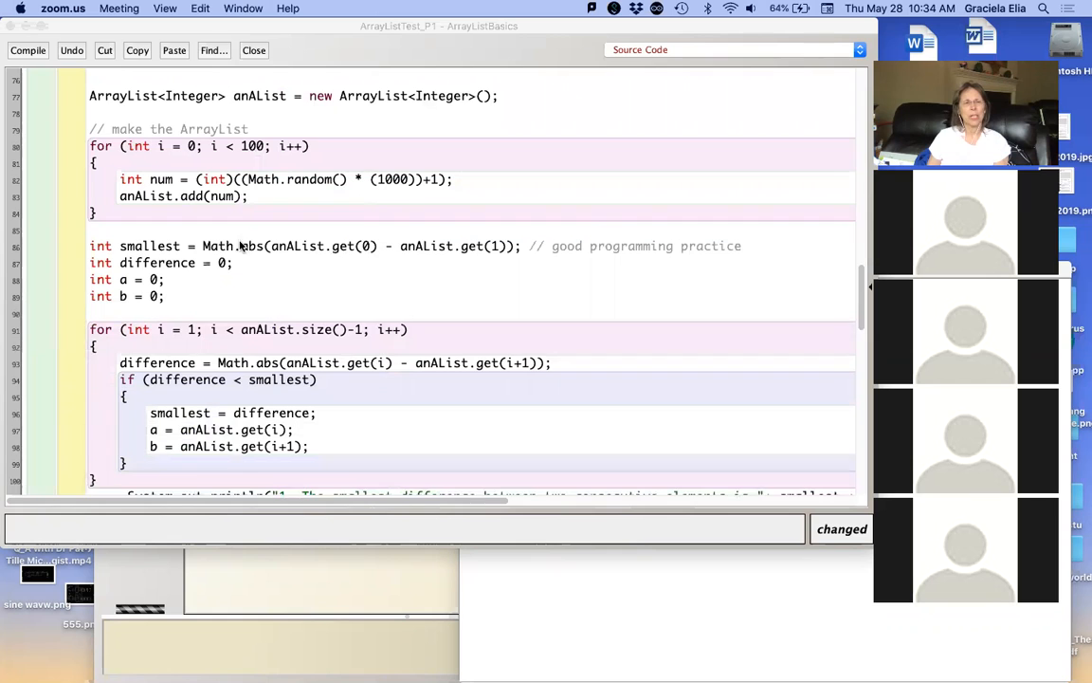
pyautogui.scroll(-3)
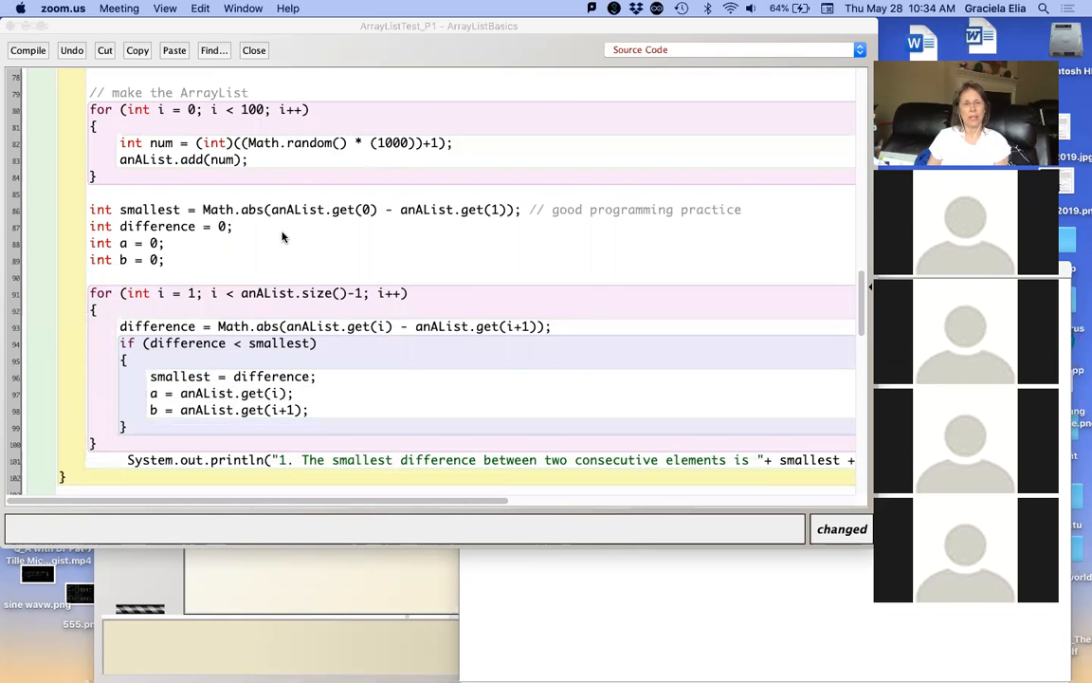
pyautogui.moveTo(353, 210)
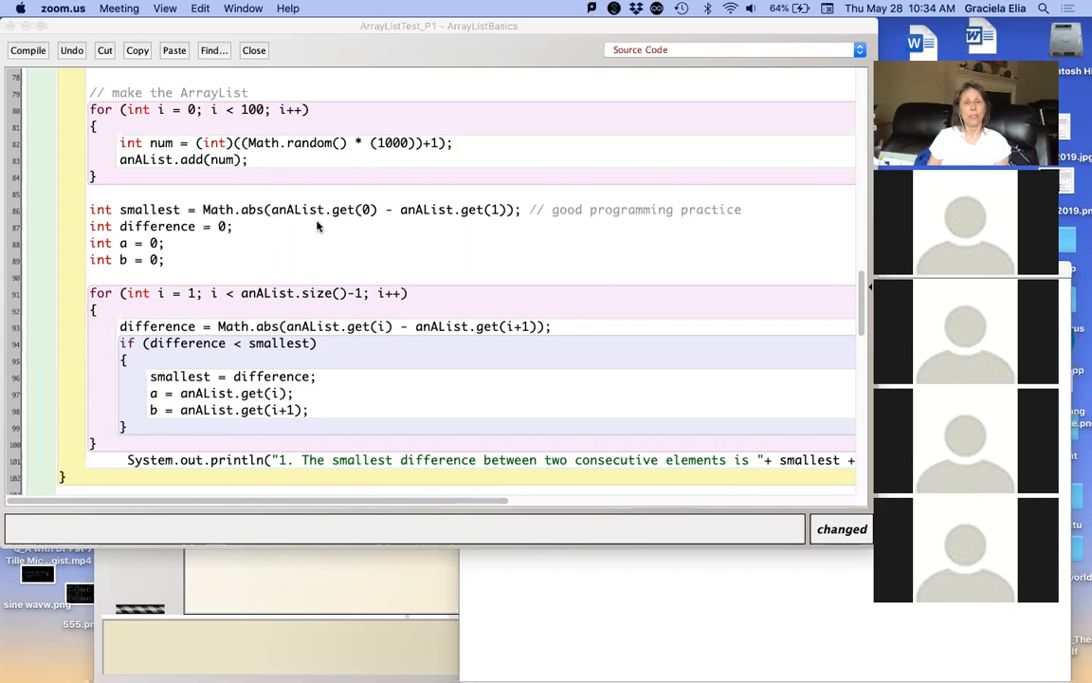
pyautogui.moveTo(170, 245)
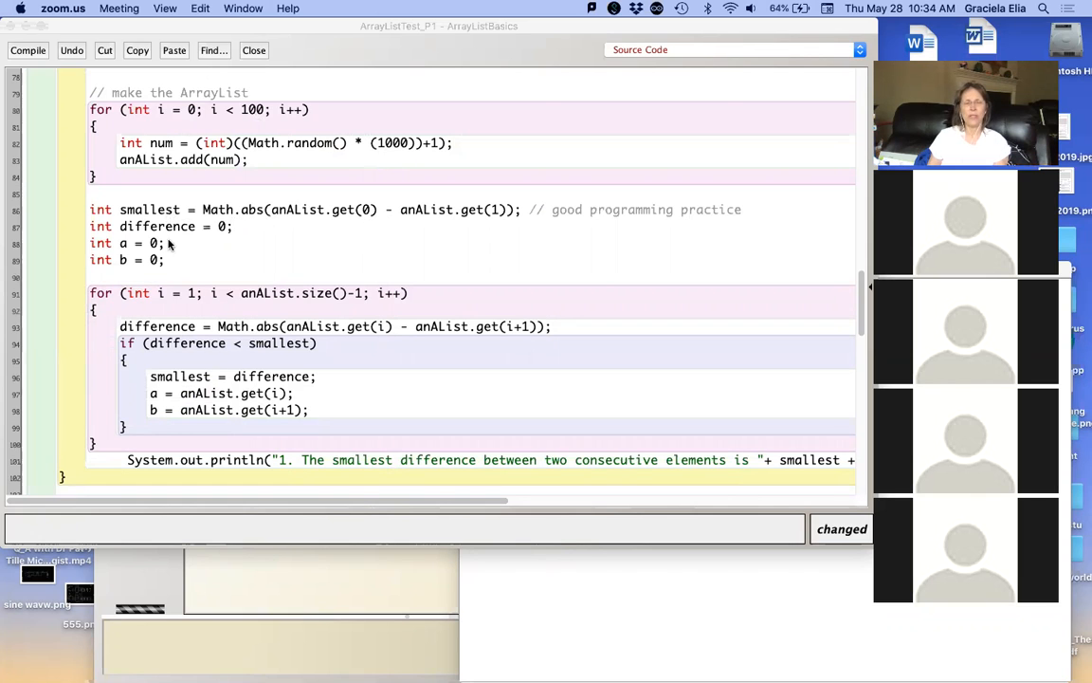
pyautogui.moveTo(210, 243)
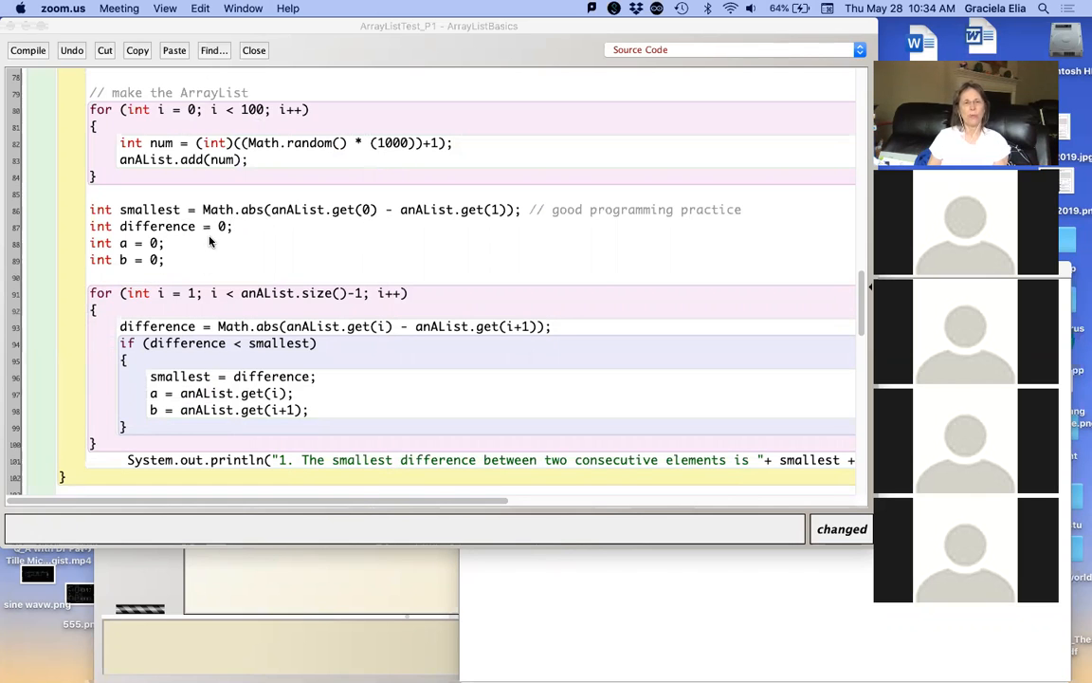
pyautogui.scroll(-3)
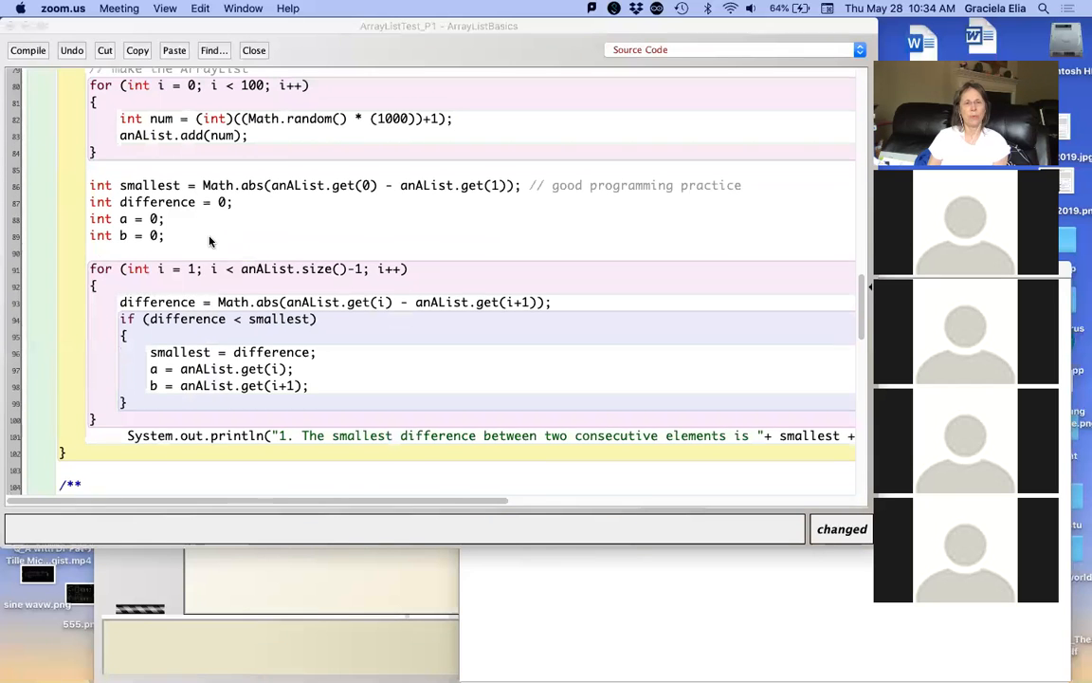
pyautogui.scroll(-3)
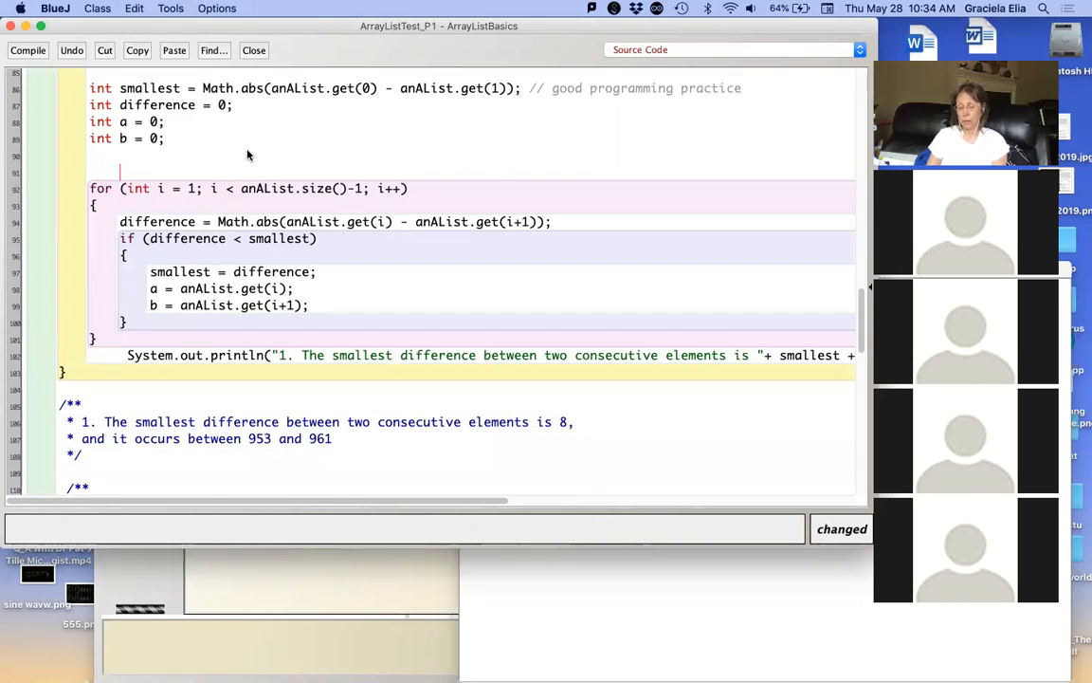
# Step: Write the comment '// this code should remind you of closest pairs with arrays' above the loop
pyautogui.write('//')
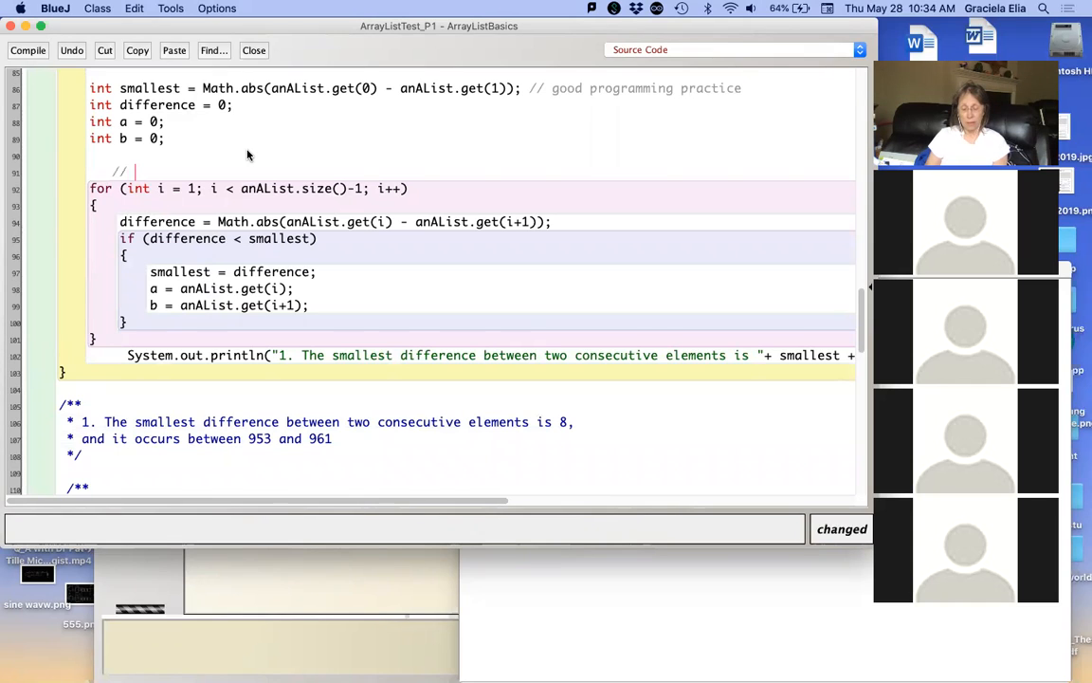
pyautogui.write('5this o')
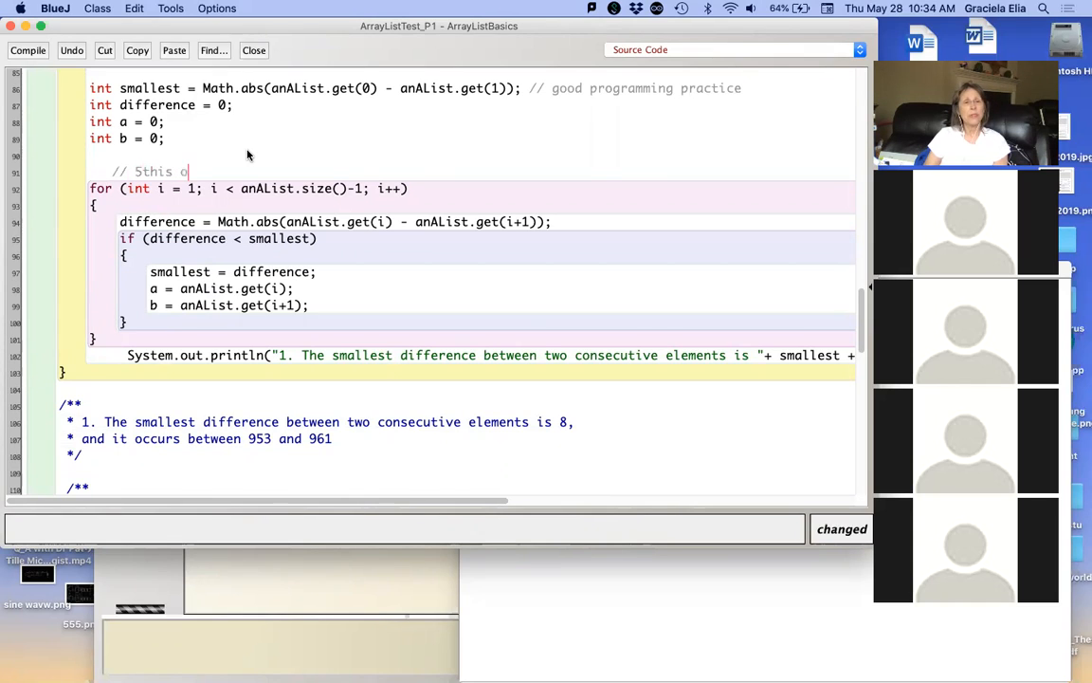
pyautogui.press('backspace')
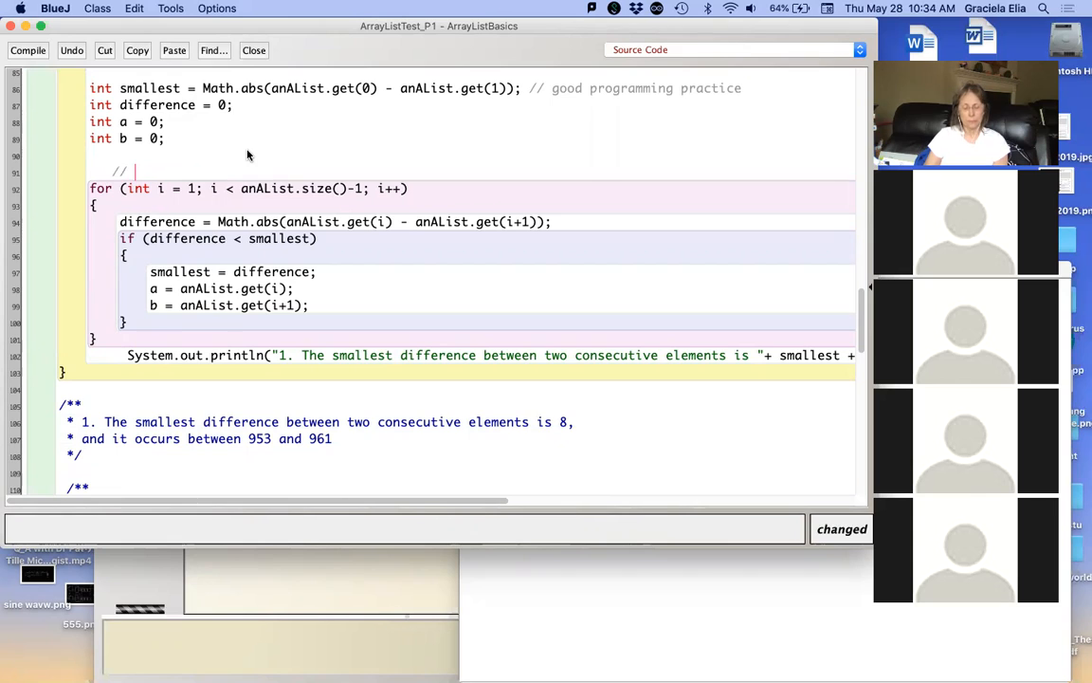
pyautogui.write('this code')
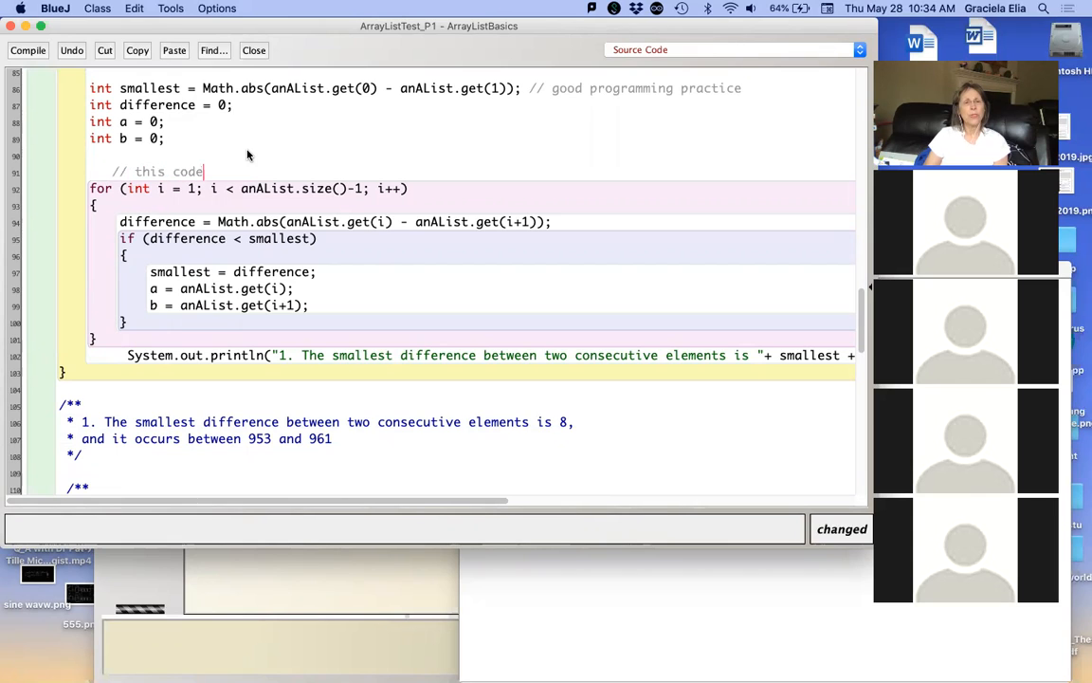
pyautogui.write('should rem')
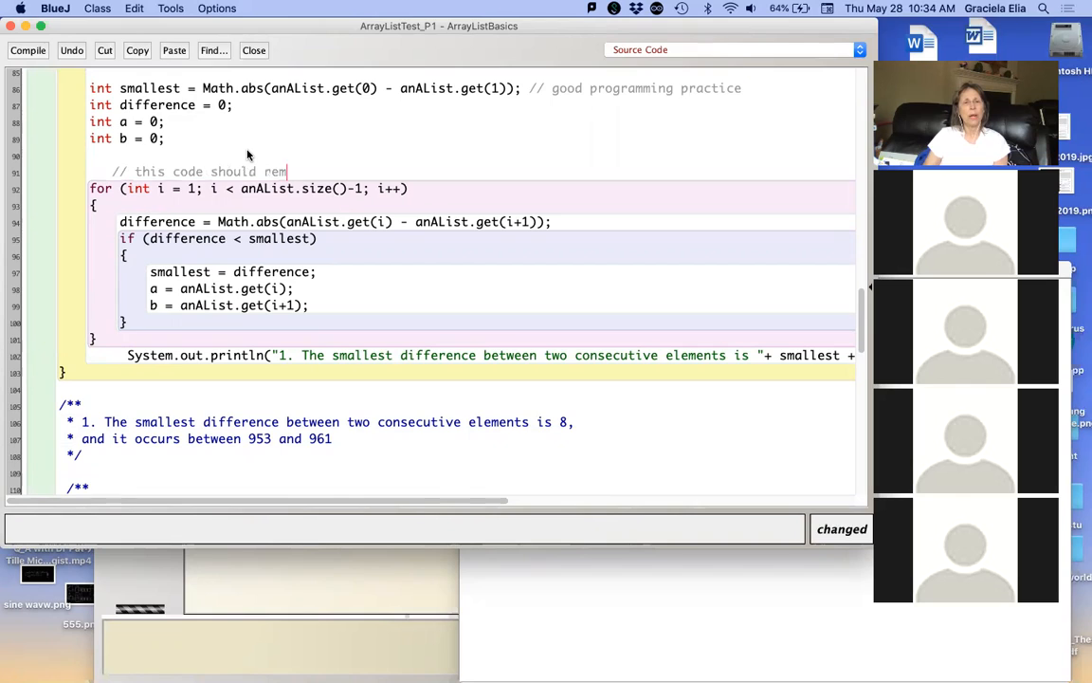
pyautogui.write('ai')
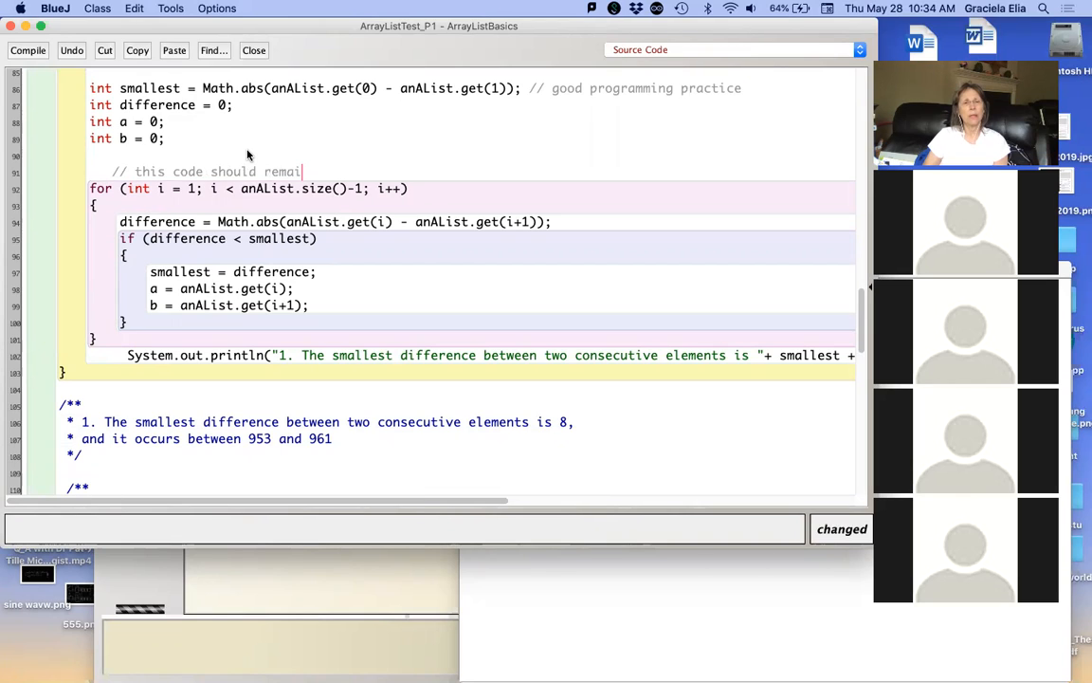
pyautogui.write('nd you')
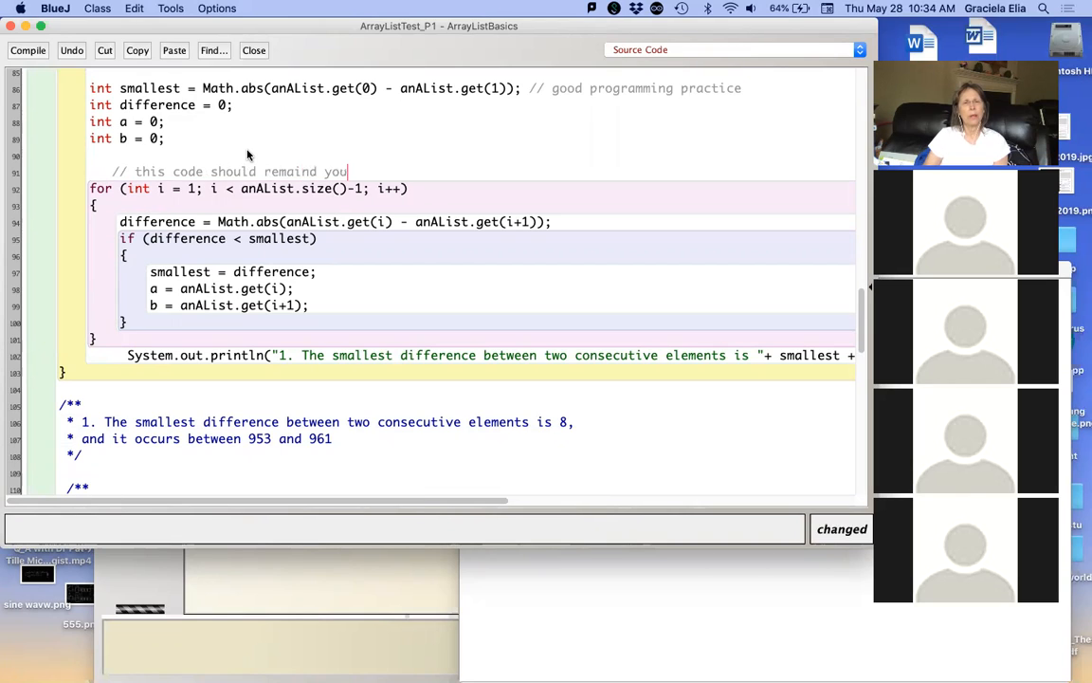
pyautogui.write('of closest par')
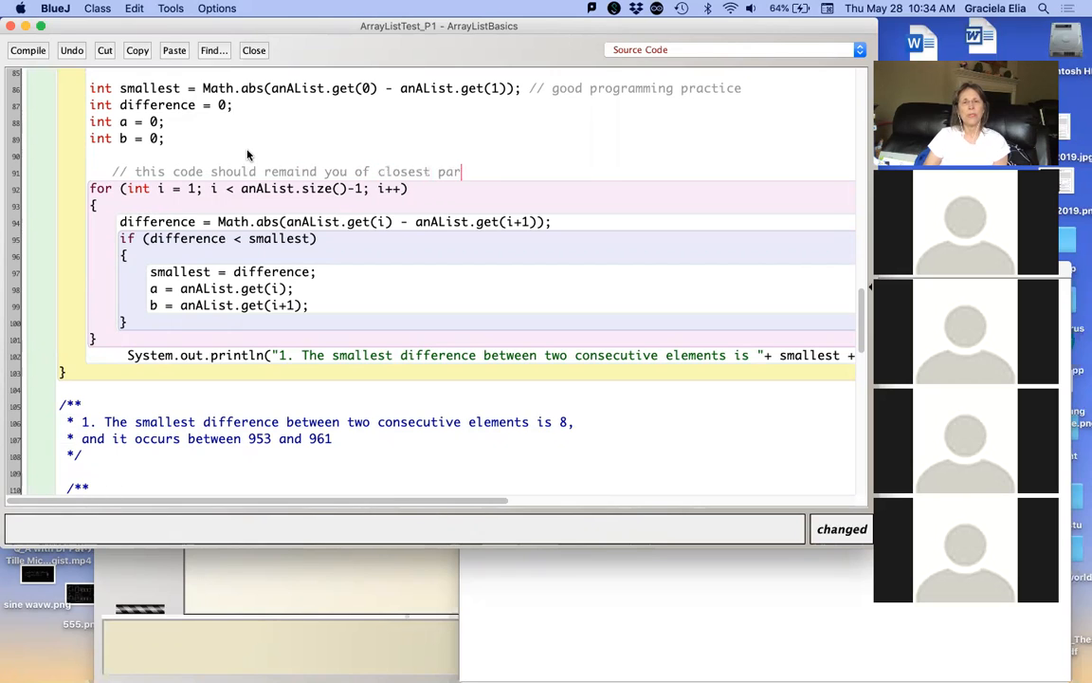
pyautogui.write('irs with a')
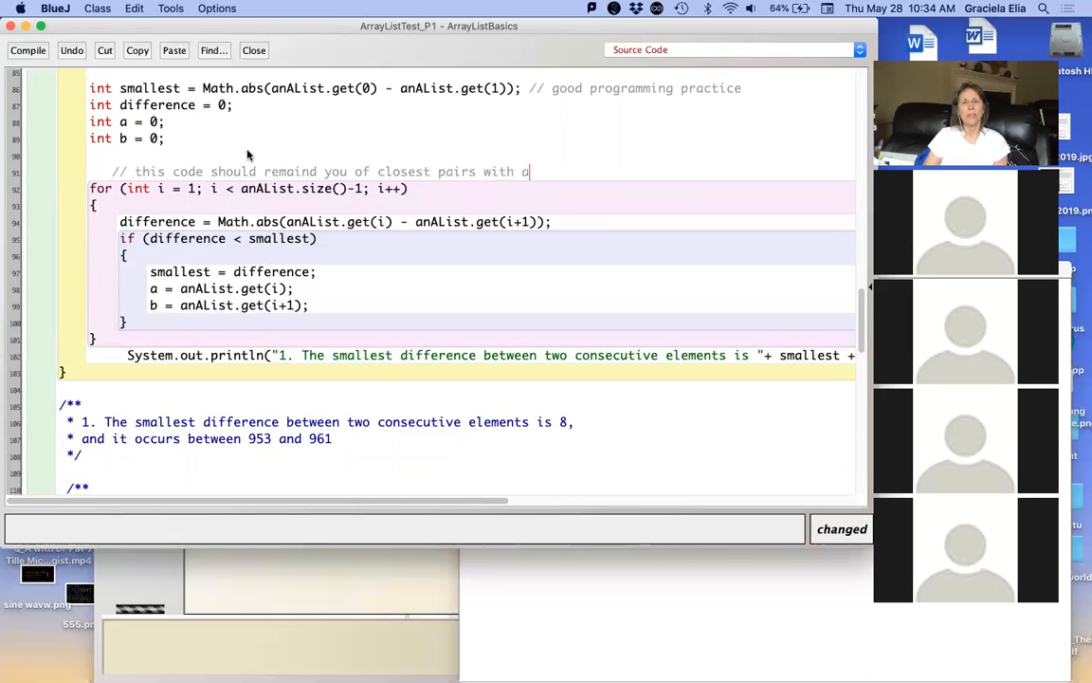
pyautogui.write('rrays')
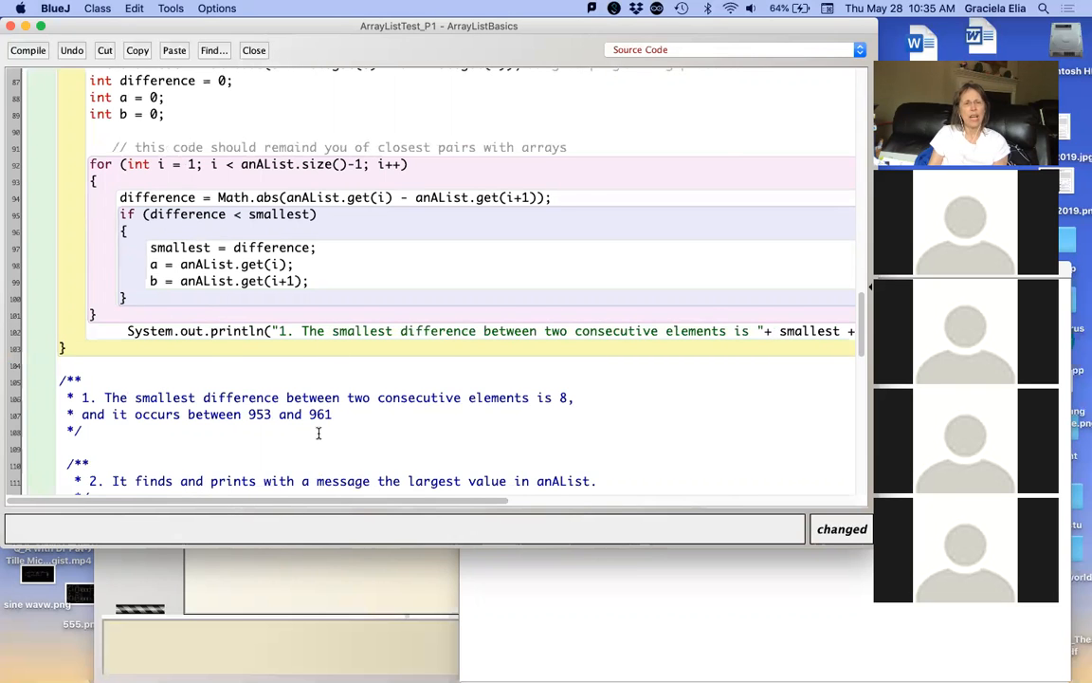
# Step: Scroll down to review the Assignment 2 largest-value loop and its println
pyautogui.scroll(-3)
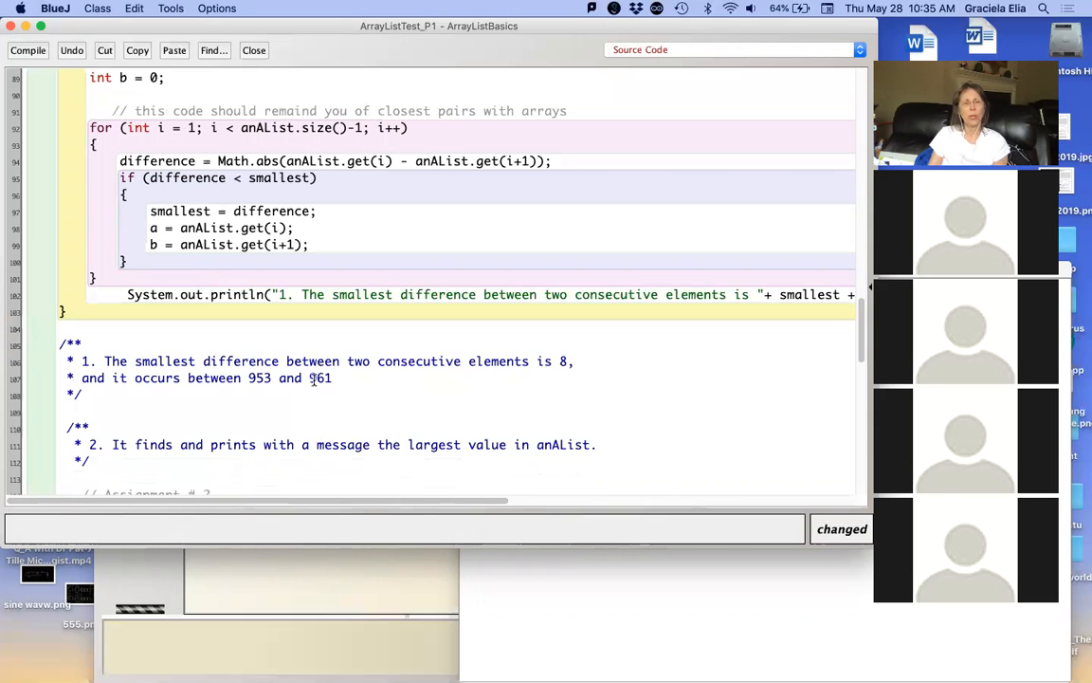
pyautogui.scroll(-3)
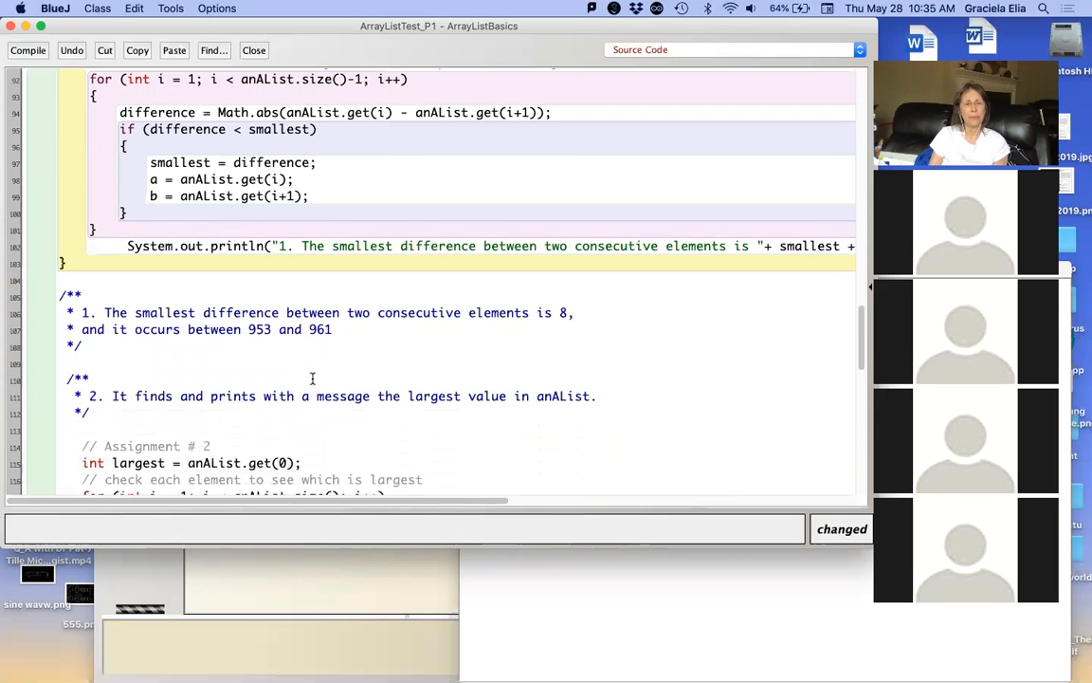
pyautogui.scroll(-3)
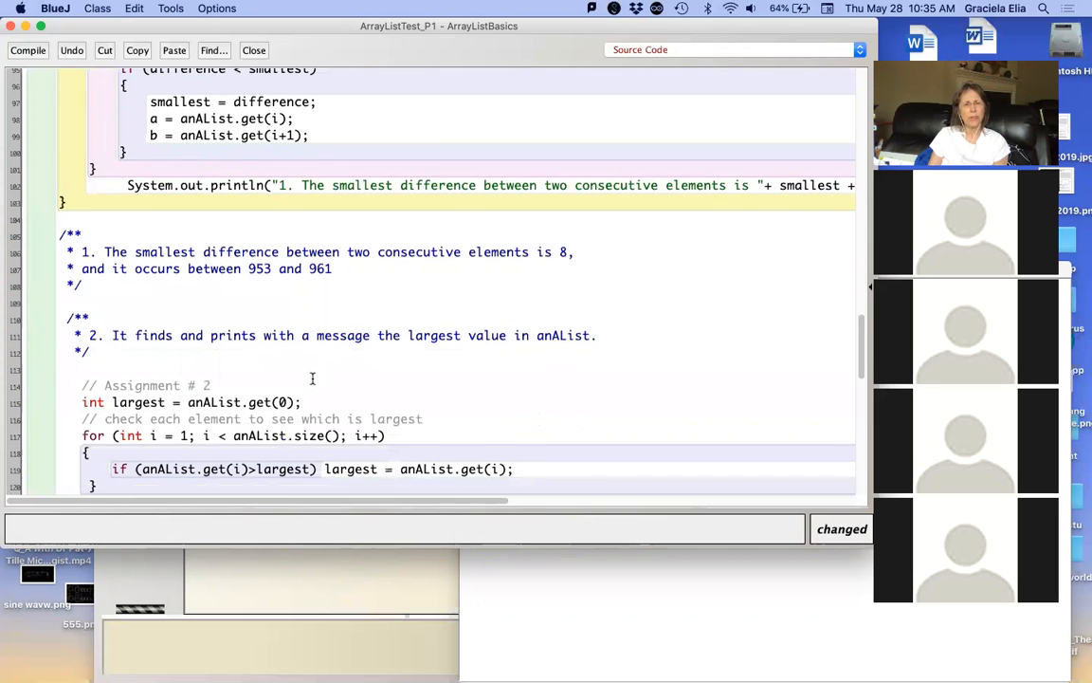
pyautogui.scroll(-3)
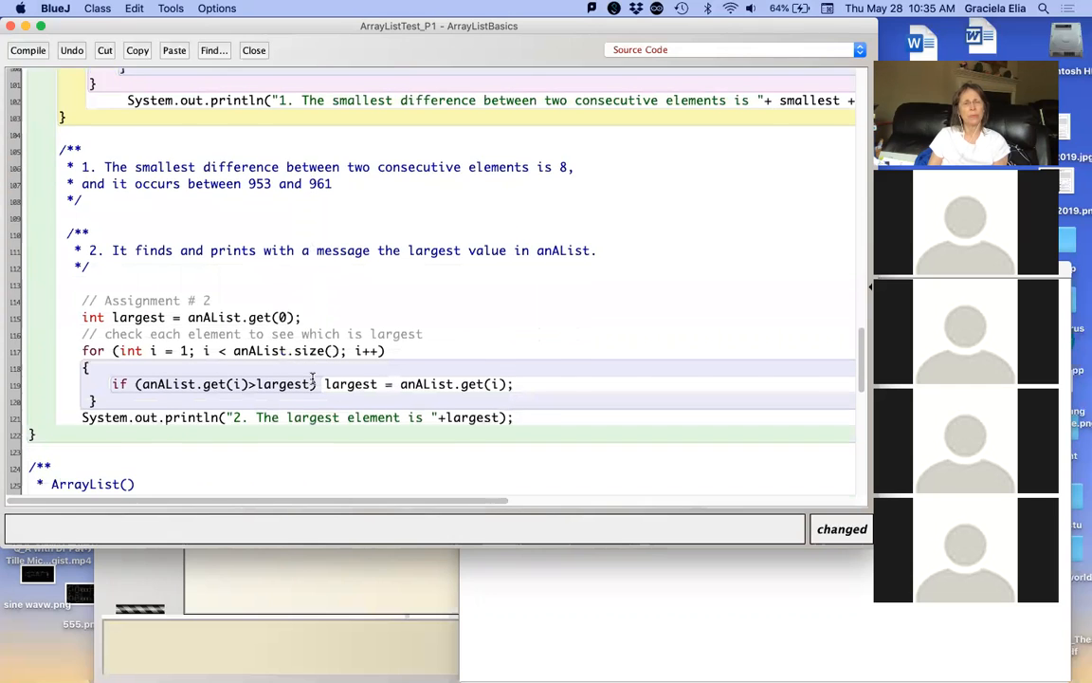
pyautogui.scroll(-3)
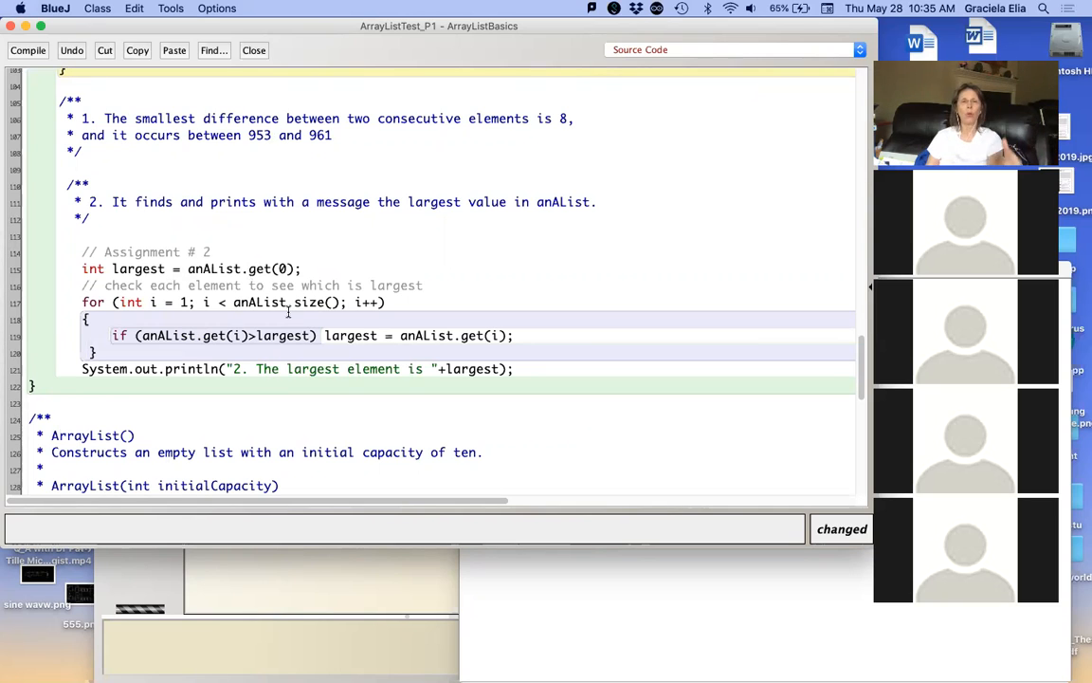
pyautogui.moveTo(315, 294)
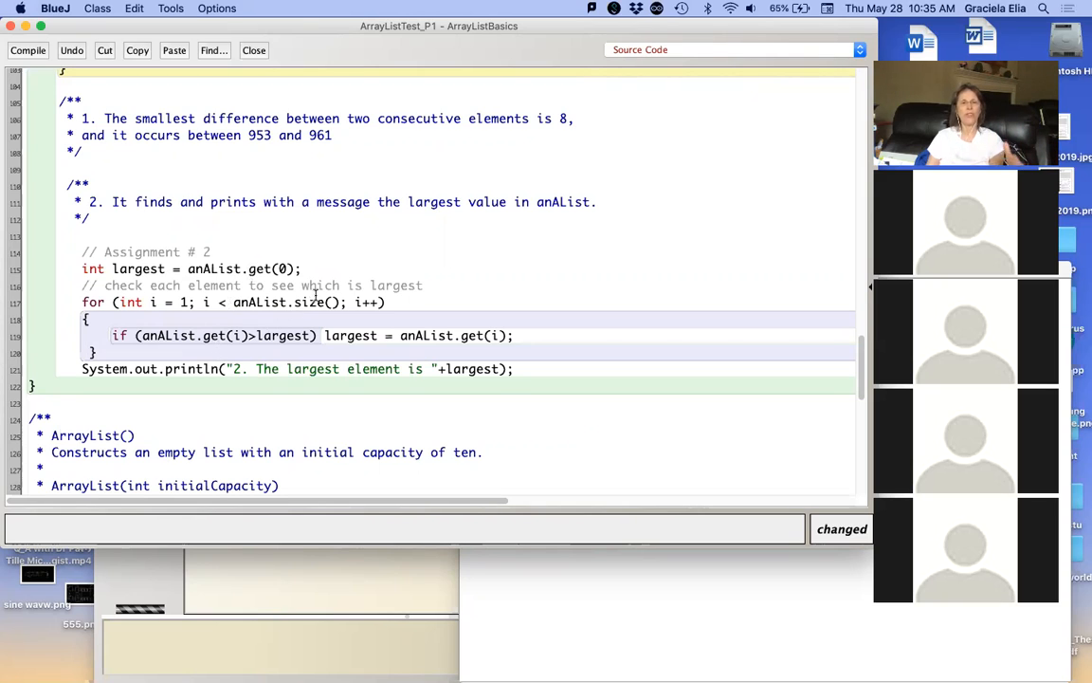
pyautogui.moveTo(251, 345)
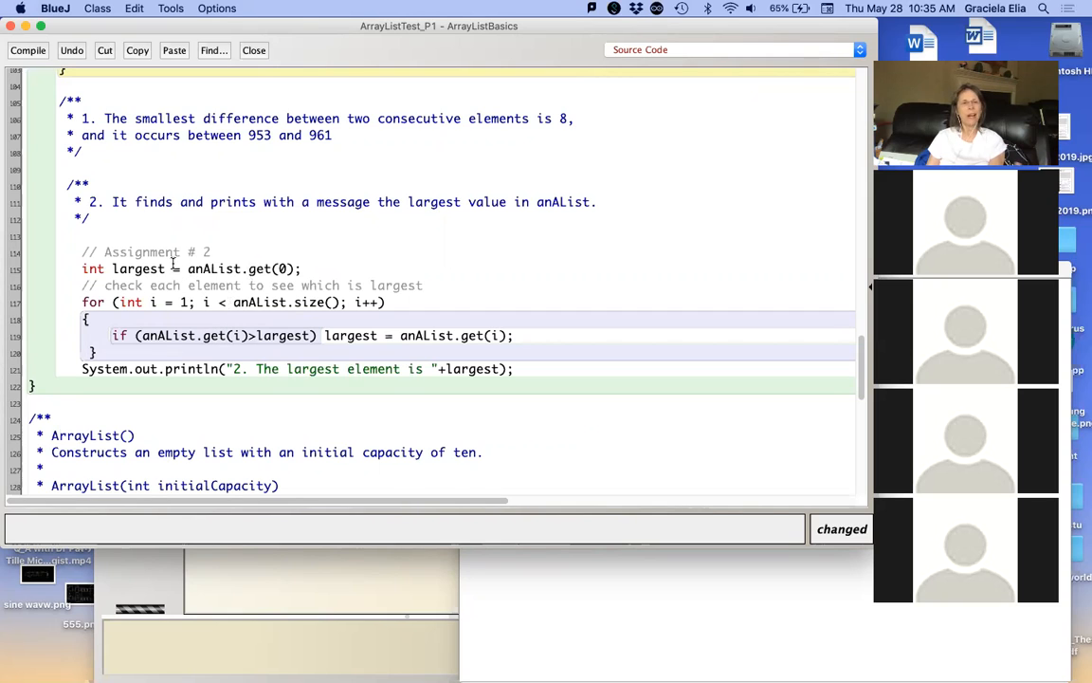
pyautogui.moveTo(232, 322)
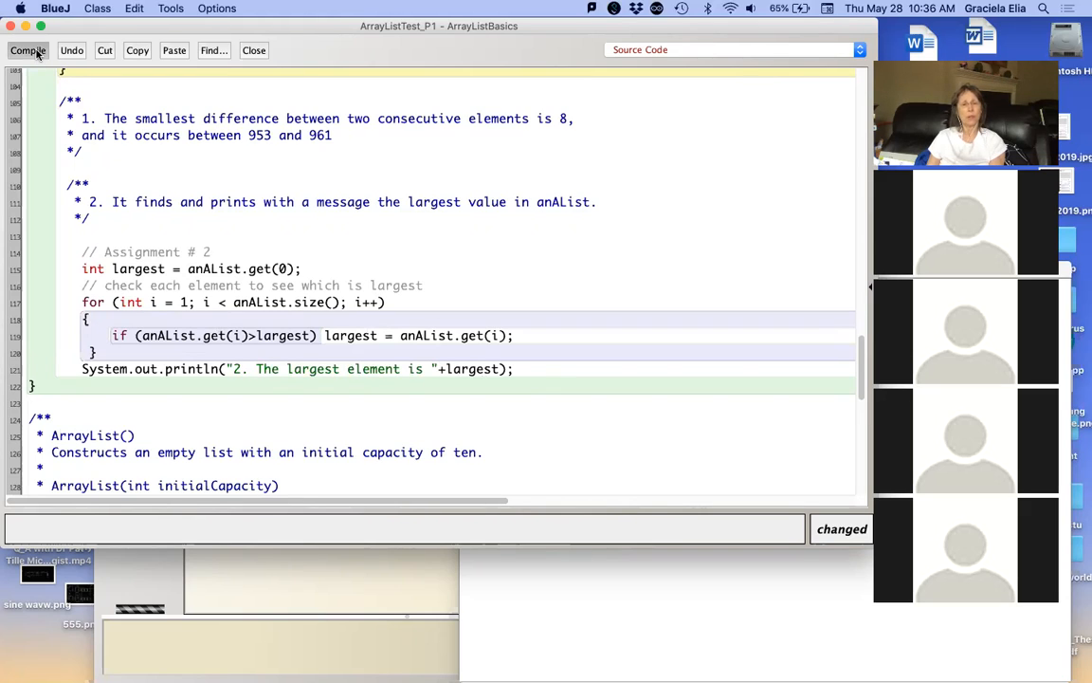
# Step: Compile, split 'largest =' onto its own line under the if, and recompile; illegal start of type persists
pyautogui.click(27, 49)
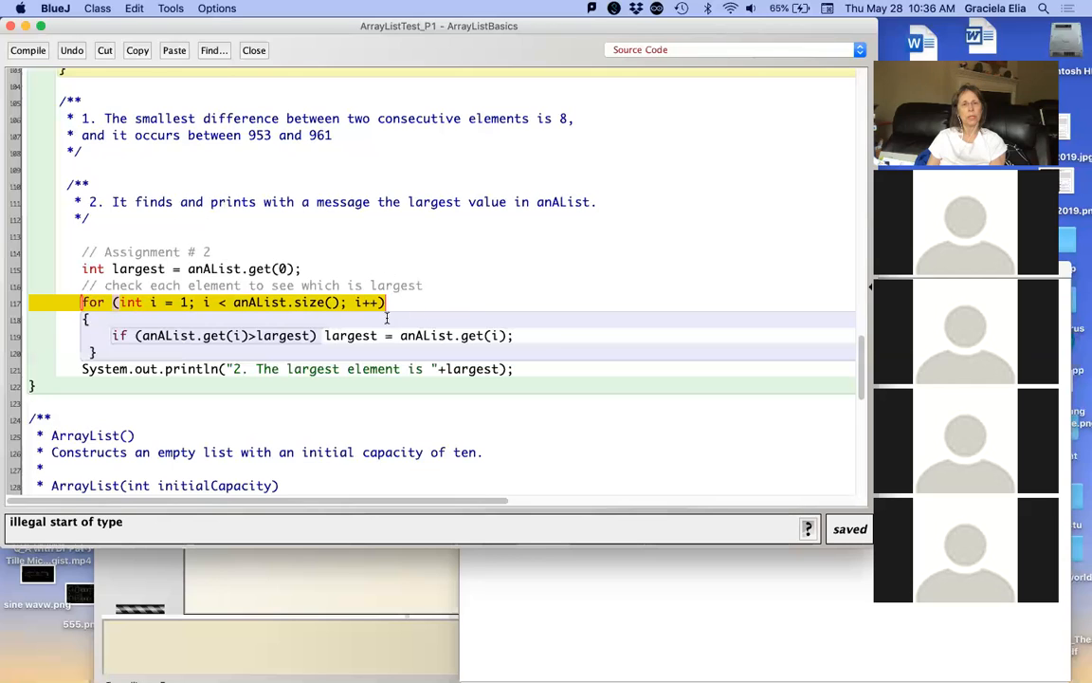
pyautogui.moveTo(459, 296)
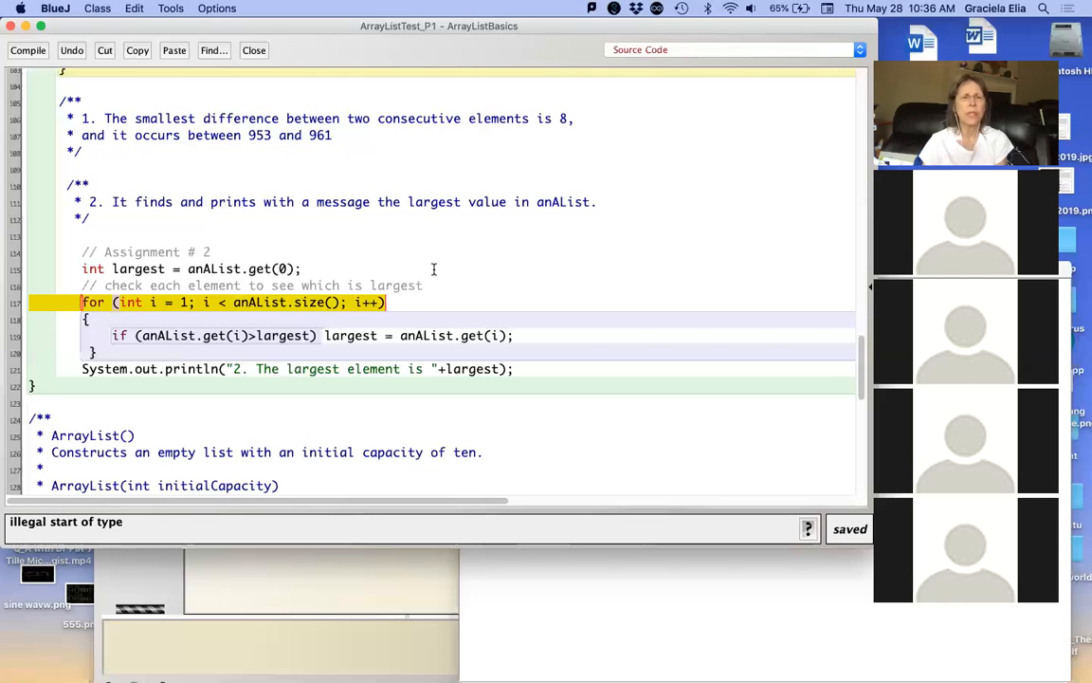
pyautogui.moveTo(371, 260)
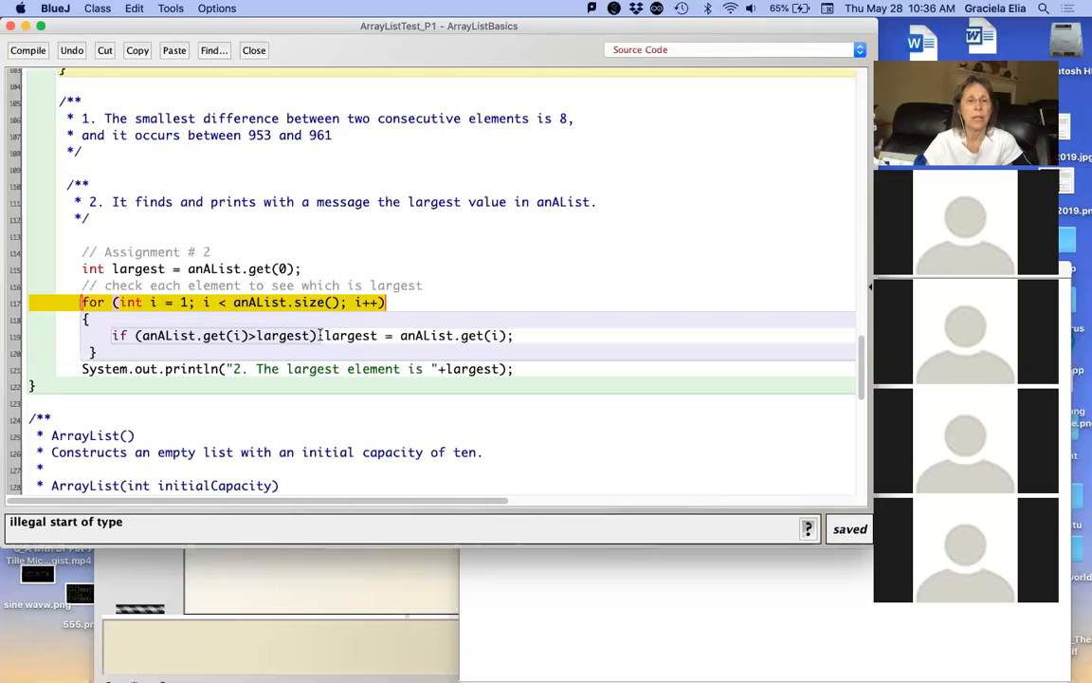
pyautogui.click(322, 335)
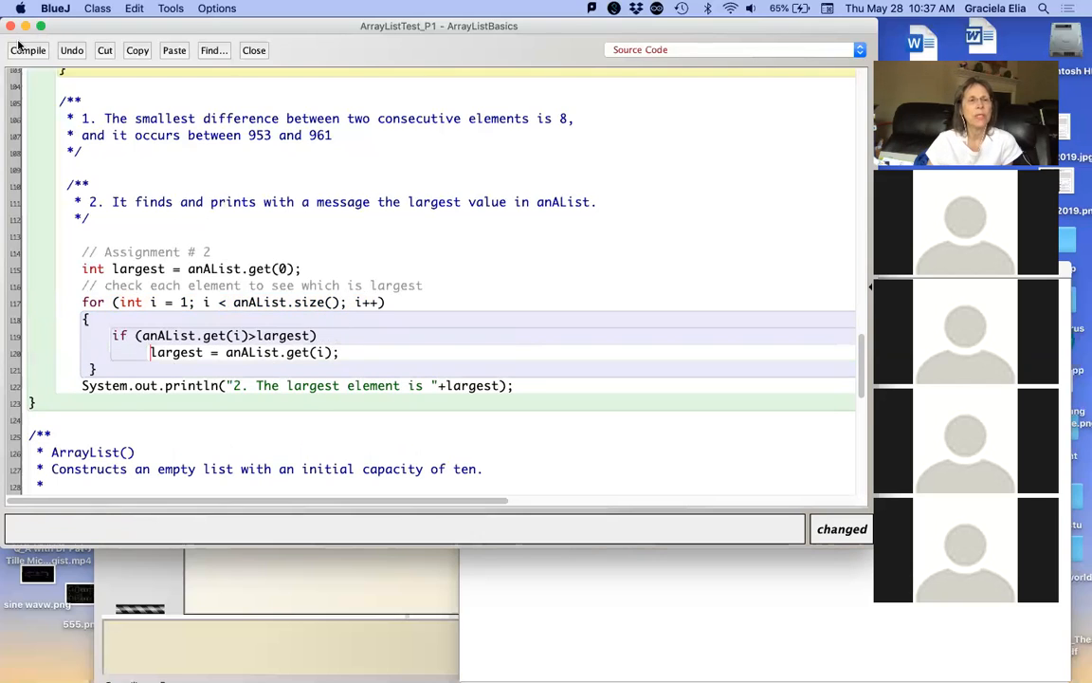
pyautogui.click(26, 50)
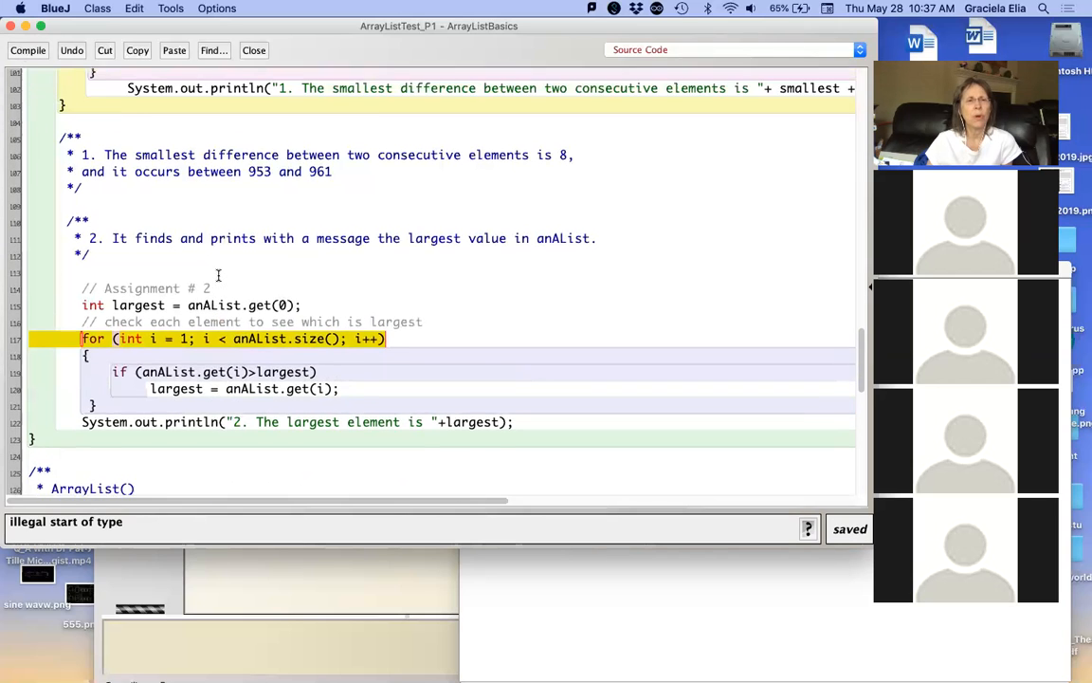
# Step: Scroll through the class while relocating the Assignment 2 block inside main above the output comment
pyautogui.scroll(3)
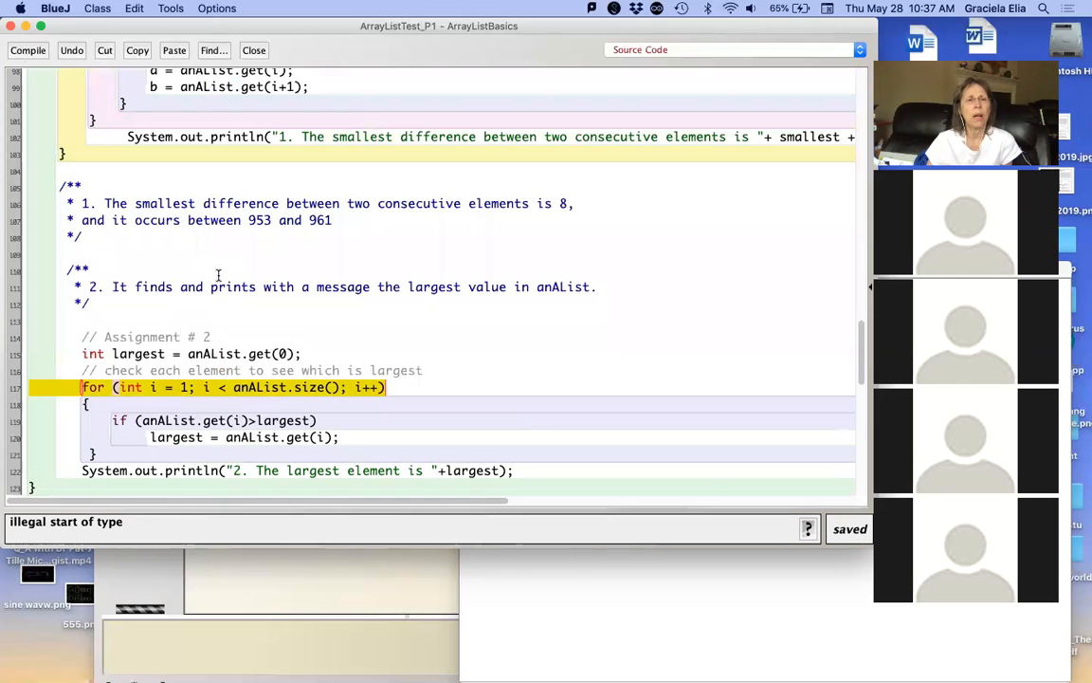
pyautogui.scroll(3)
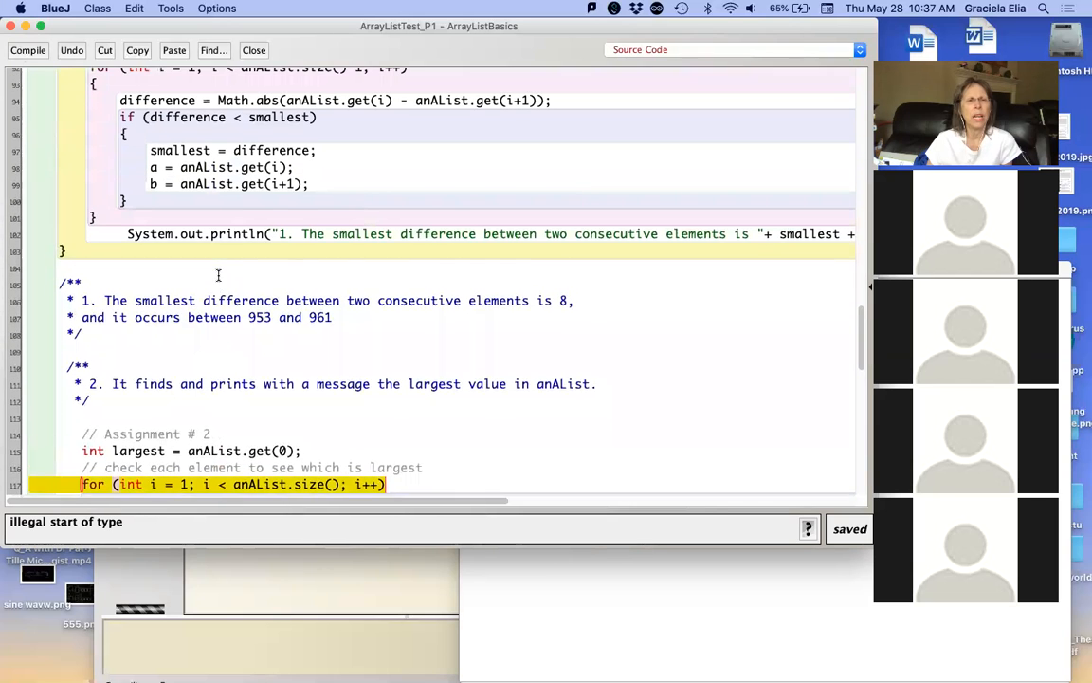
pyautogui.scroll(3)
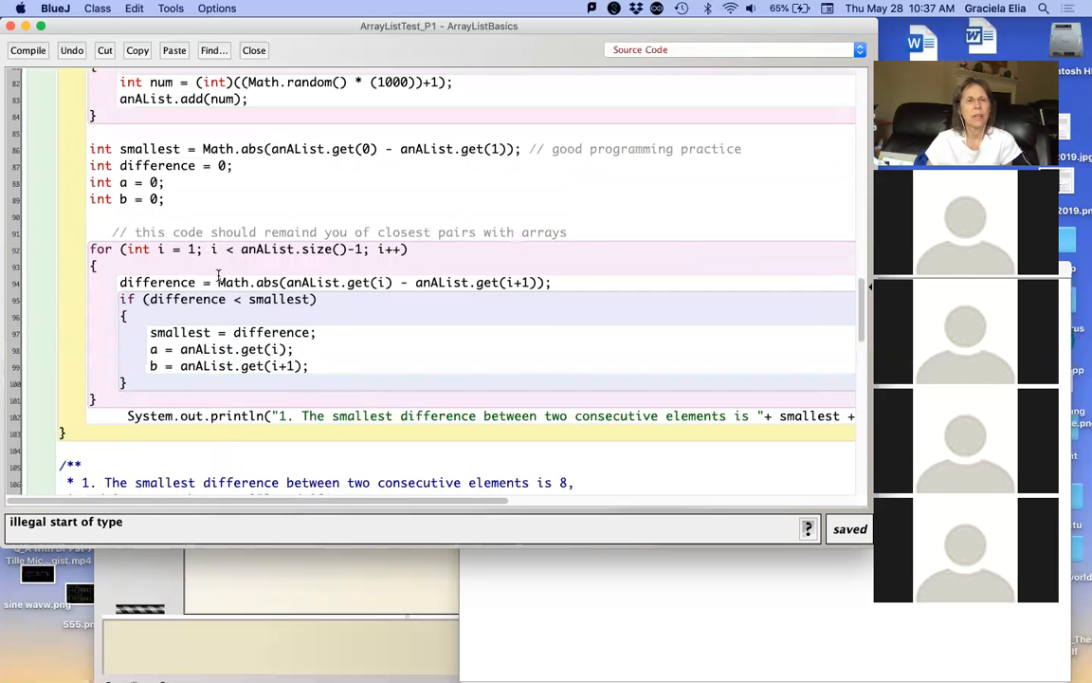
pyautogui.scroll(3)
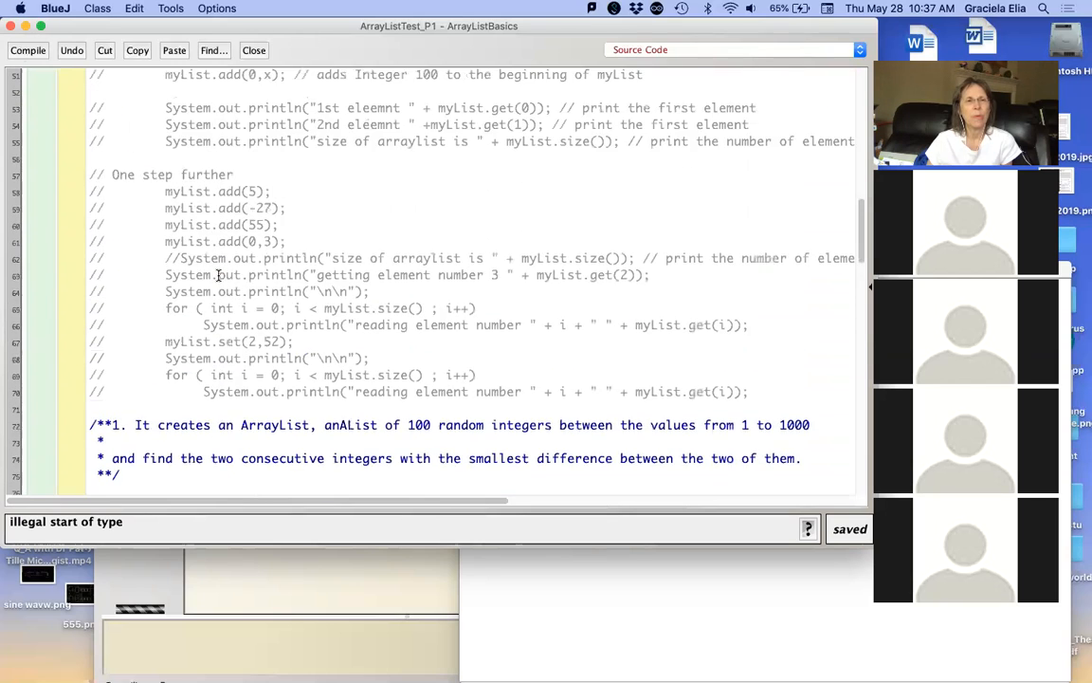
pyautogui.scroll(3)
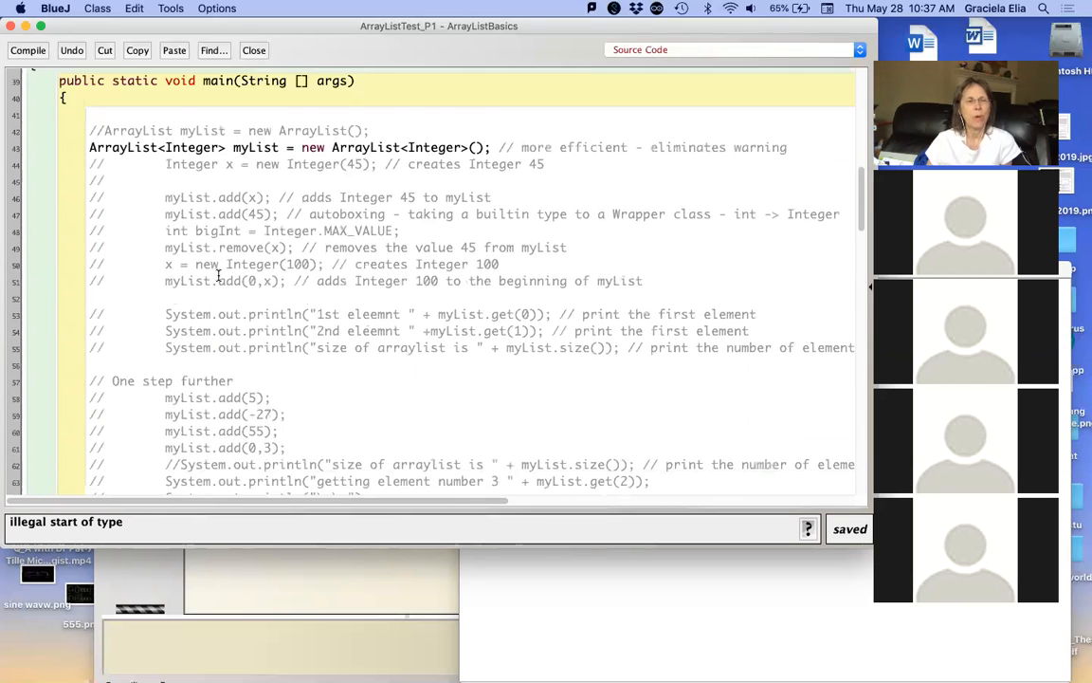
pyautogui.scroll(-3)
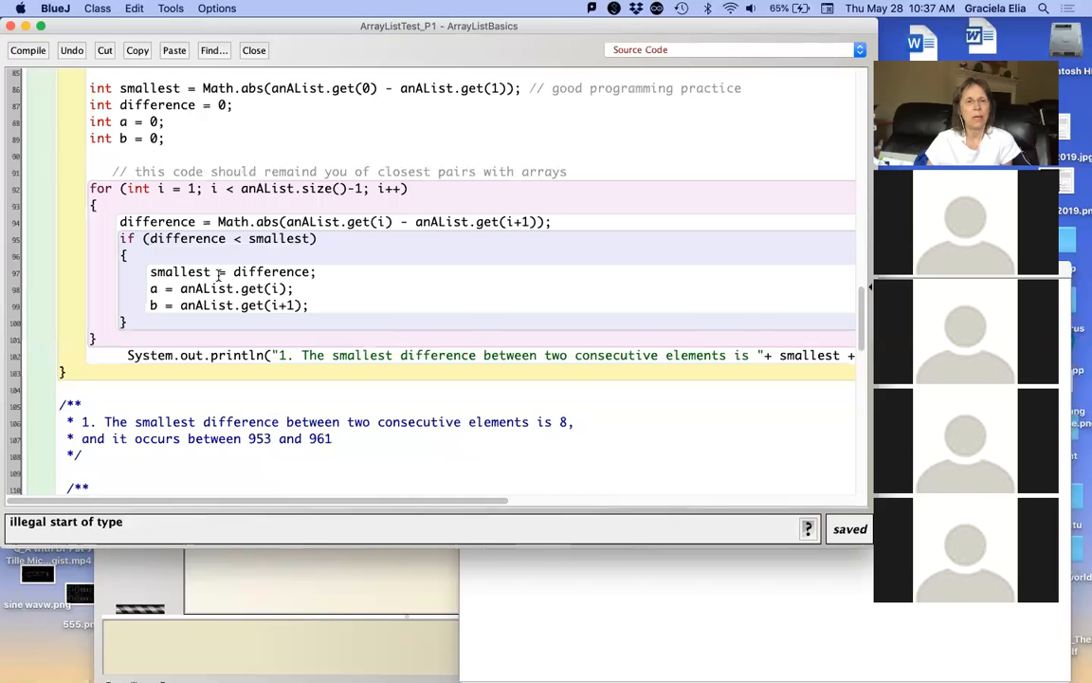
pyautogui.scroll(-3)
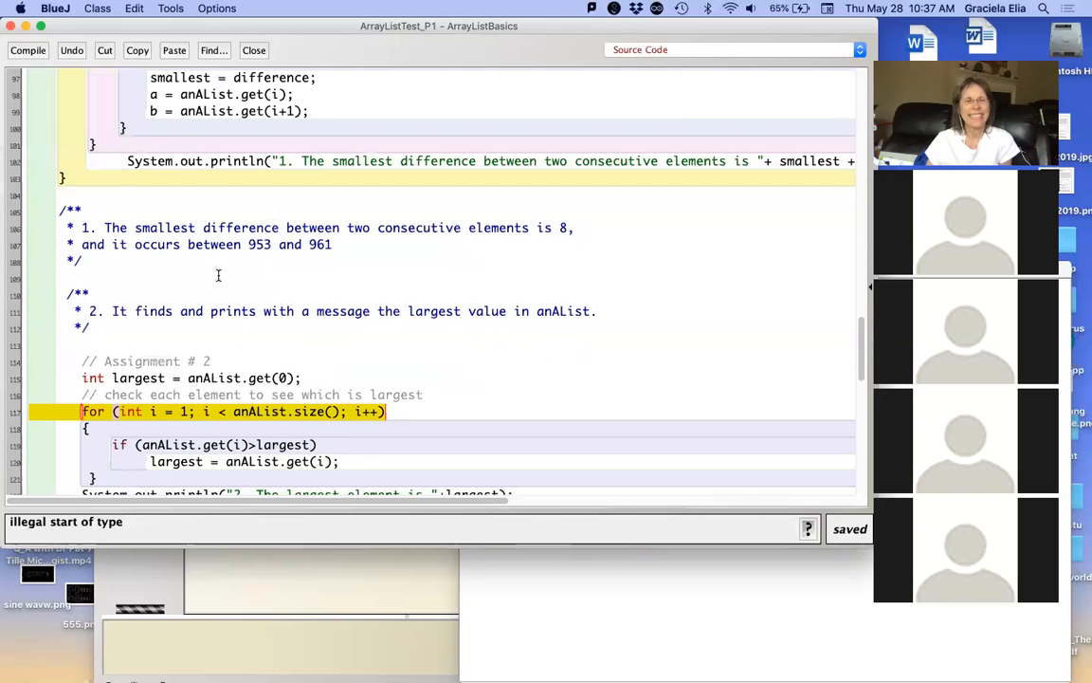
pyautogui.scroll(-3)
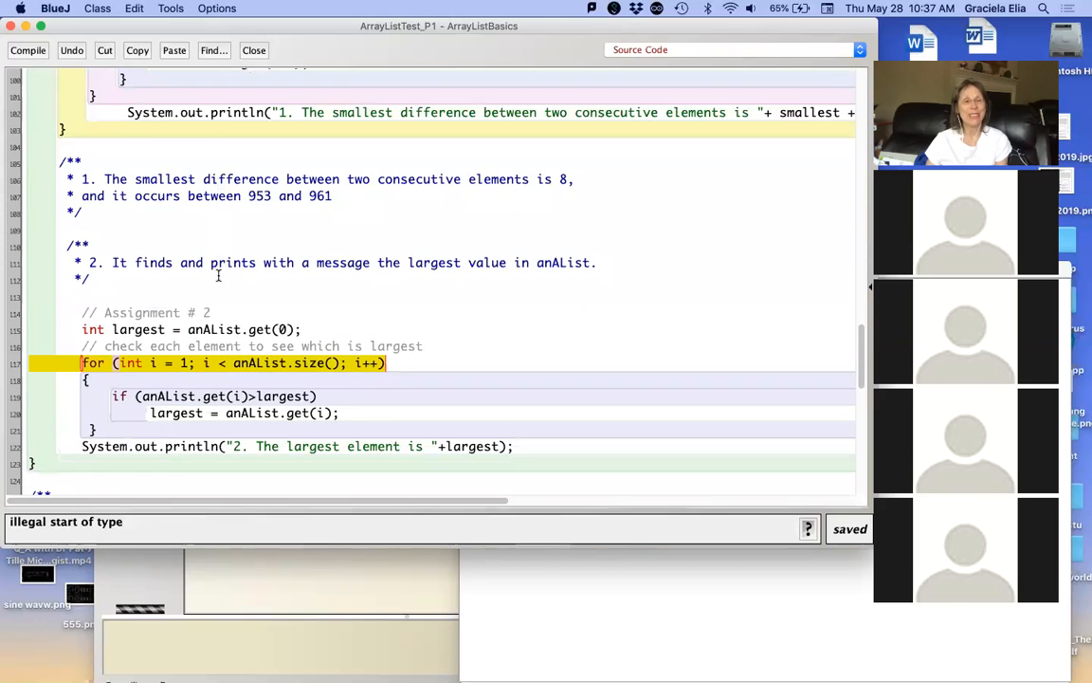
pyautogui.scroll(-3)
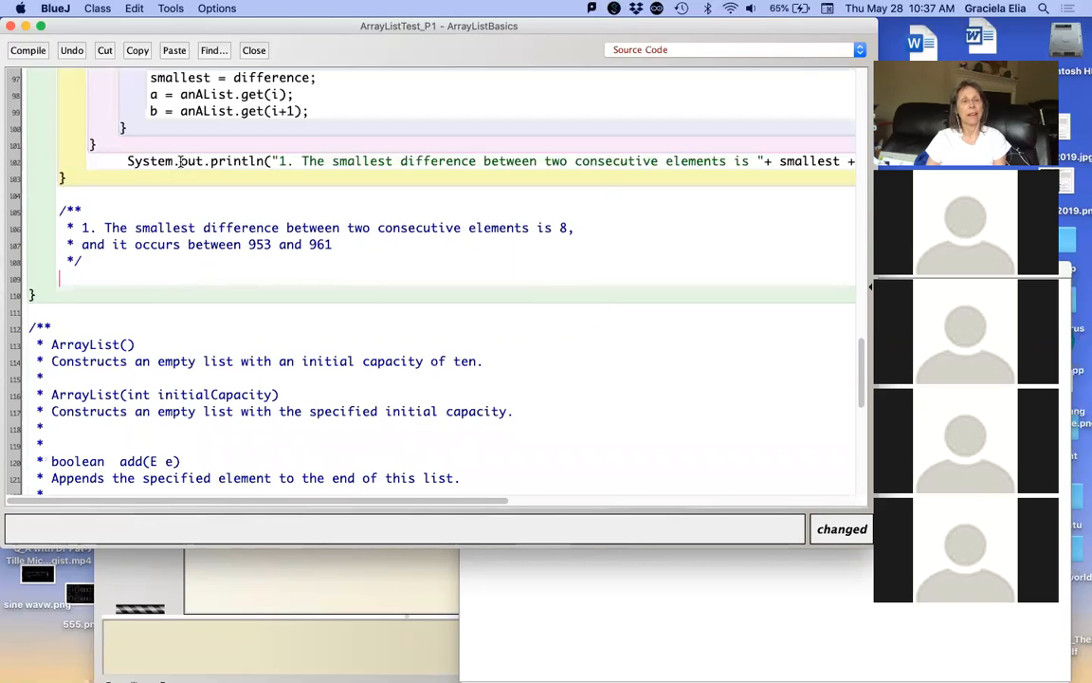
pyautogui.scroll(3)
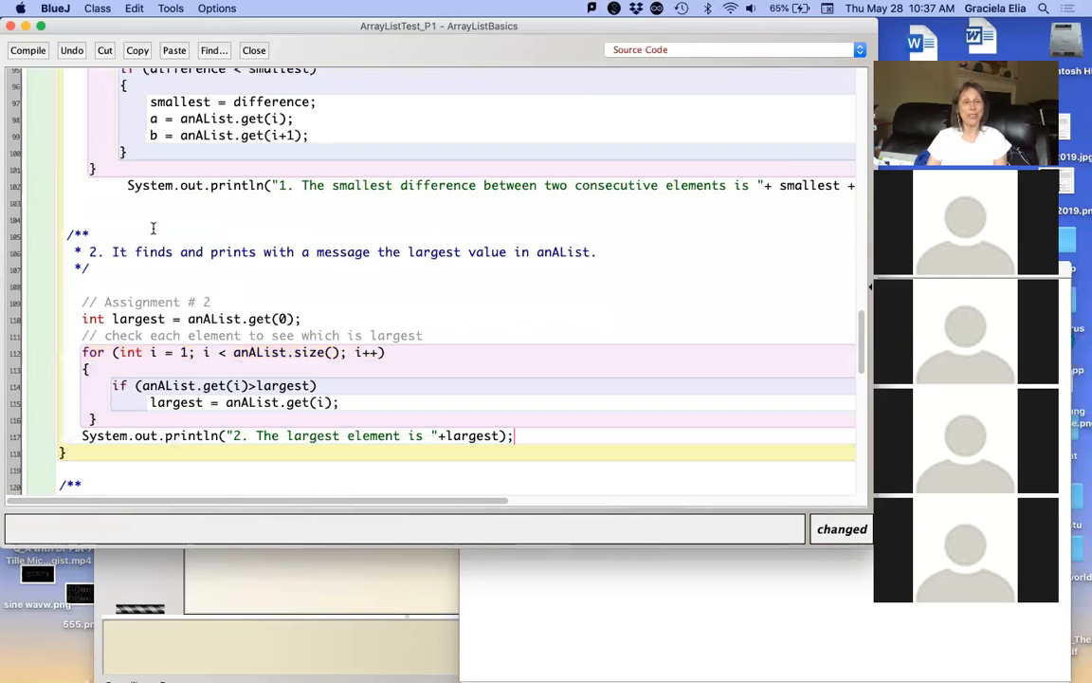
pyautogui.scroll(-3)
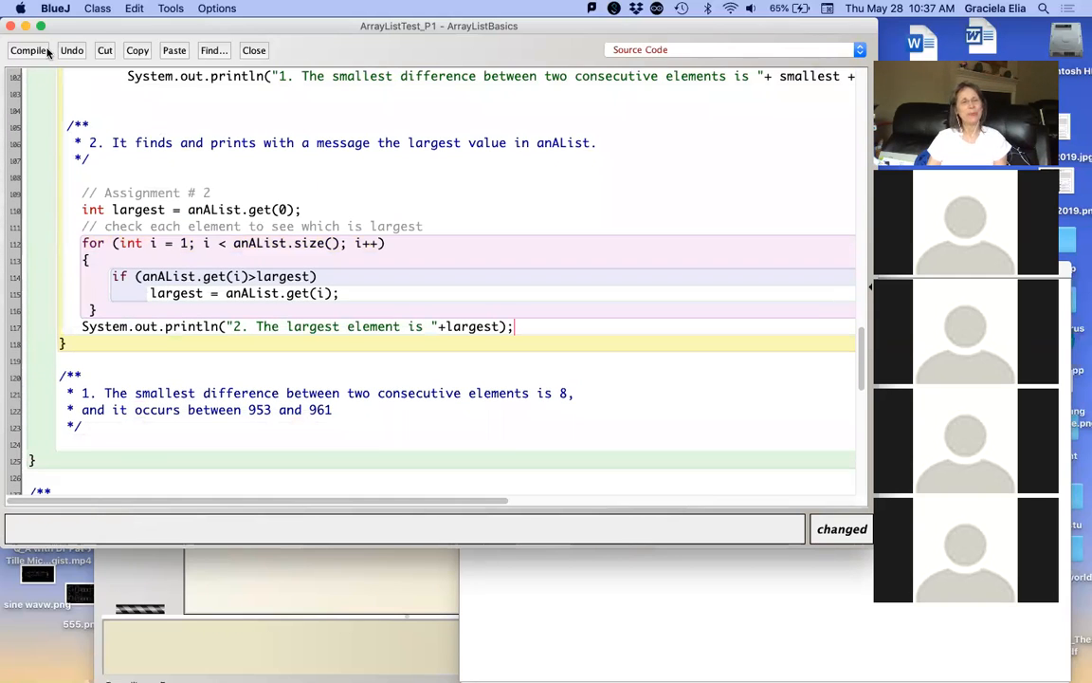
# Step: Compile cleanly and run ArrayListTest_P1's main, printing the largest element 997
pyautogui.click(26, 50)
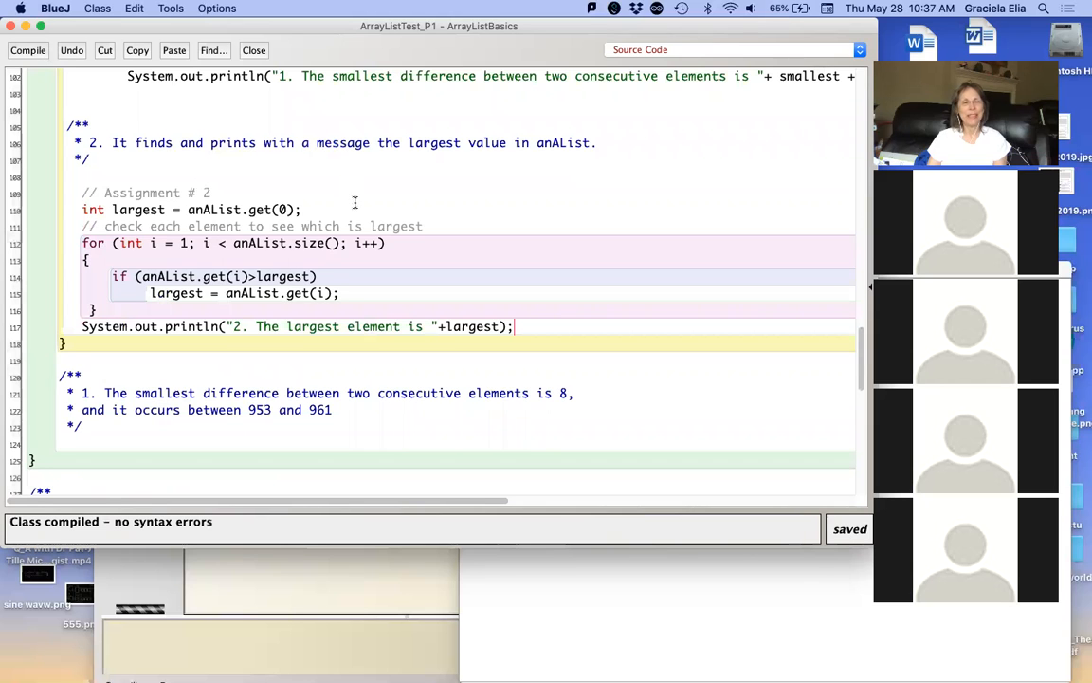
pyautogui.scroll(-3)
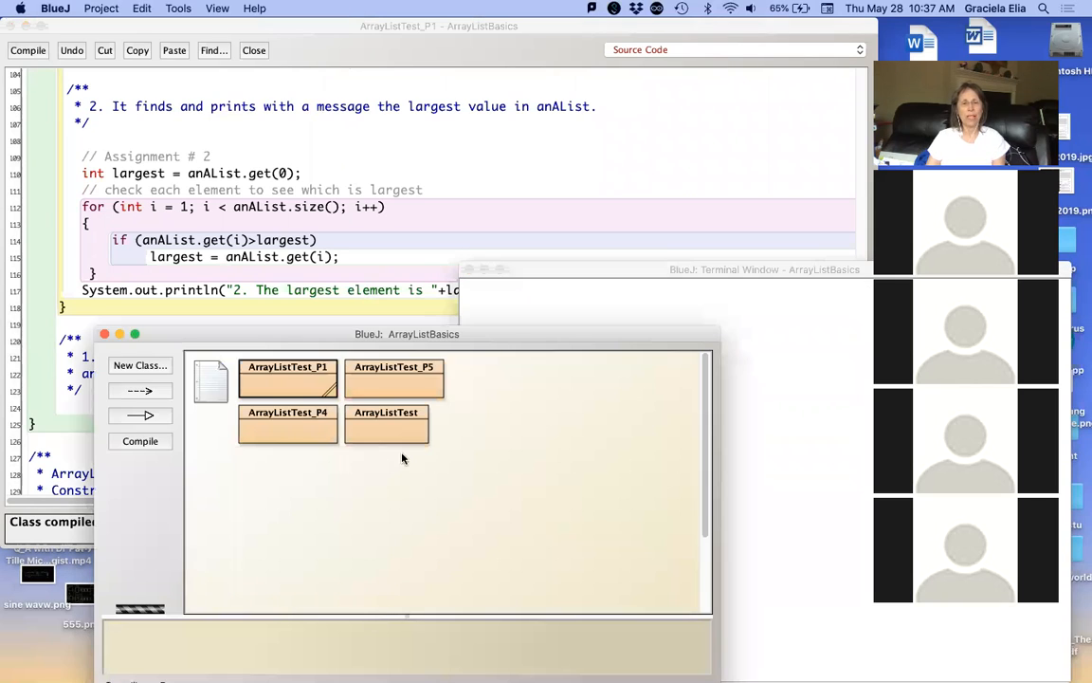
pyautogui.rightClick(394, 368)
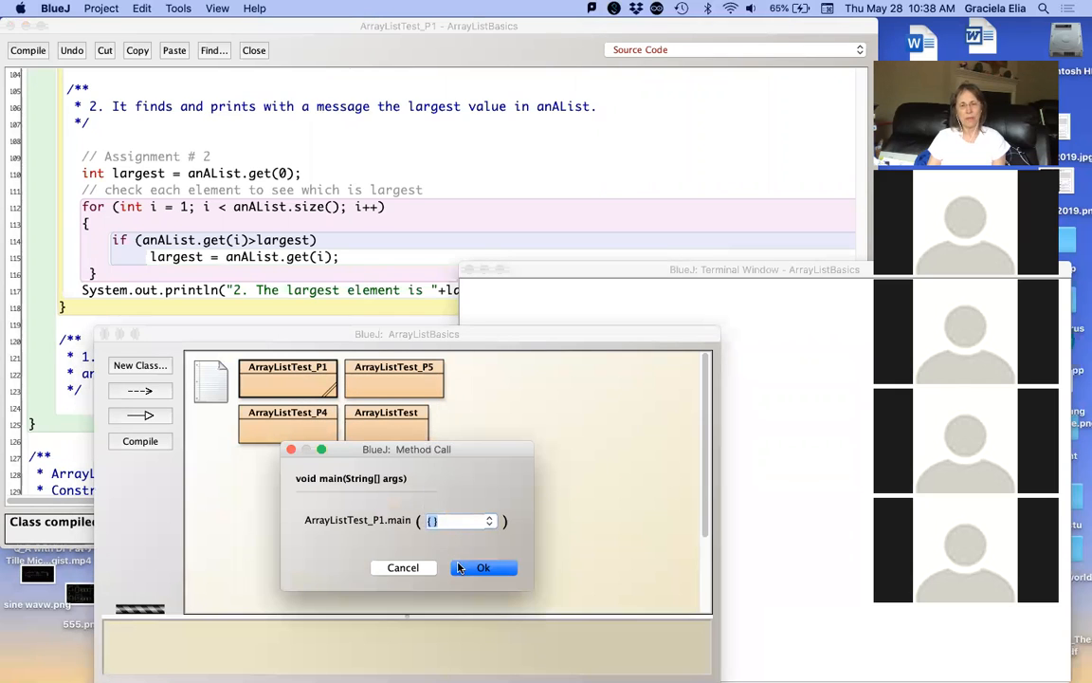
pyautogui.click(484, 567)
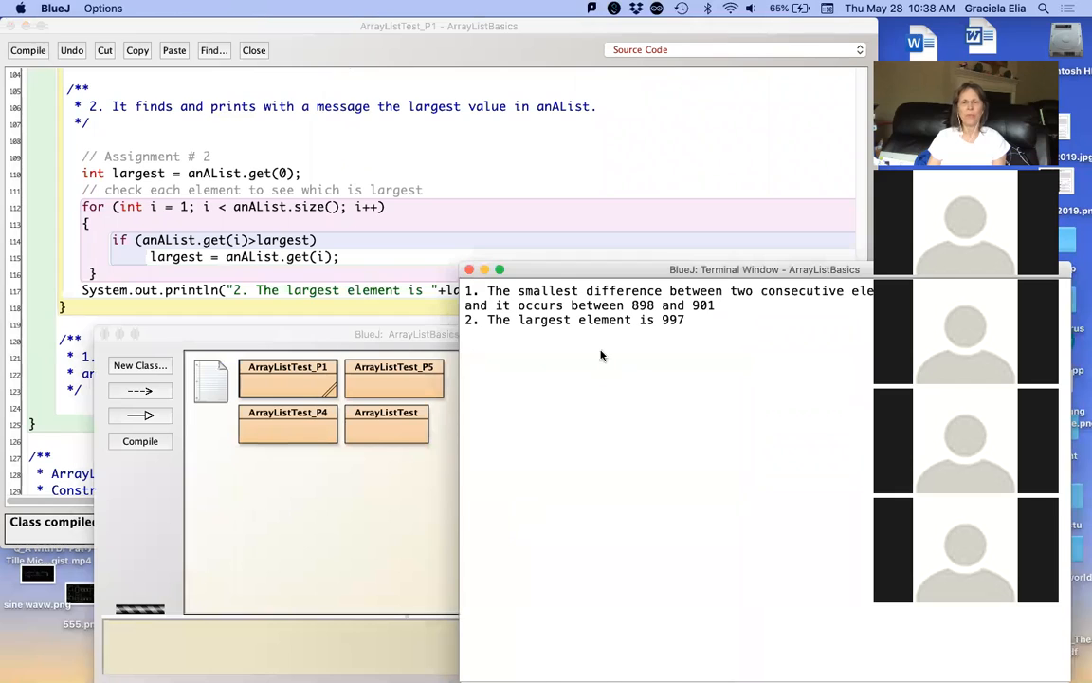
pyautogui.moveTo(683, 326)
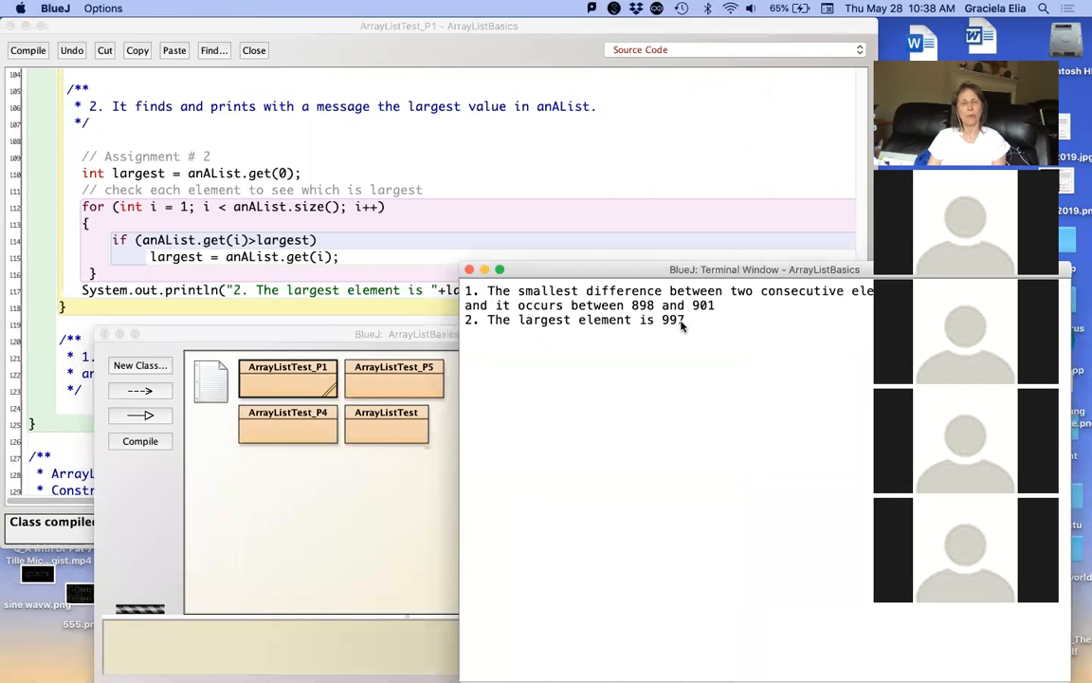
pyautogui.moveTo(649, 333)
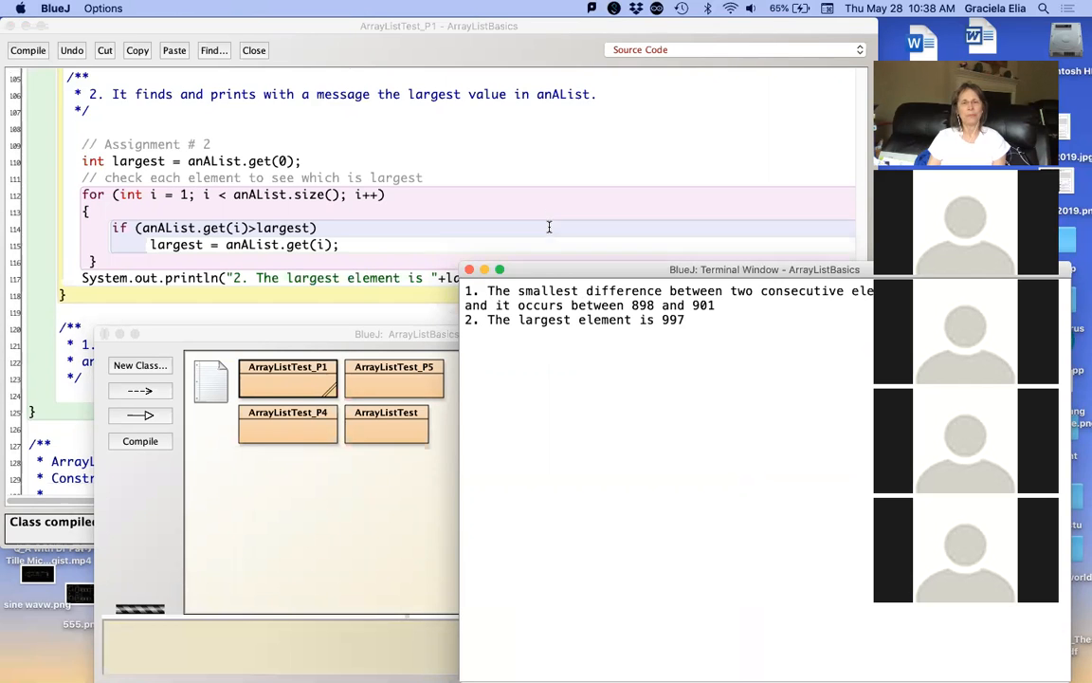
# Step: Title the comment 'Output for all exercises' and add '2. The largest element is 997'
pyautogui.scroll(-3)
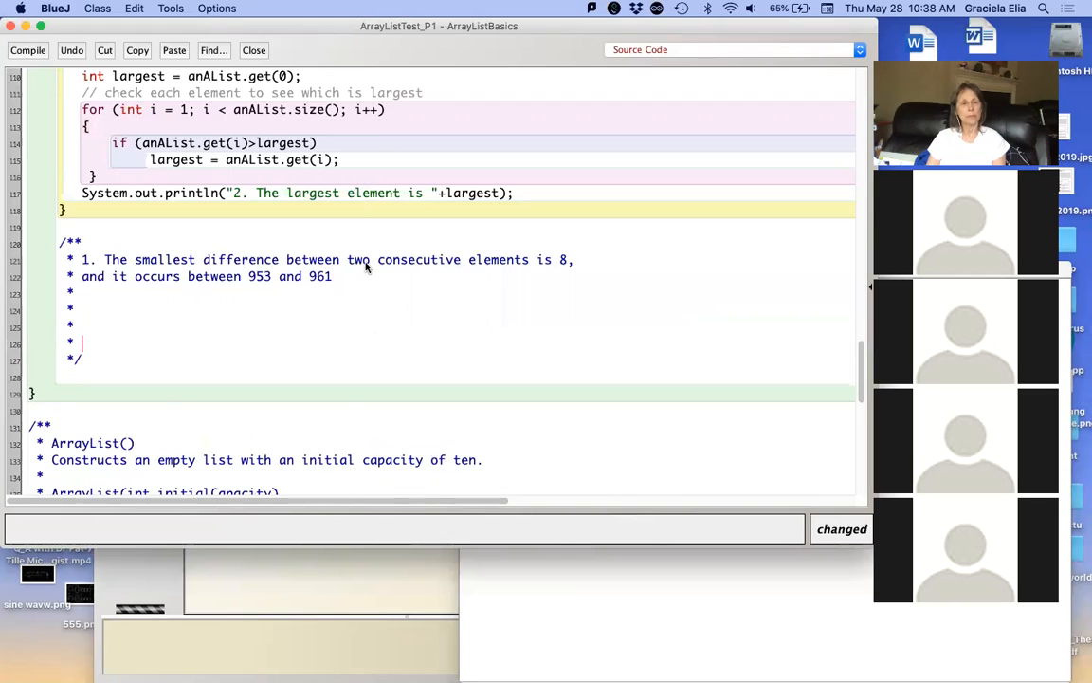
pyautogui.press('up')
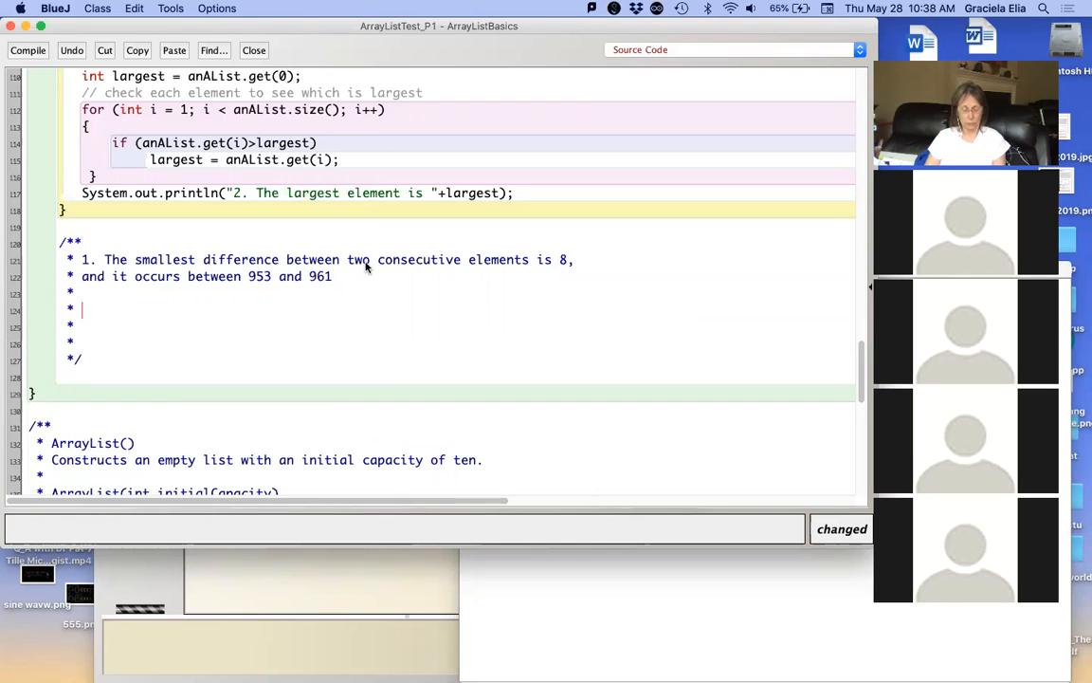
pyautogui.write('2. The largest element is 997')
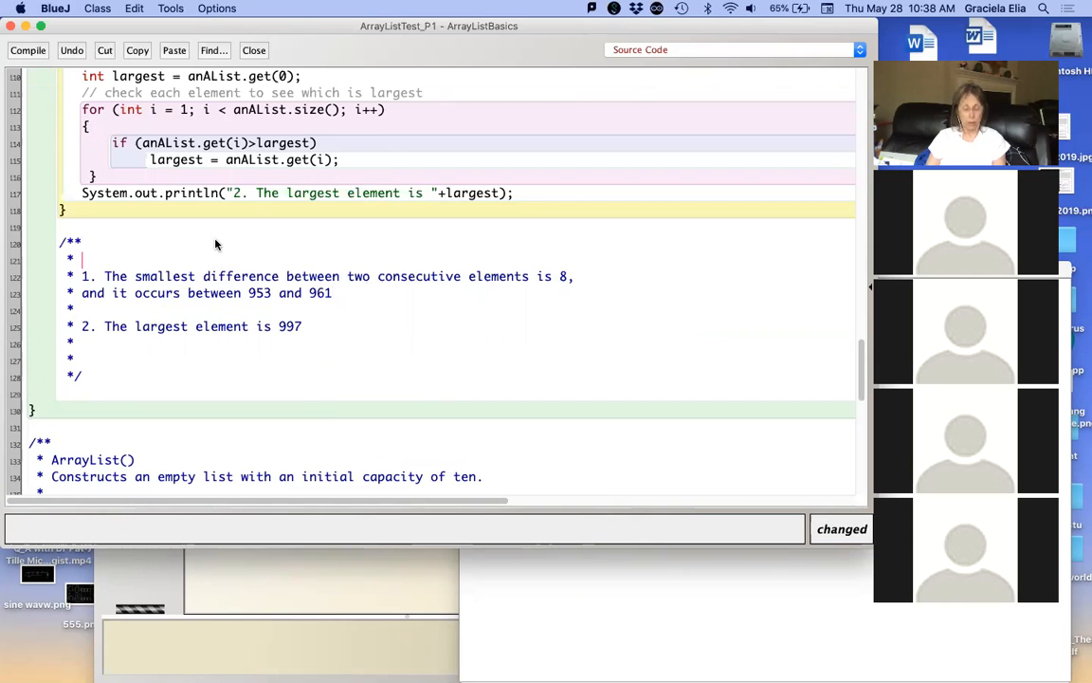
pyautogui.write('Output')
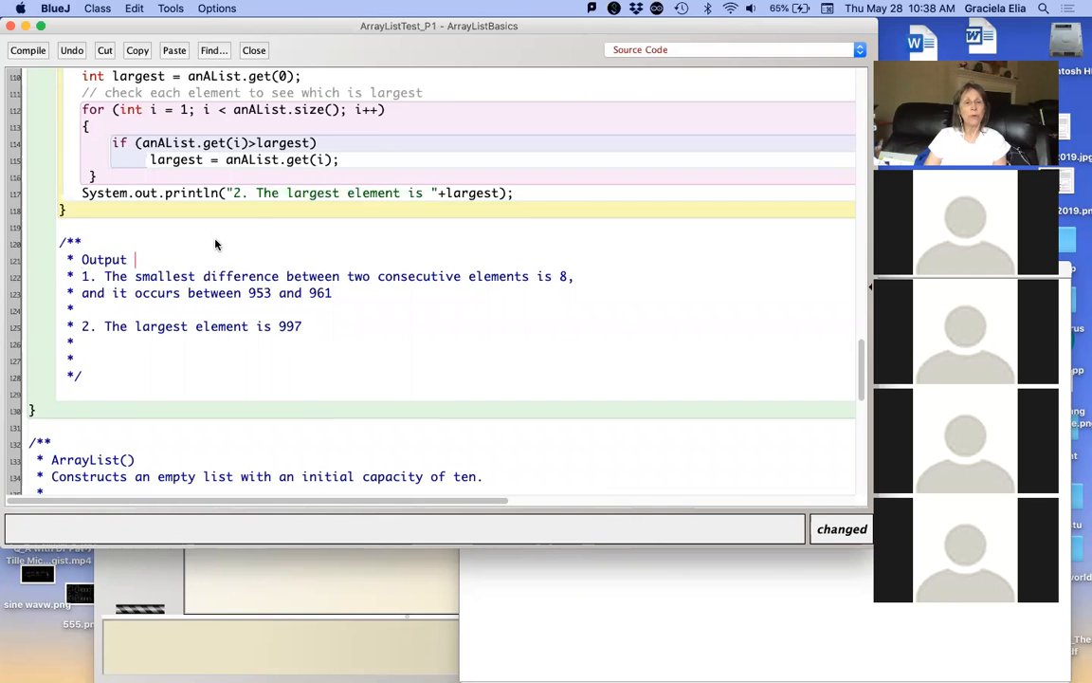
pyautogui.write('for all')
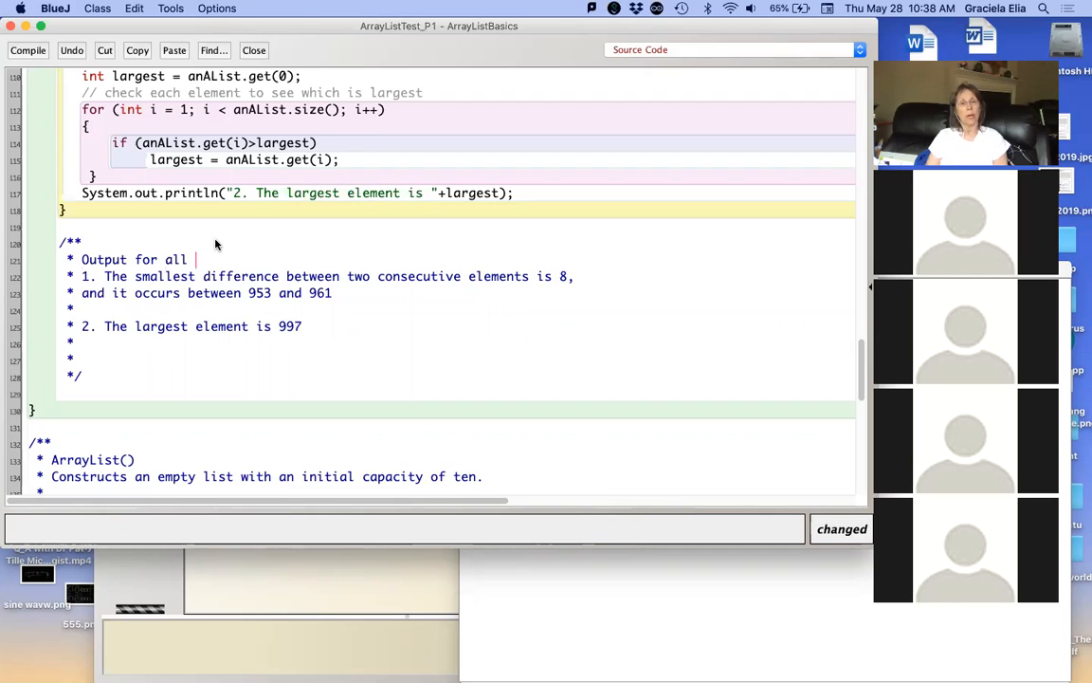
pyautogui.write('exercises:')
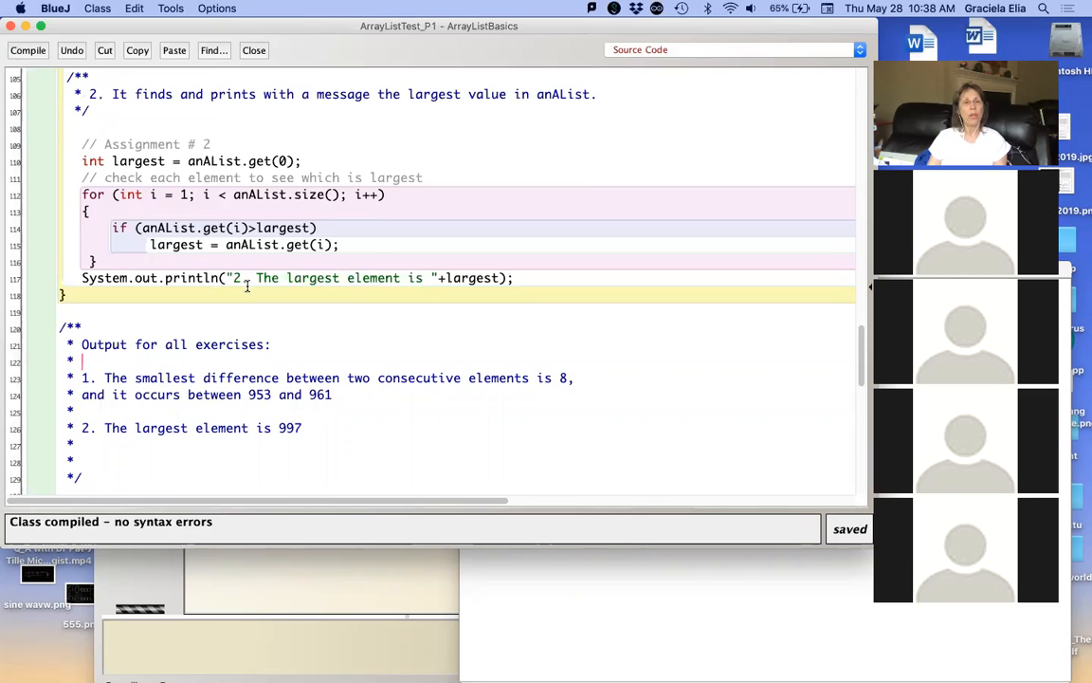
# Step: Select and copy the task 3 average-value description line from the header comment
pyautogui.scroll(3)
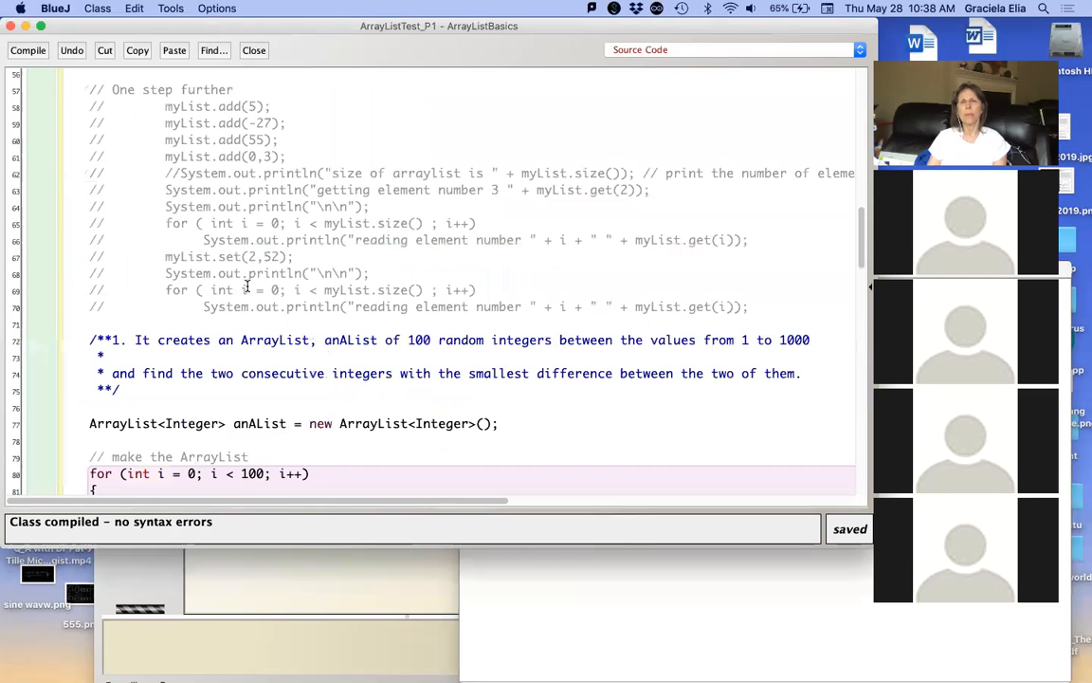
pyautogui.scroll(3)
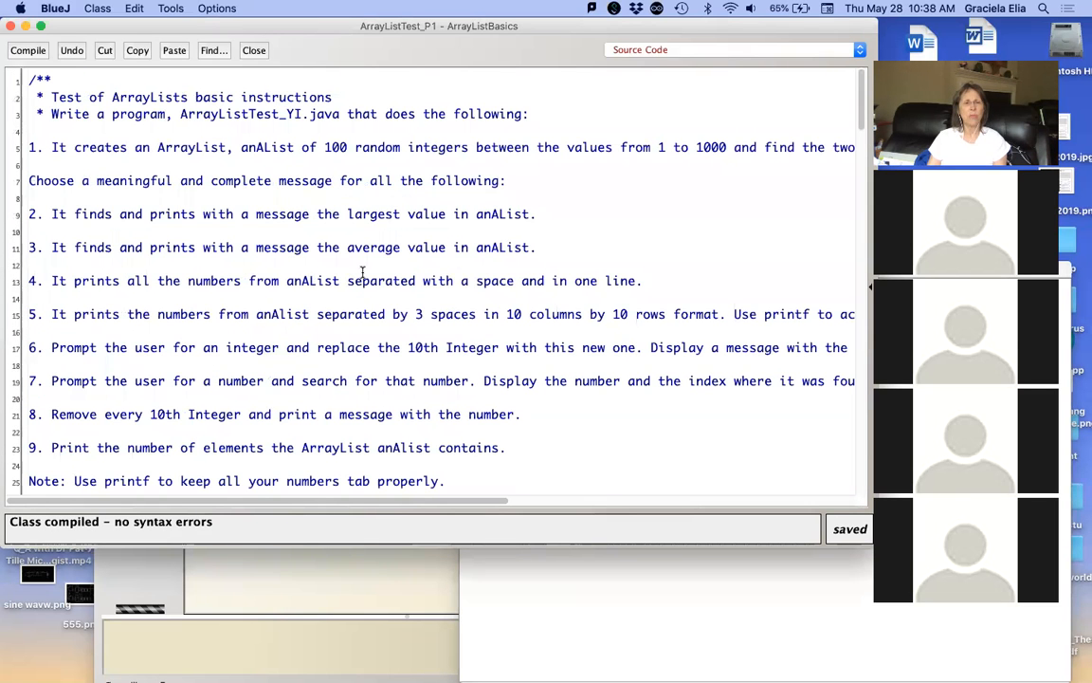
pyautogui.moveTo(504, 264)
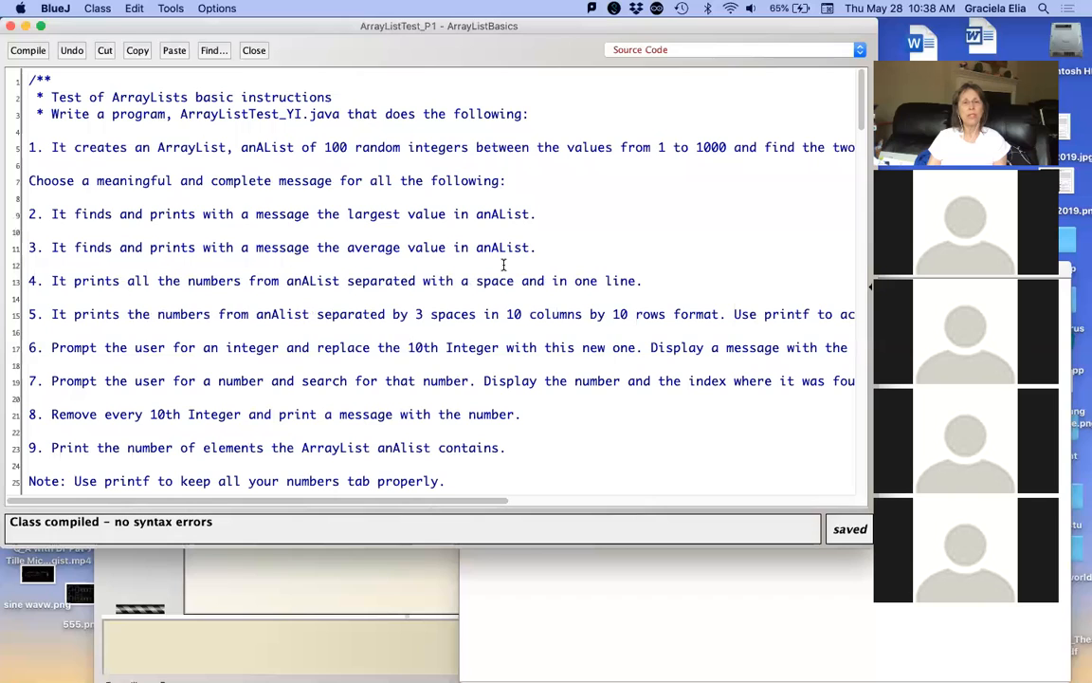
pyautogui.moveTo(323, 247); pyautogui.dragTo(535, 246)
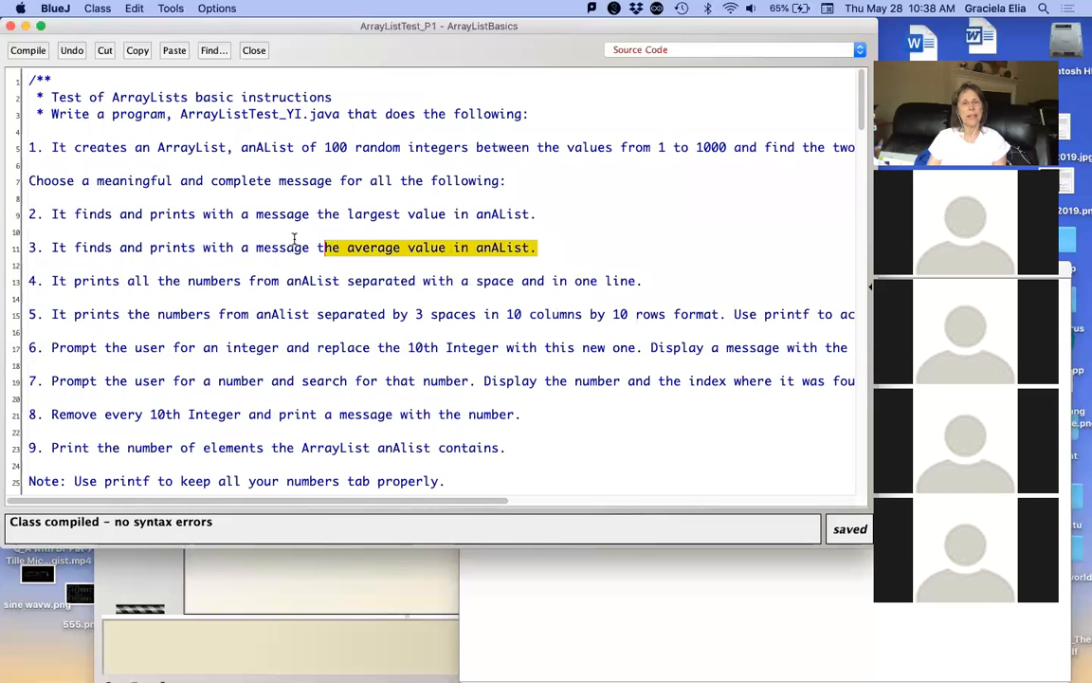
pyautogui.moveTo(322, 247); pyautogui.dragTo(51, 246)
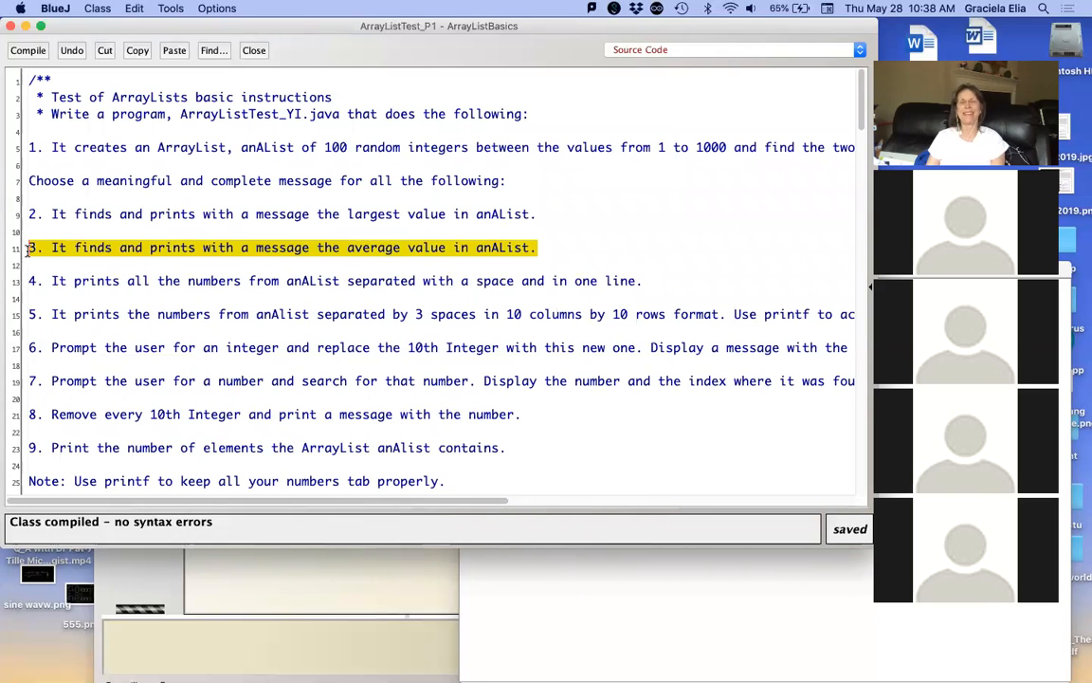
# Step: Scroll down to the end of the finished task 2 largest-value code
pyautogui.scroll(-3)
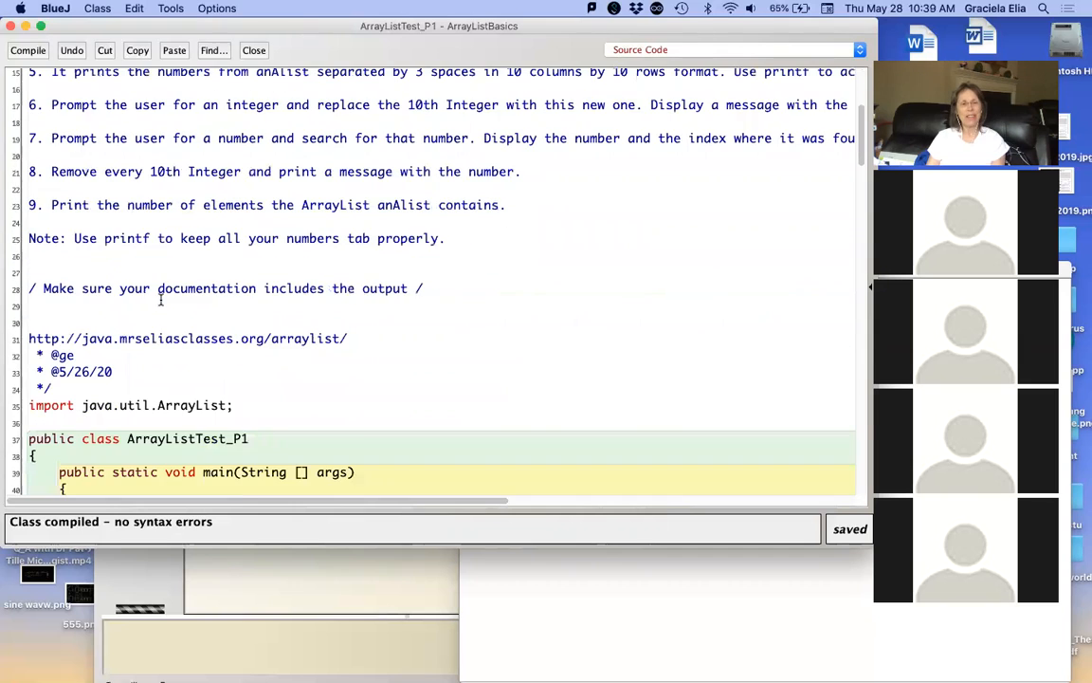
pyautogui.scroll(-3)
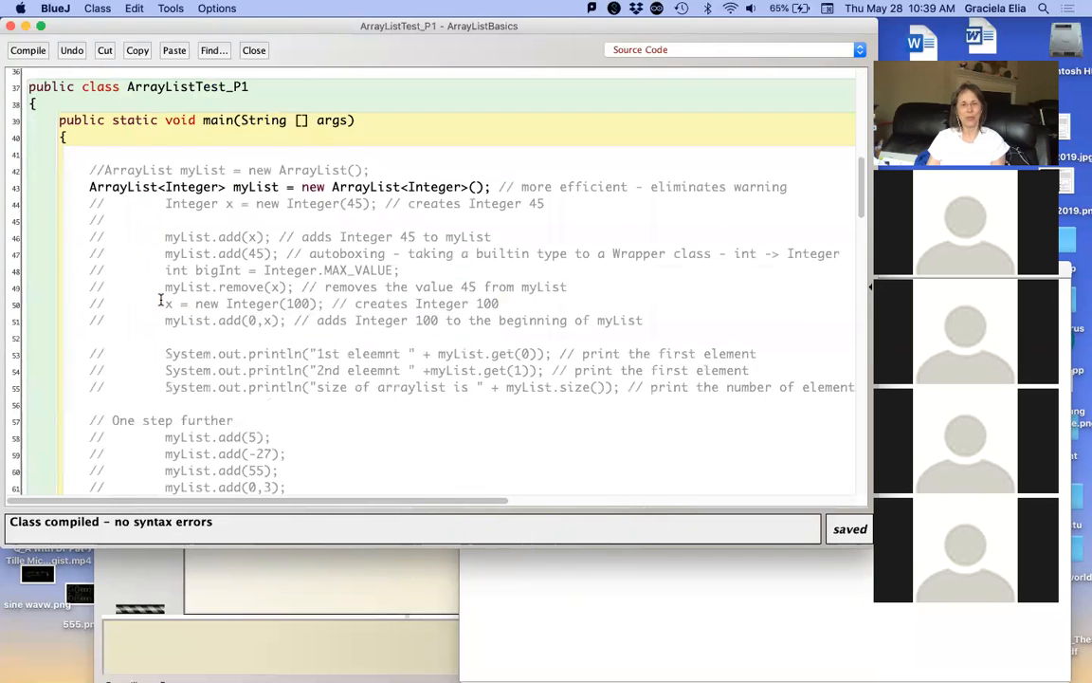
pyautogui.scroll(-3)
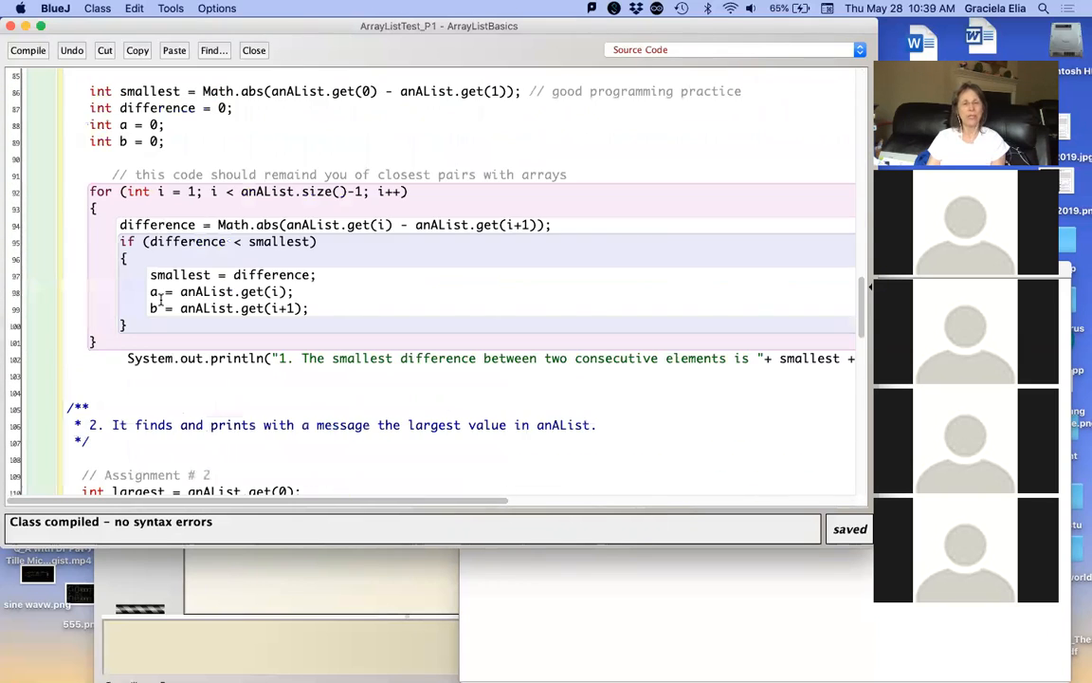
pyautogui.scroll(-3)
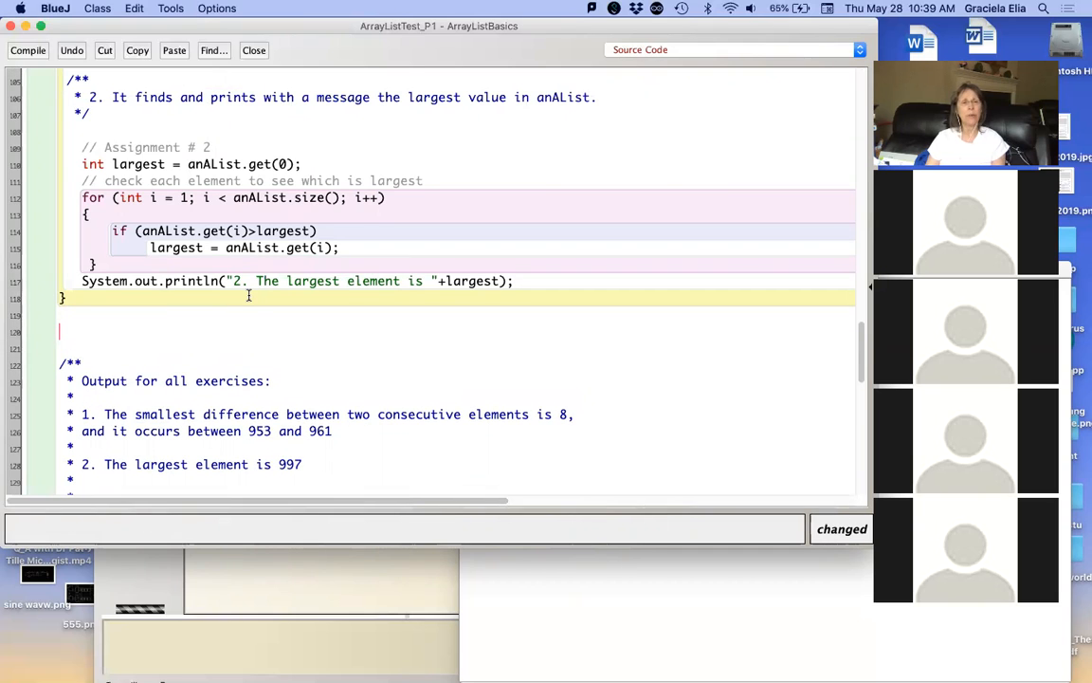
# Step: Add a '//' comment below task 2 and paste the task 3 average description into it
pyautogui.write('//')
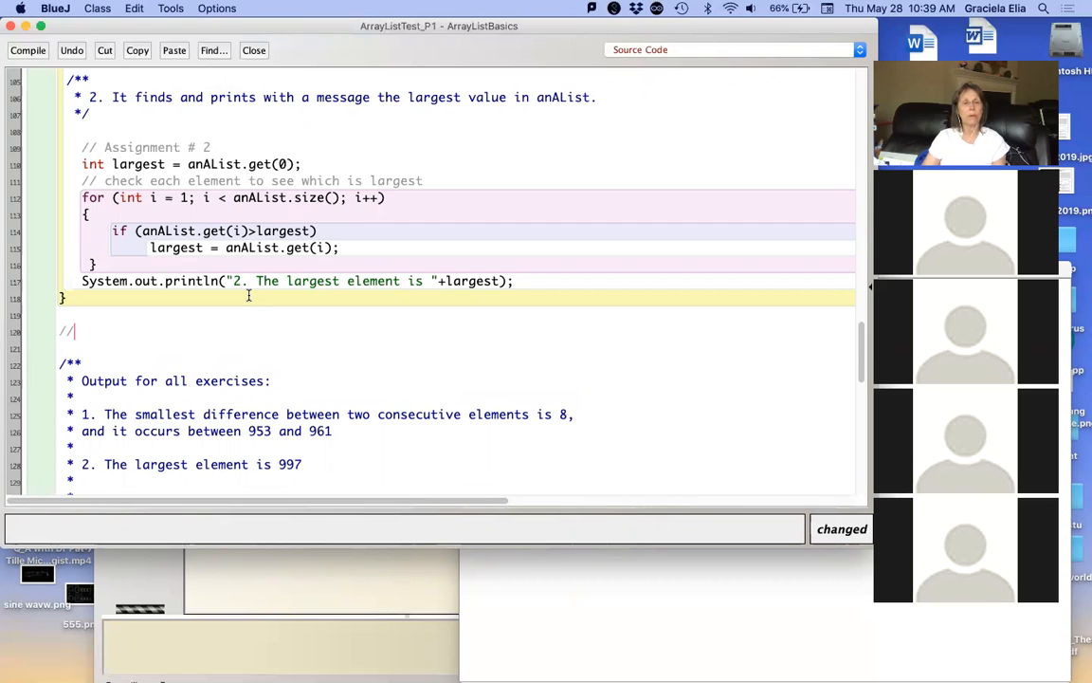
pyautogui.press('cmd+space')
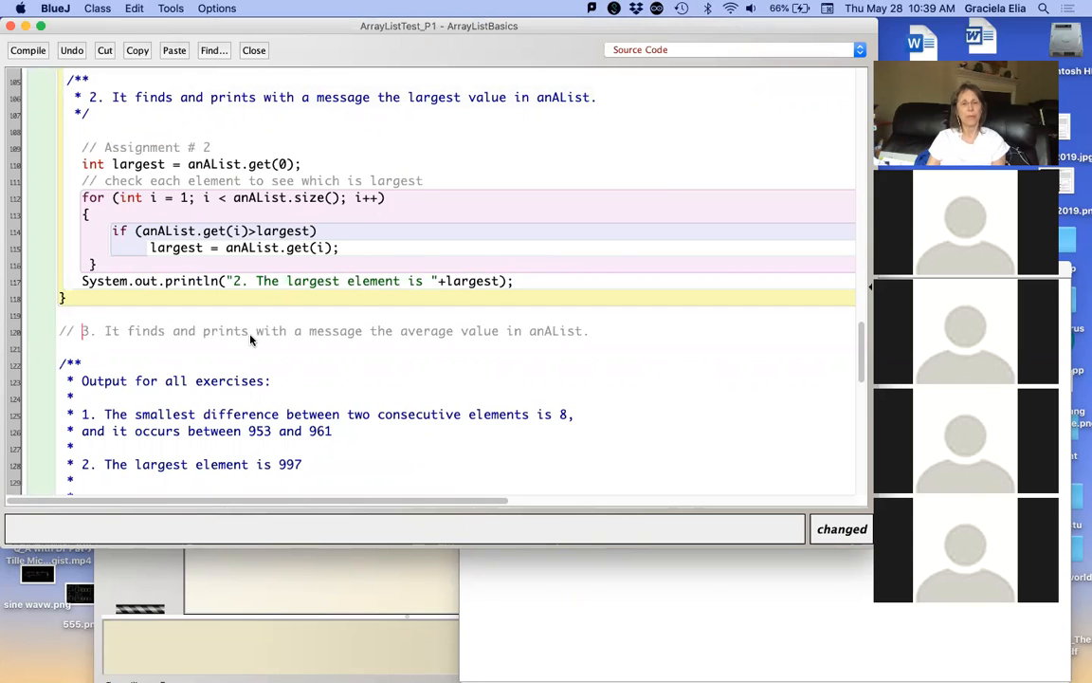
pyautogui.moveTo(478, 319)
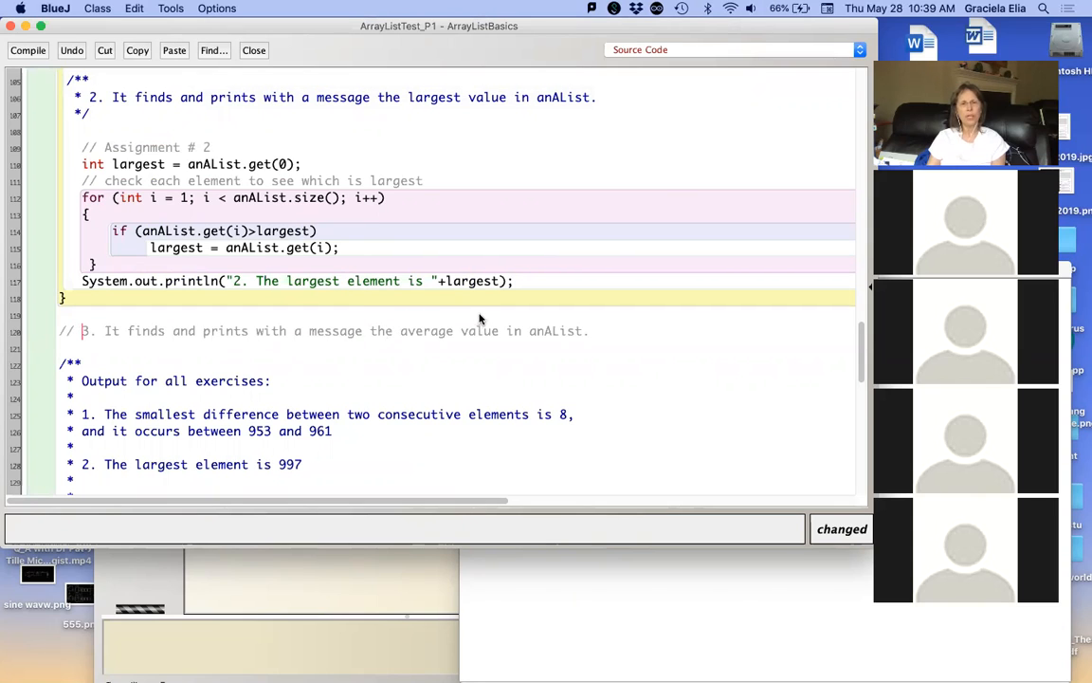
pyautogui.moveTo(493, 293)
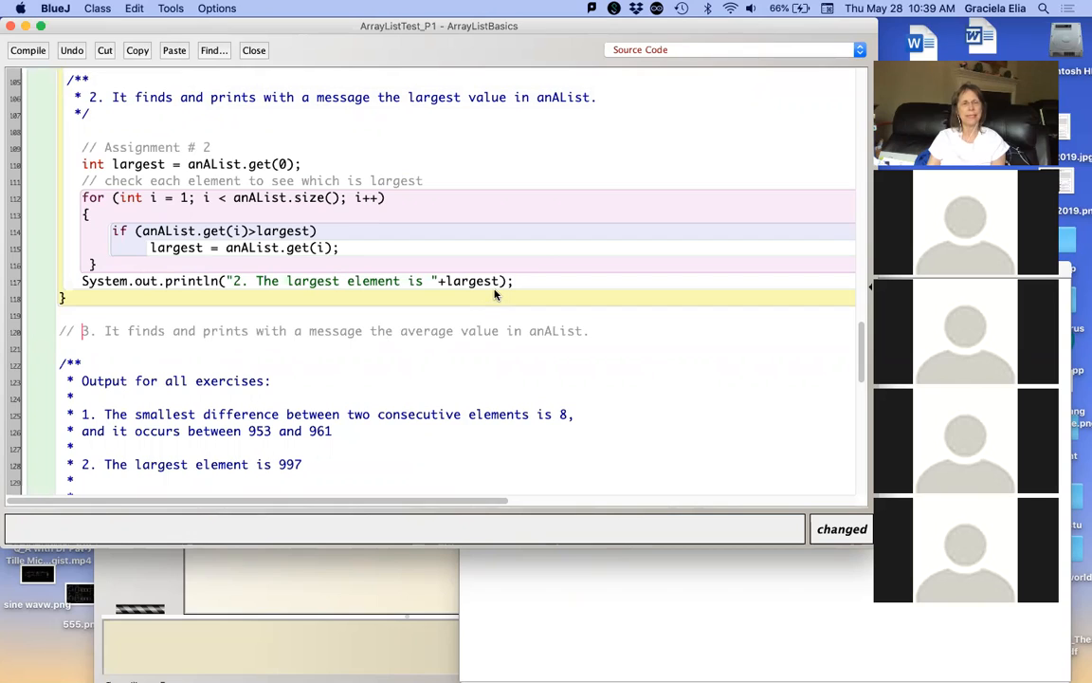
pyautogui.moveTo(141, 269)
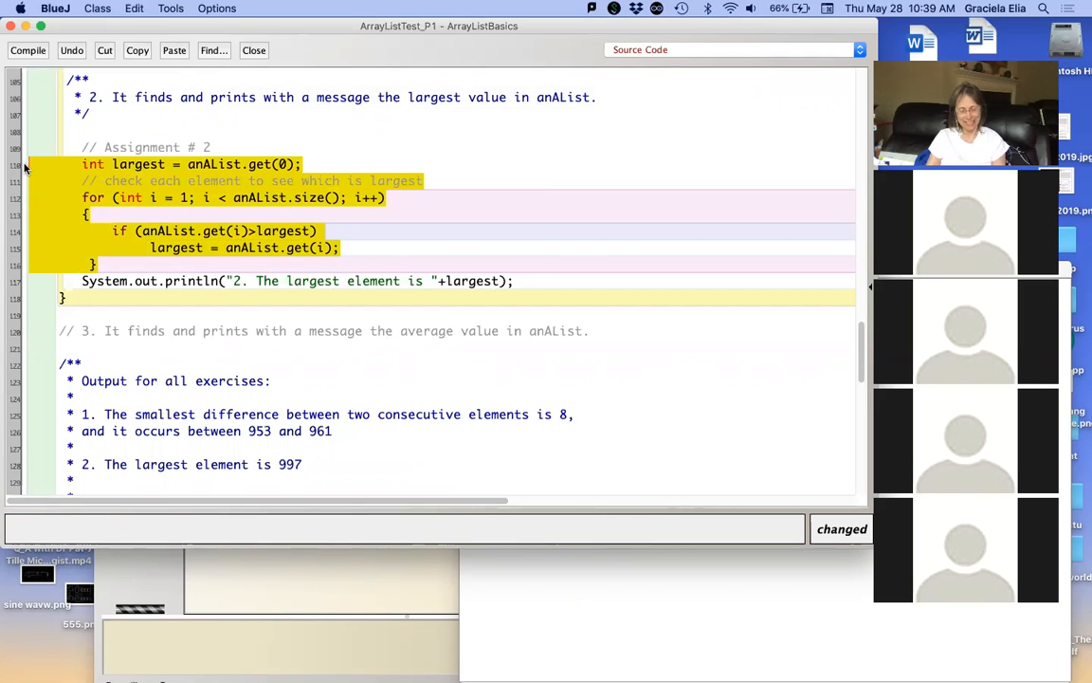
pyautogui.moveTo(194, 326)
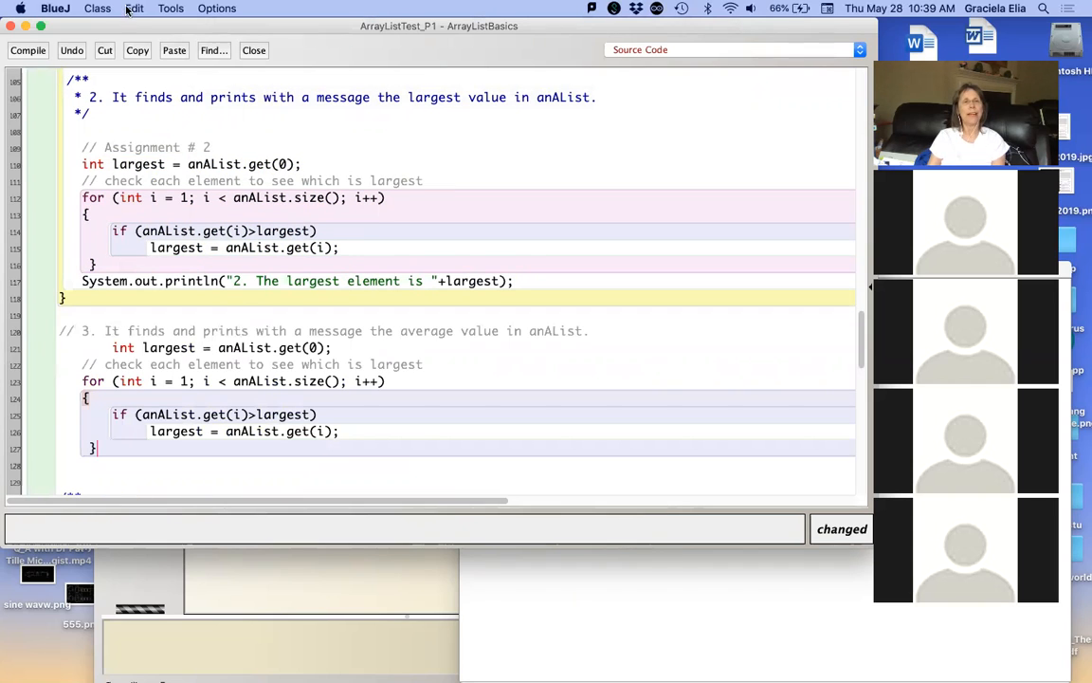
# Step: Auto-layout the class and rename the copied largest variable to average set to 0
pyautogui.click(133, 8)
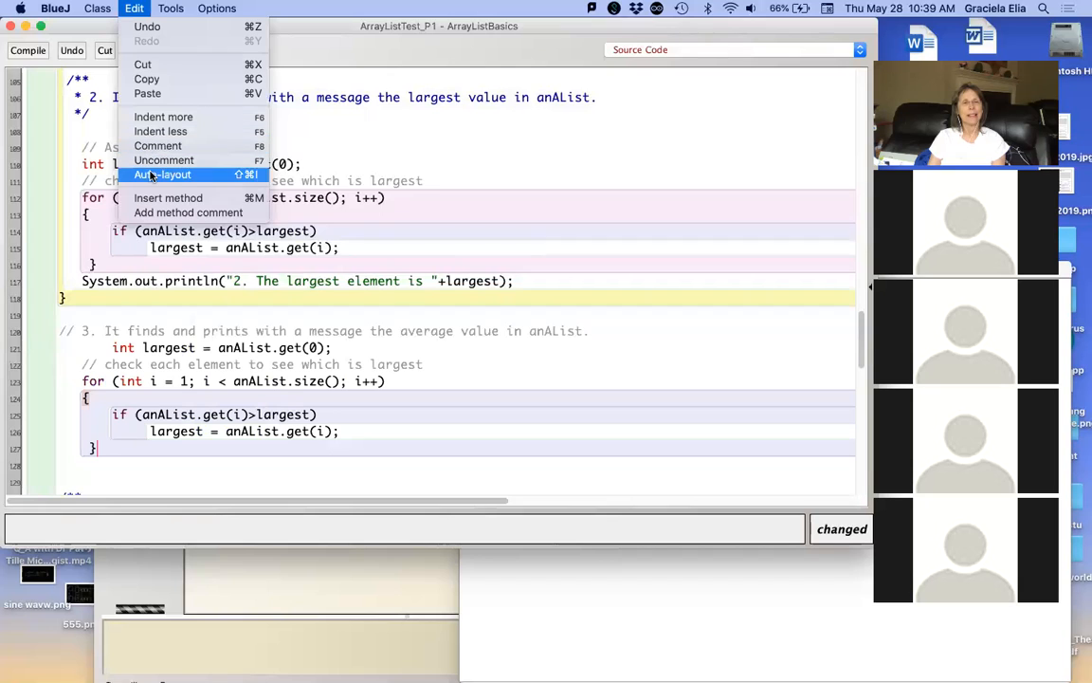
pyautogui.click(167, 175)
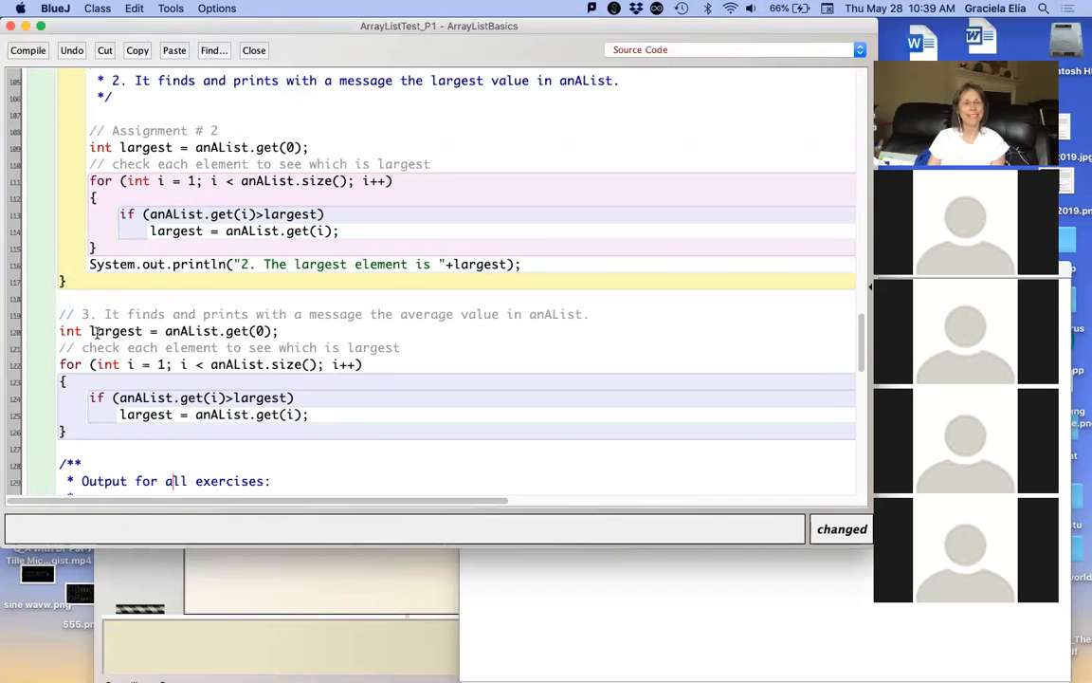
pyautogui.write('ave')
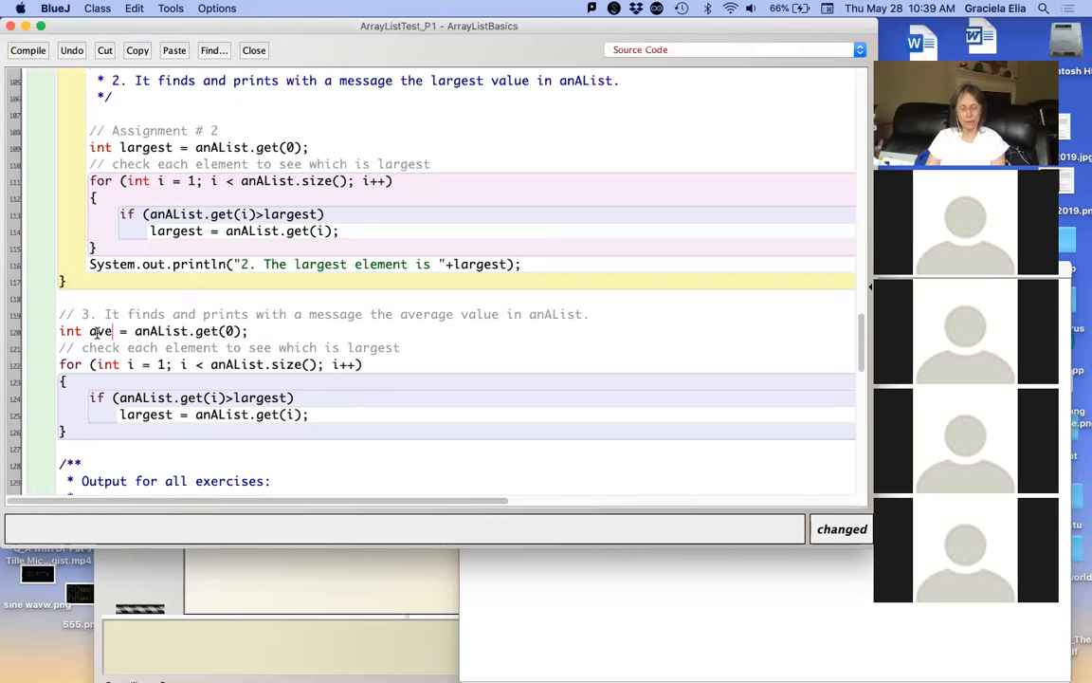
pyautogui.write('rage = 0;')
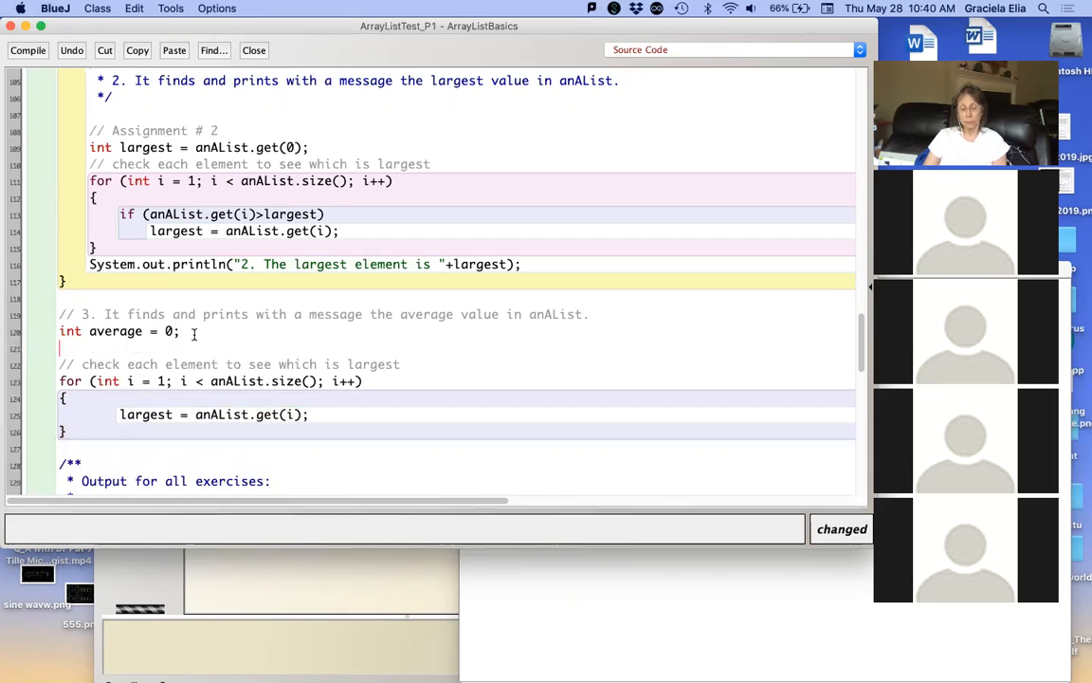
# Step: Declare int sum = 0 and change the loop body to sum += anAList.get(i)
pyautogui.write('int sum')
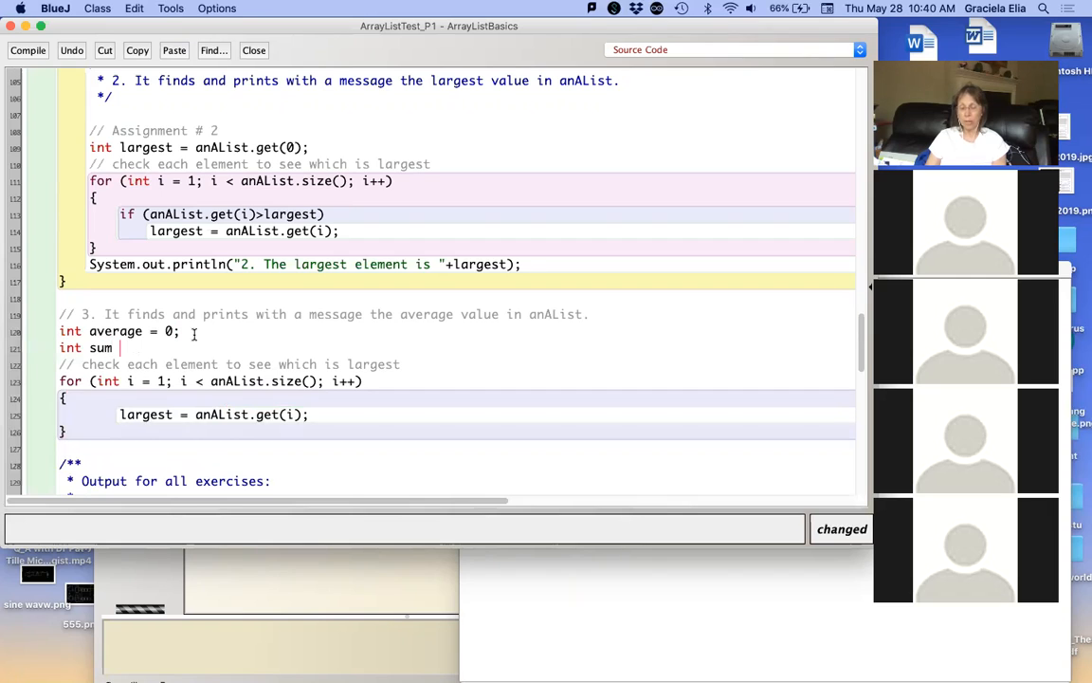
pyautogui.write('= 0;')
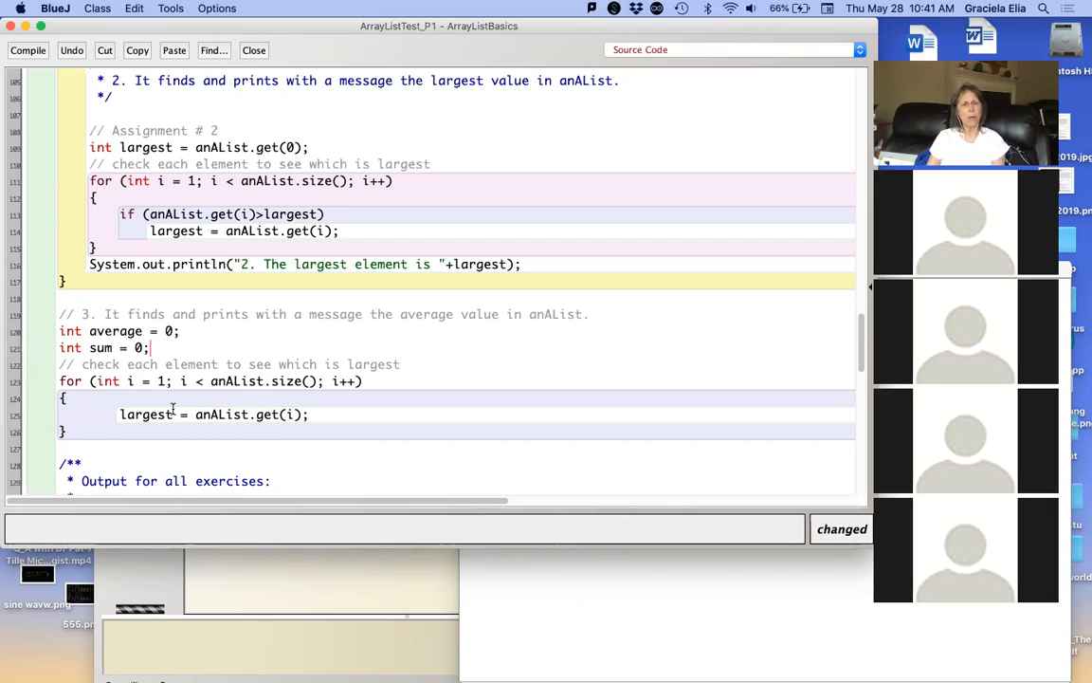
pyautogui.doubleClick(146, 414)
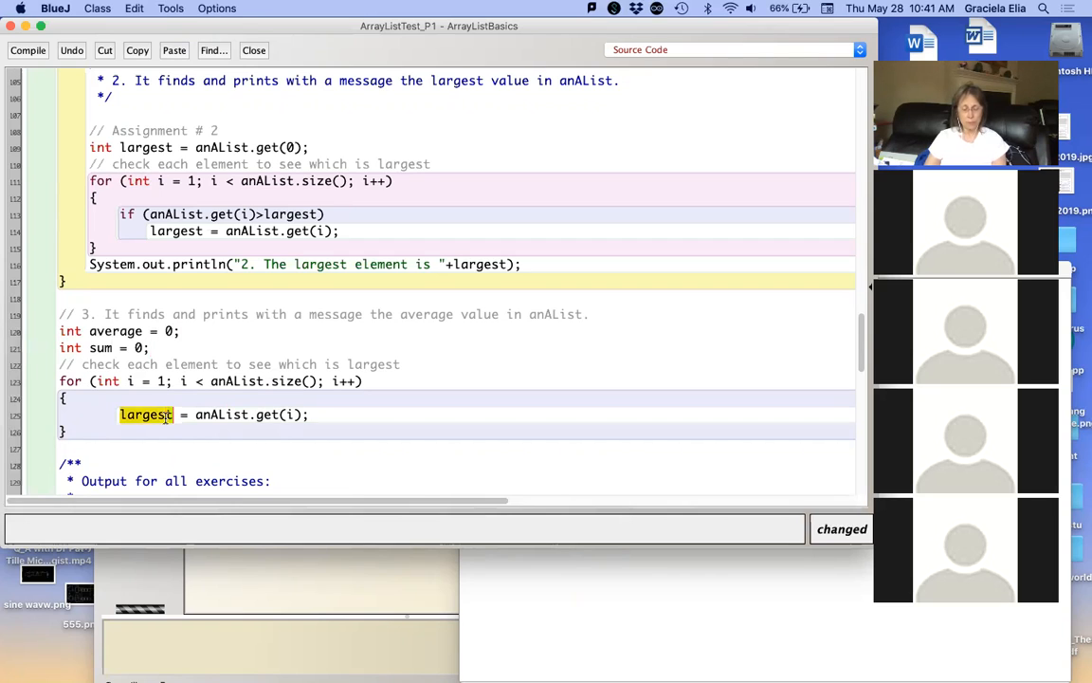
pyautogui.write('sum')
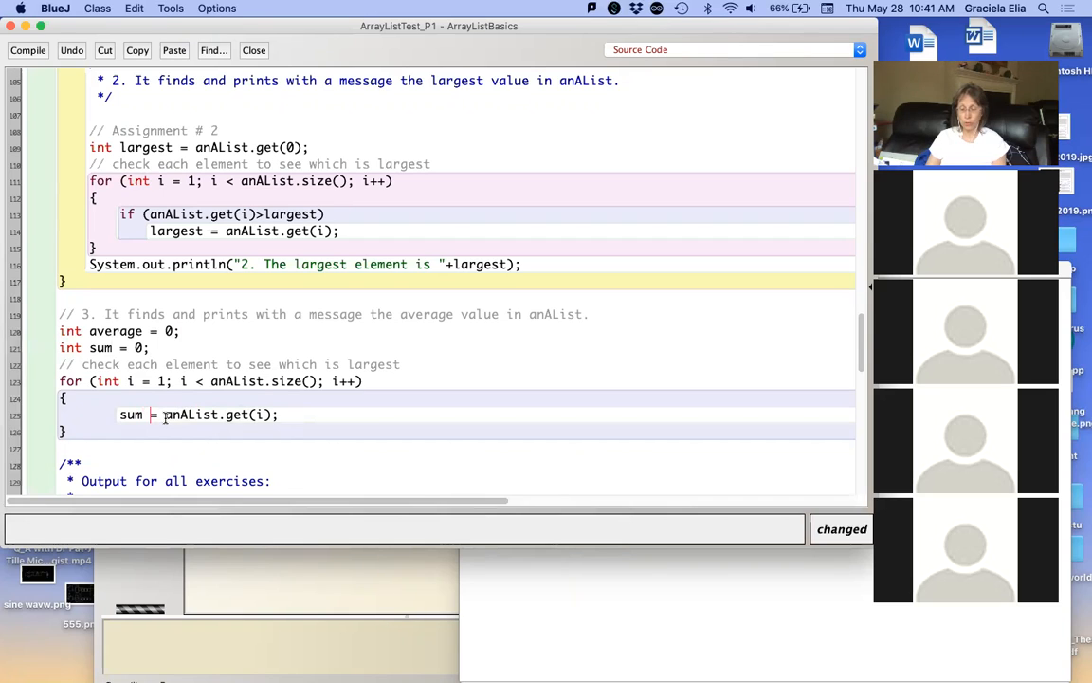
pyautogui.write('+')
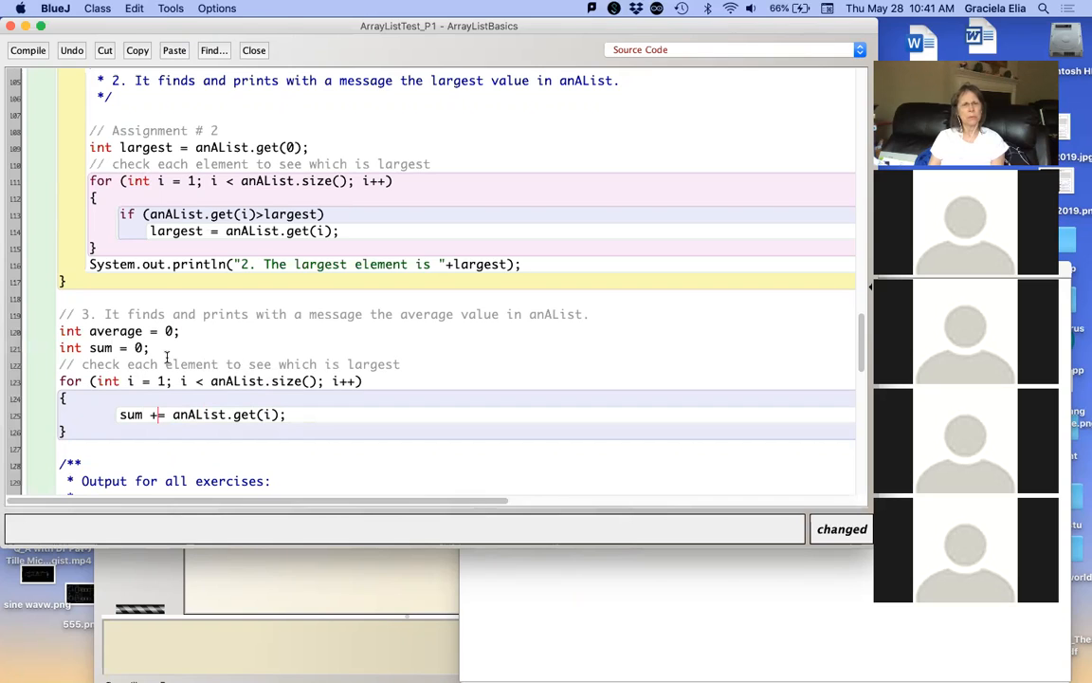
pyautogui.moveTo(416, 364)
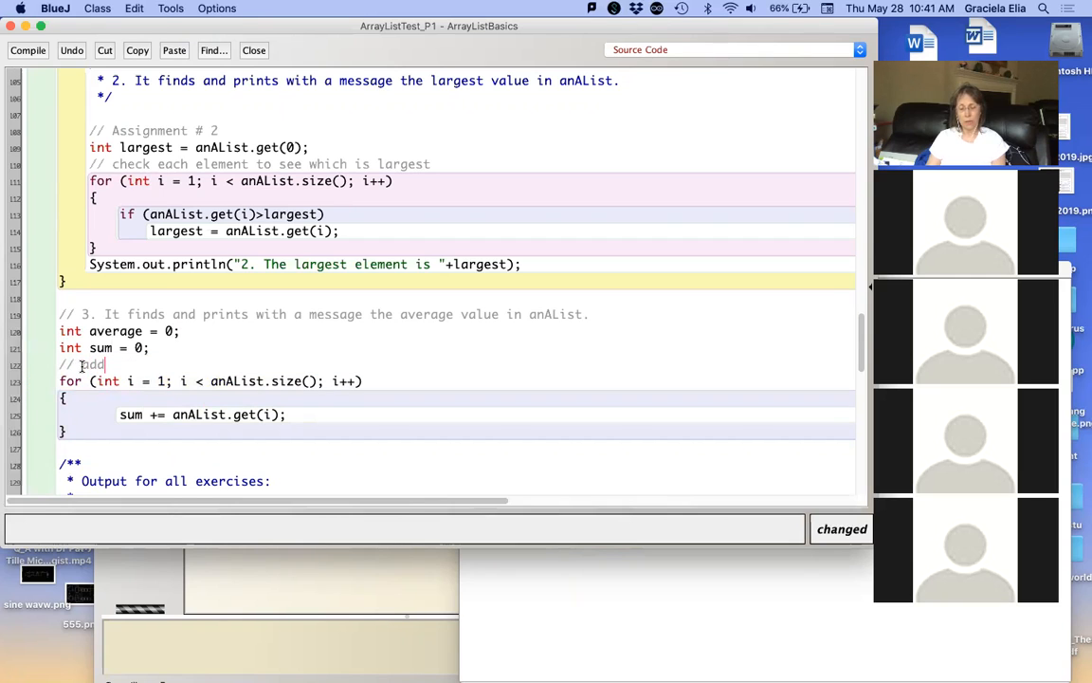
# Step: Add the comment 'add all elements in the arraylist' beside the summing loop
pyautogui.write('add all elements')
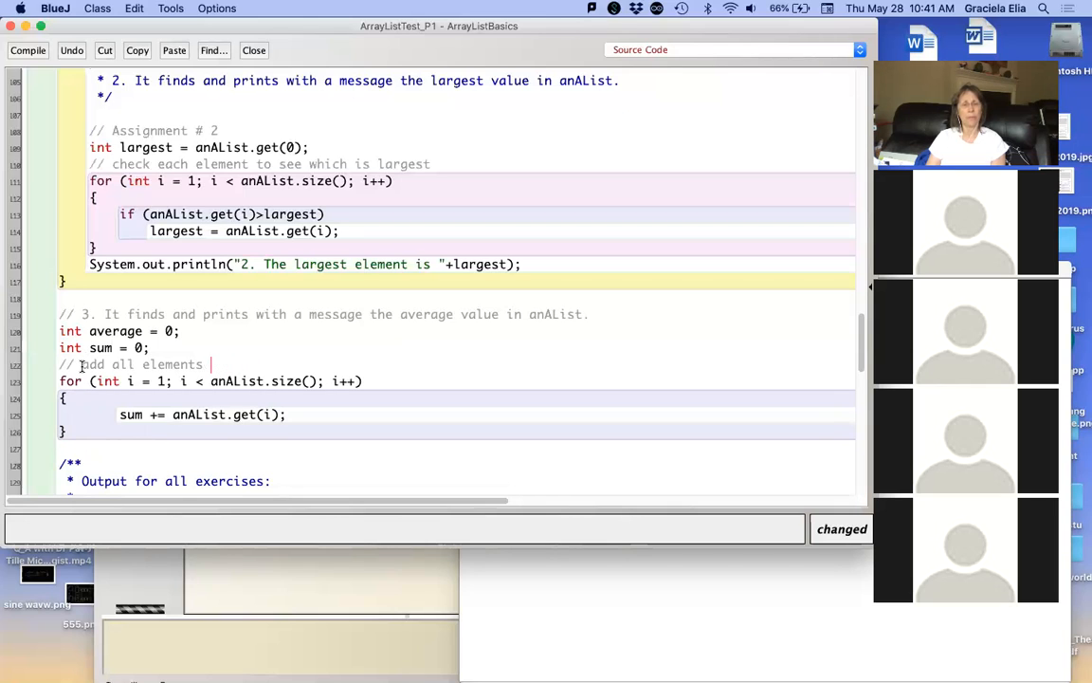
pyautogui.write('in the ar')
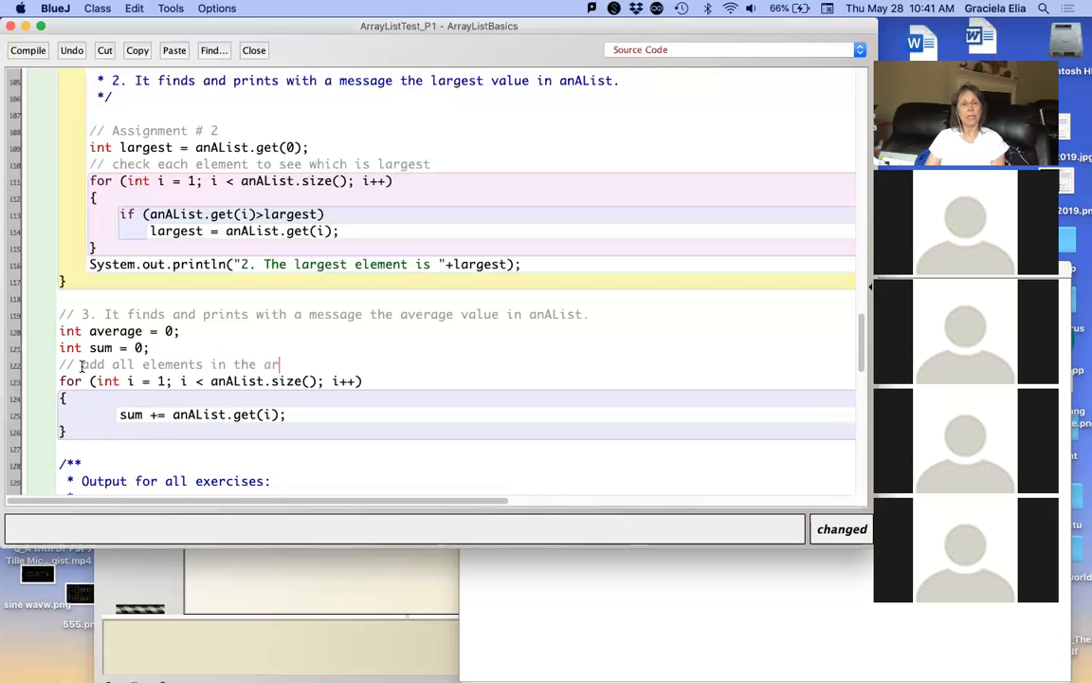
pyautogui.write('ralist')
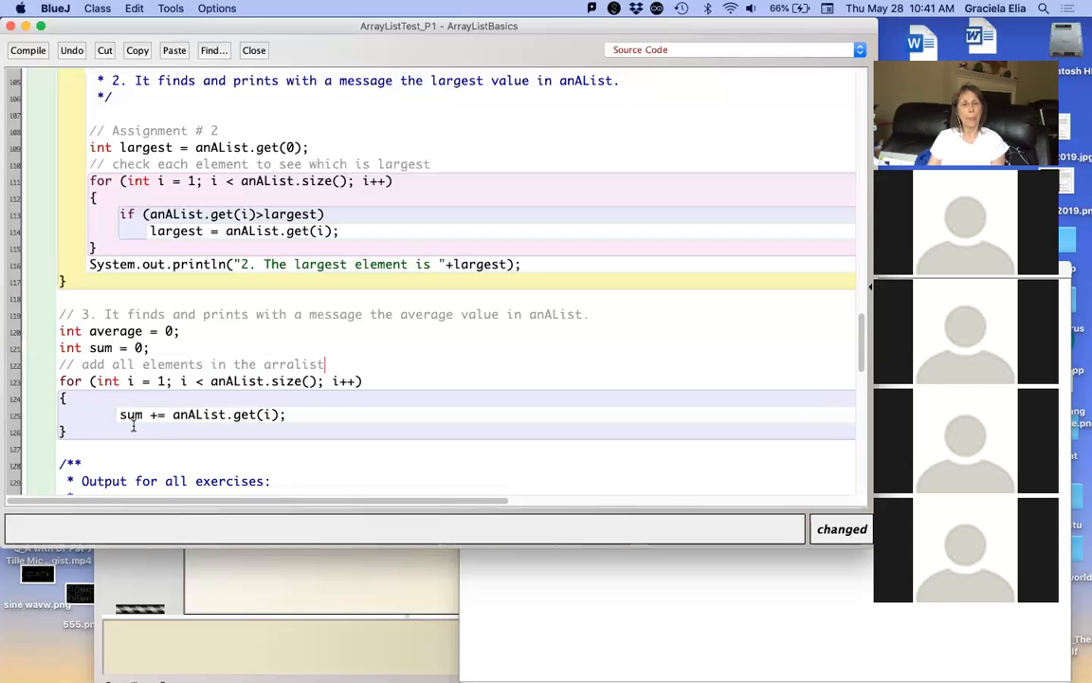
pyautogui.scroll(-3)
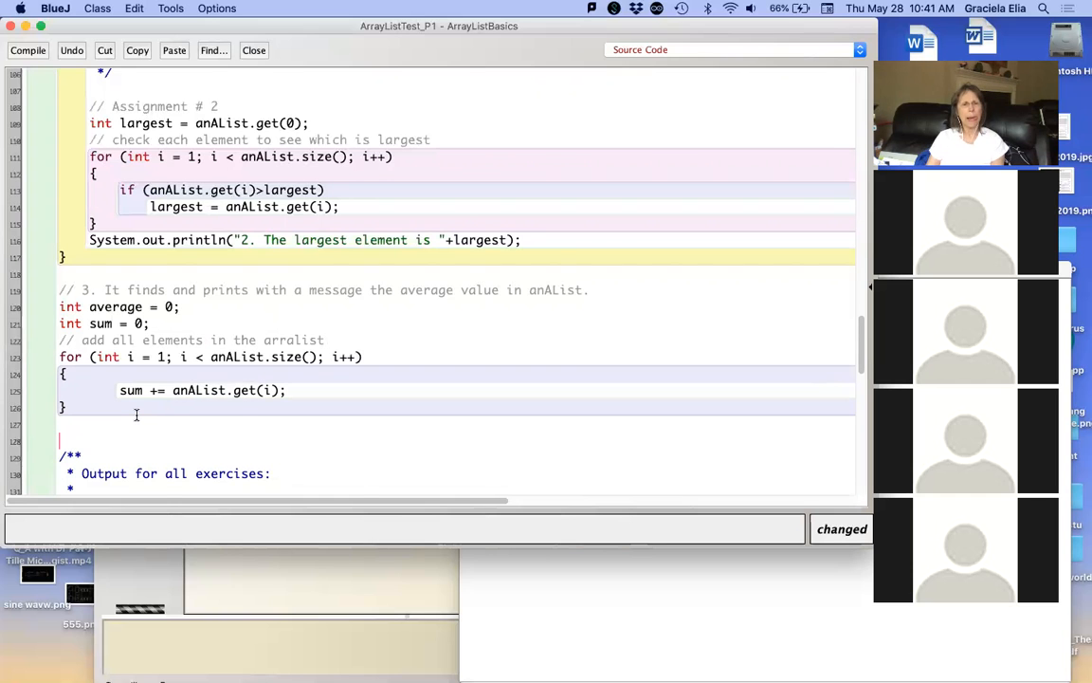
pyautogui.scroll(-3)
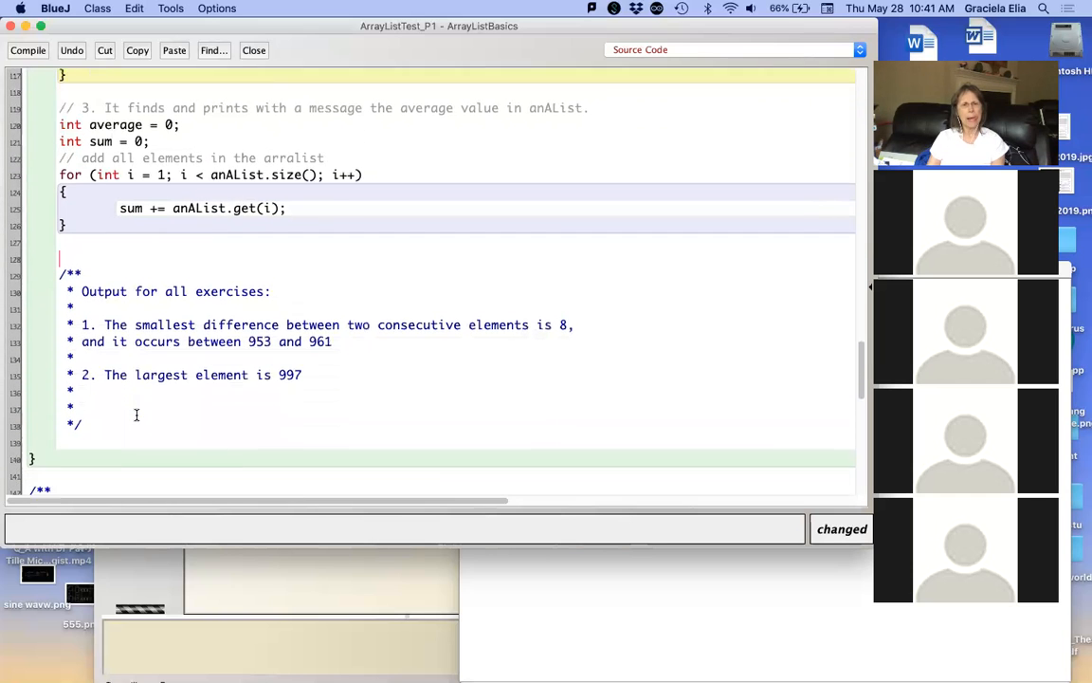
pyautogui.scroll(3)
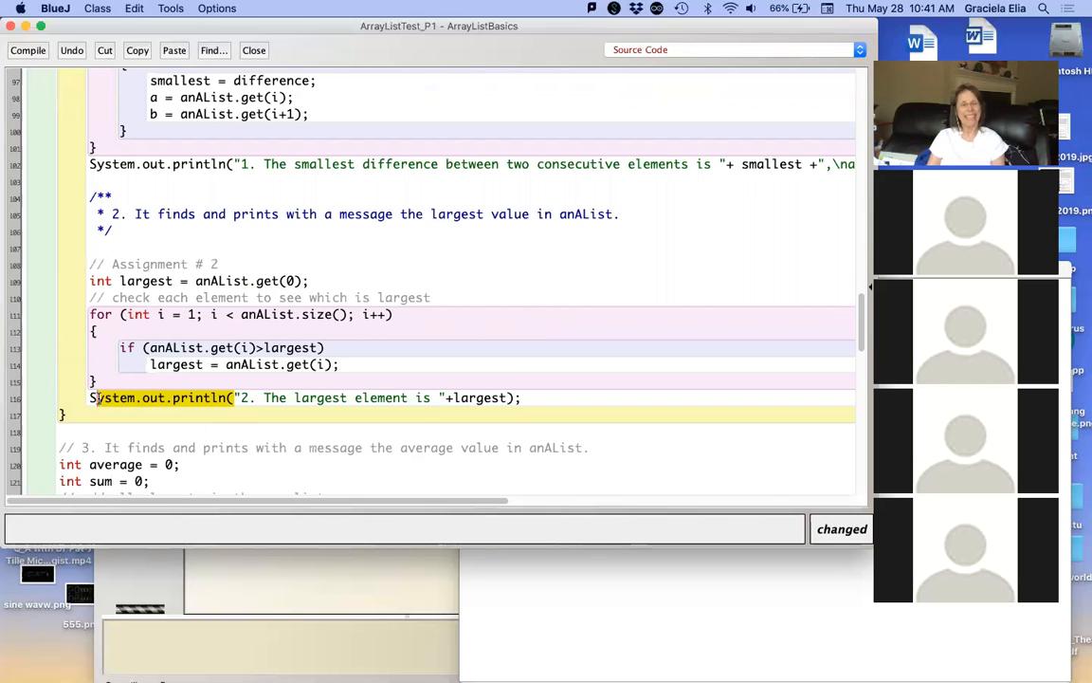
pyautogui.scroll(-3)
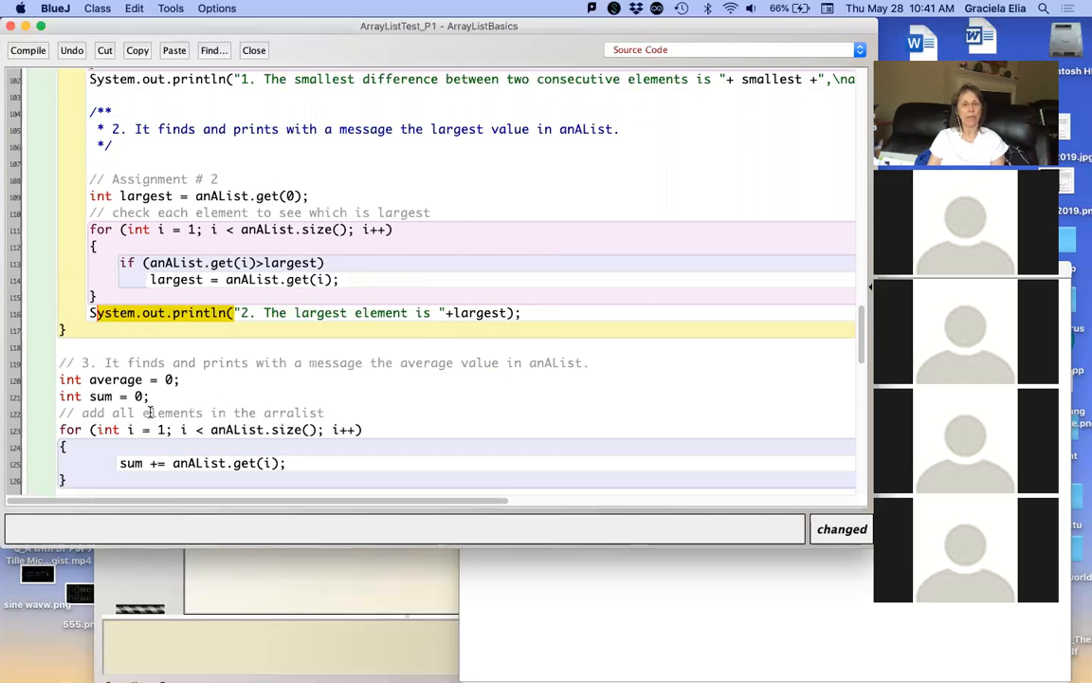
pyautogui.scroll(-3)
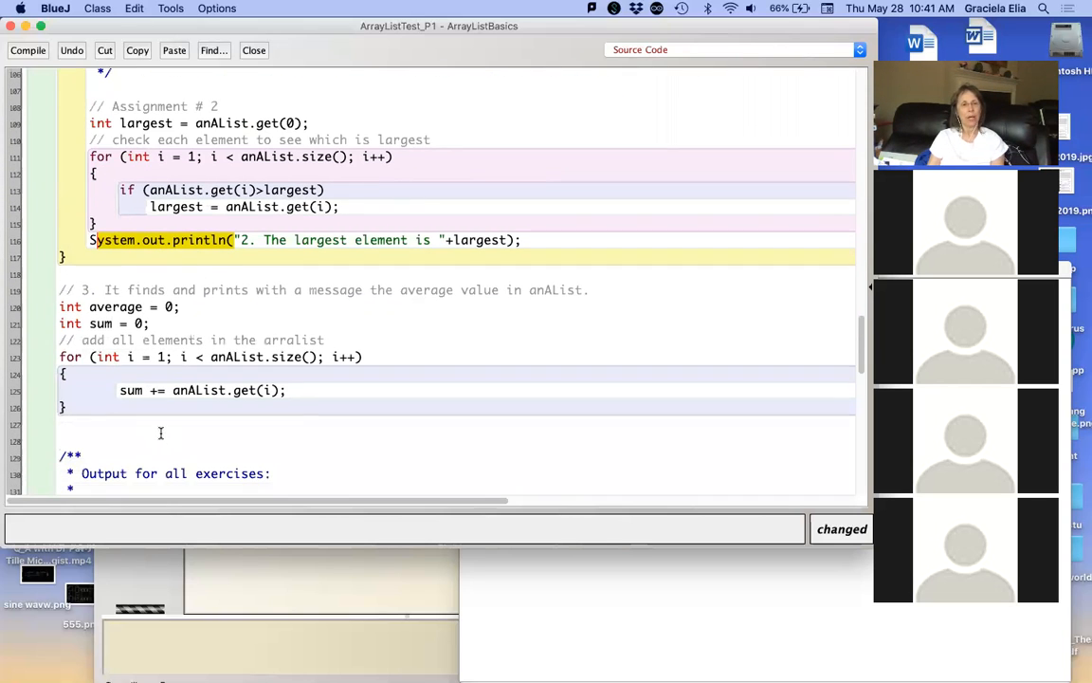
# Step: Write System.out.println("The average of all the elements of this arralist is " + after the loop
pyautogui.write('S')
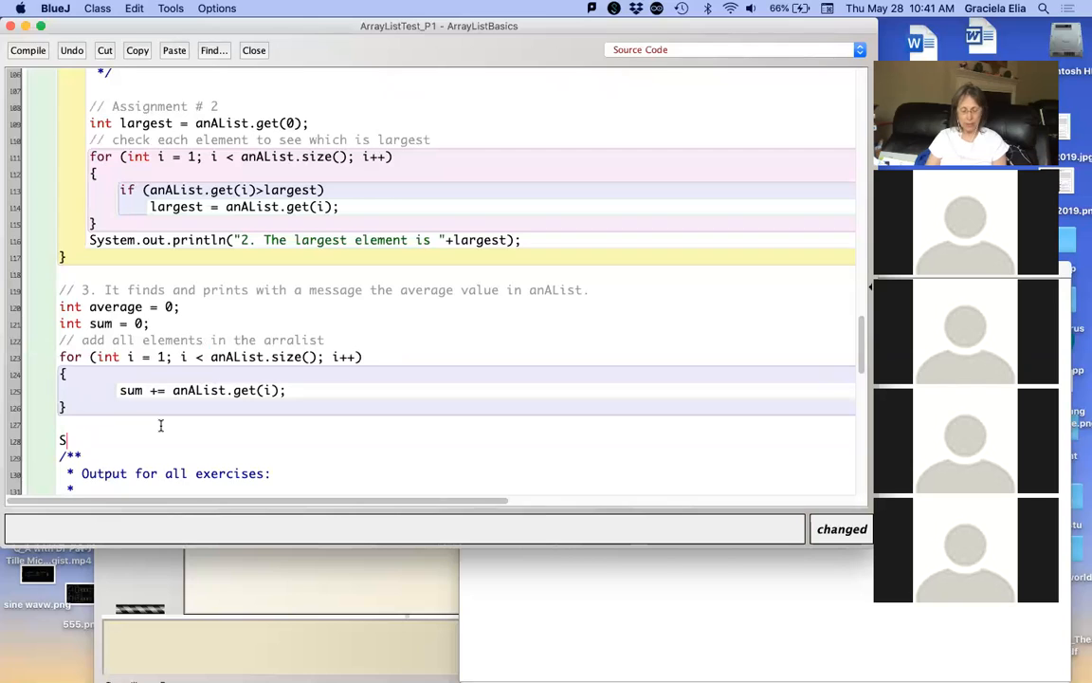
pyautogui.write('ystem.out.println(')
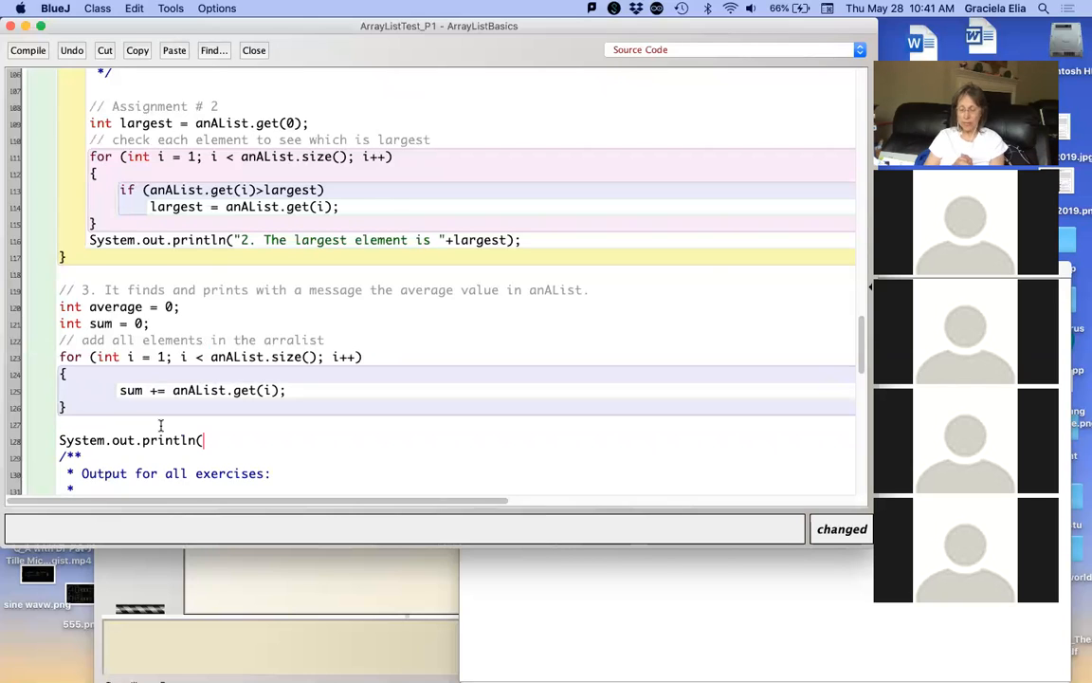
pyautogui.write('"Te')
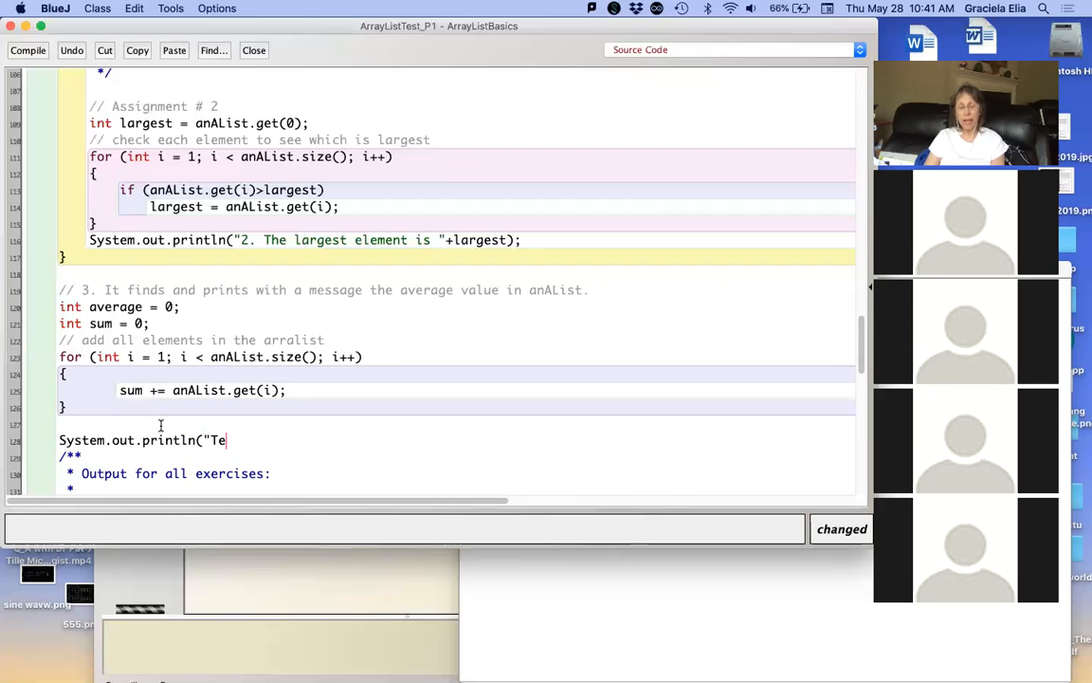
pyautogui.press('Backspace')
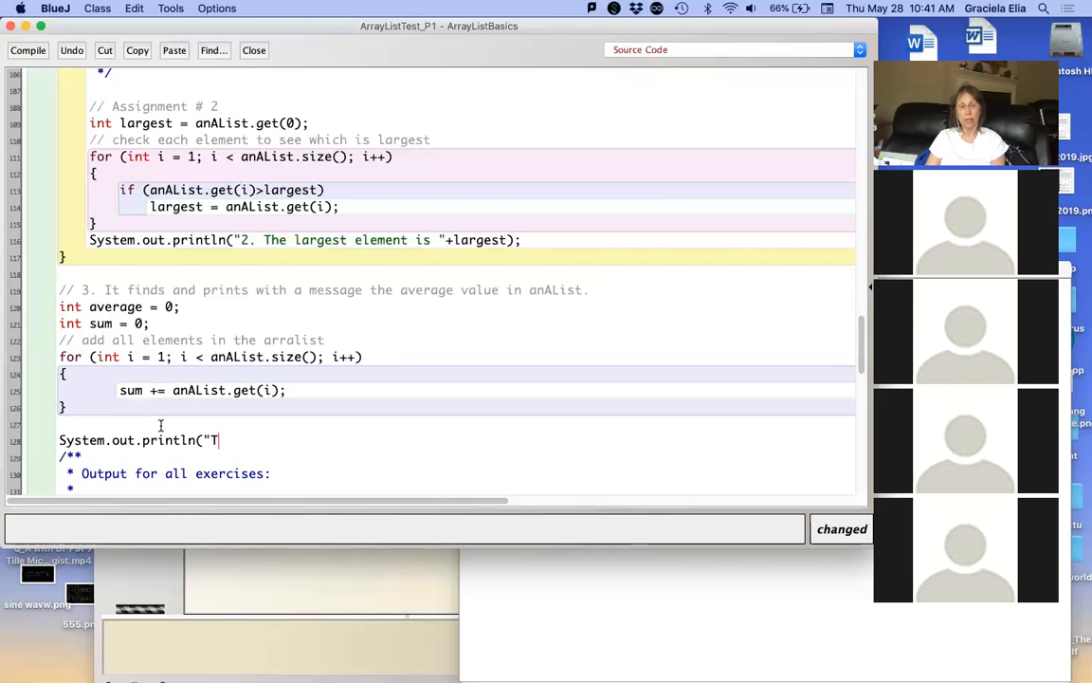
pyautogui.write('he average of')
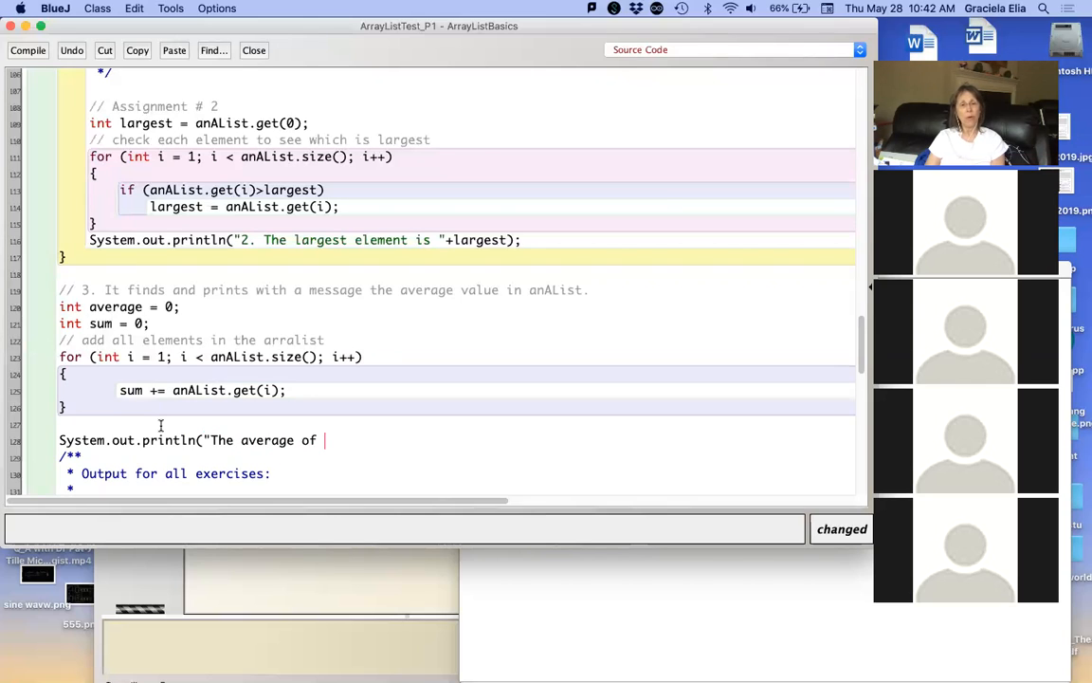
pyautogui.write('all th')
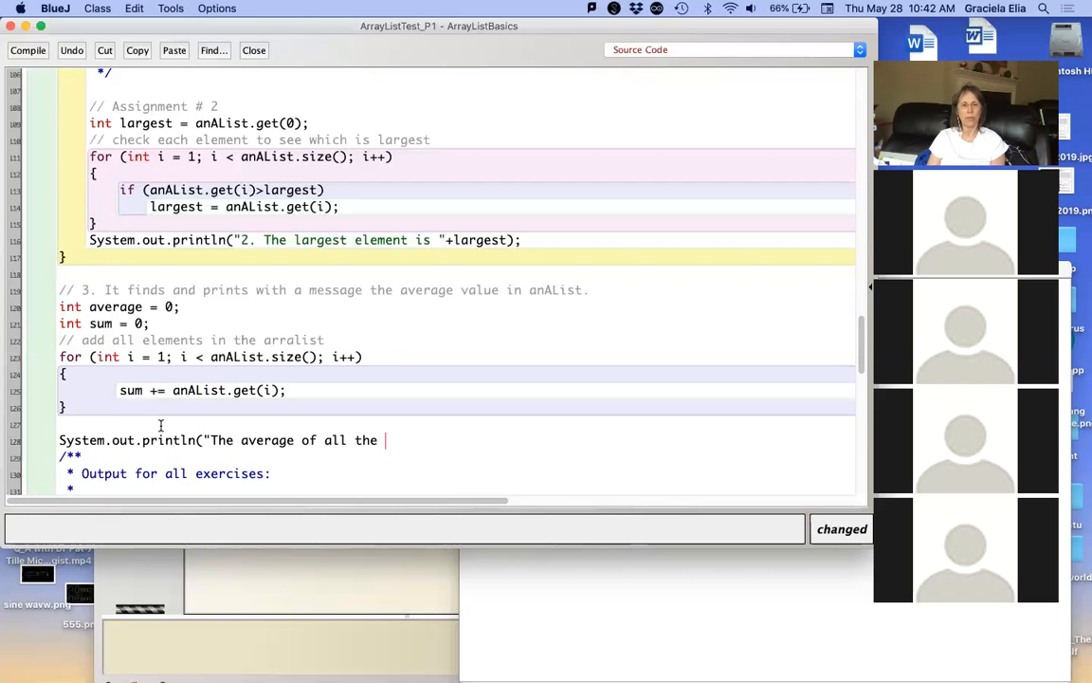
pyautogui.write('elements of')
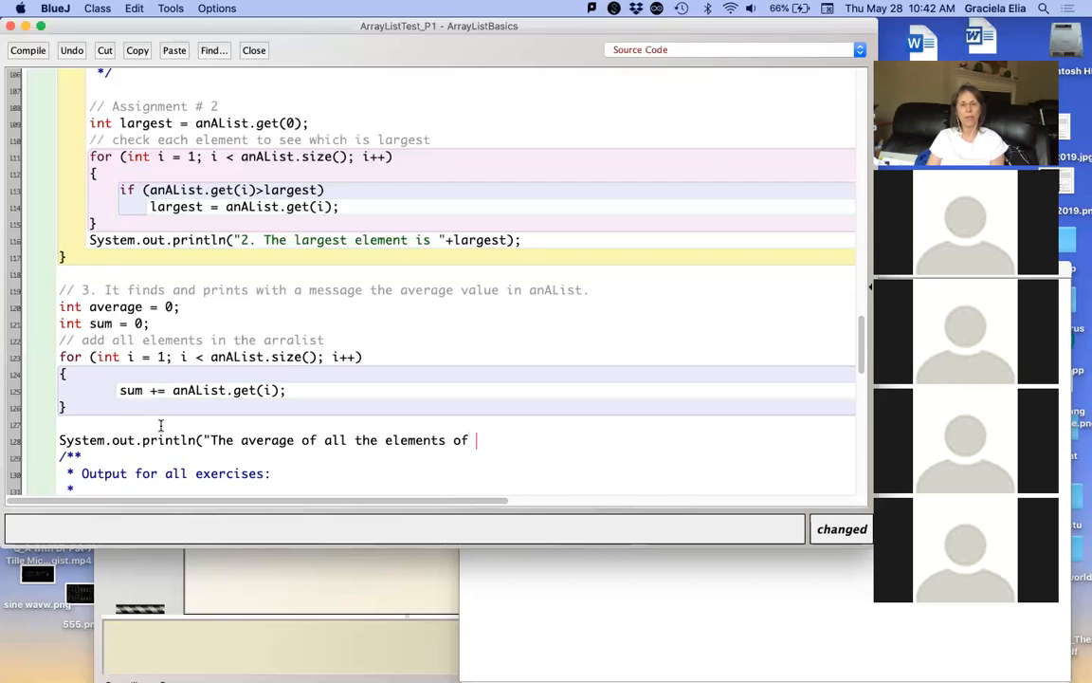
pyautogui.write('this a')
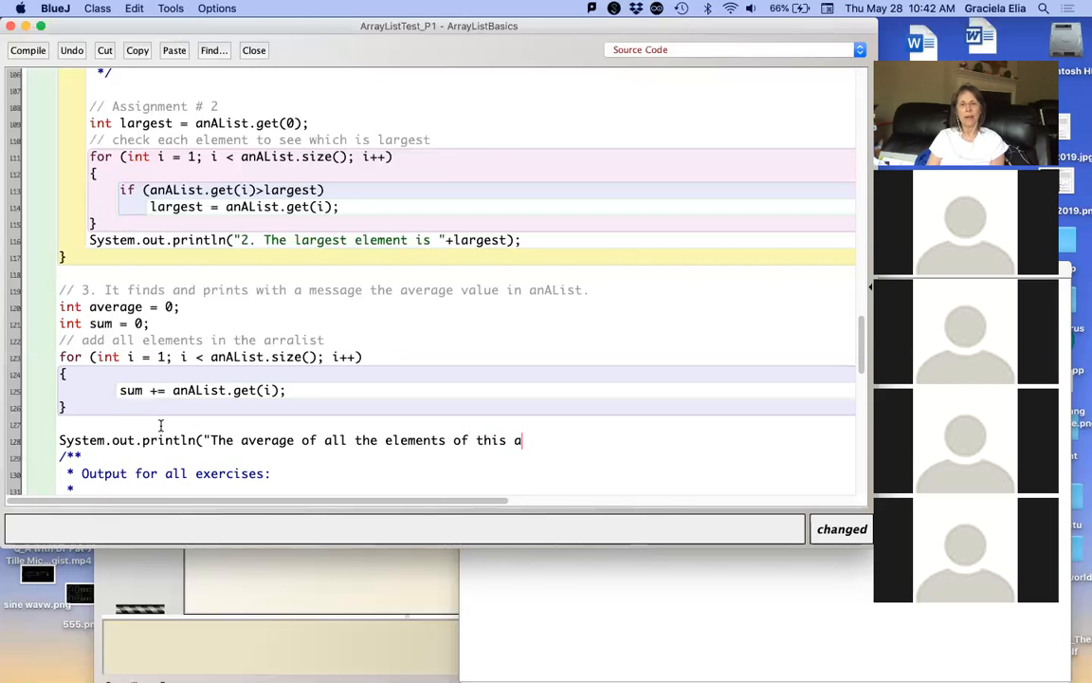
pyautogui.write('rralist is')
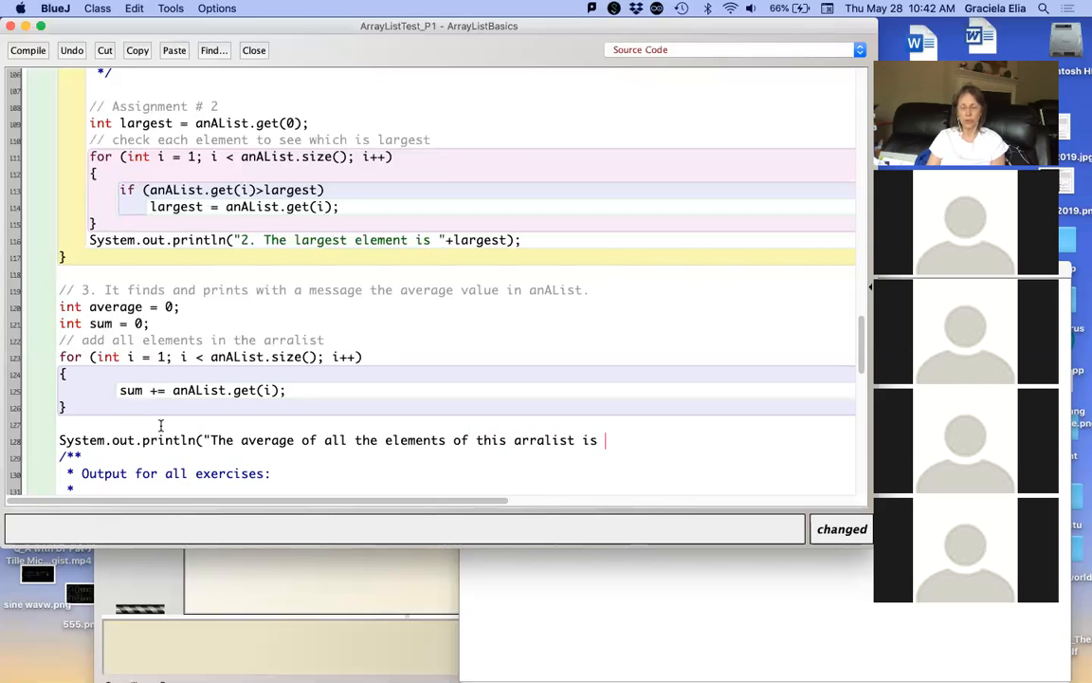
pyautogui.write('"')
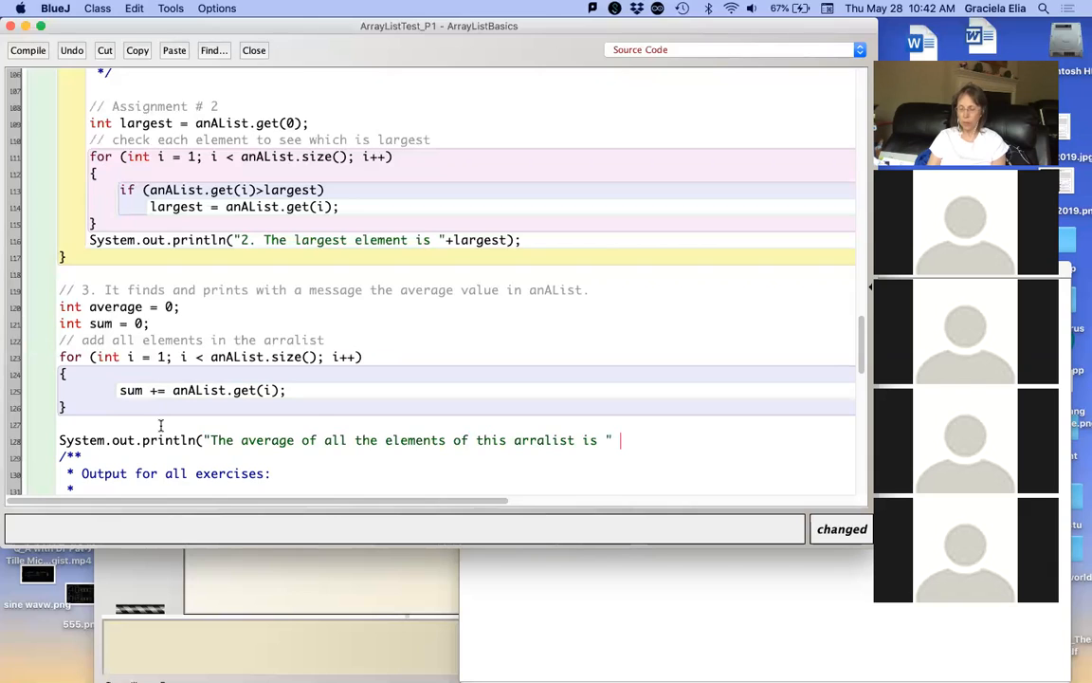
pyautogui.write('+')
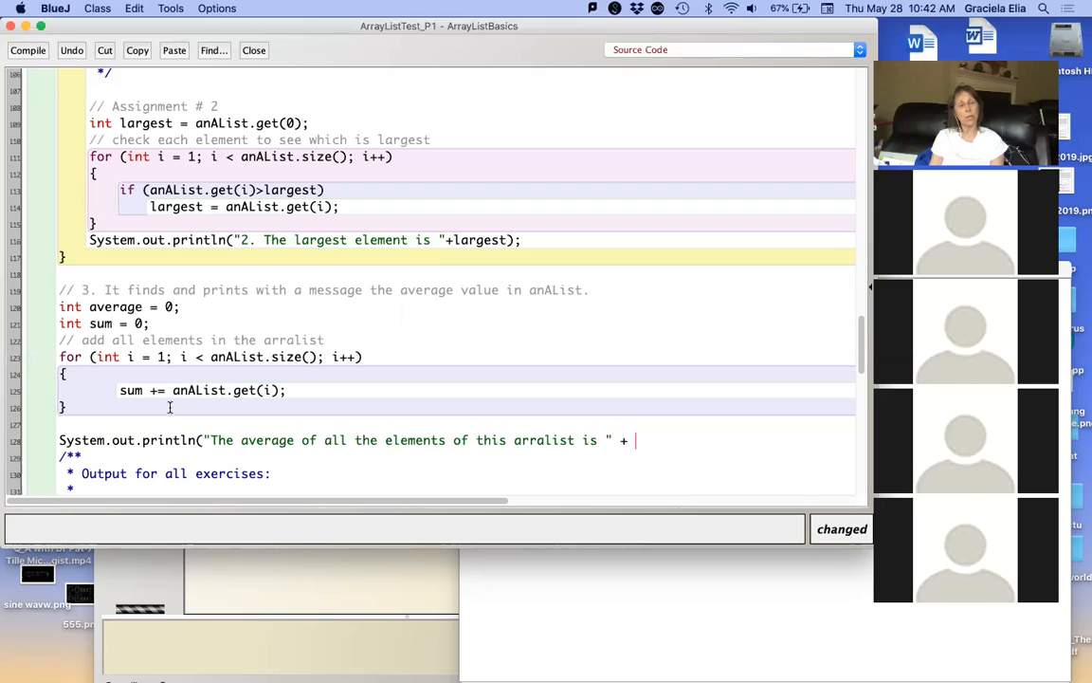
# Step: Replace int with double in the average variable declaration
pyautogui.doubleClick(70, 307)
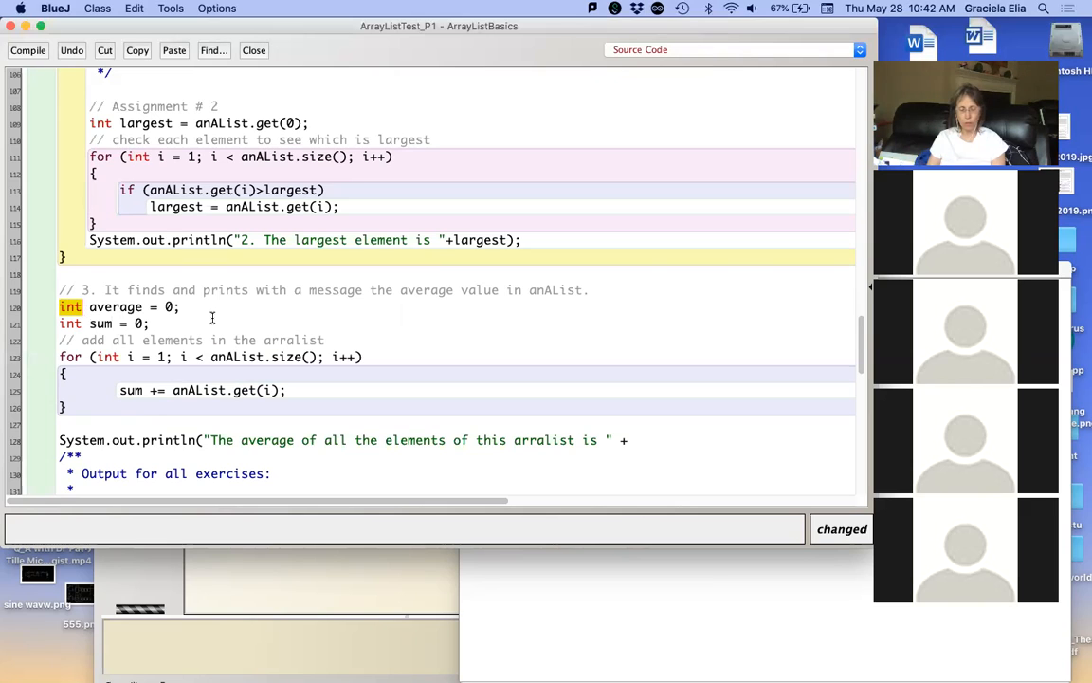
pyautogui.write('double')
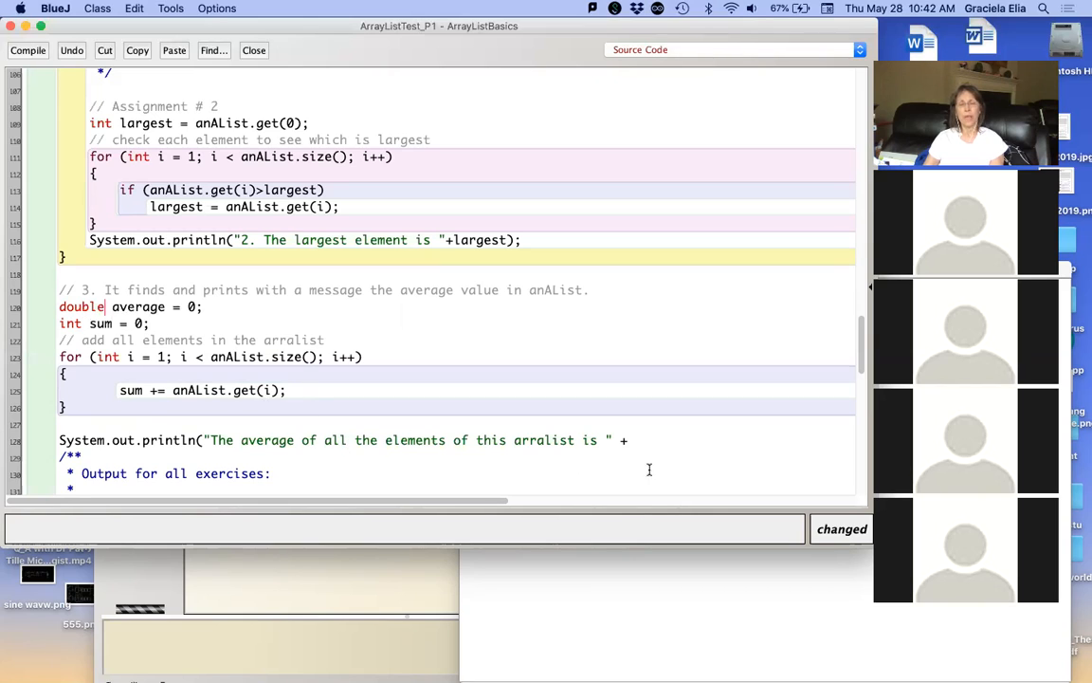
# Step: End the println with (double)sum/anAList.size()); and select the misspelled cast for correction
pyautogui.click(637, 440)
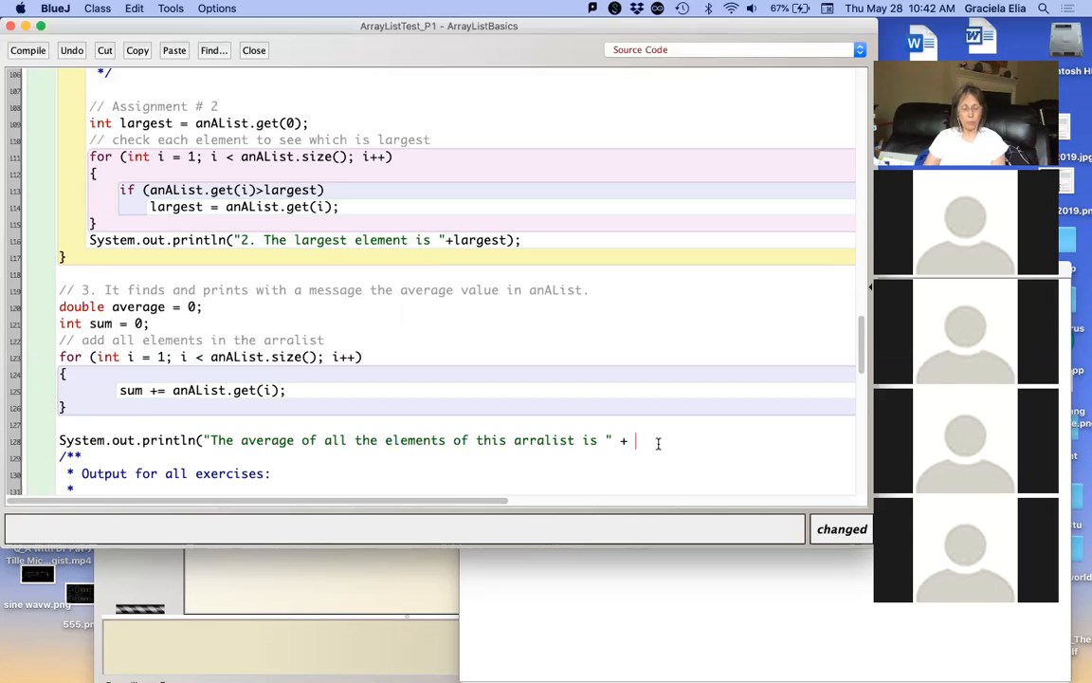
pyautogui.write('su')
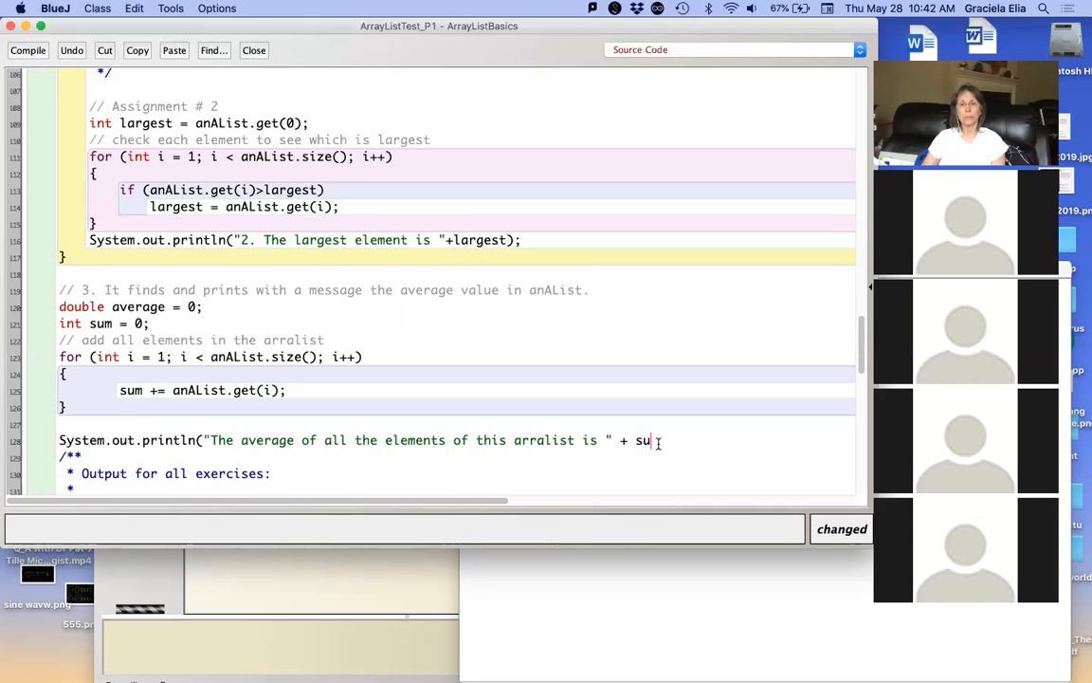
pyautogui.write('m')
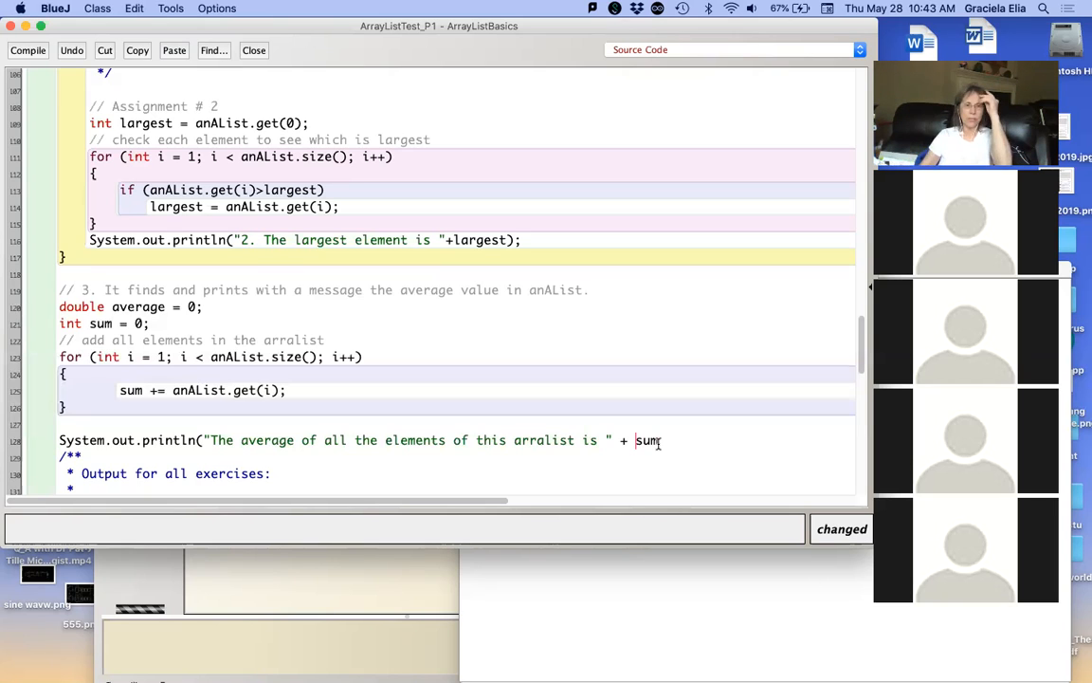
pyautogui.moveTo(493, 404)
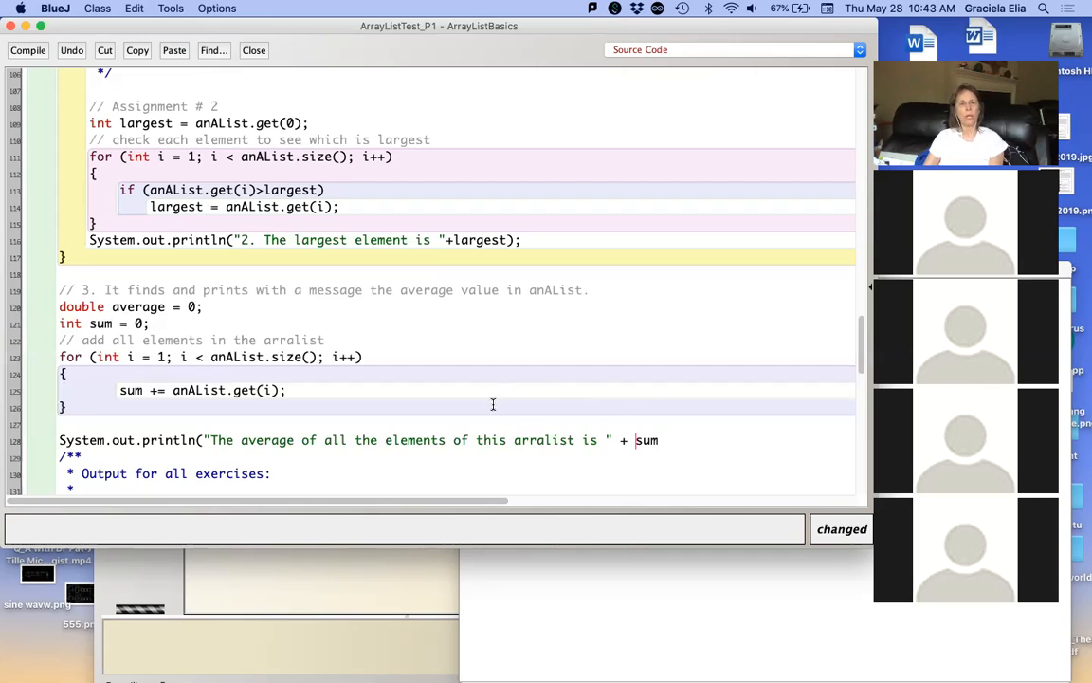
pyautogui.moveTo(679, 448)
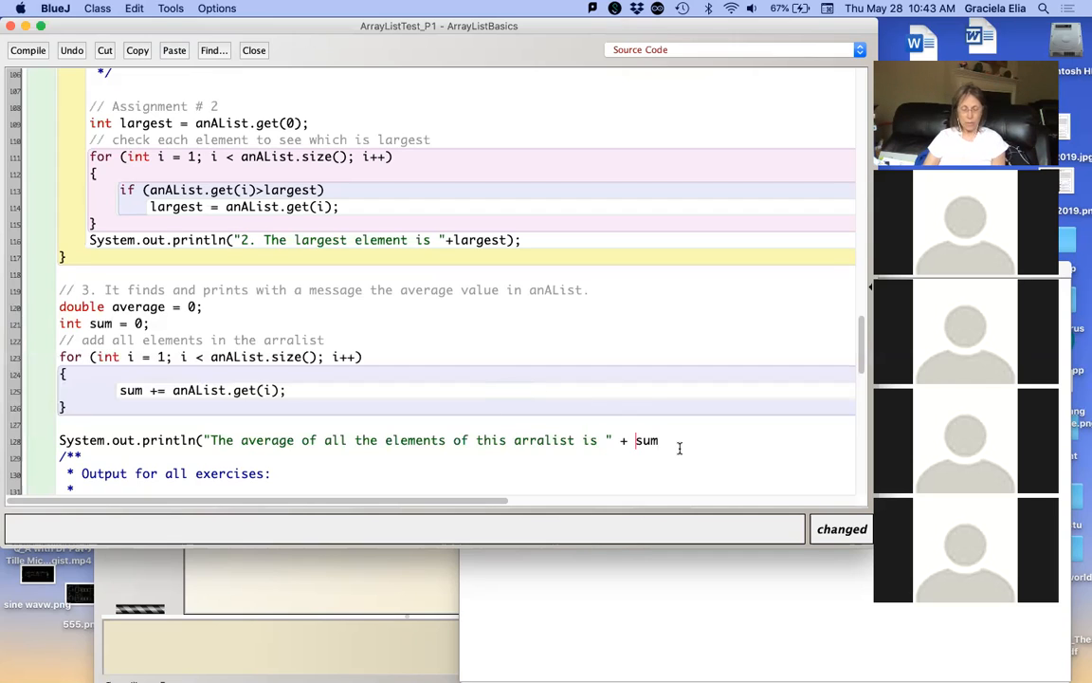
pyautogui.write('(d')
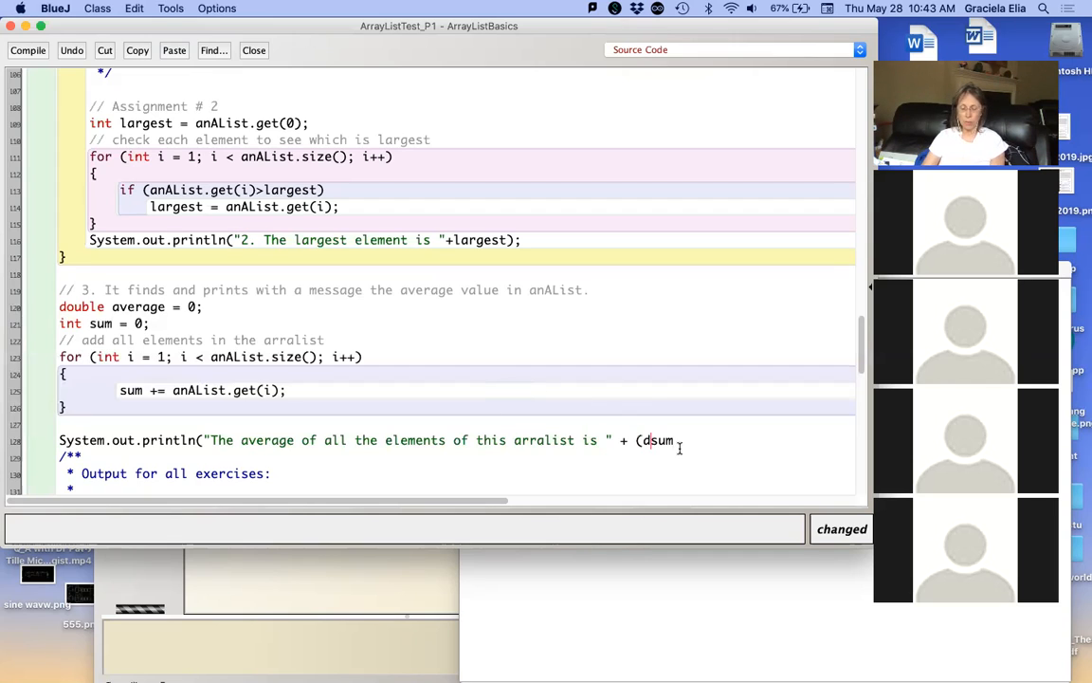
pyautogui.write('oub')
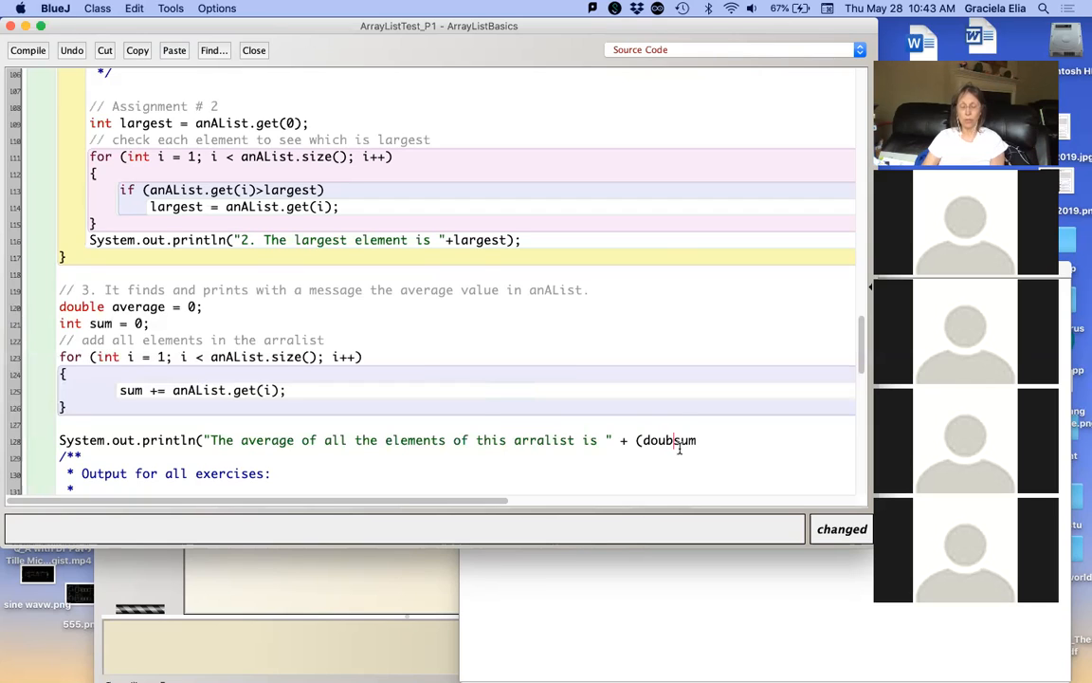
pyautogui.write(')')
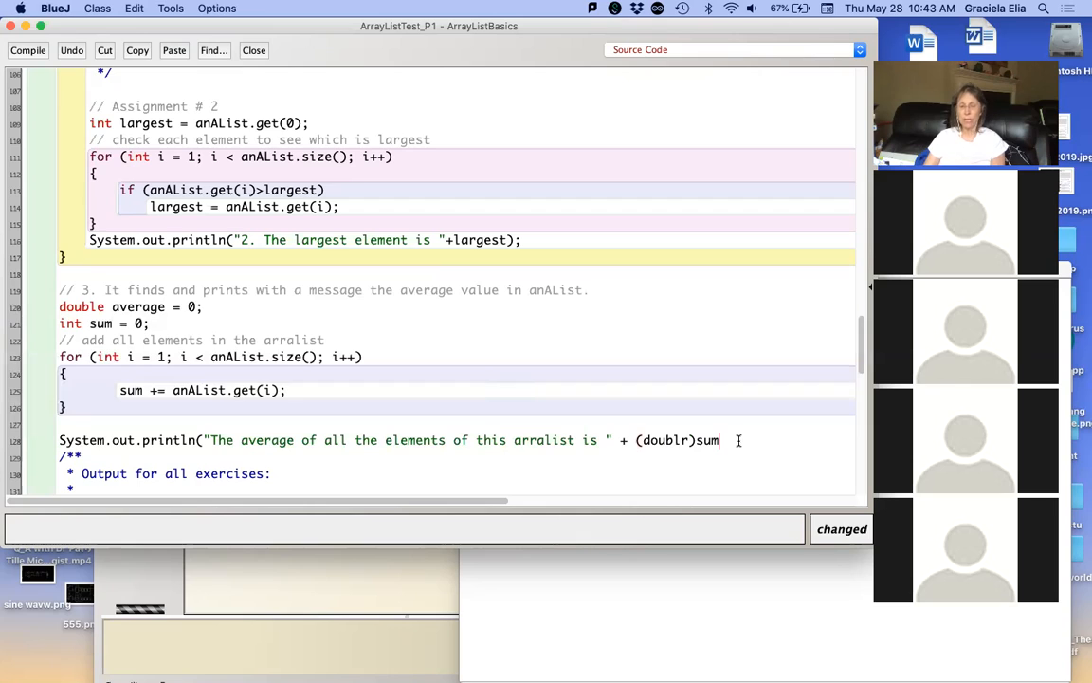
pyautogui.write('/an')
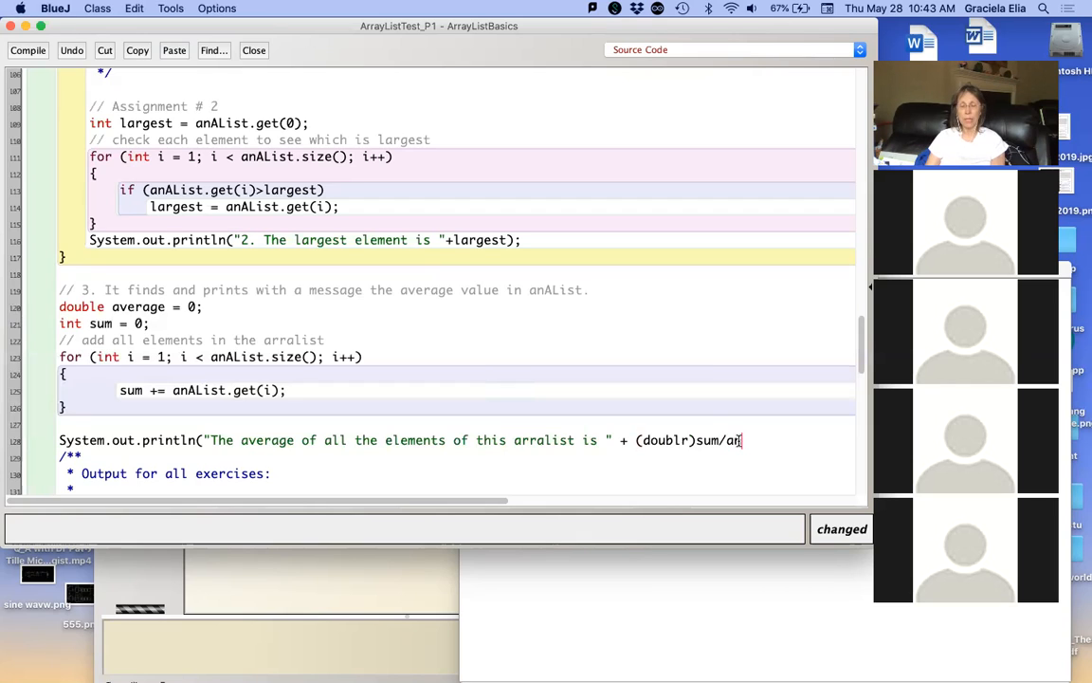
pyautogui.write('AList.')
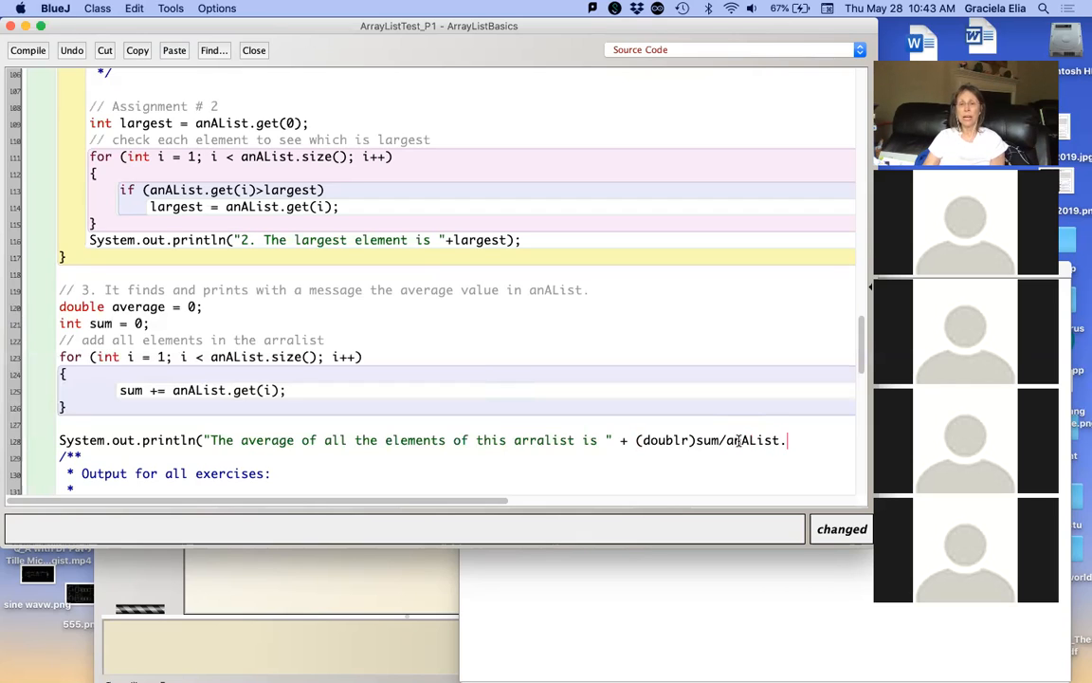
pyautogui.write('size')
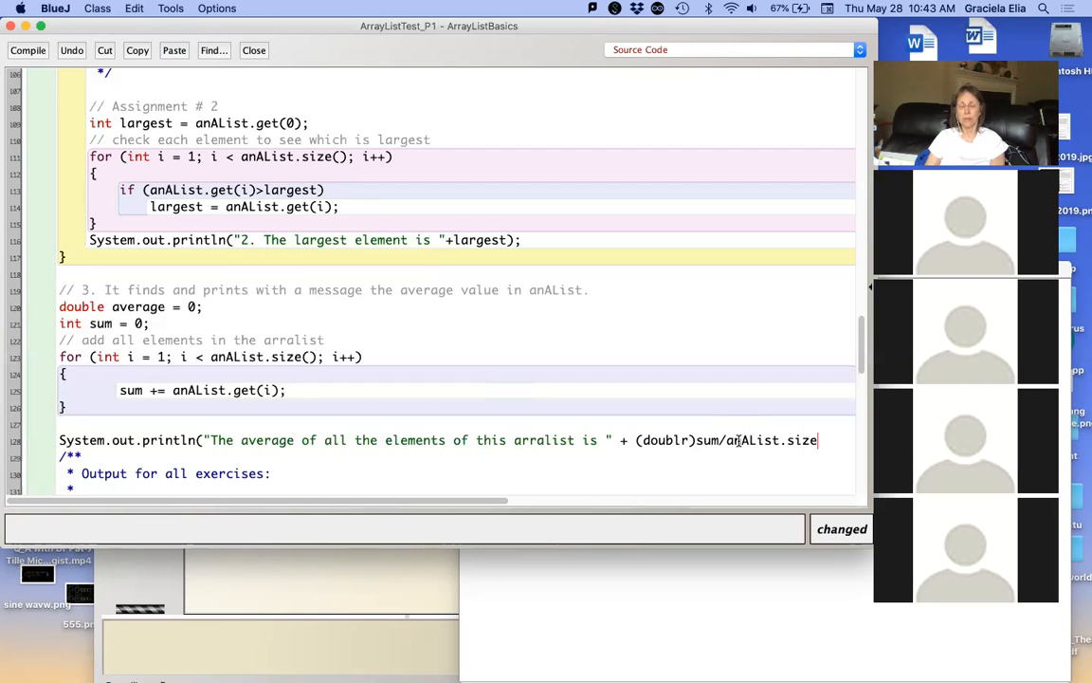
pyautogui.write('()')
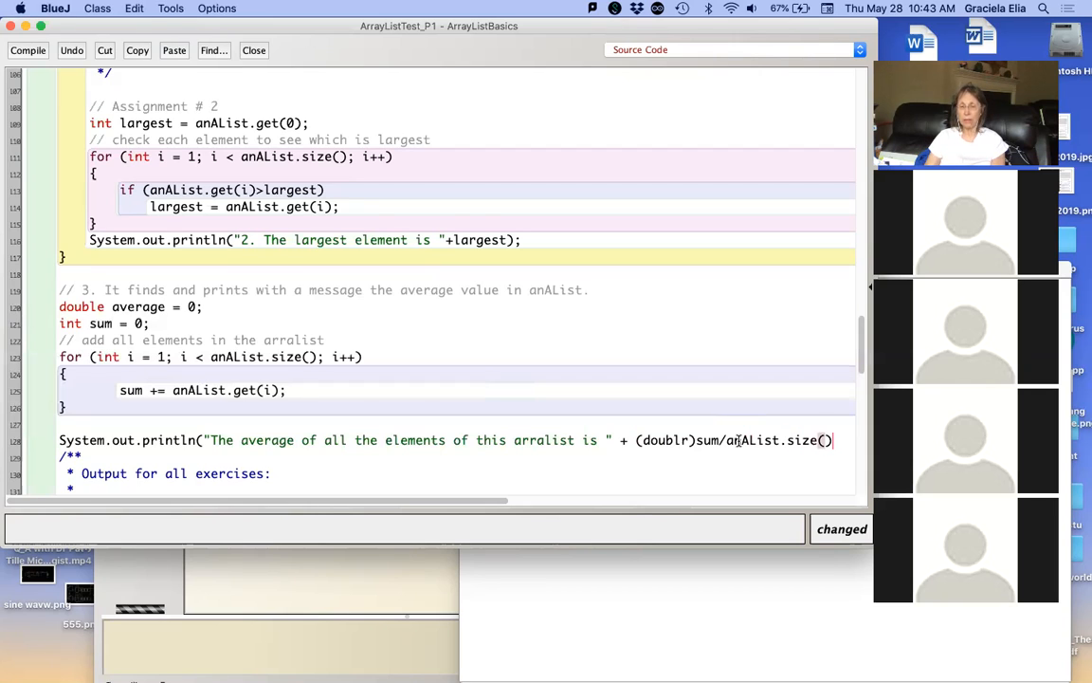
pyautogui.write(';')
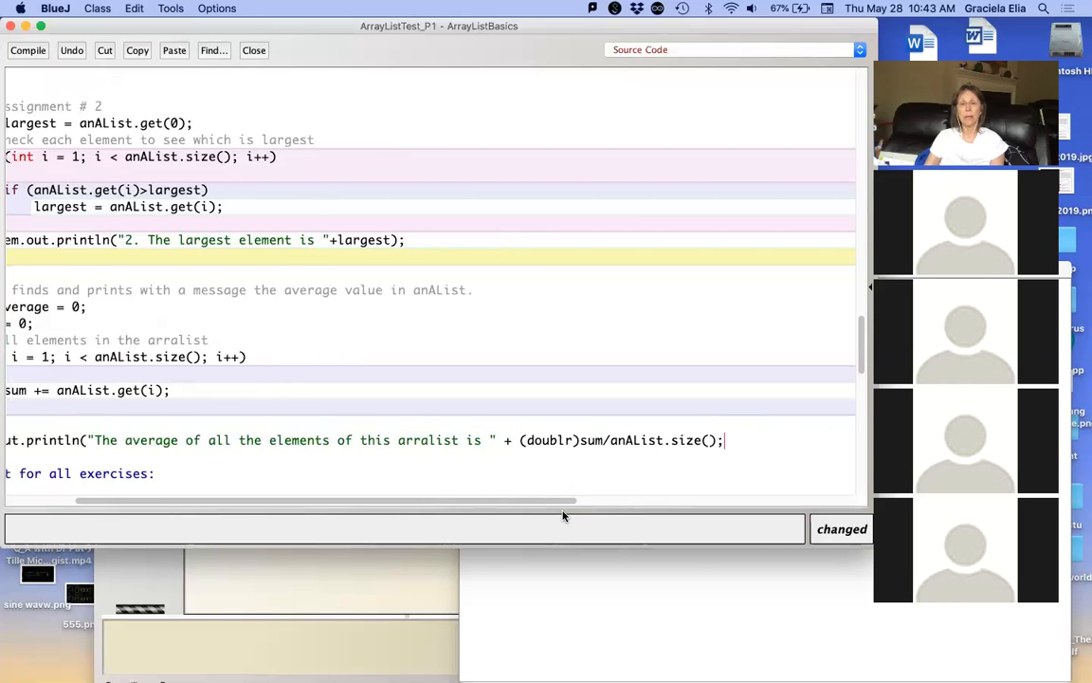
pyautogui.press('Backspace')
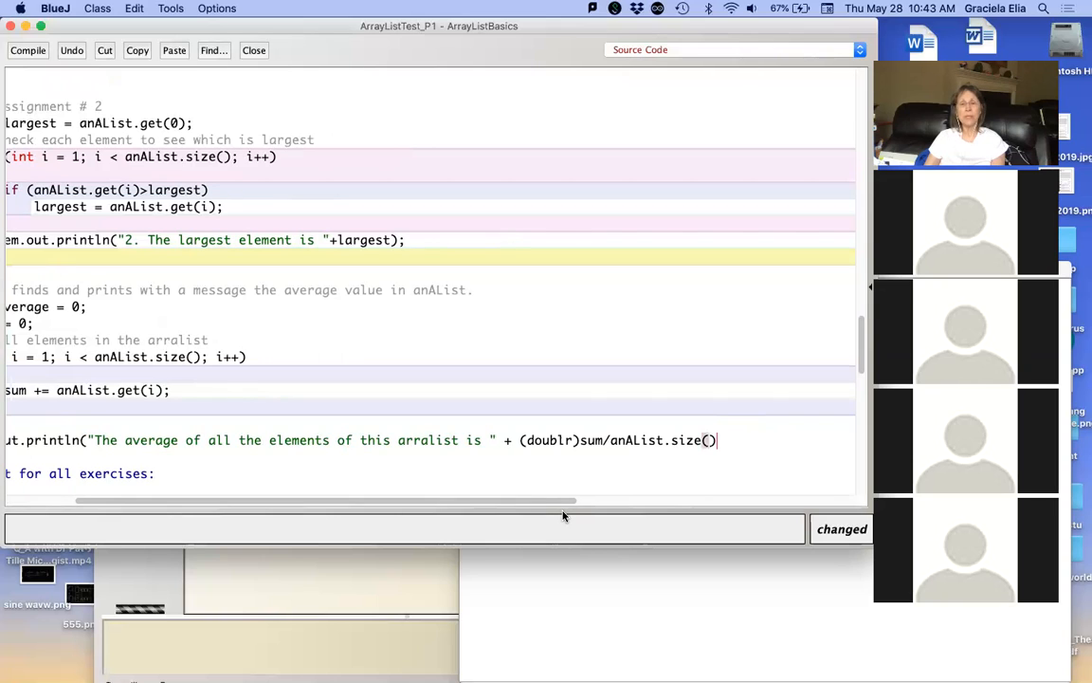
pyautogui.write(';')
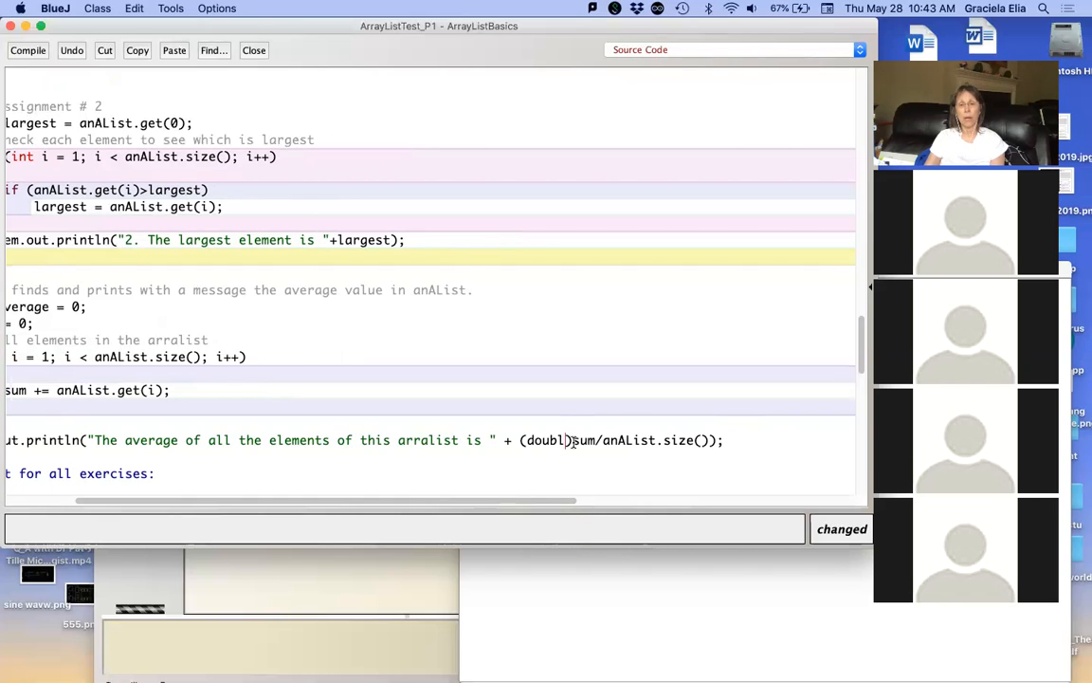
pyautogui.doubleClick(548, 439)
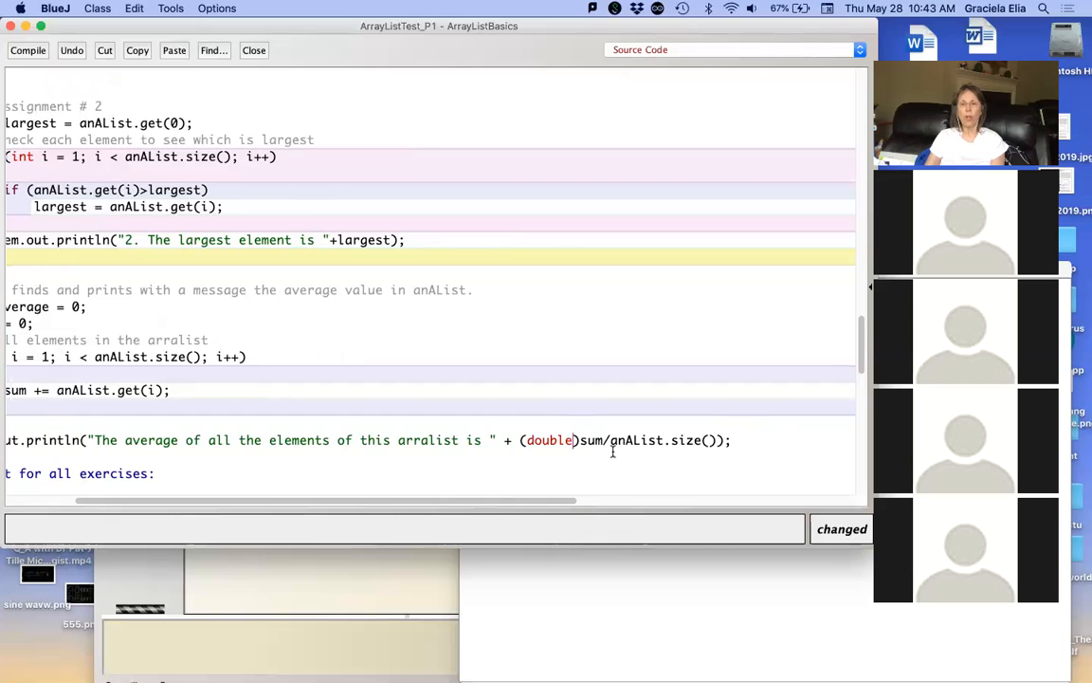
pyautogui.moveTo(425, 503)
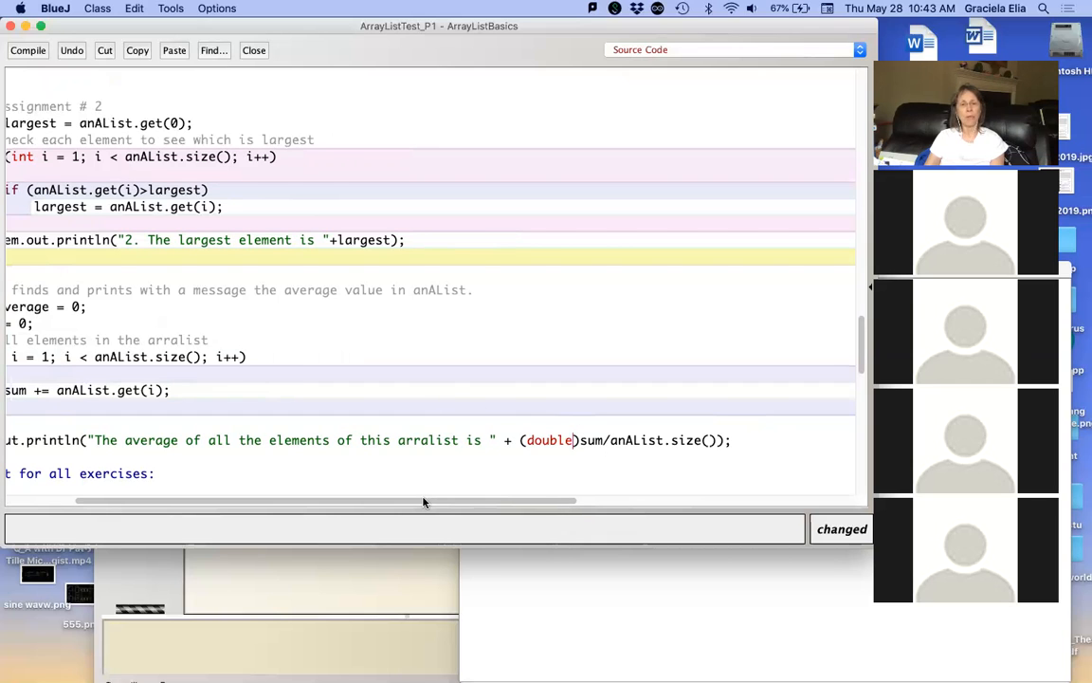
# Step: Add average = (double)sum/anAList.size(); right below the summing loop
pyautogui.hscroll(-3)
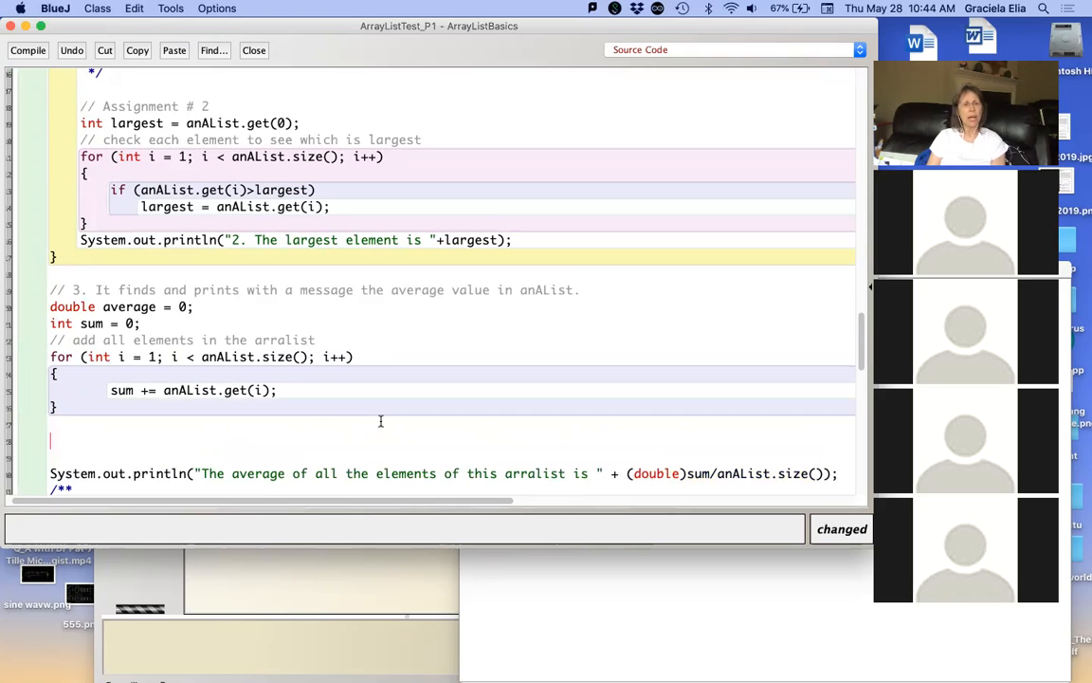
pyautogui.write('average =')
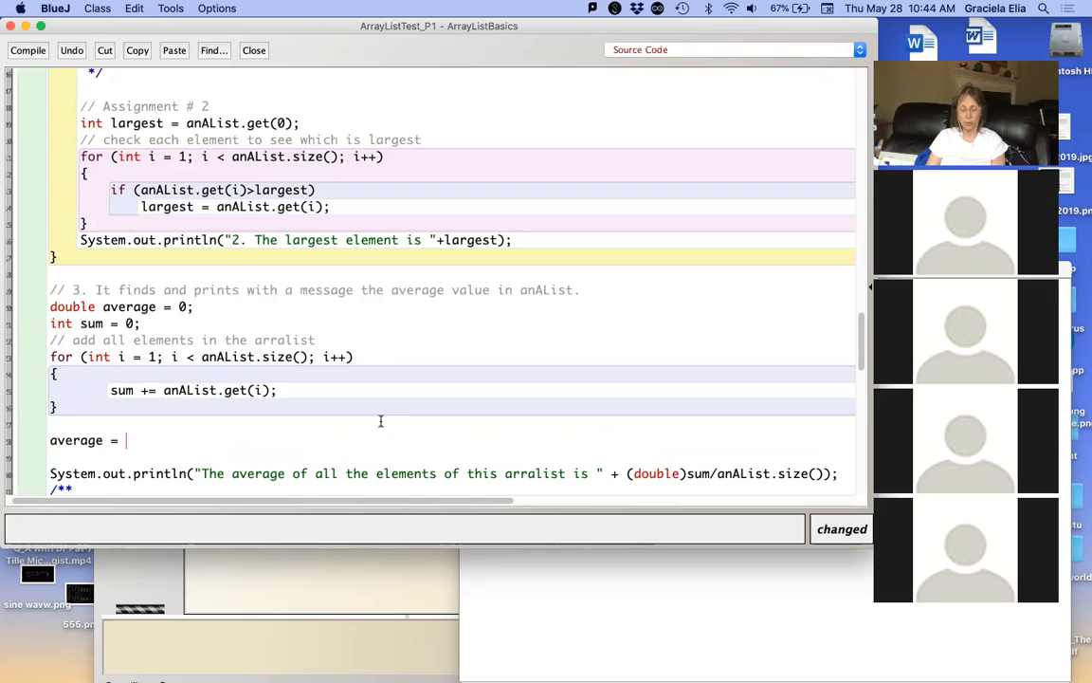
pyautogui.write('(double)sum/anAList.size()')
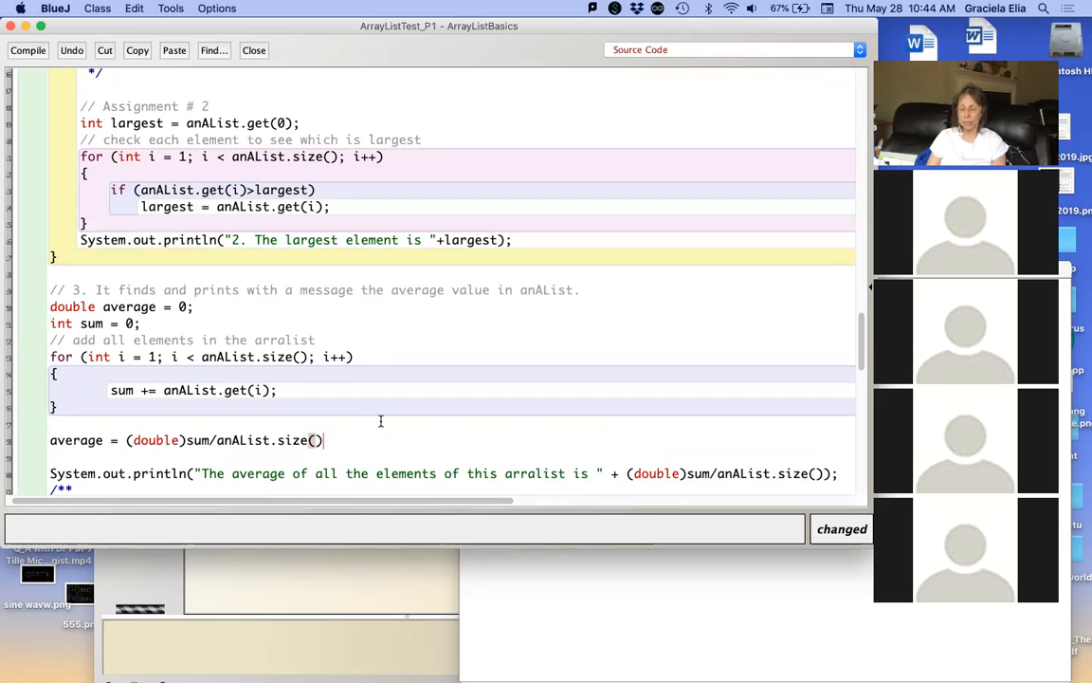
pyautogui.write(';')
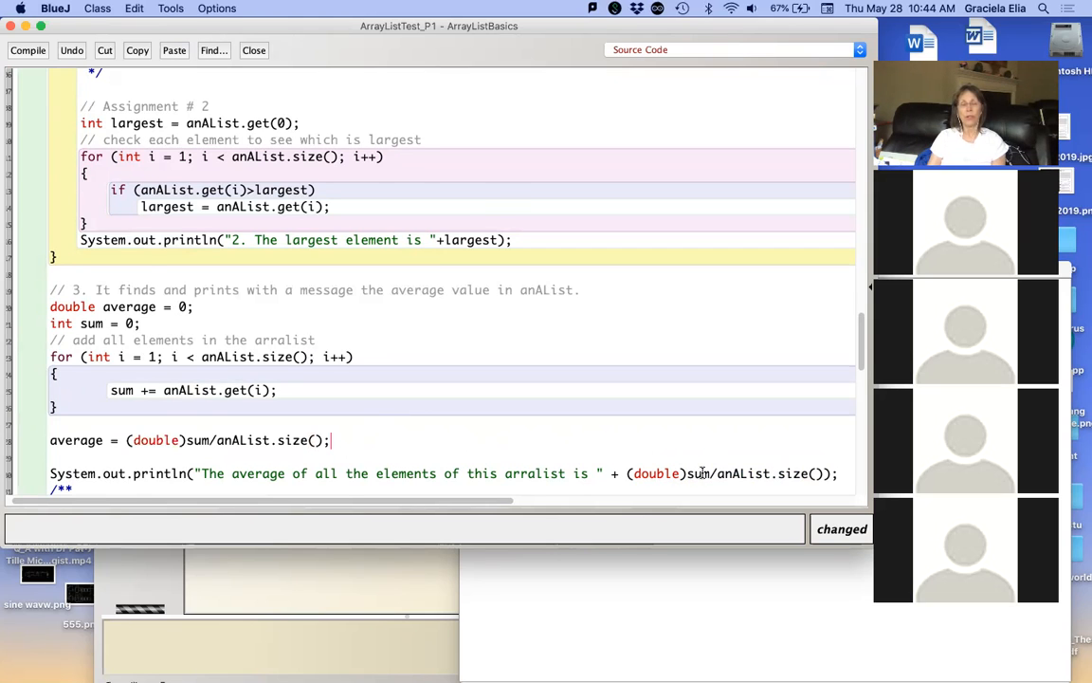
pyautogui.scroll(-3)
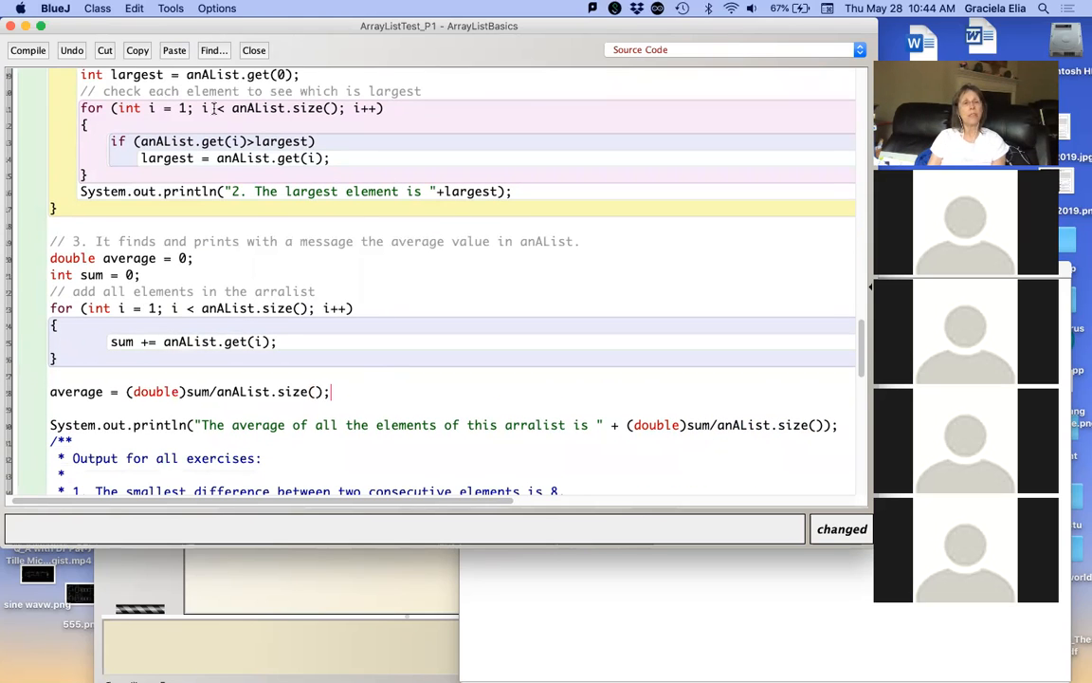
# Step: Compile, find the illegal start of type error and add a closing brace after the average println
pyautogui.click(27, 49)
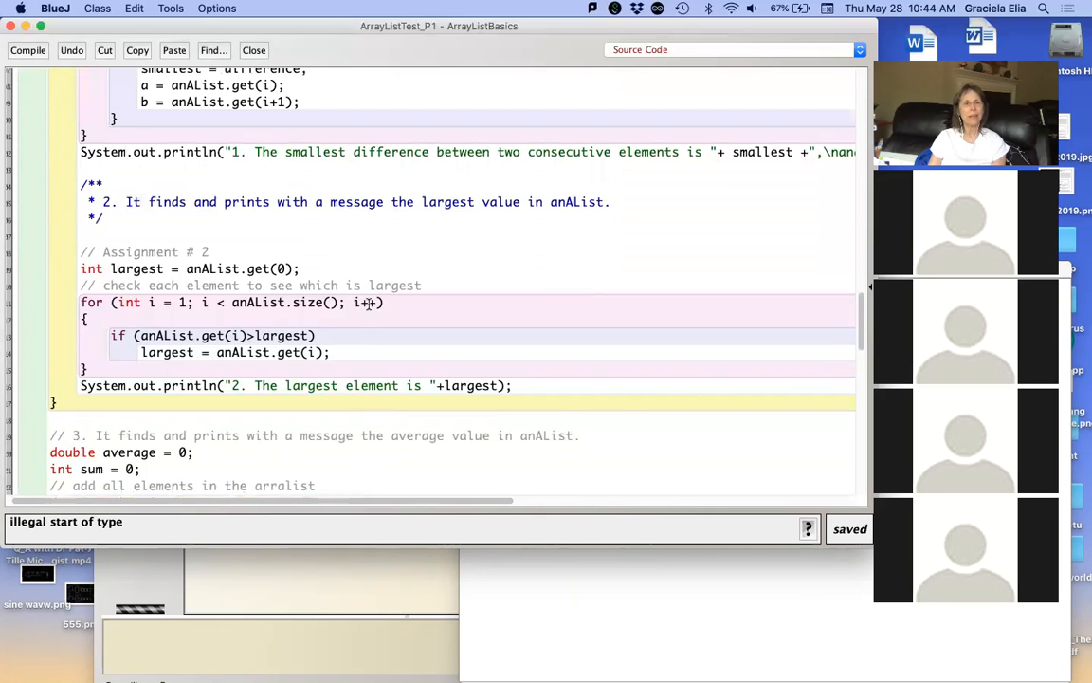
pyautogui.scroll(3)
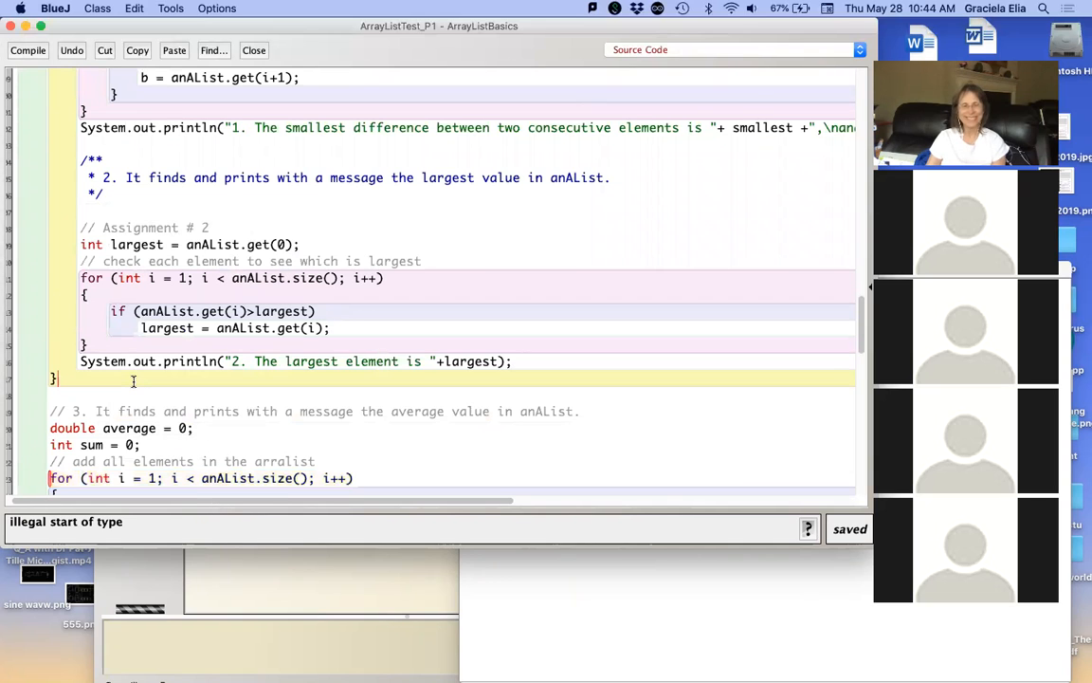
pyautogui.scroll(-3)
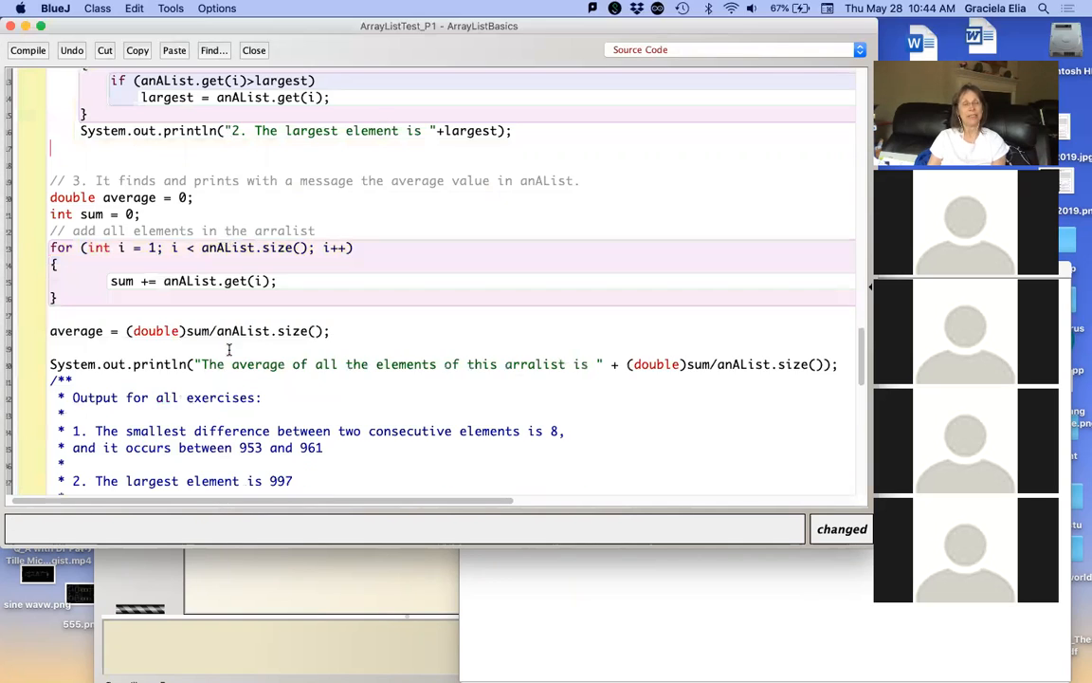
pyautogui.scroll(3)
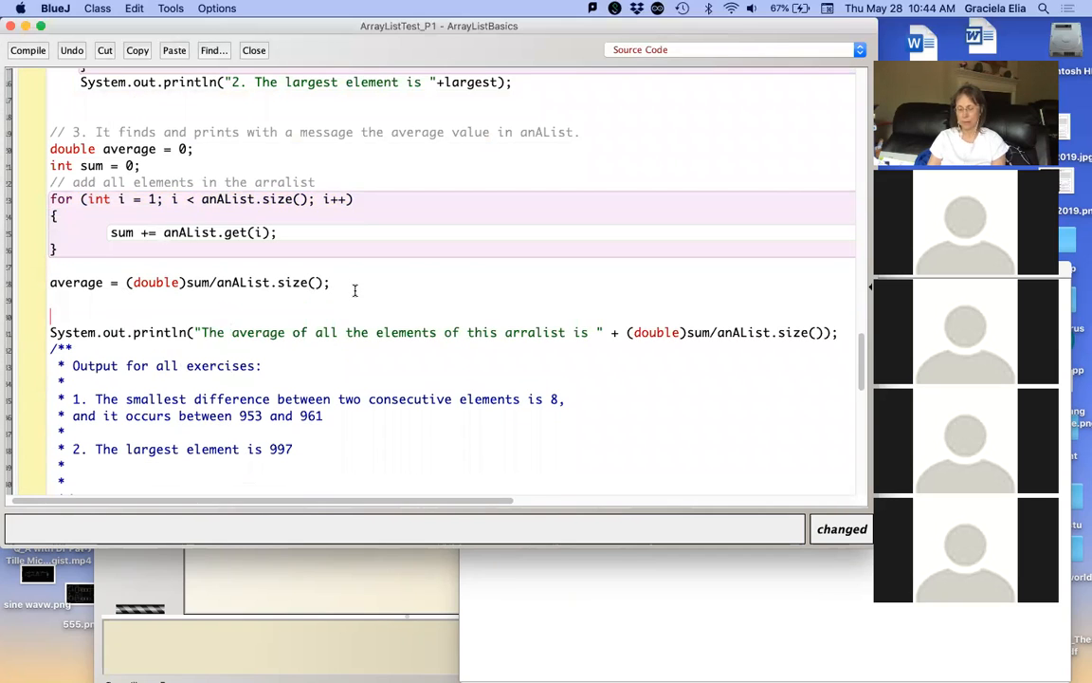
pyautogui.write('}')
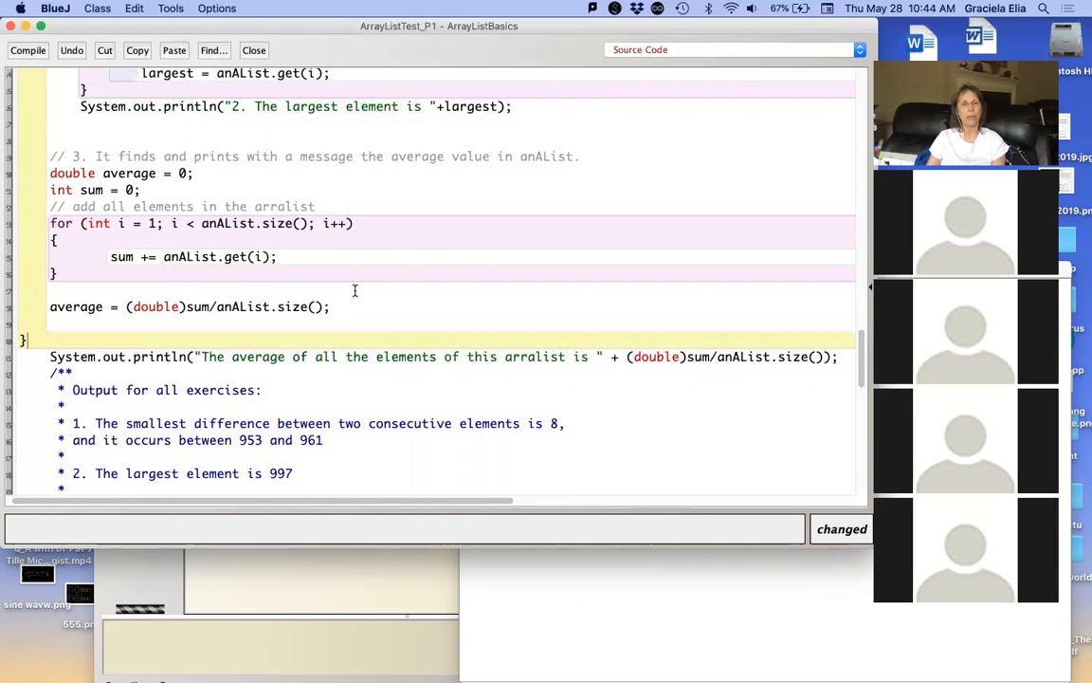
pyautogui.scroll(3)
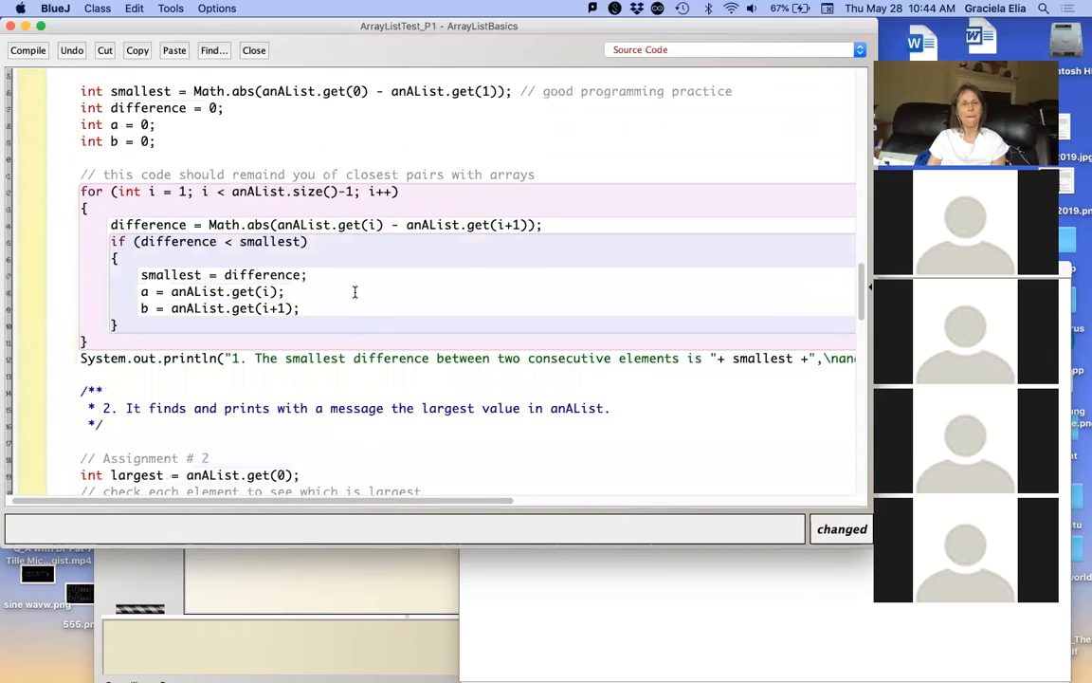
pyautogui.scroll(-3)
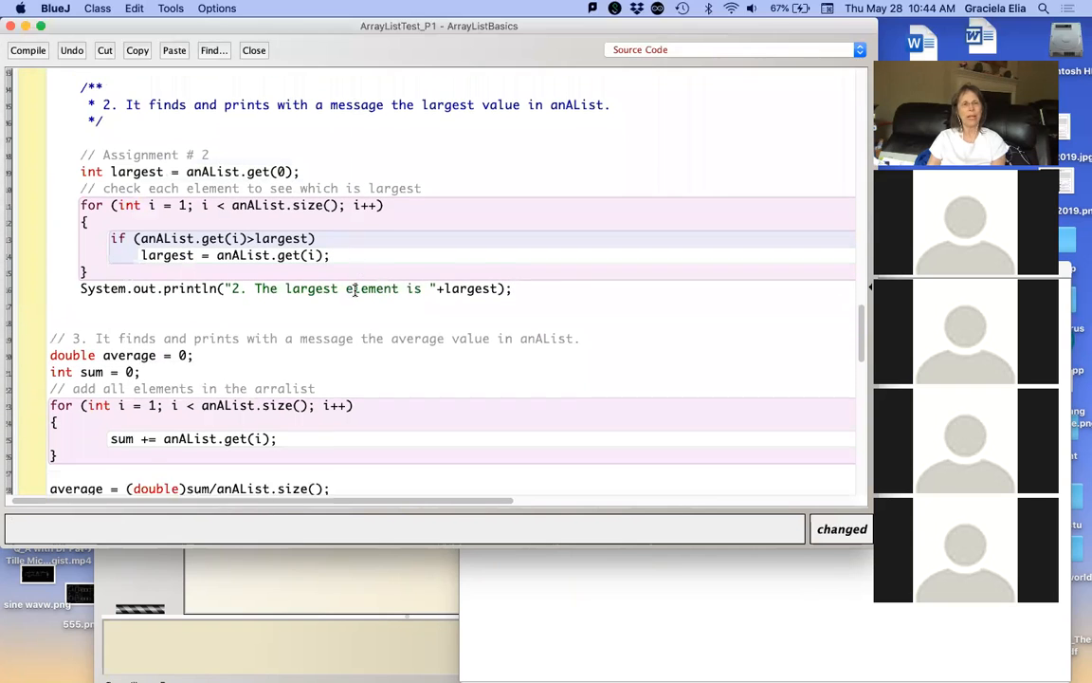
pyautogui.scroll(3)
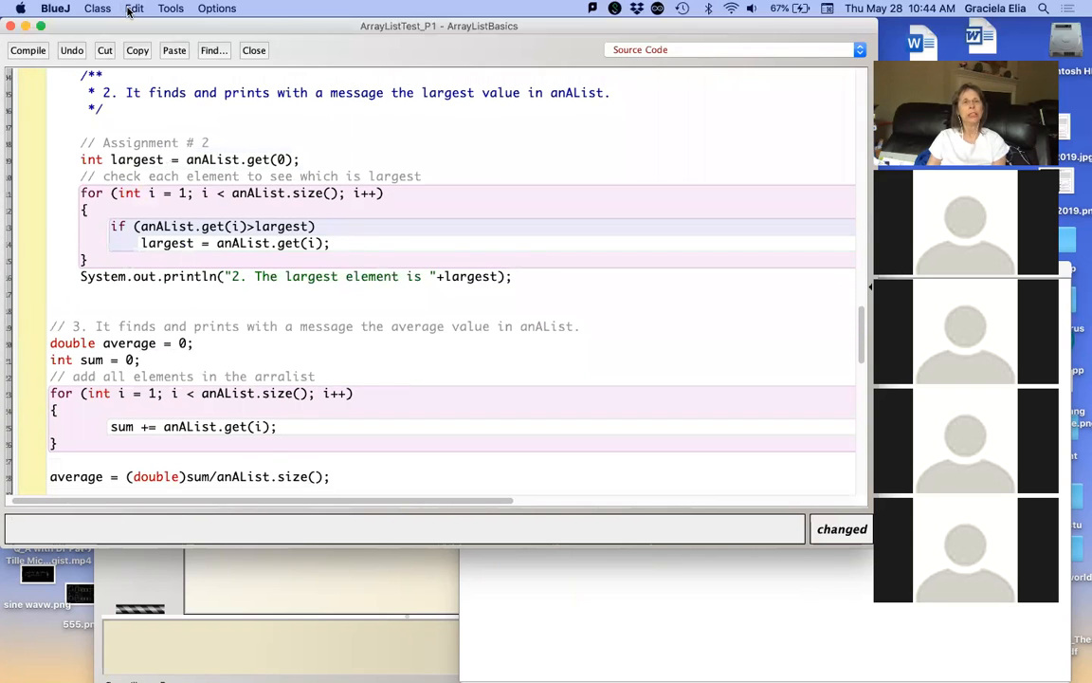
# Step: Auto-layout the source and relocate the stray closing brace so the average code sits inside main
pyautogui.click(132, 8)
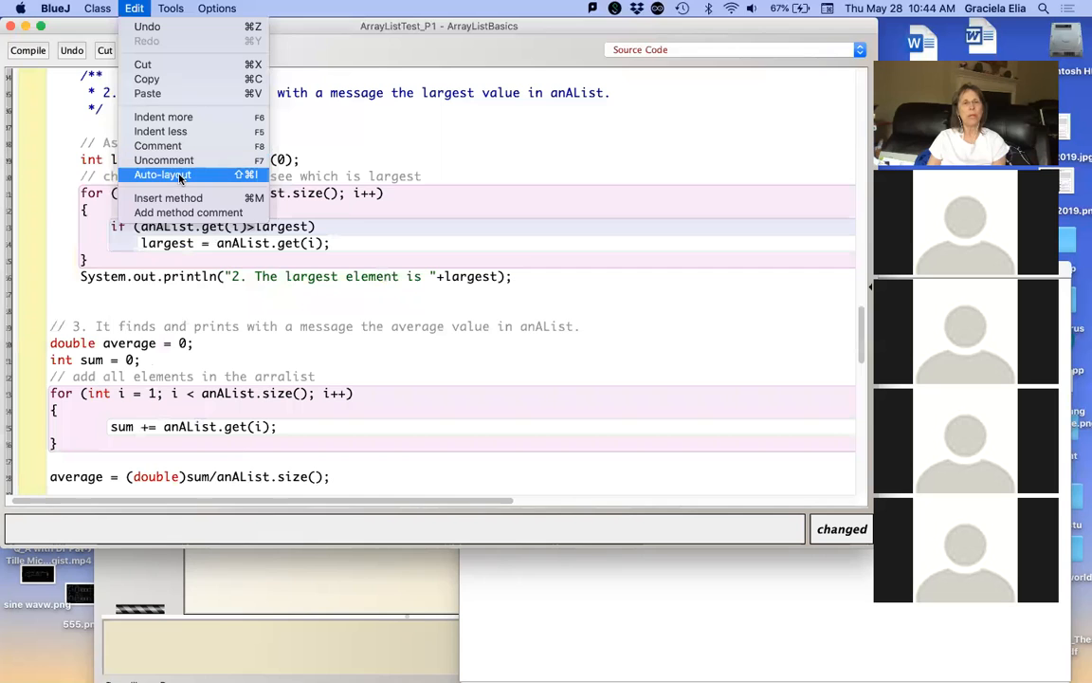
pyautogui.click(161, 174)
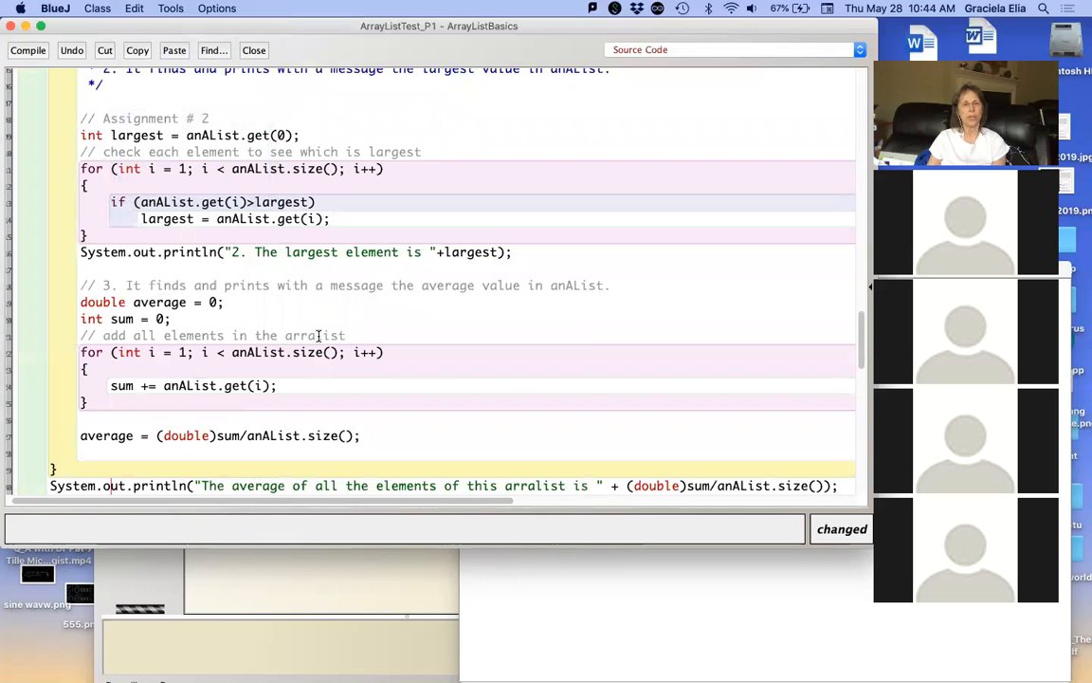
pyautogui.scroll(-3)
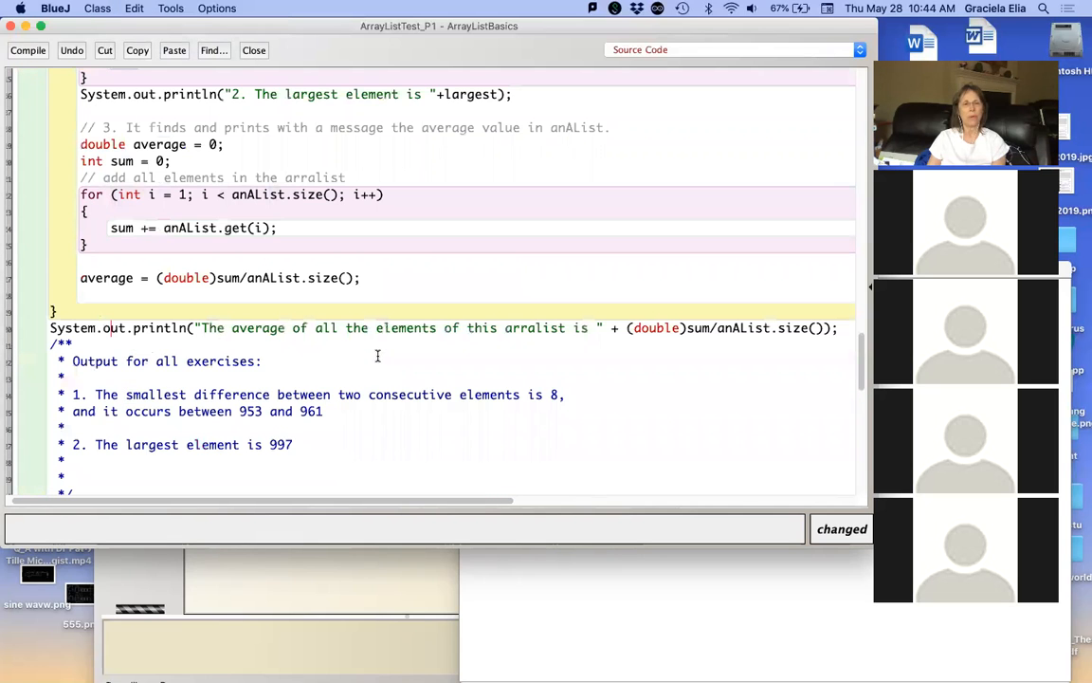
pyautogui.click(55, 311)
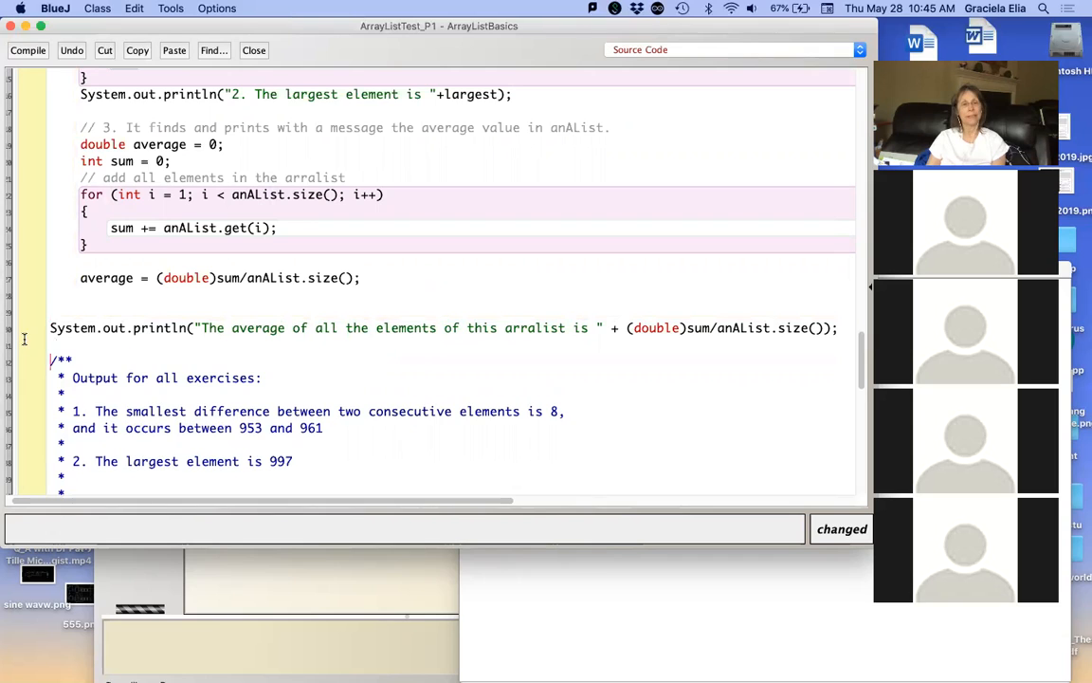
pyautogui.click(53, 343)
pyautogui.write('}')
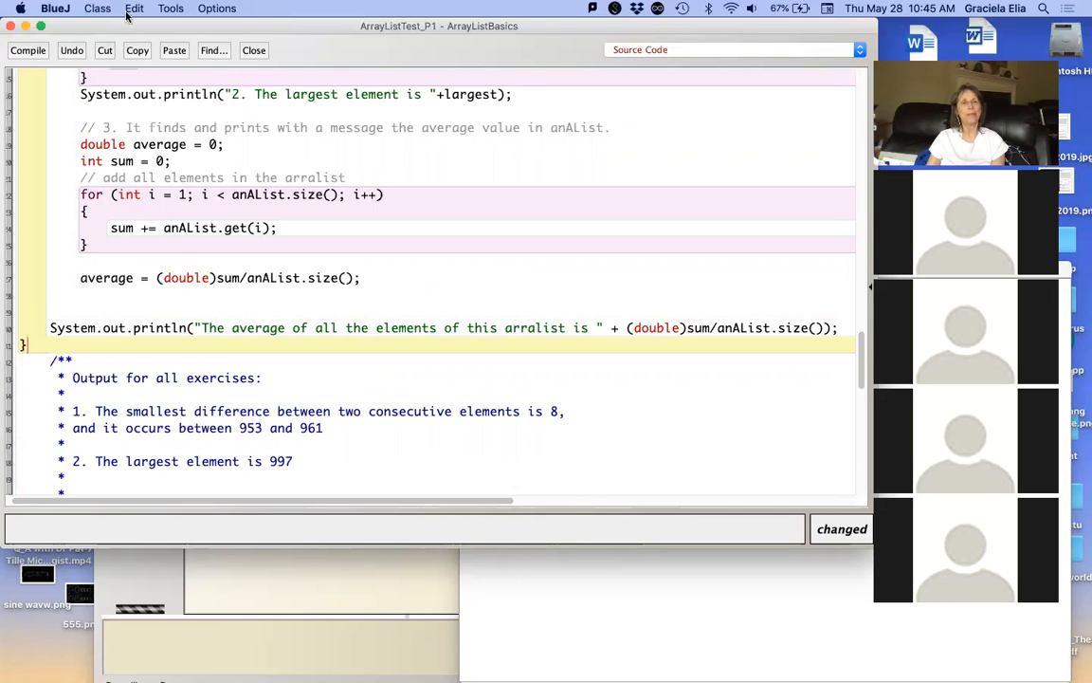
pyautogui.click(133, 8)
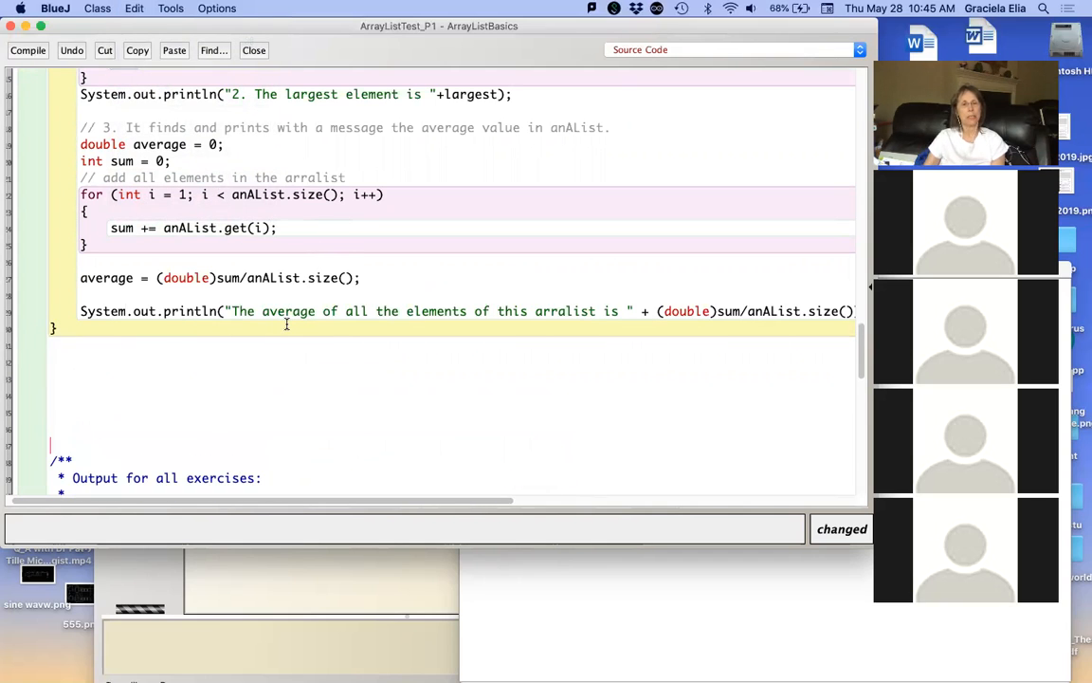
pyautogui.scroll(3)
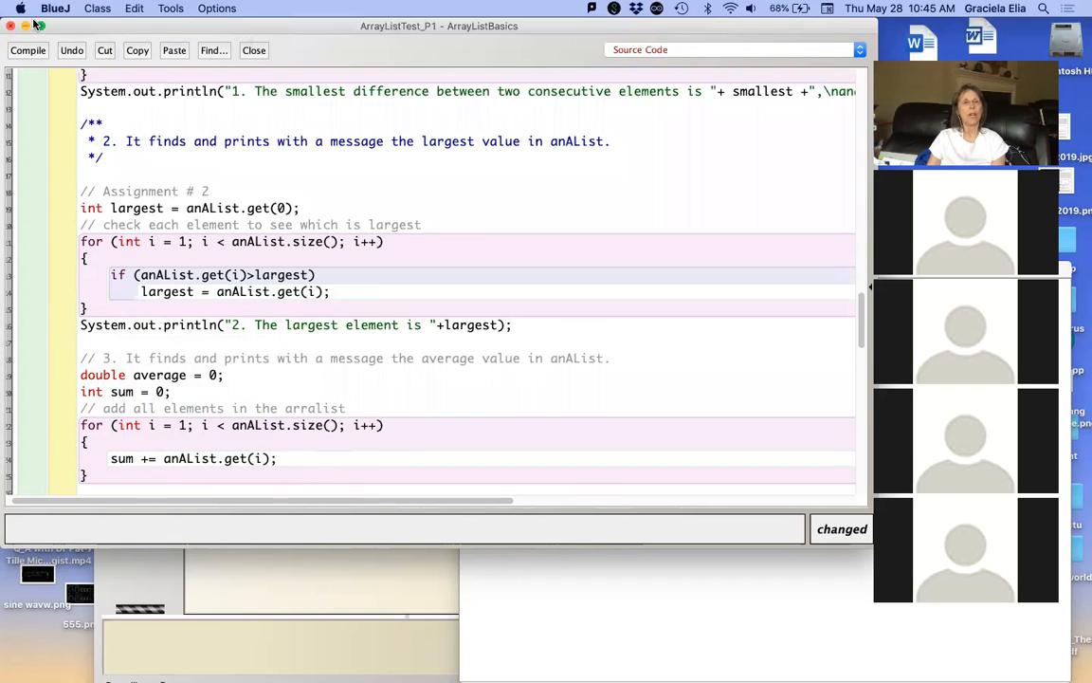
# Step: Compile cleanly and prefix the largest-element println string with \n
pyautogui.click(26, 50)
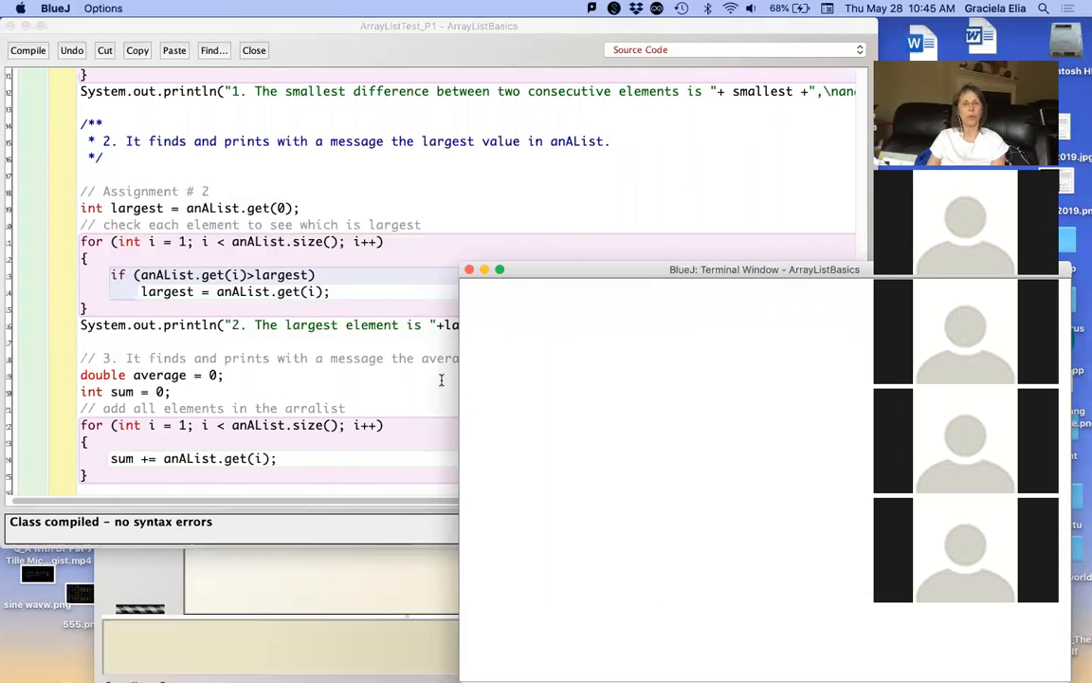
pyautogui.click(468, 269)
pyautogui.write('\\n')
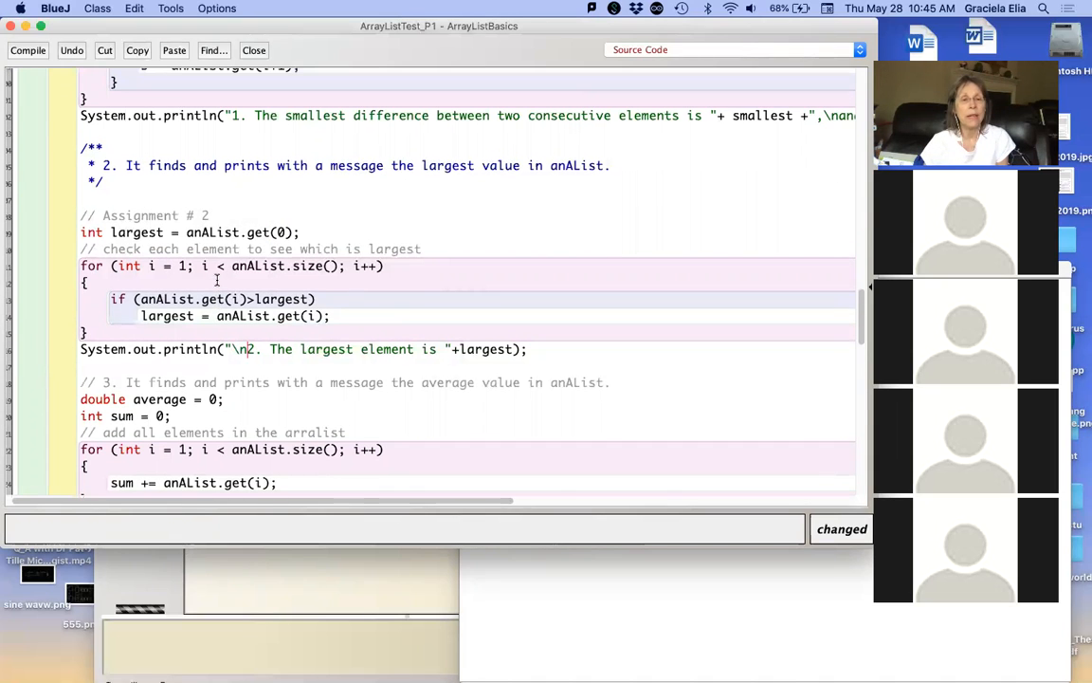
pyautogui.scroll(-3)
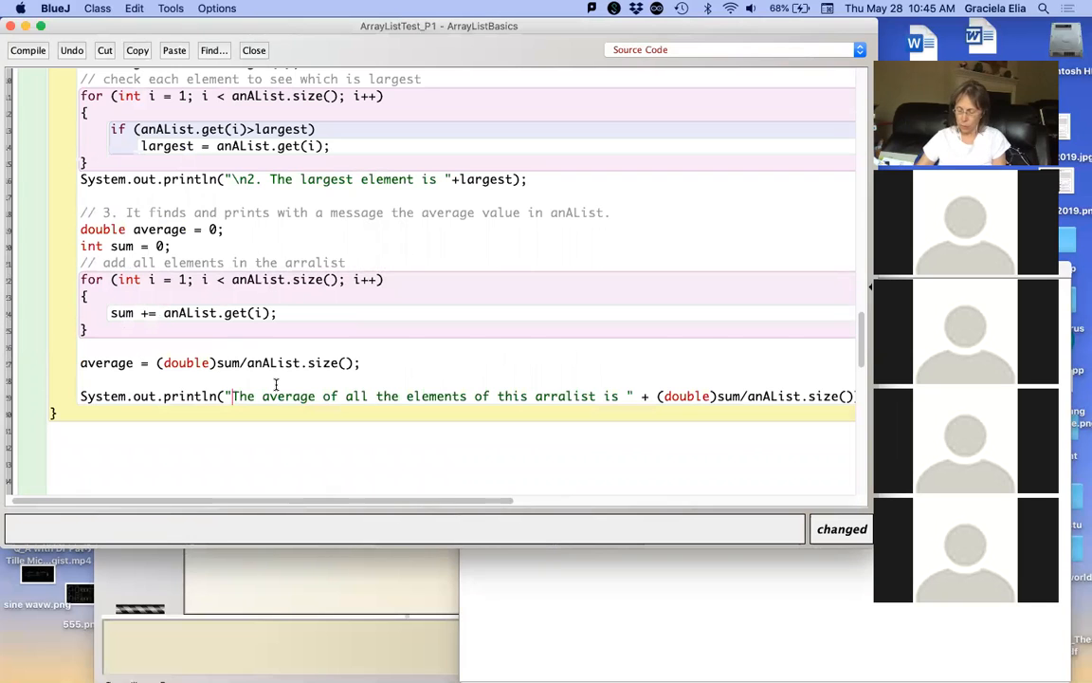
pyautogui.write('\\n')
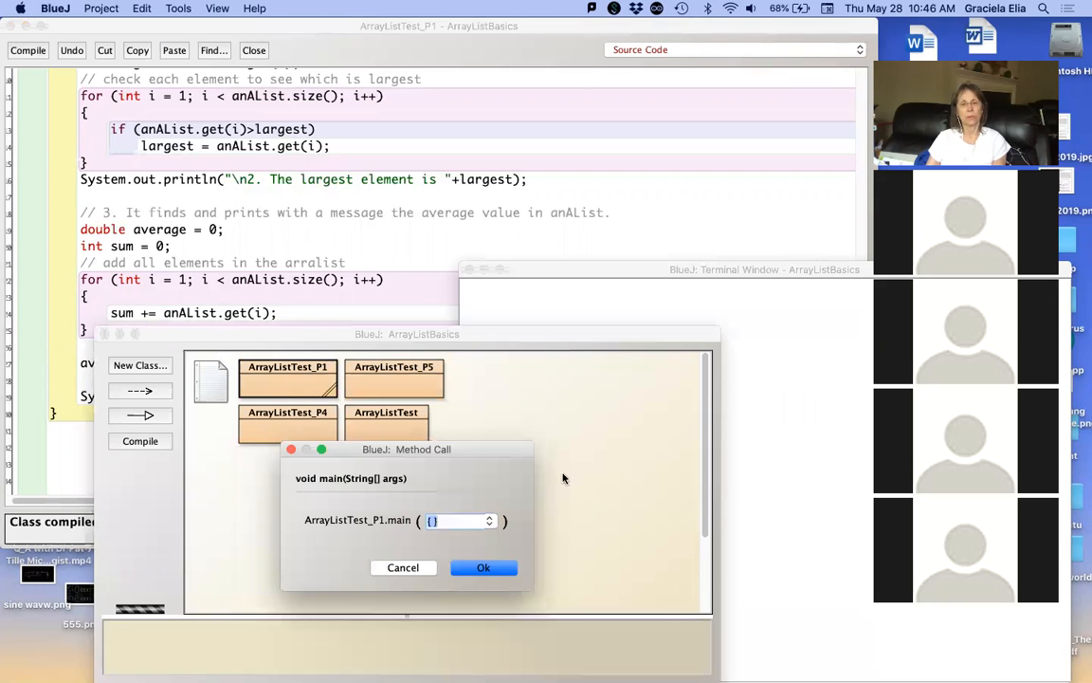
# Step: Run main to print all three results, average 516.49, and move the terminal aside
pyautogui.click(484, 567)
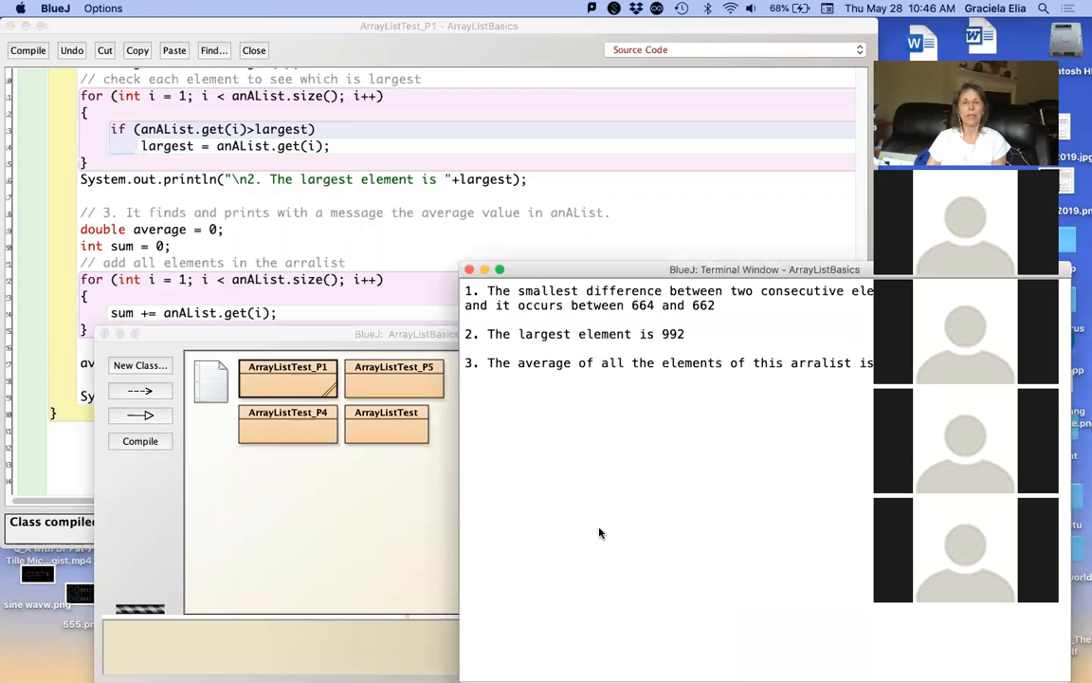
pyautogui.moveTo(610, 421)
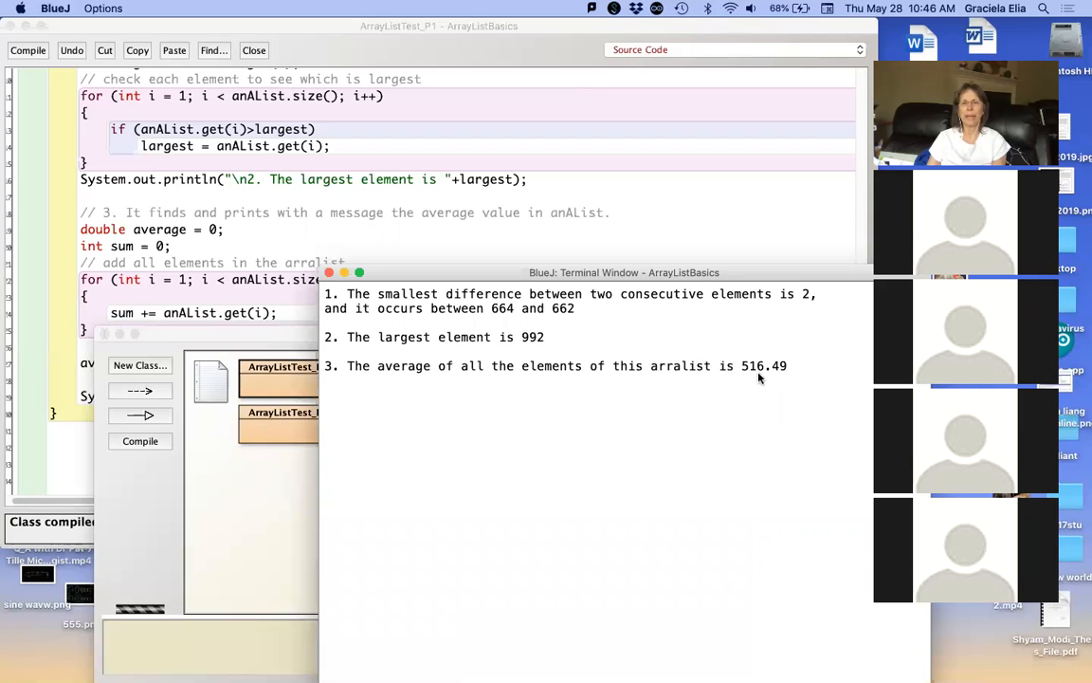
pyautogui.moveTo(747, 381)
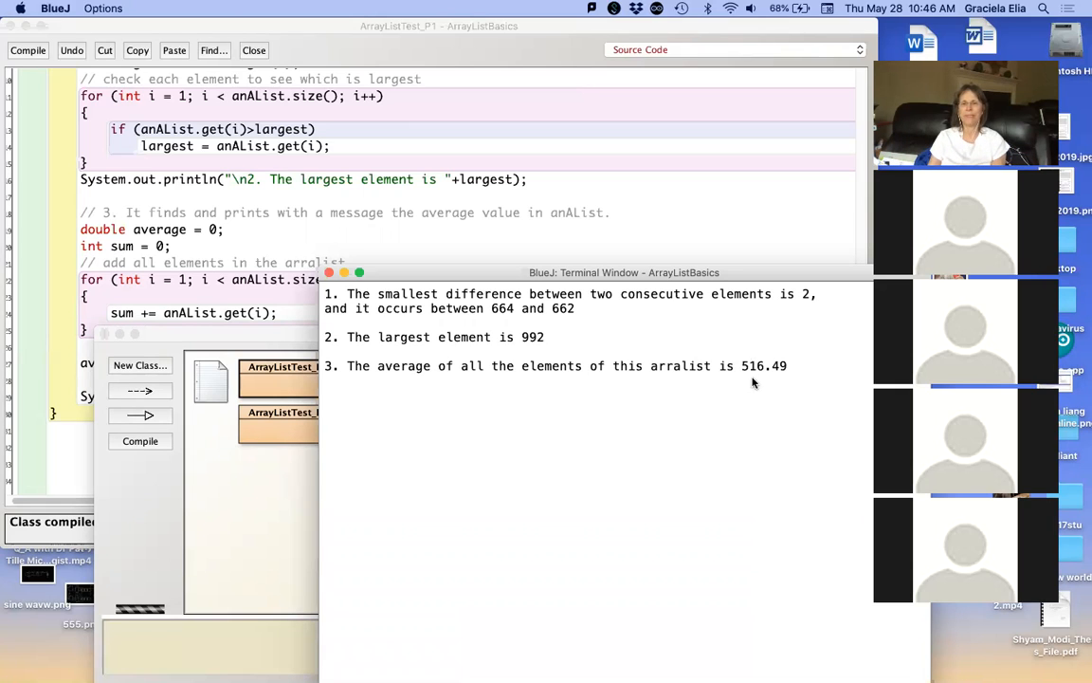
pyautogui.moveTo(478, 265)
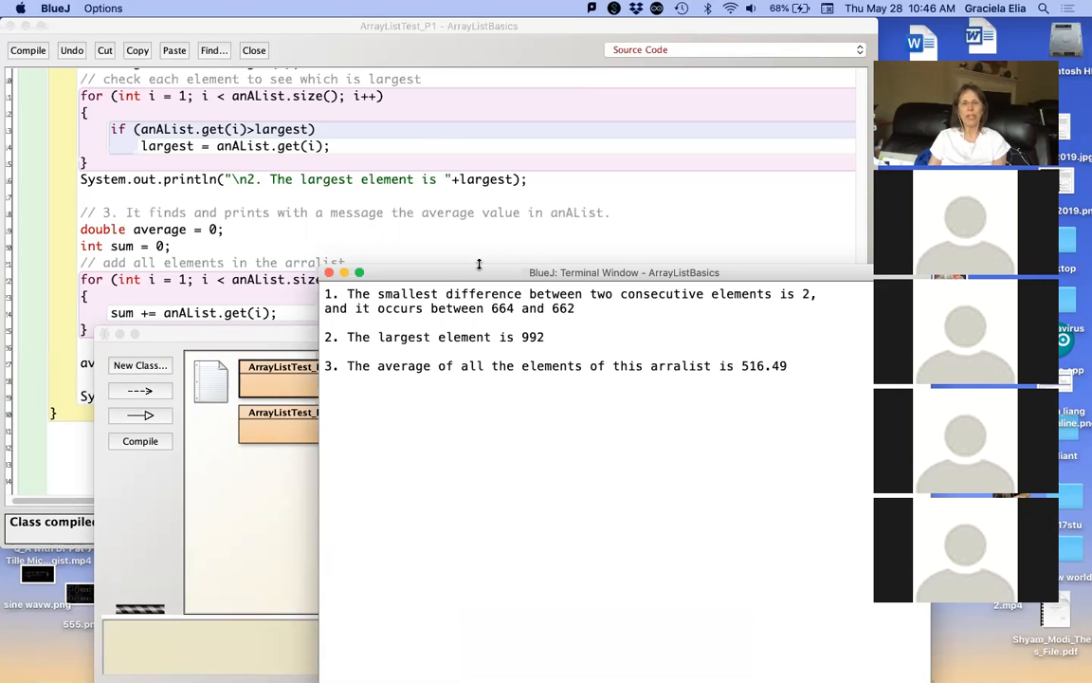
pyautogui.moveTo(623, 273); pyautogui.dragTo(781, 281)
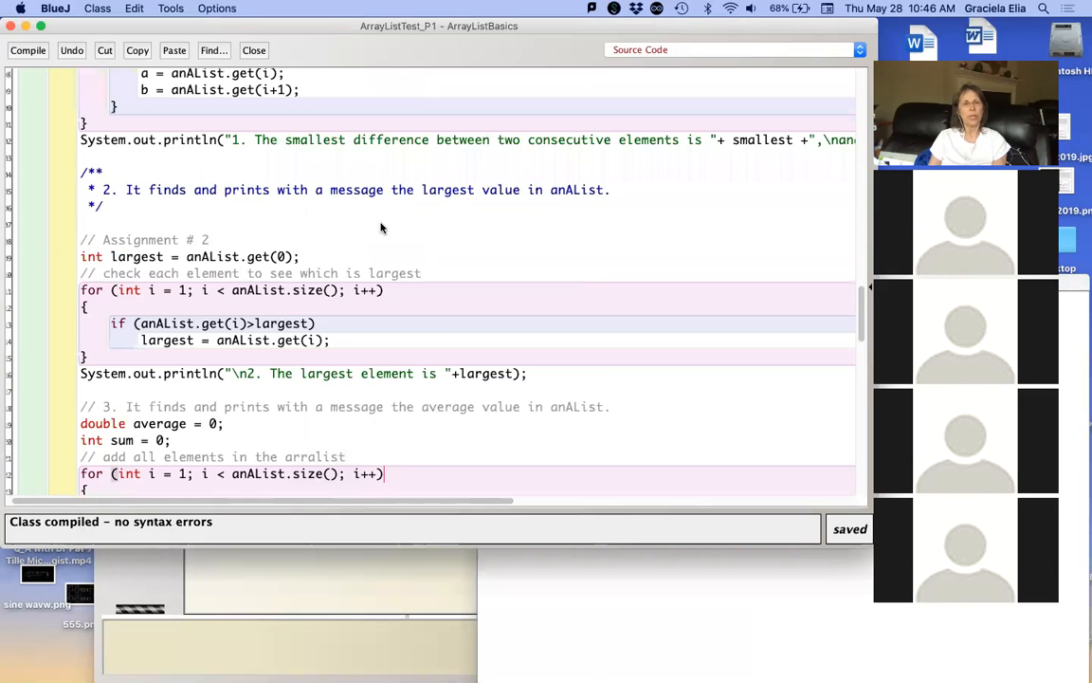
pyautogui.scroll(3)
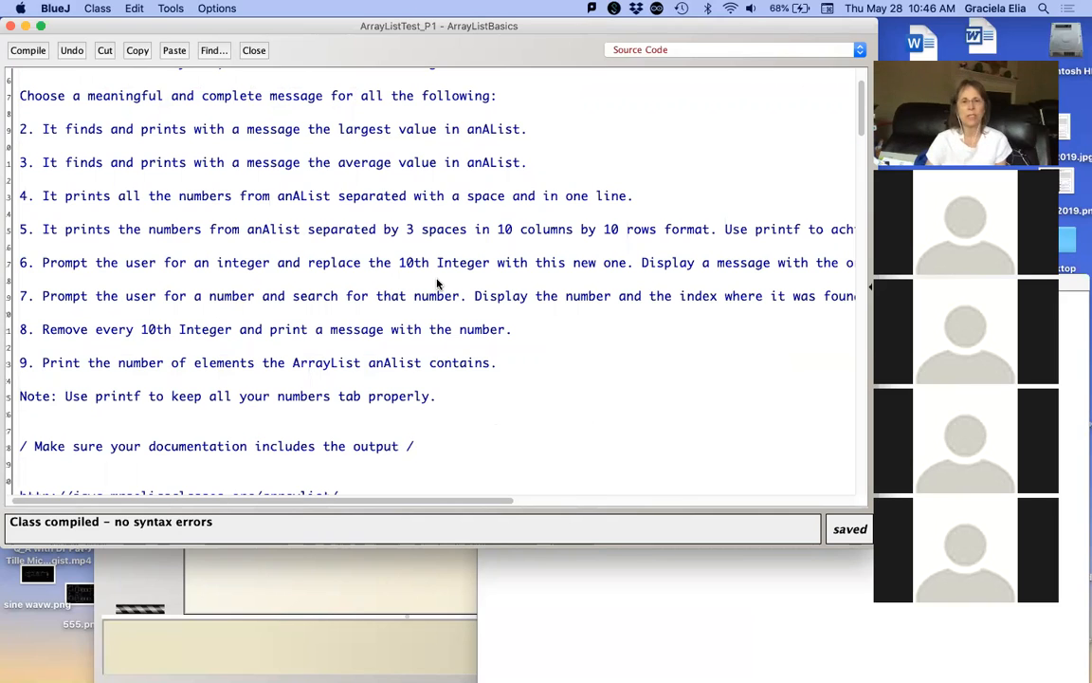
pyautogui.moveTo(501, 223)
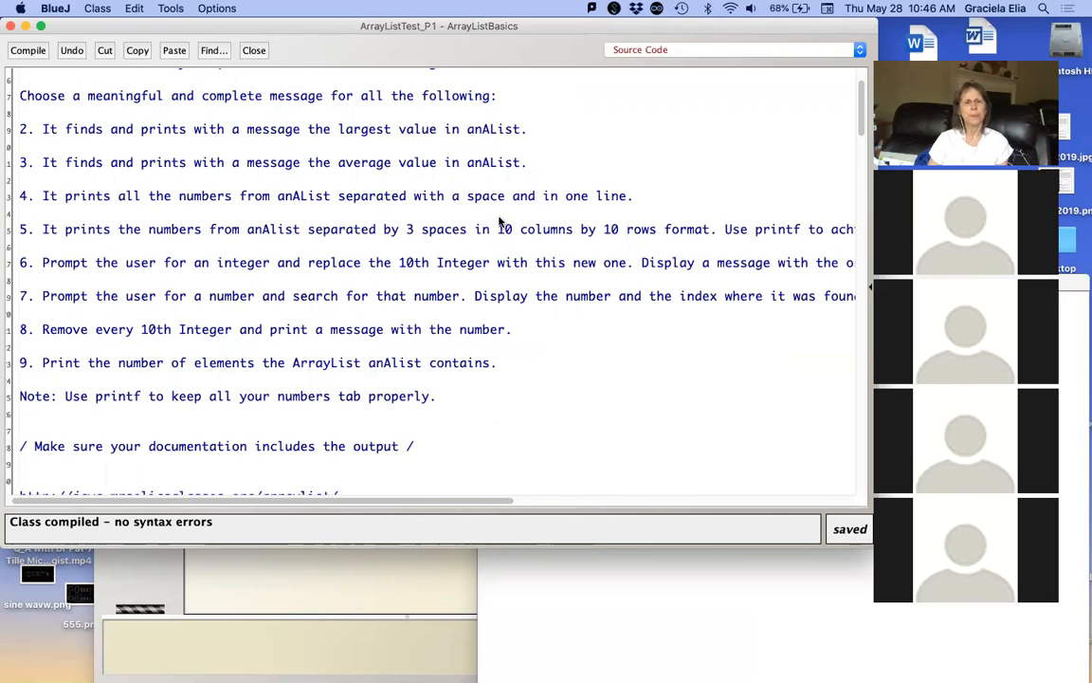
pyautogui.moveTo(279, 195)
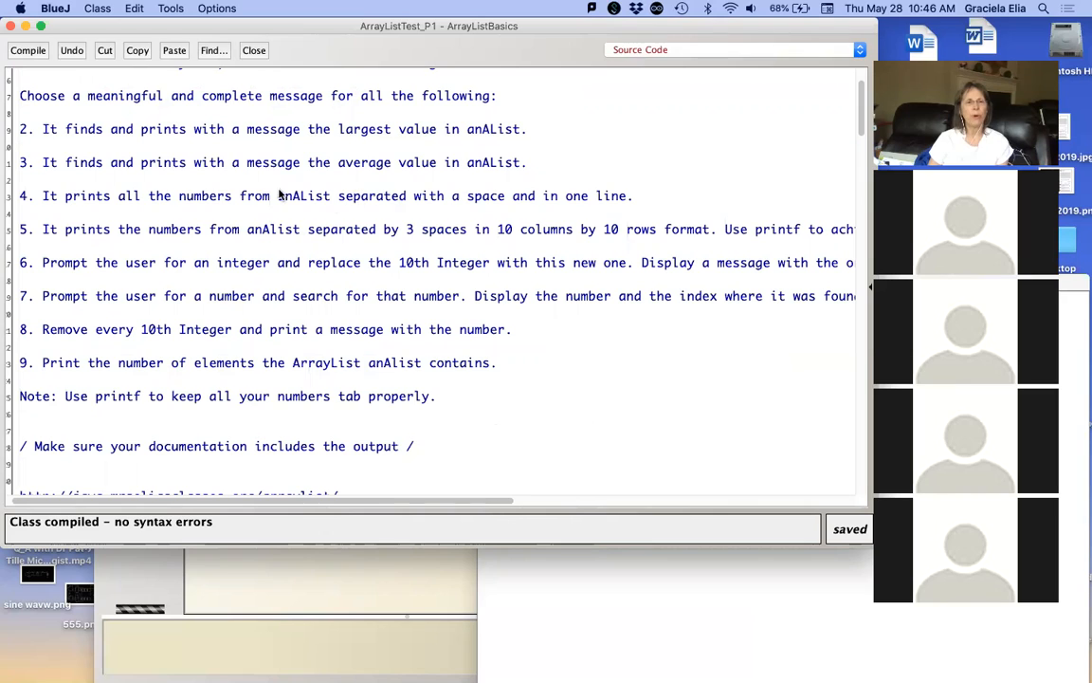
pyautogui.moveTo(300, 212)
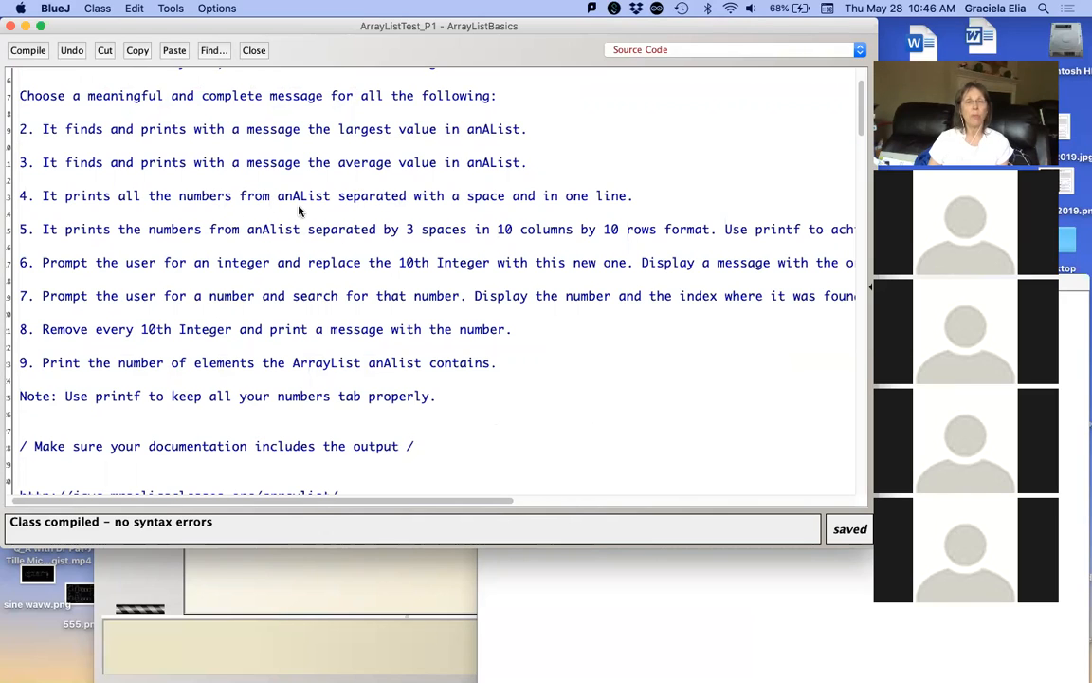
pyautogui.moveTo(448, 210)
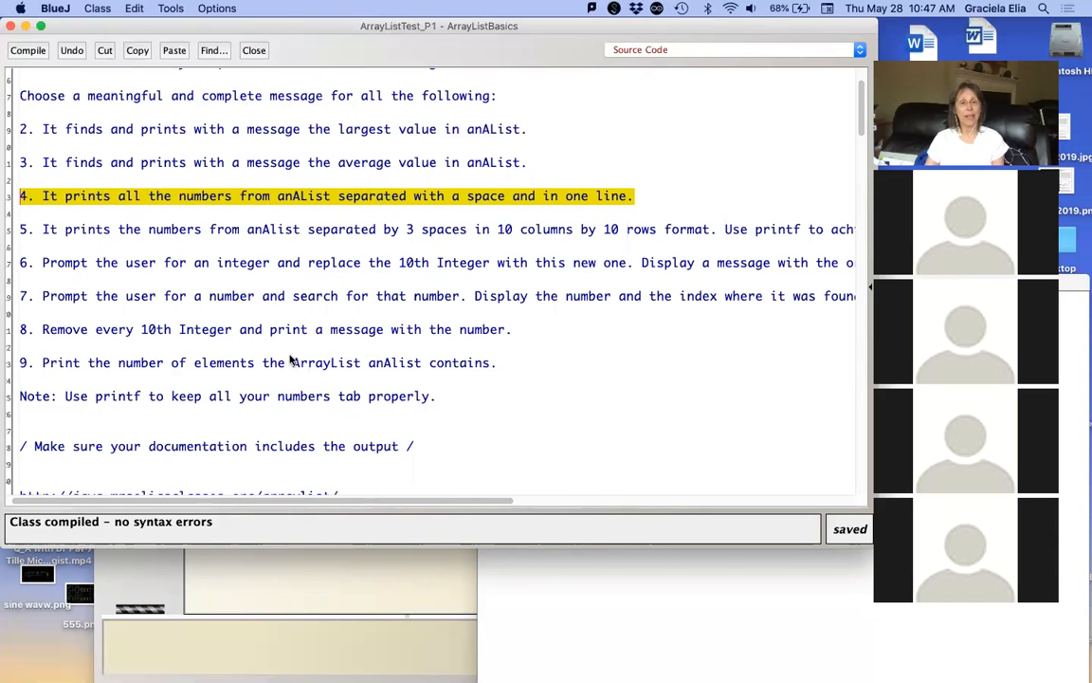
pyautogui.scroll(-3)
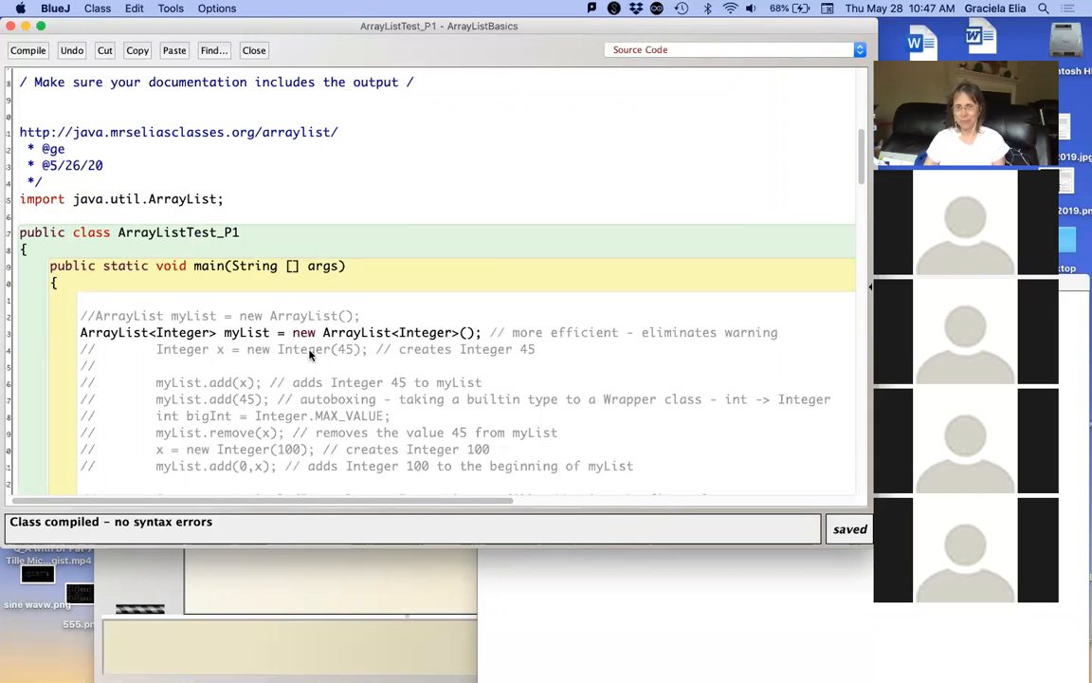
pyautogui.scroll(-3)
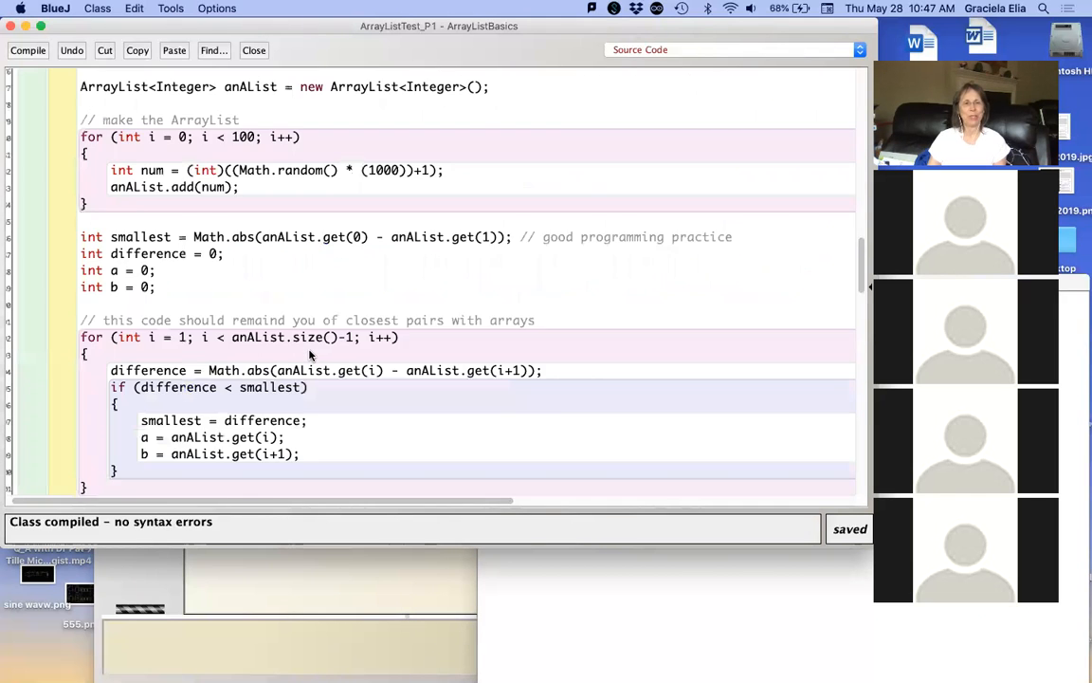
pyautogui.scroll(-3)
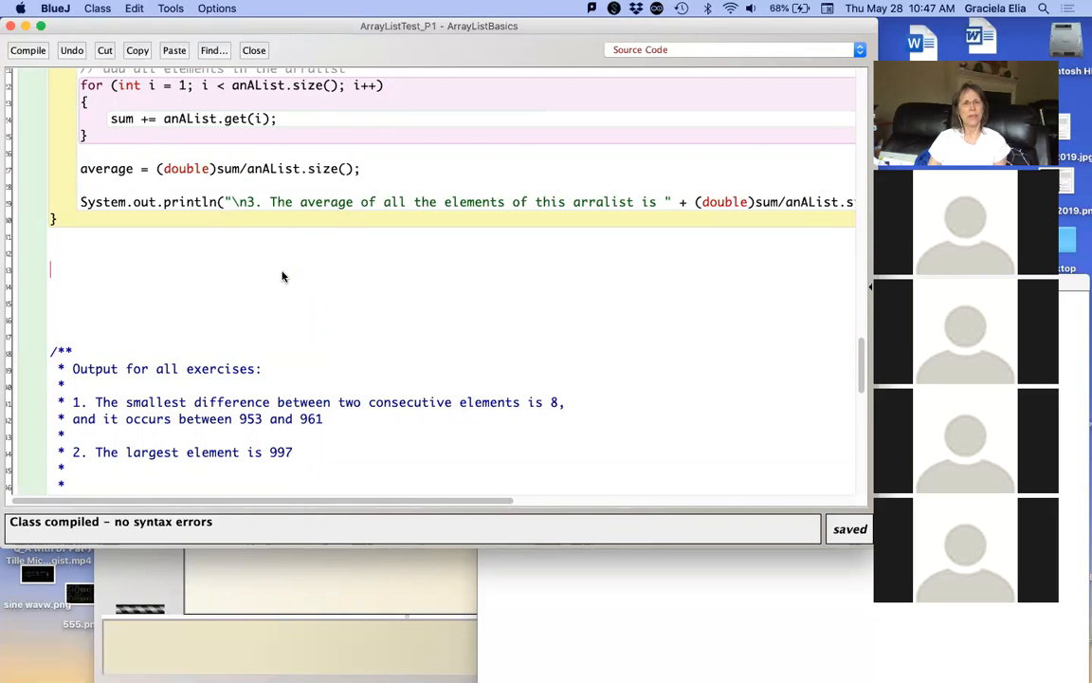
pyautogui.scroll(3)
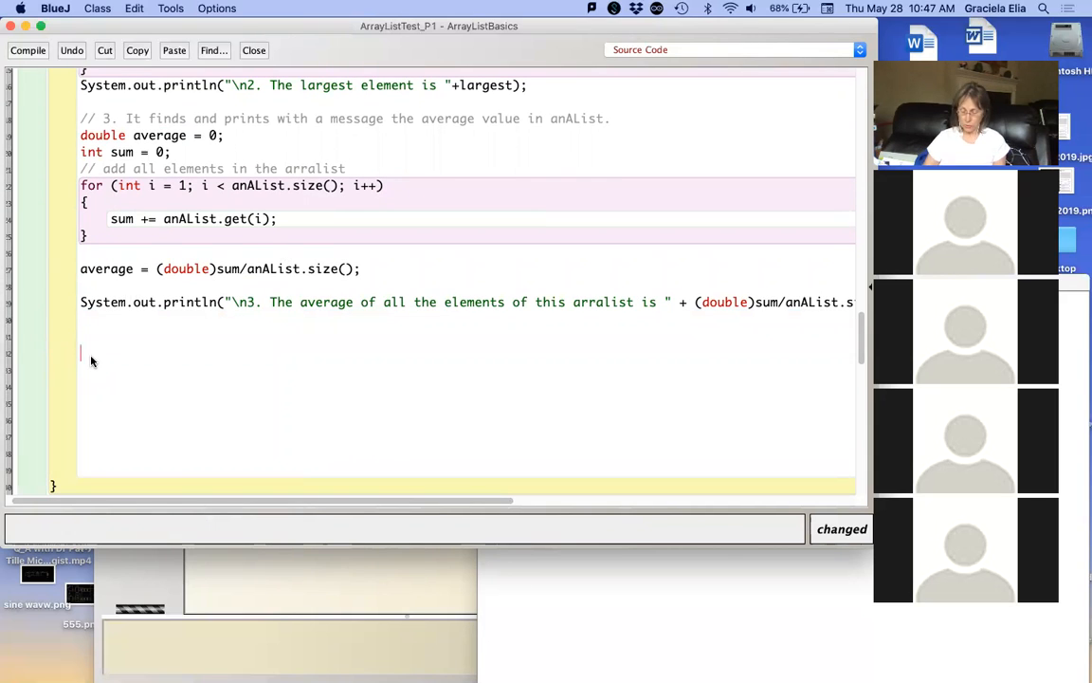
# Step: Add the task 4 comment about printing all numbers on one line and place the cursor beneath it
pyautogui.write('// 4. It prints all the numbers from anAList separated with a space and in one line.')
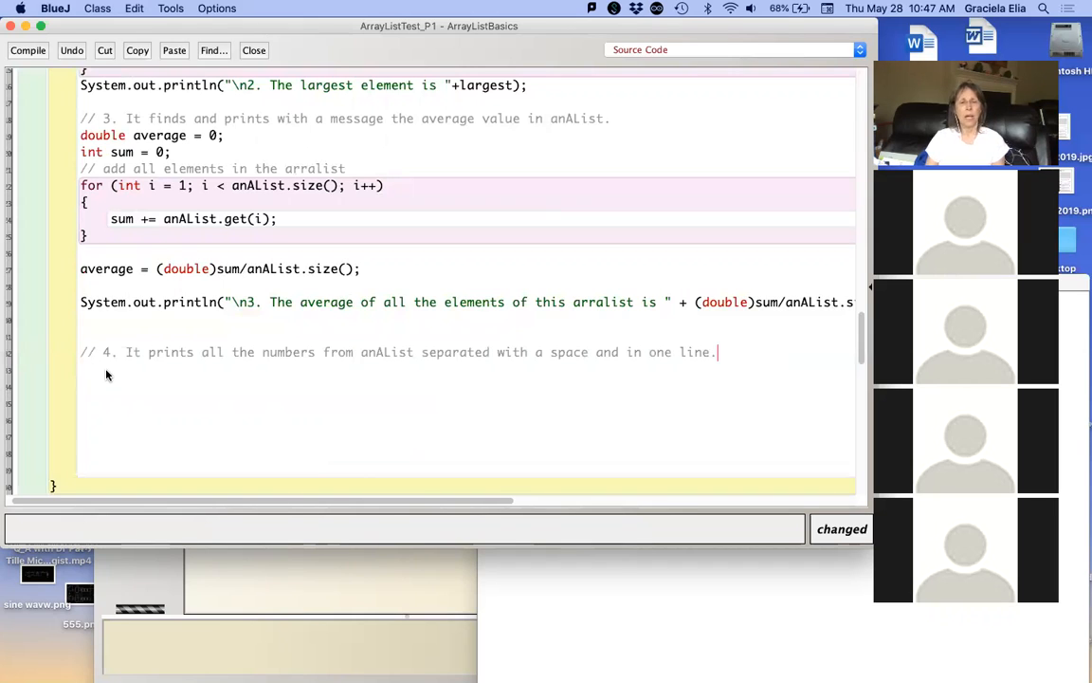
pyautogui.moveTo(255, 267)
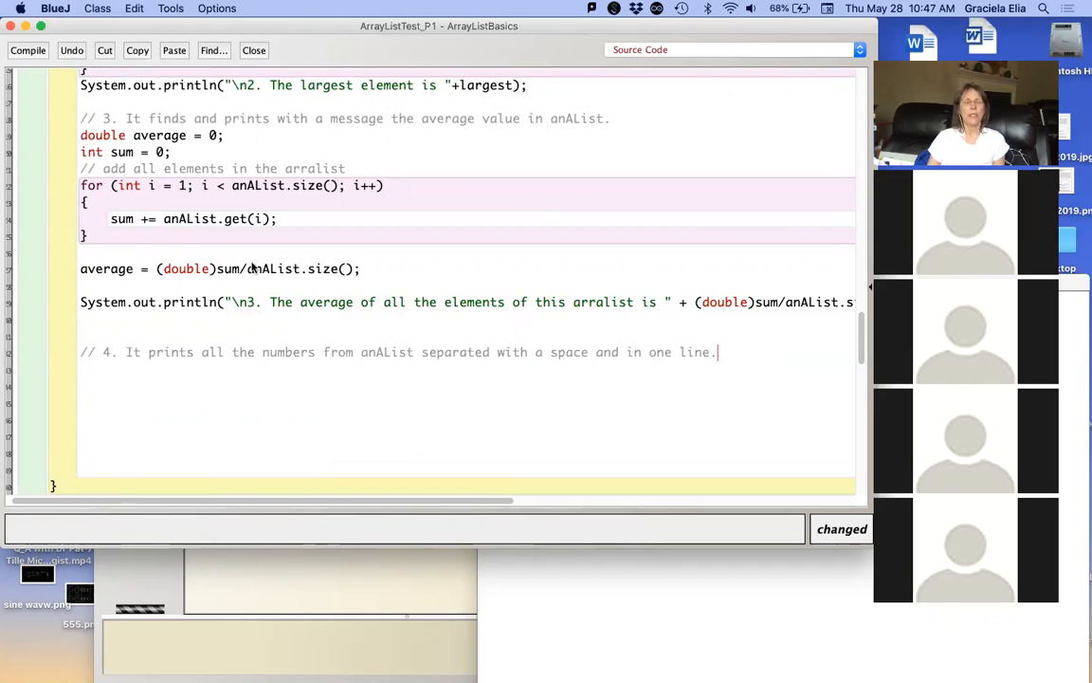
pyautogui.scroll(3)
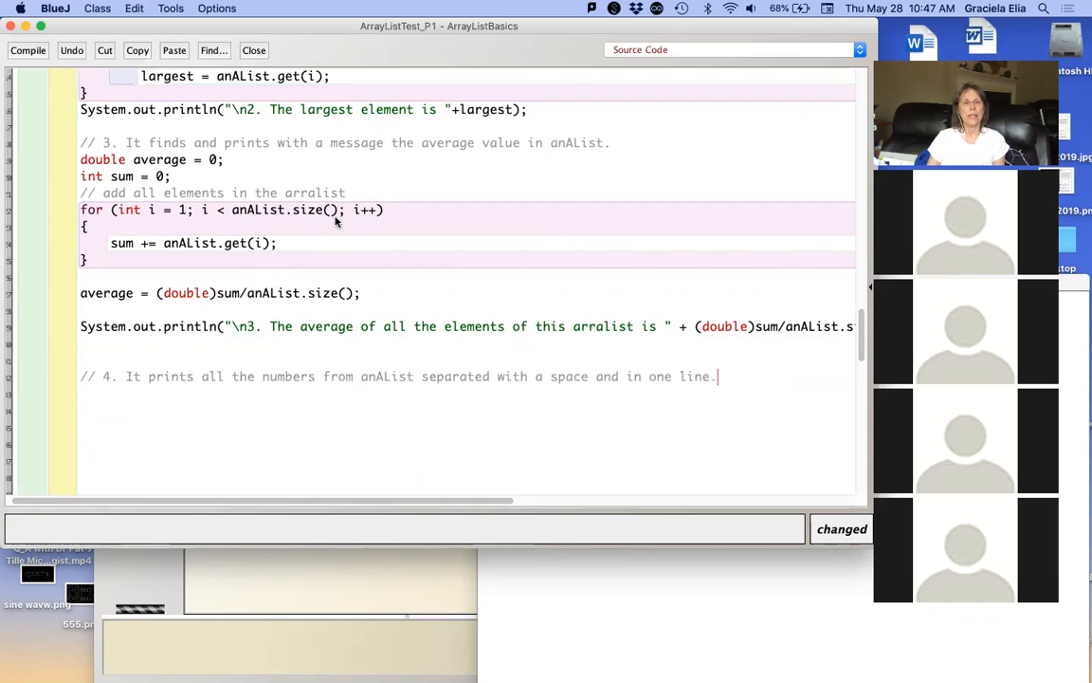
pyautogui.moveTo(380, 247)
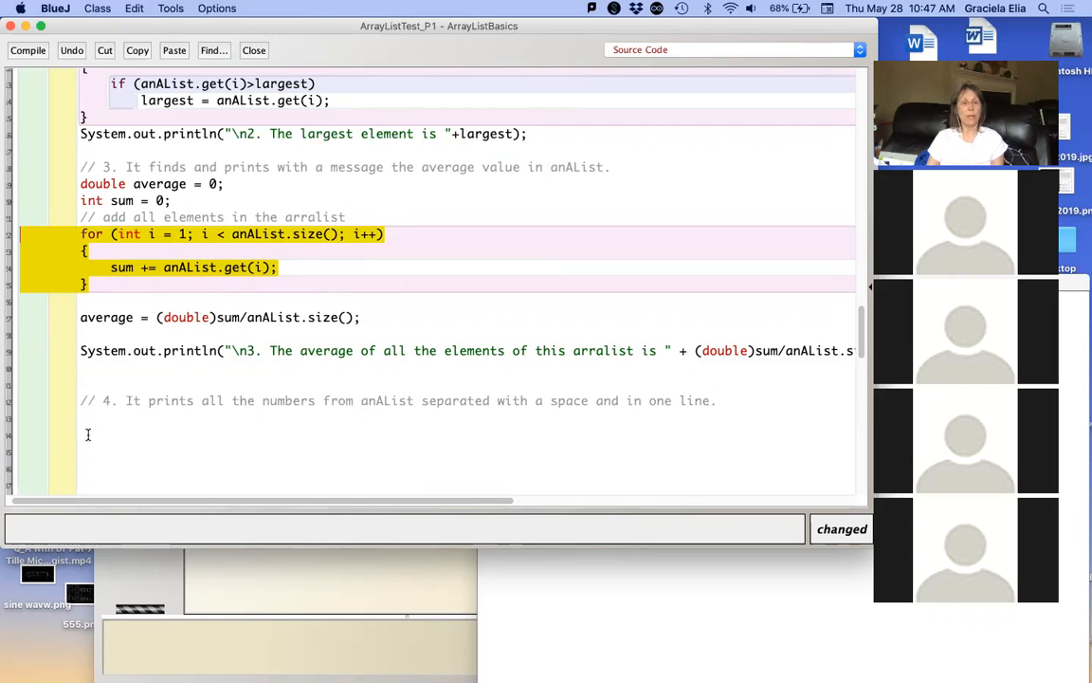
pyautogui.click(87, 434)
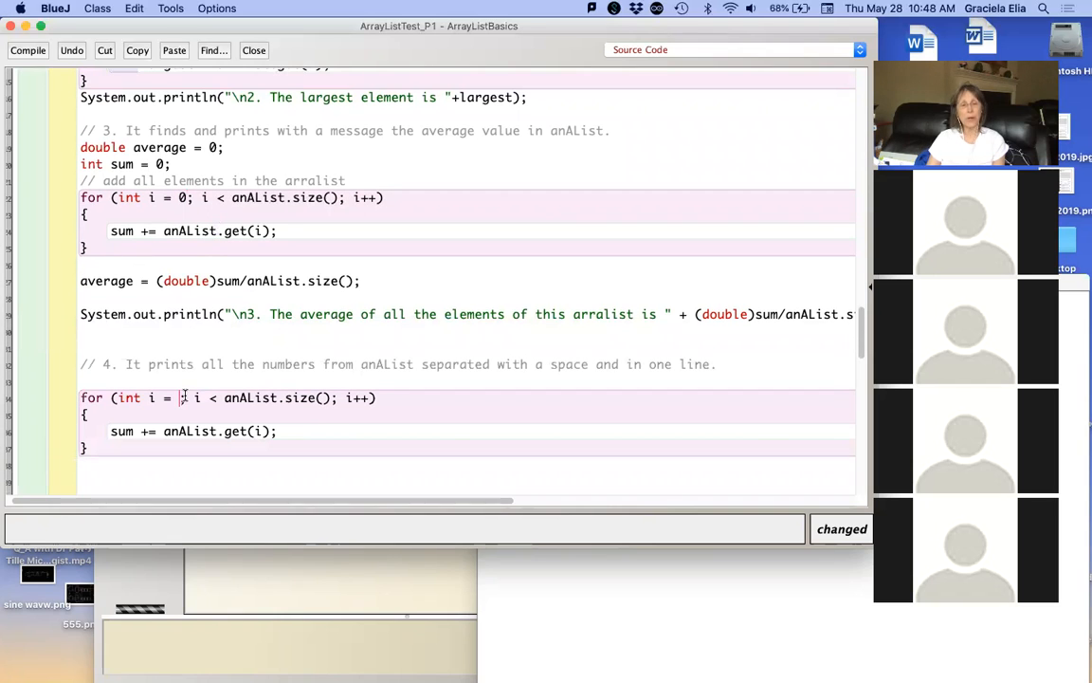
# Step: Replace the copied loop body with System.out.print(anAList.get(i) + " ");
pyautogui.scroll(3)
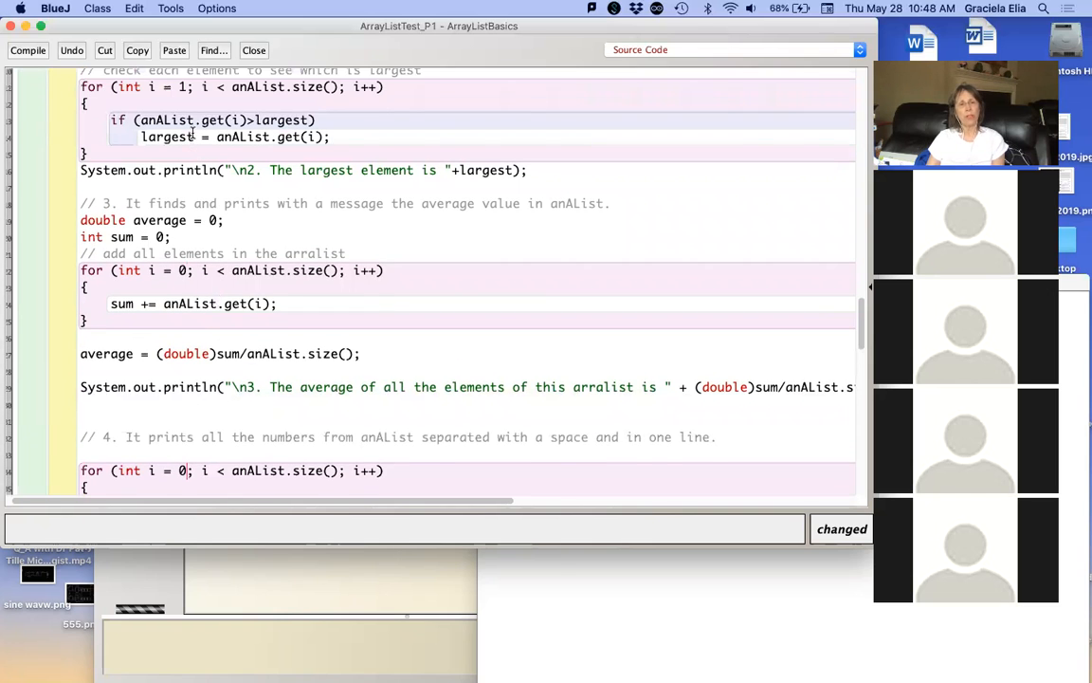
pyautogui.scroll(3)
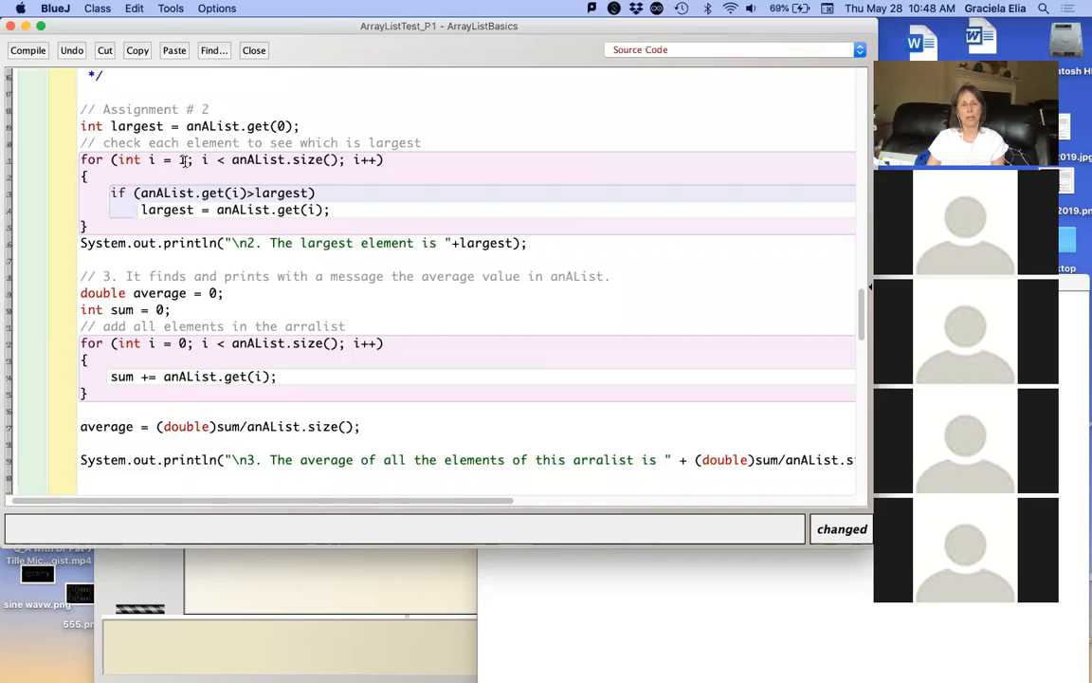
pyautogui.scroll(-3)
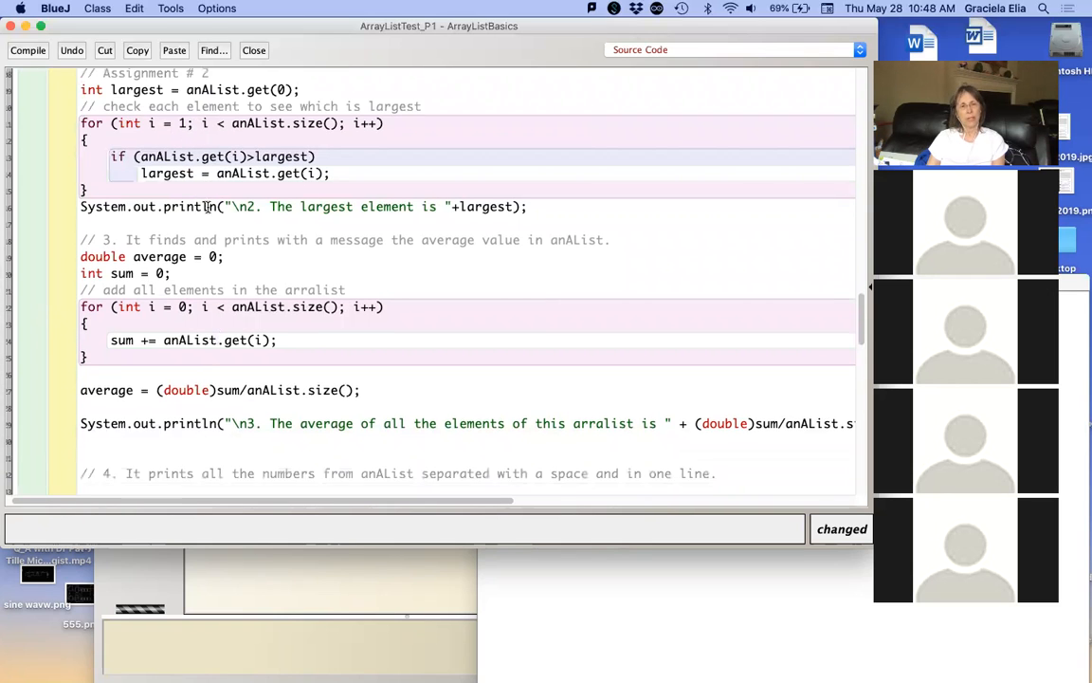
pyautogui.scroll(-3)
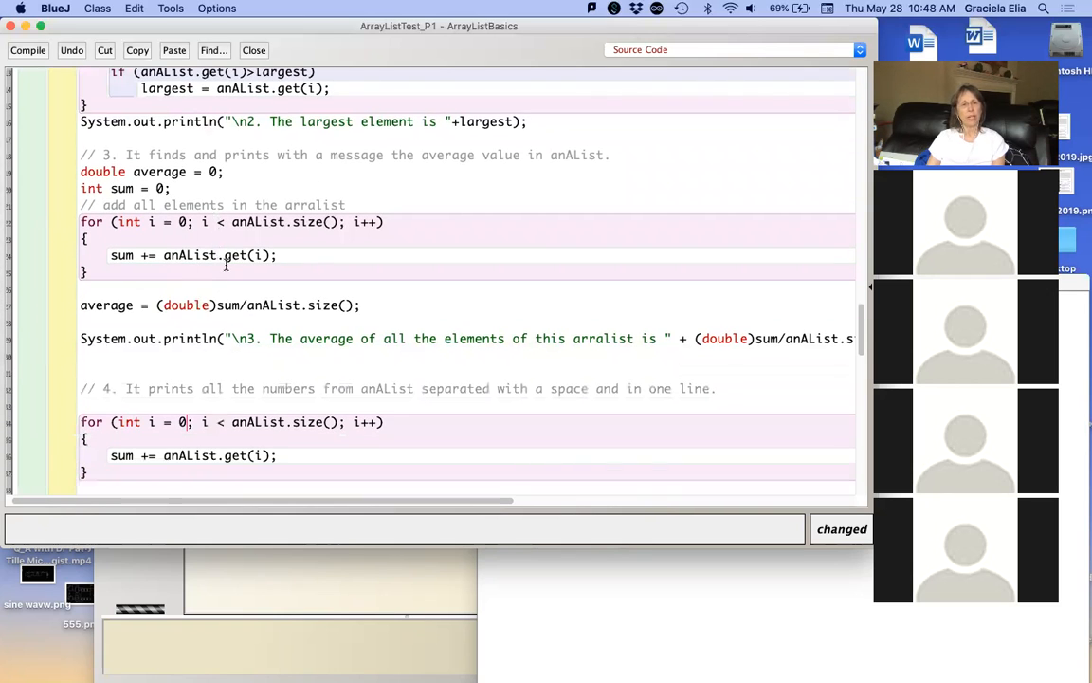
pyautogui.scroll(-3)
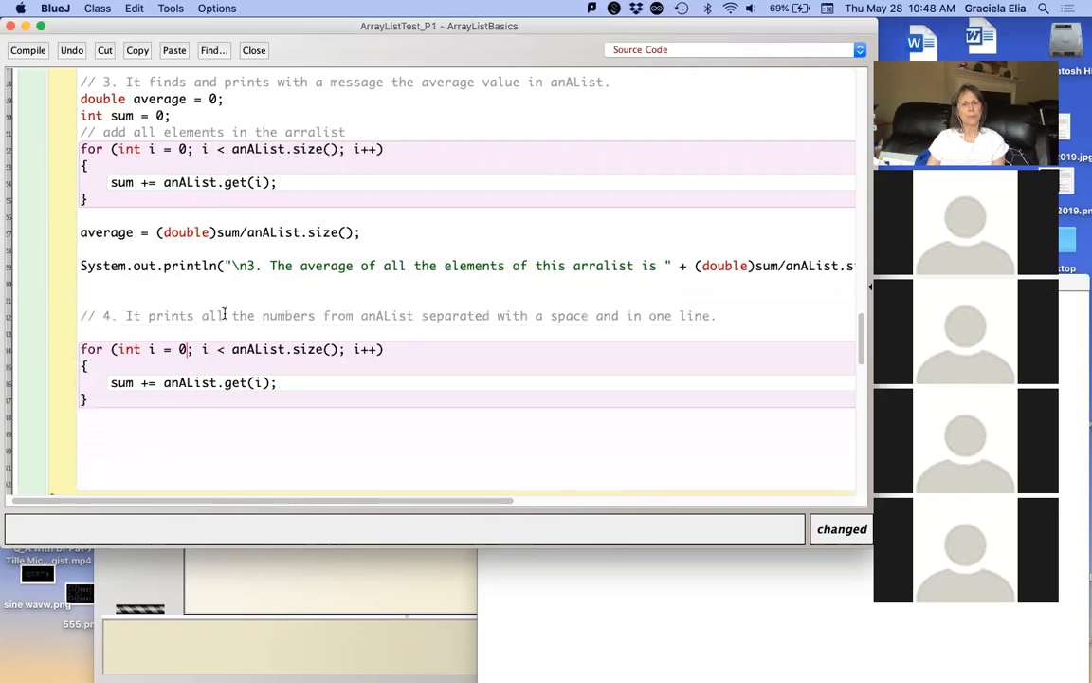
pyautogui.scroll(-3)
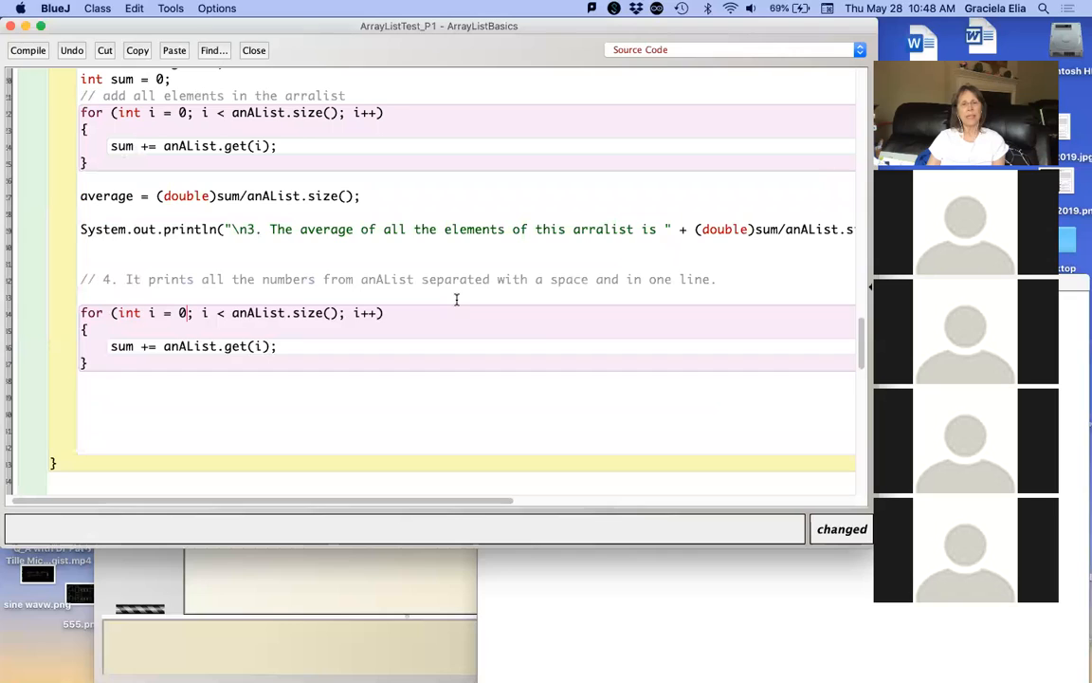
pyautogui.moveTo(544, 294)
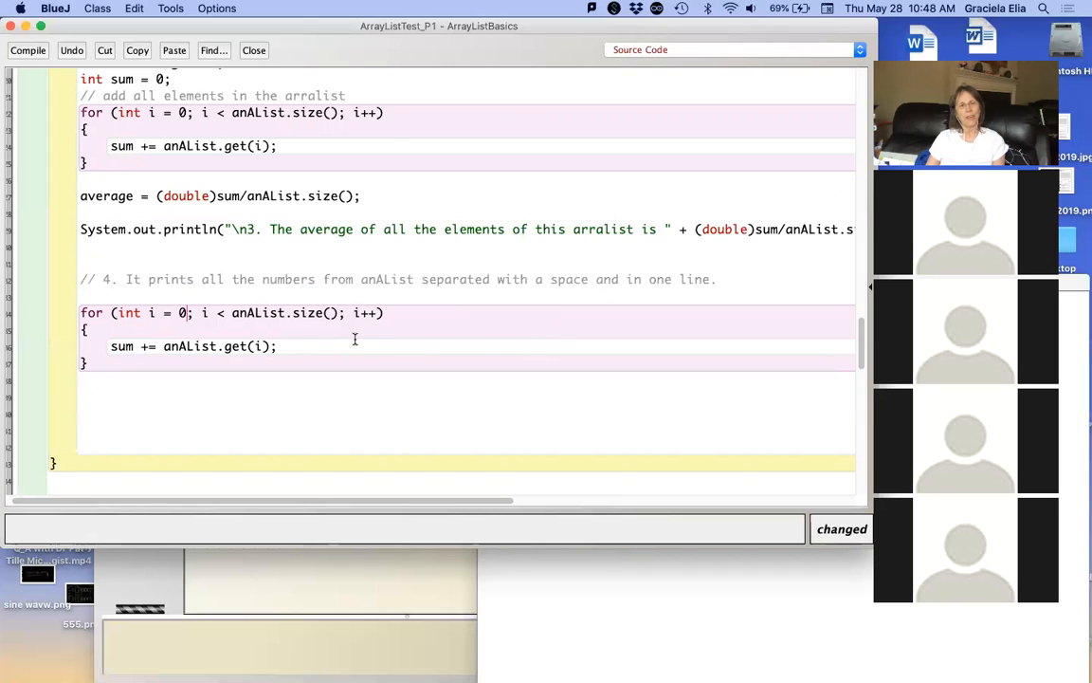
pyautogui.moveTo(302, 347)
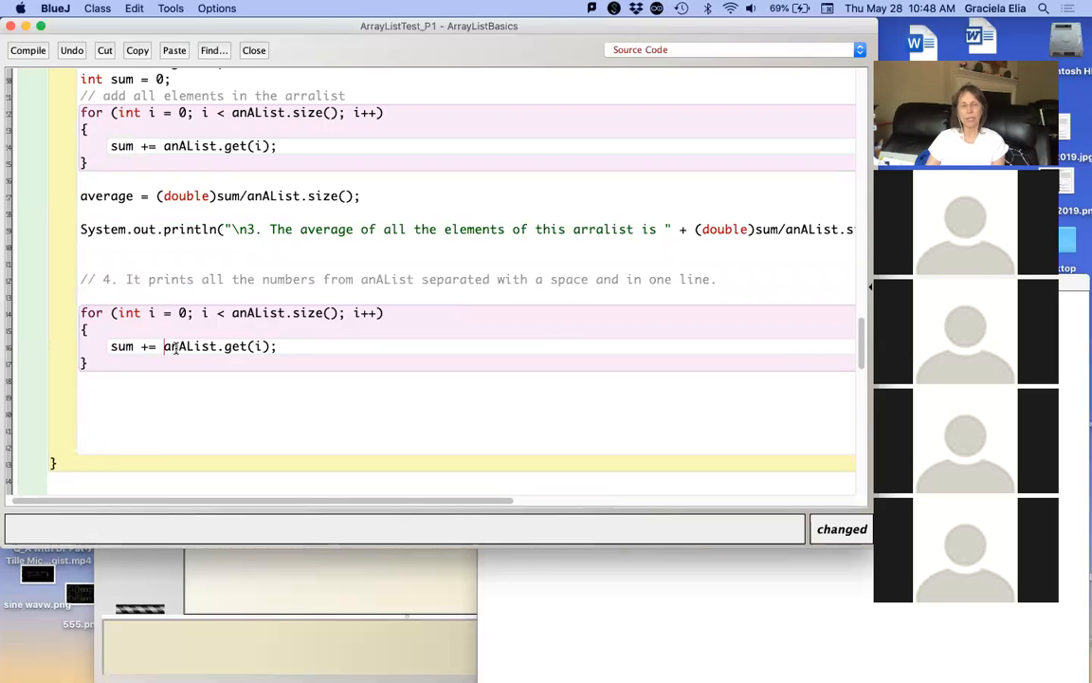
pyautogui.press('Backspace')
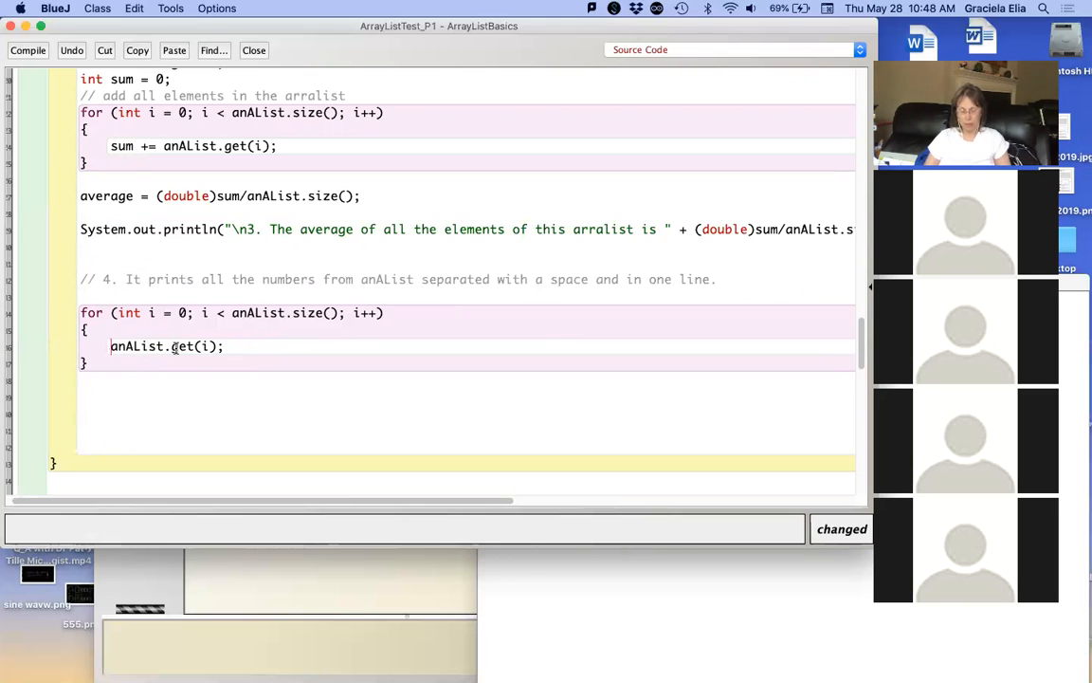
pyautogui.write('System.out.')
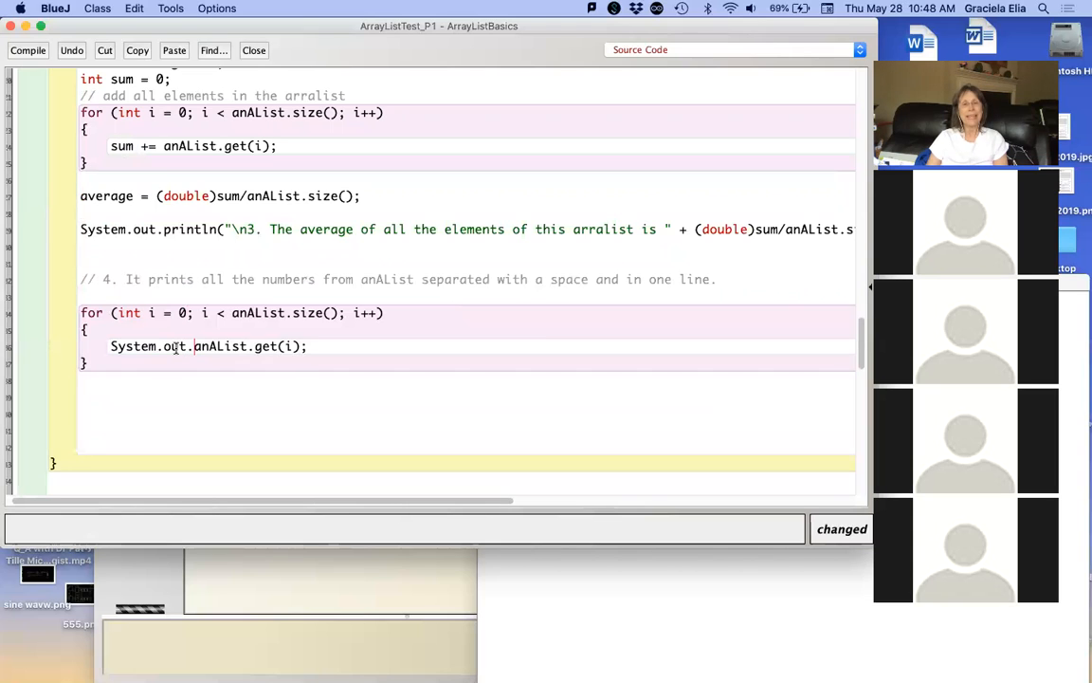
pyautogui.write('print(')
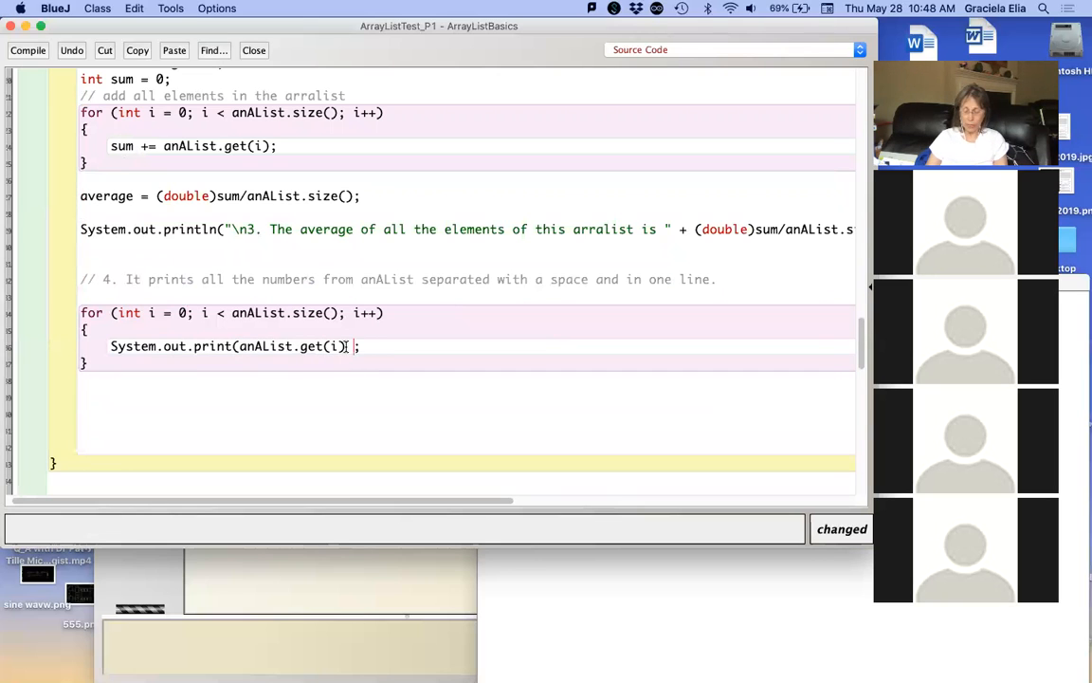
pyautogui.write('+')
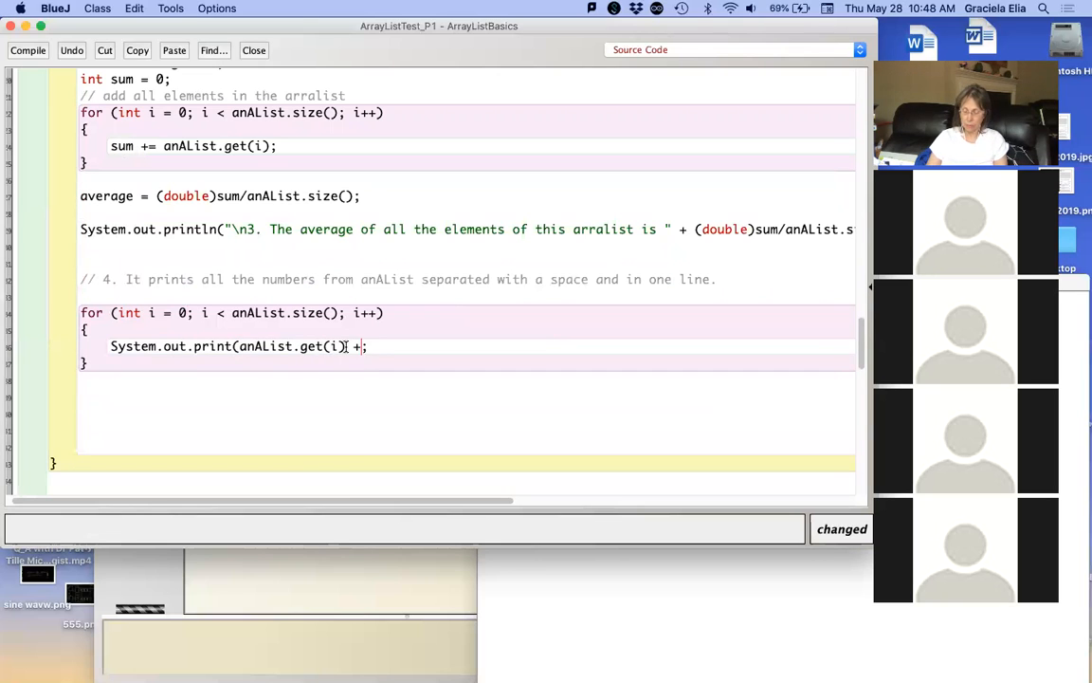
pyautogui.write('" " )')
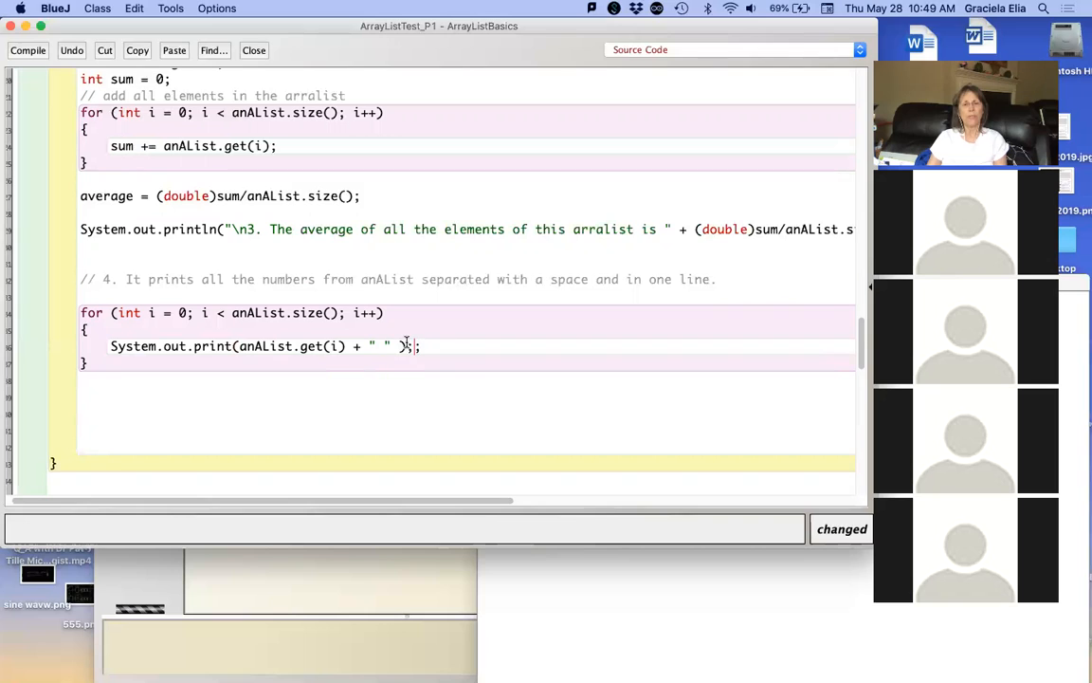
pyautogui.write(')')
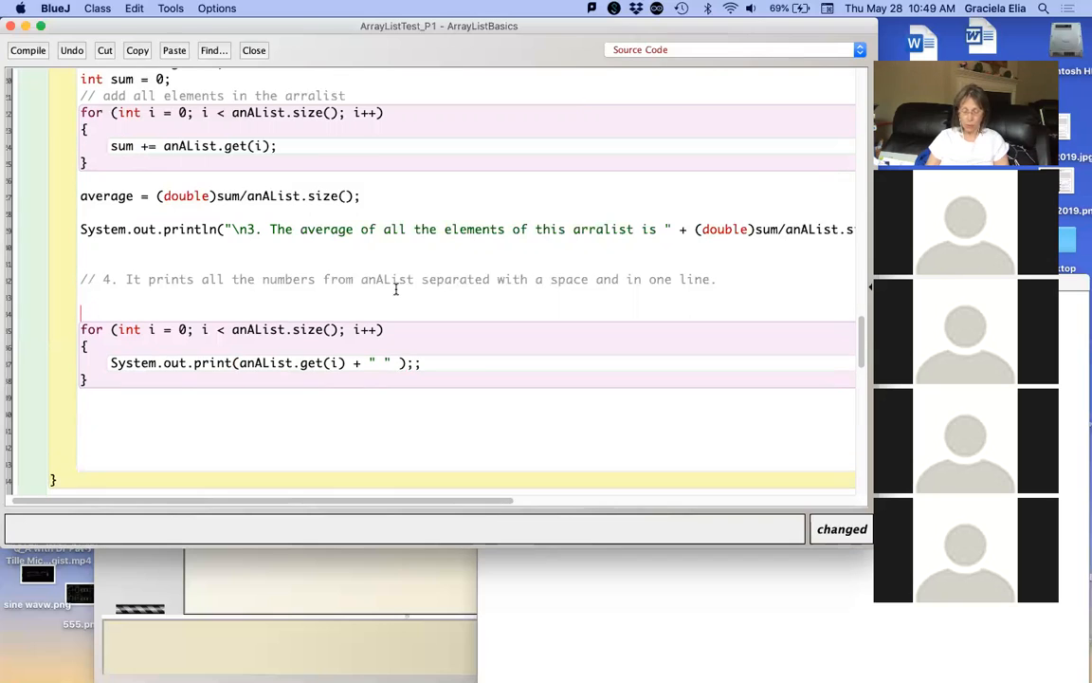
# Step: Add System.out.println("4. "); above the loop and compile
pyautogui.write('Systemout.println')
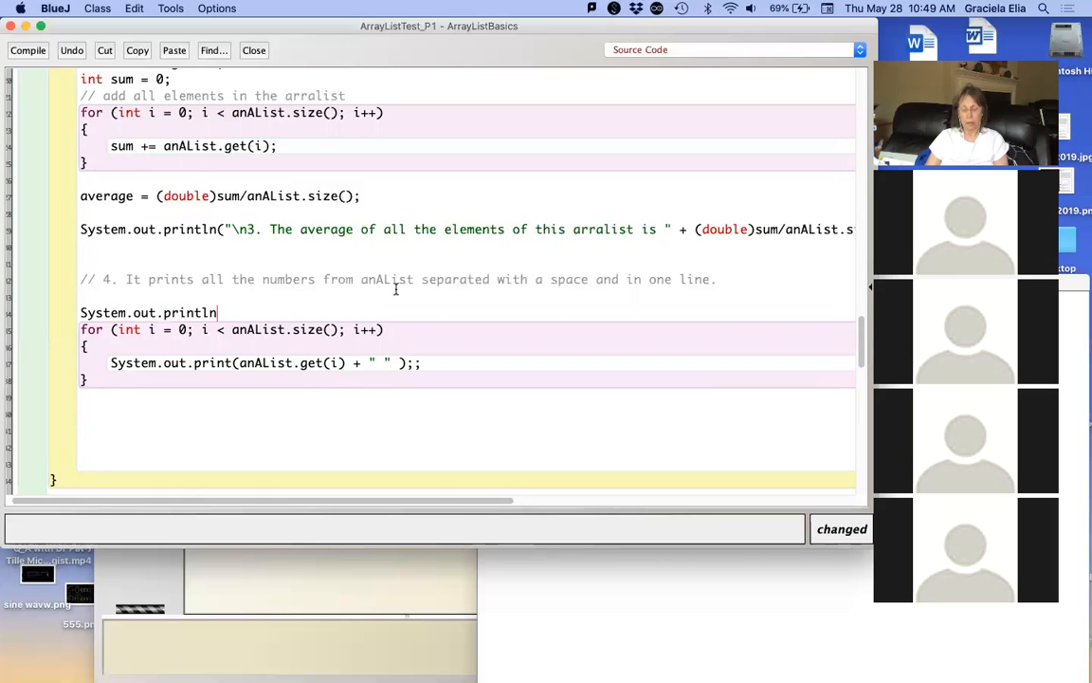
pyautogui.write('();')
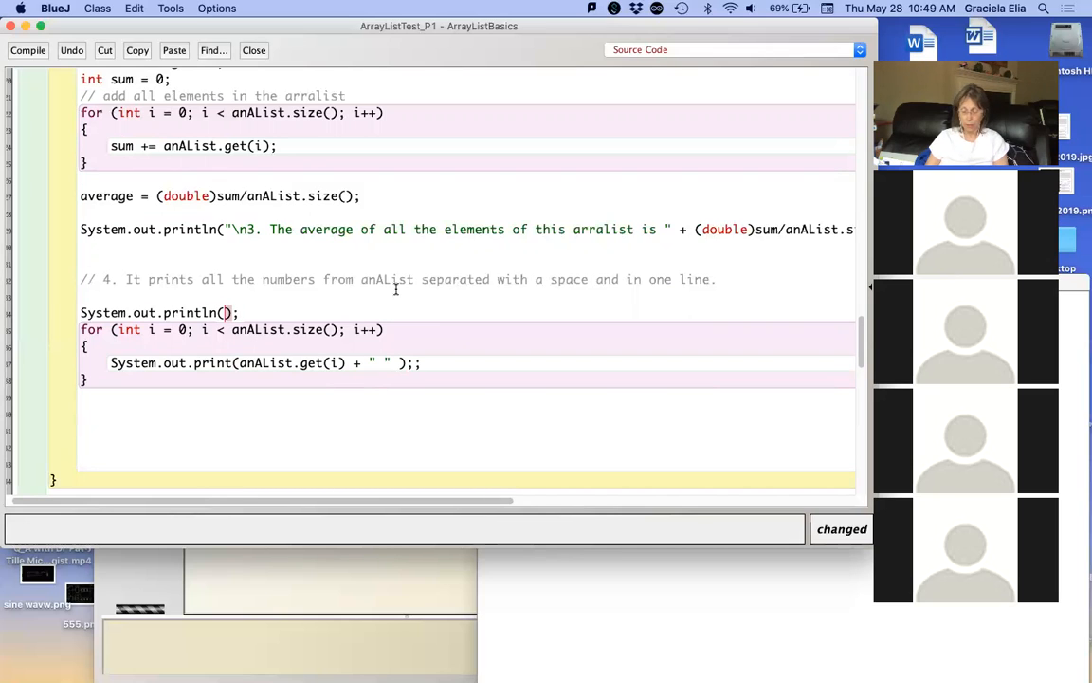
pyautogui.write('4')
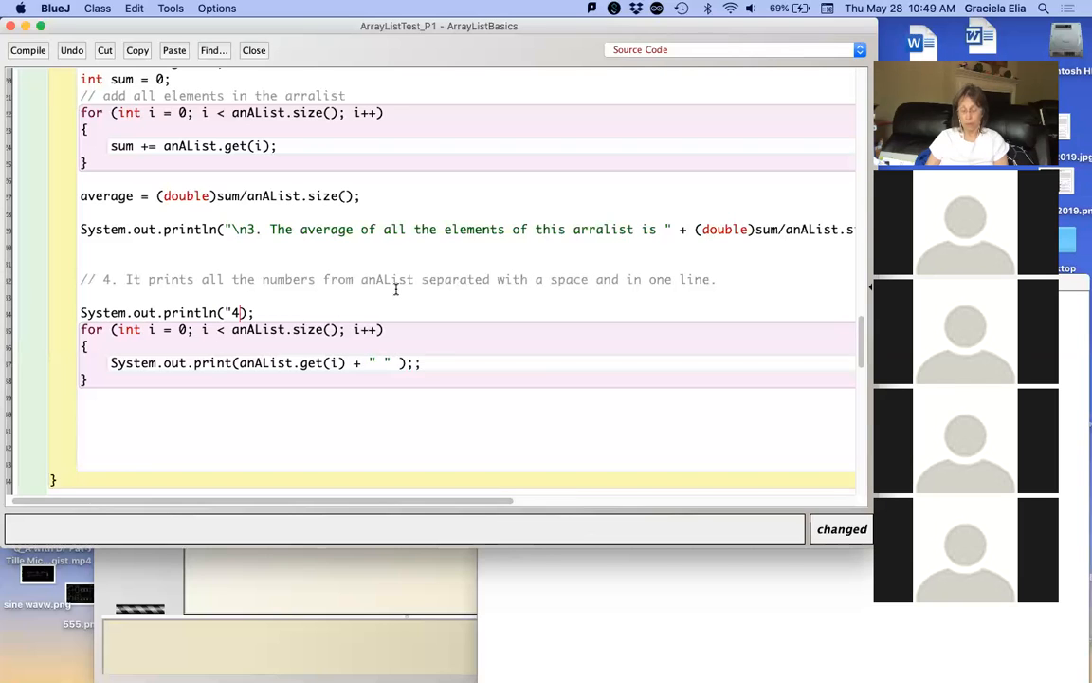
pyautogui.write('. "')
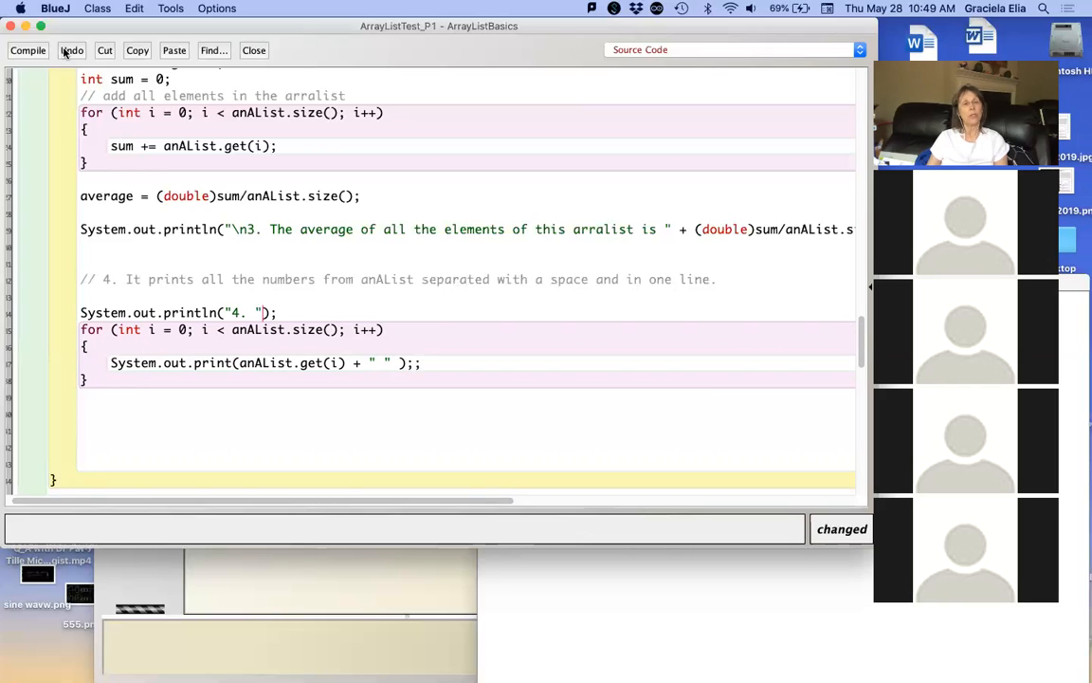
pyautogui.click(27, 49)
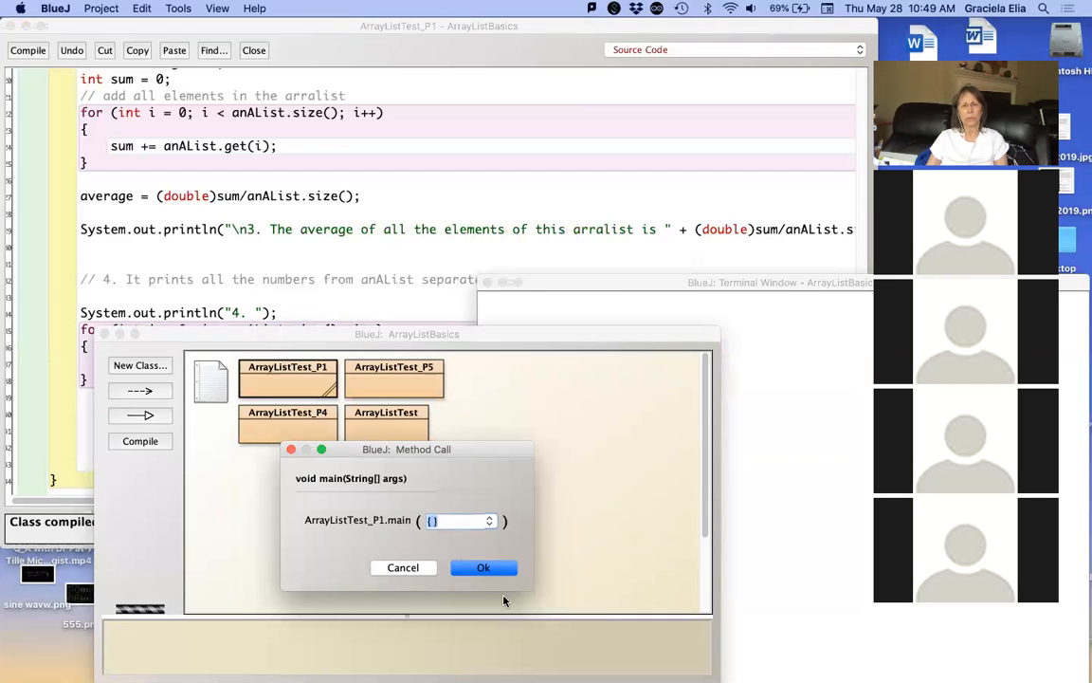
# Step: Run main to see task 4's numbers printed on one line separated by spaces
pyautogui.click(483, 567)
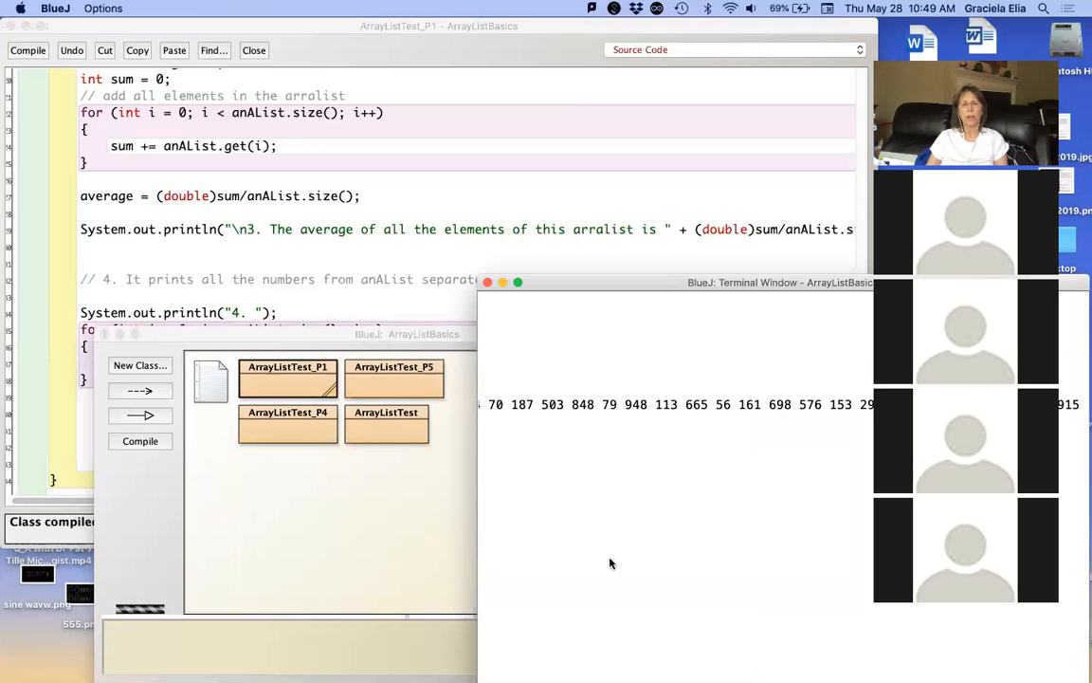
pyautogui.moveTo(739, 463)
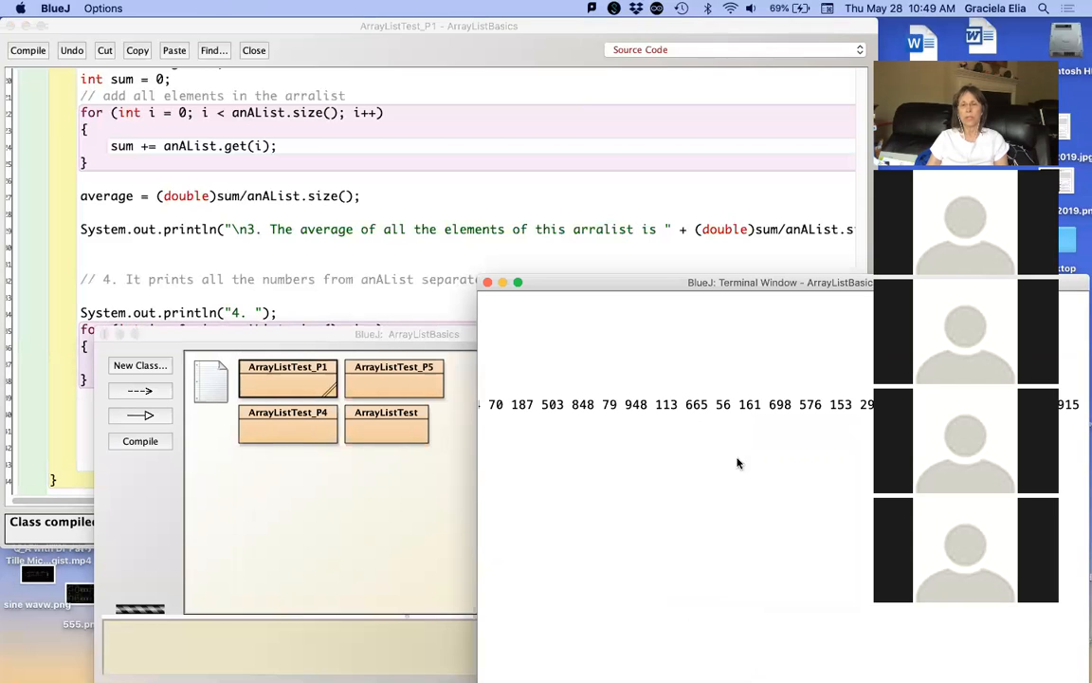
pyautogui.moveTo(659, 288)
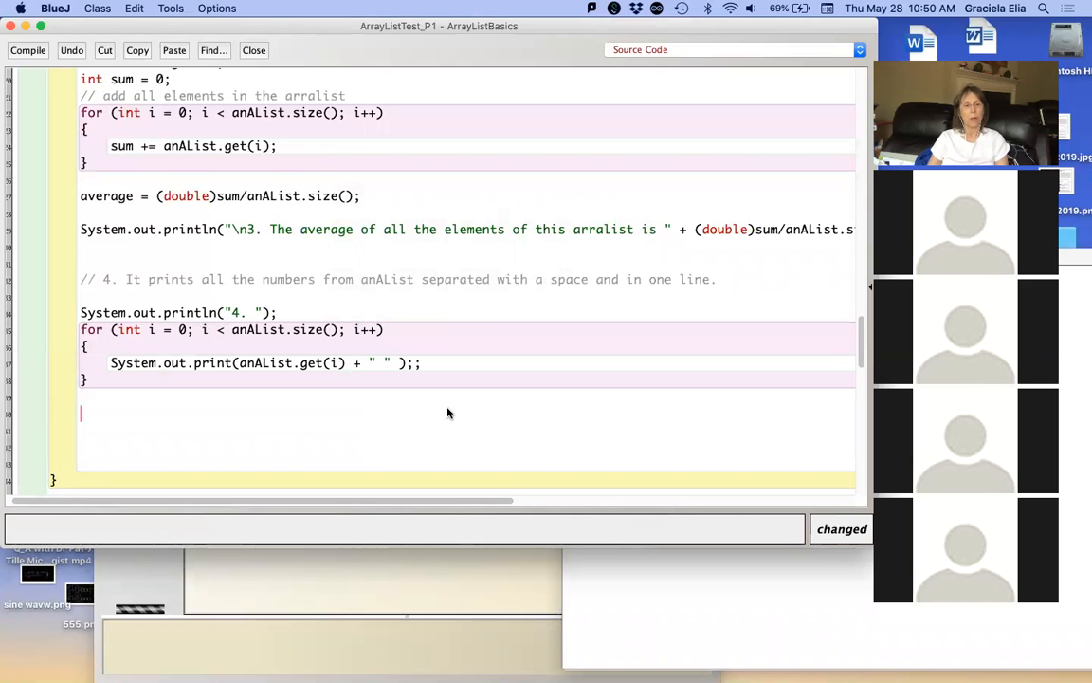
# Step: Write the task 5 comment below task 4: print numbers with printf, 10 by 10 rows, no tab
pyautogui.scroll(3)
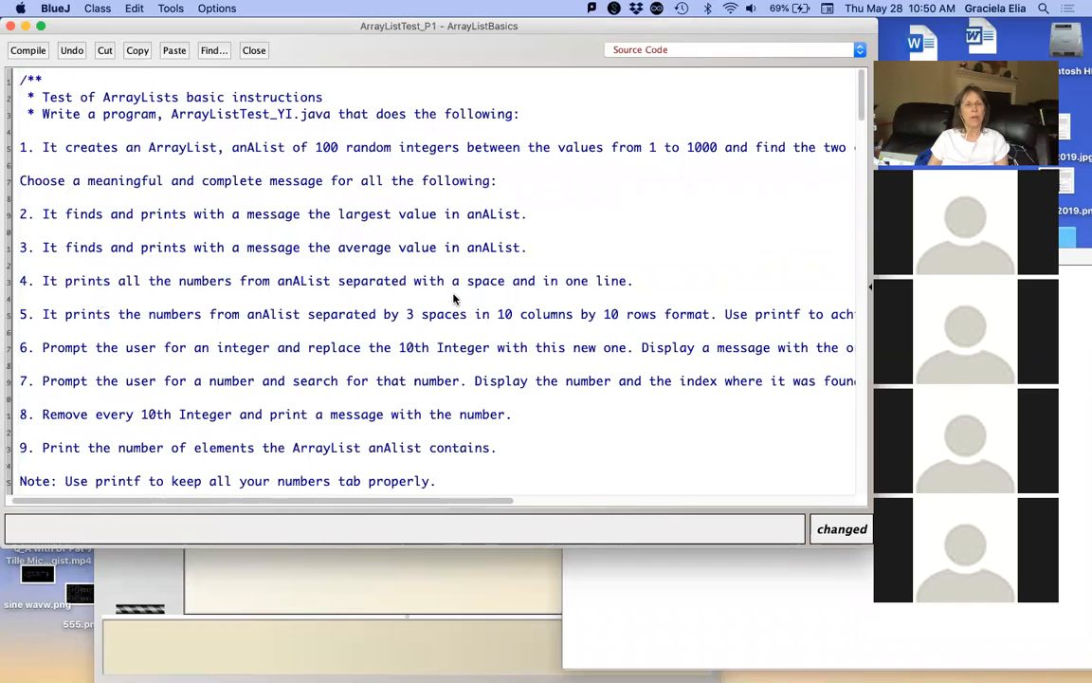
pyautogui.scroll(3)
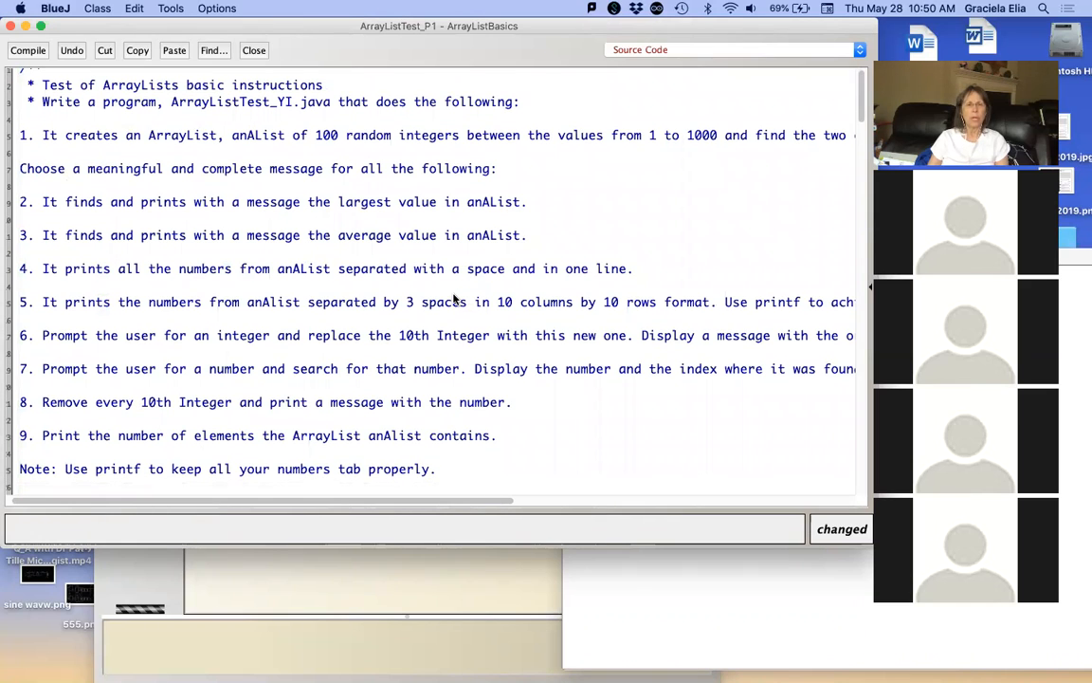
pyautogui.moveTo(599, 325)
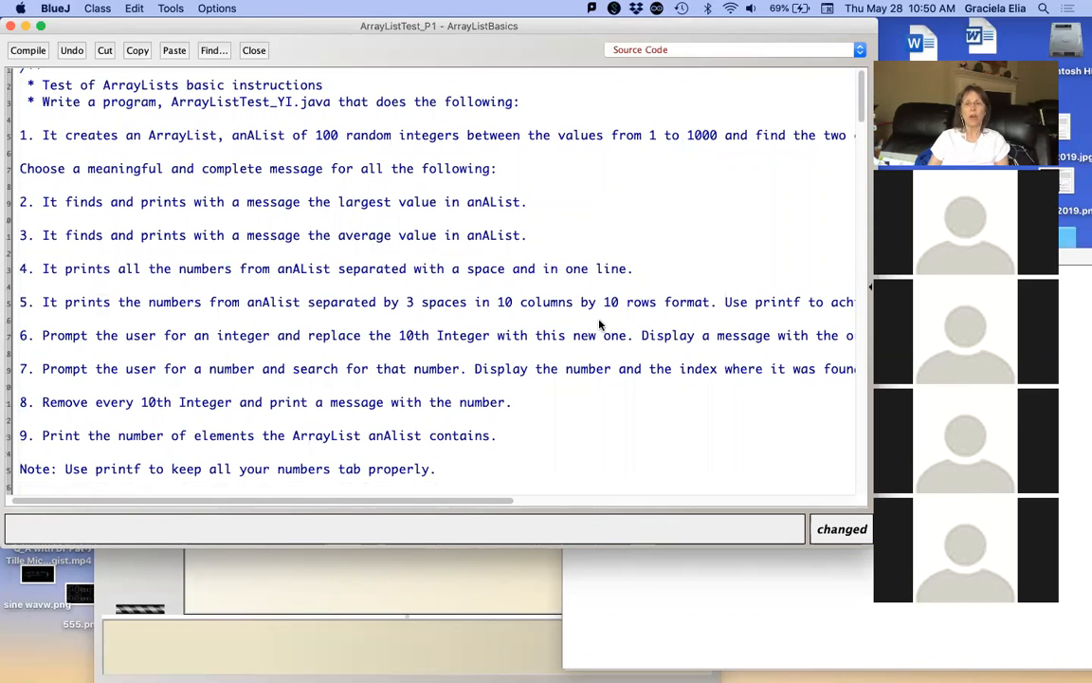
pyautogui.moveTo(319, 296)
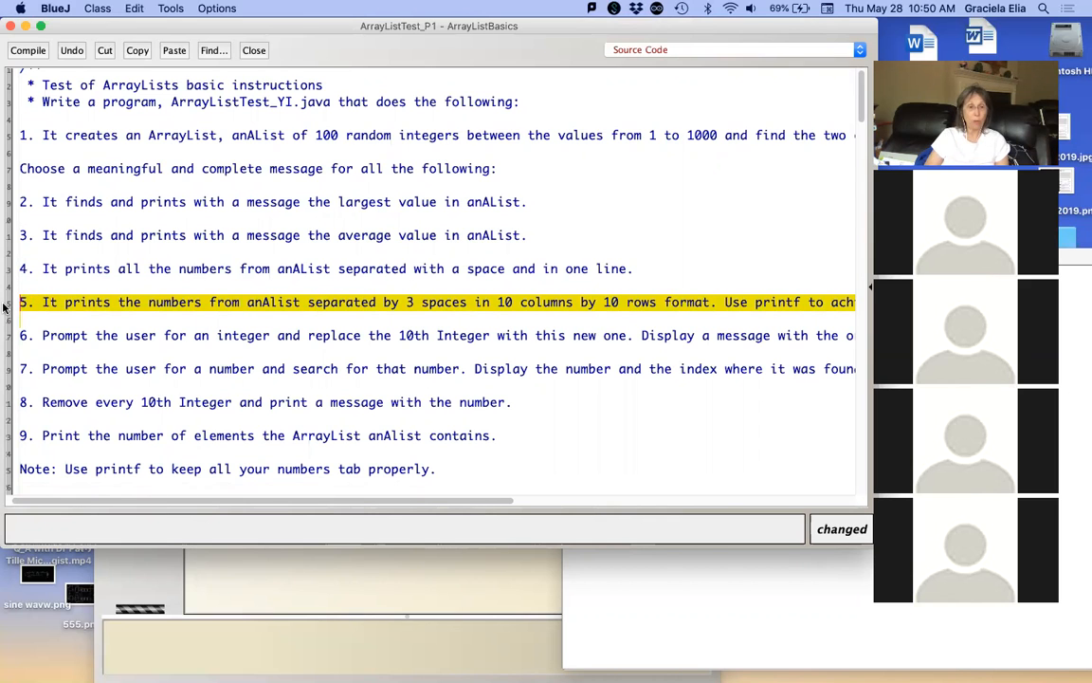
pyautogui.scroll(-3)
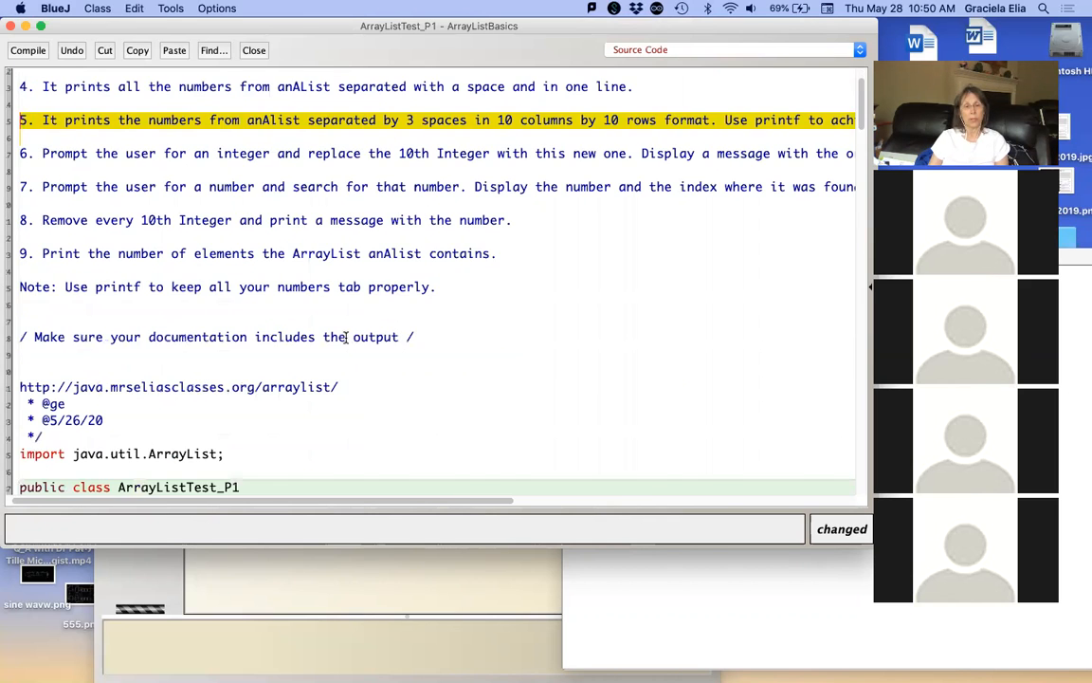
pyautogui.scroll(-3)
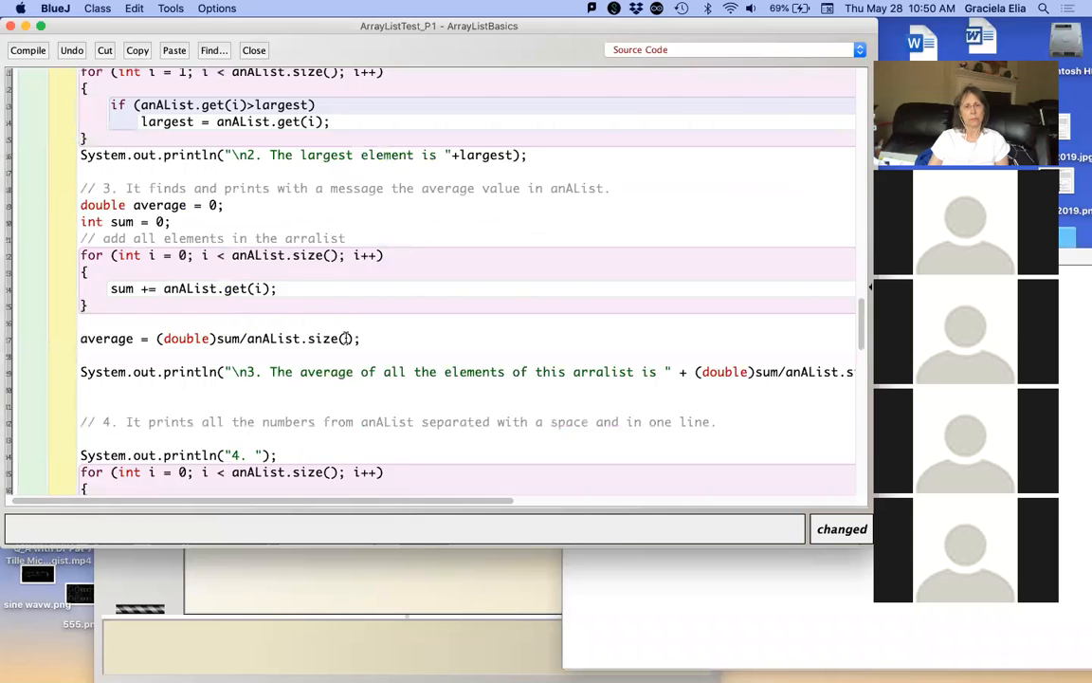
pyautogui.scroll(-3)
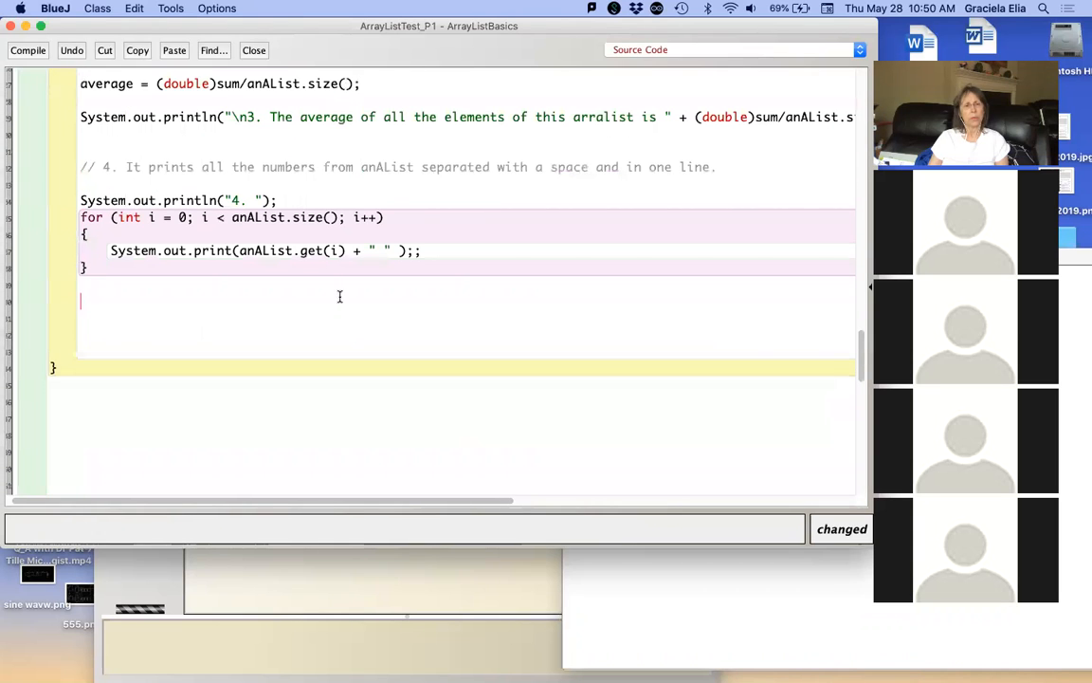
pyautogui.write('//')
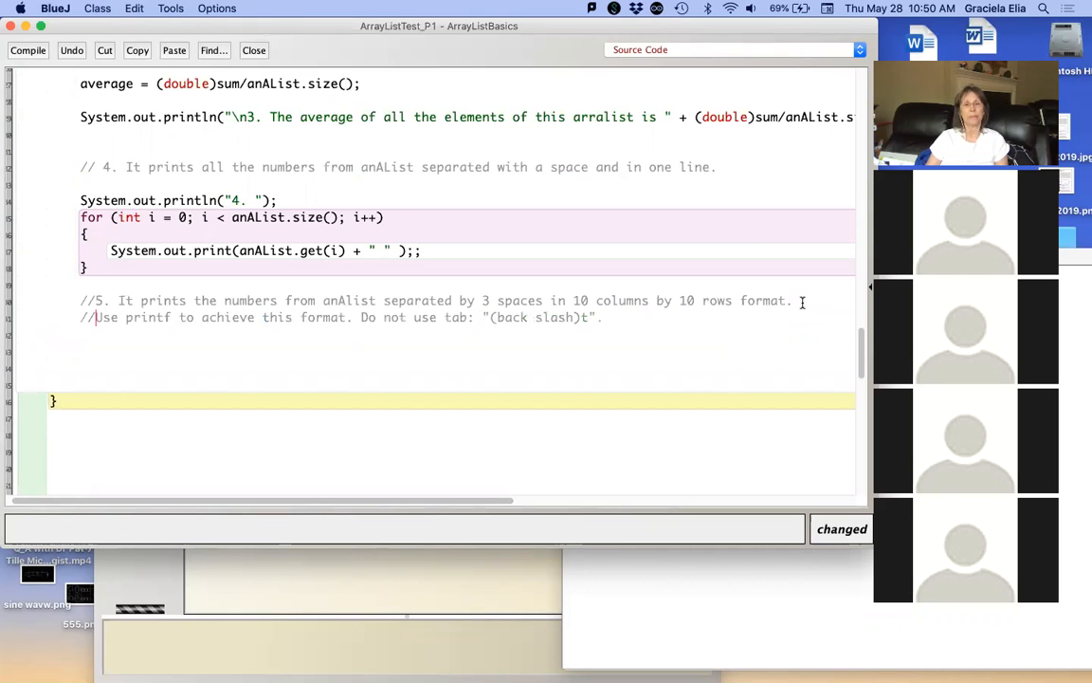
pyautogui.moveTo(736, 352)
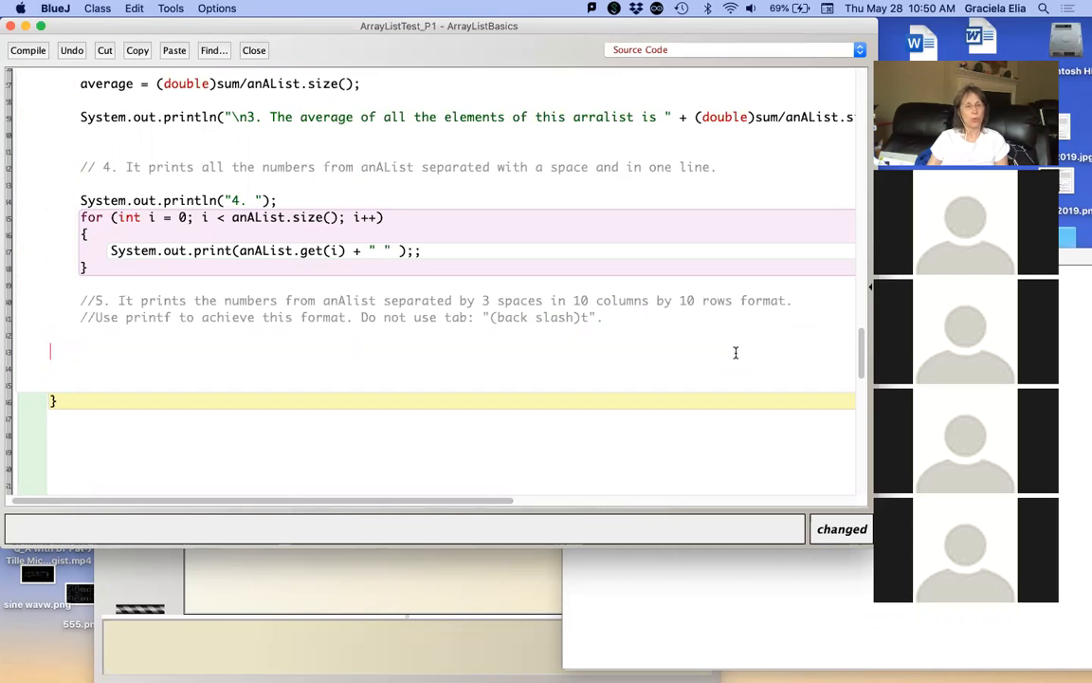
pyautogui.click(79, 350)
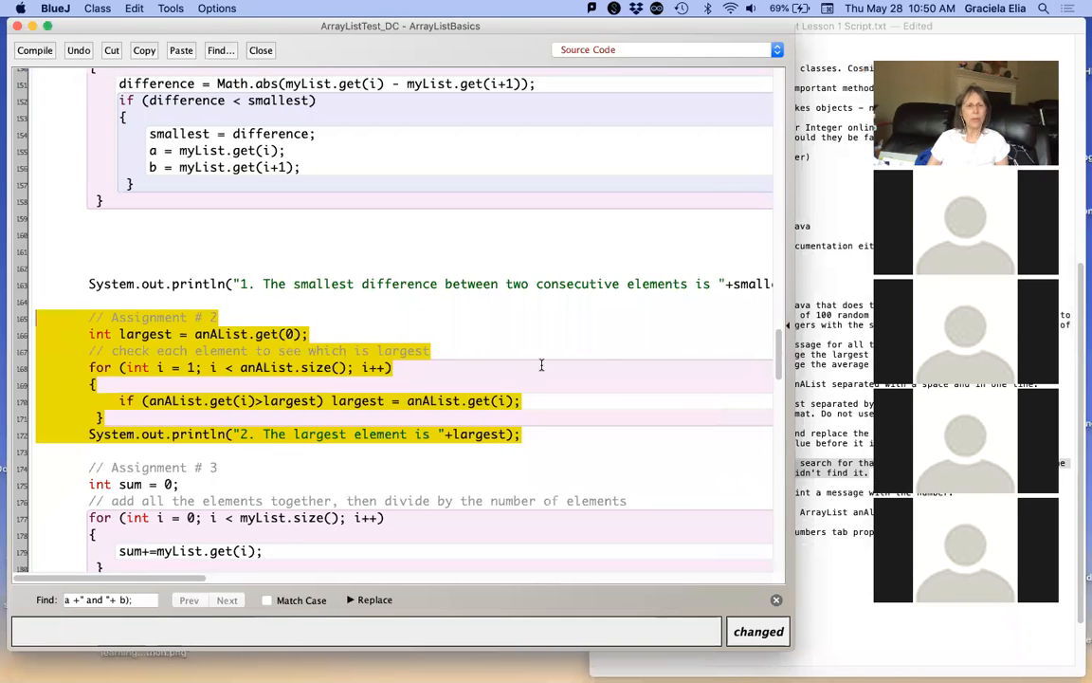
# Step: Locate Assignment #5 in ArrayListTest_DC and bring its nested printf("%-6d") loop under the task 5 comment
pyautogui.scroll(-3)
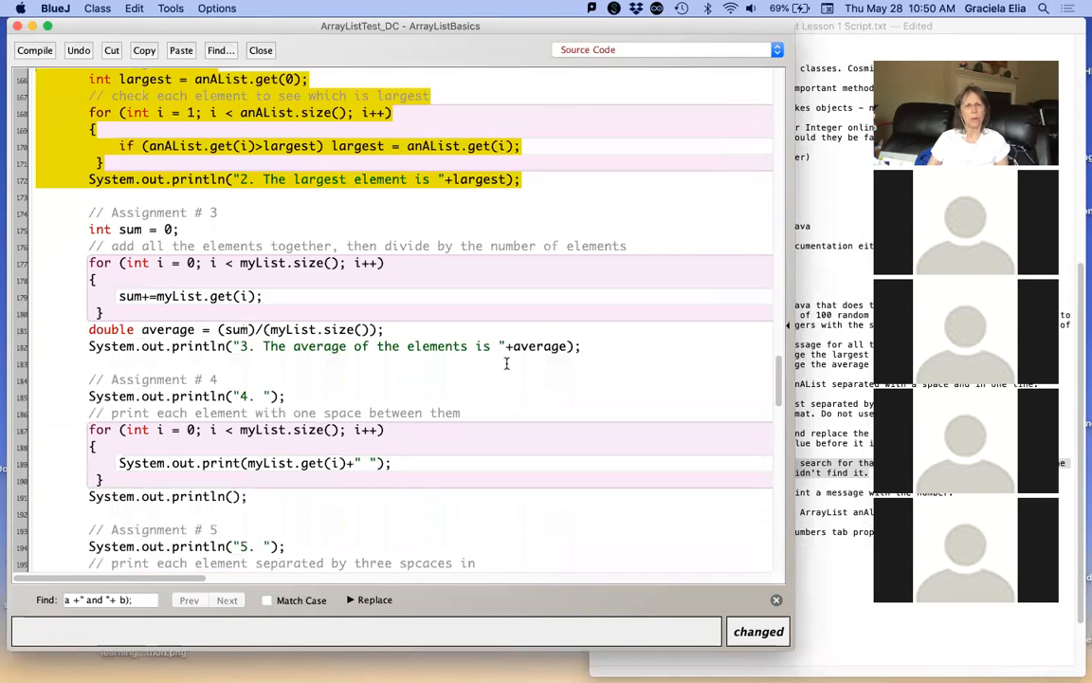
pyautogui.scroll(-3)
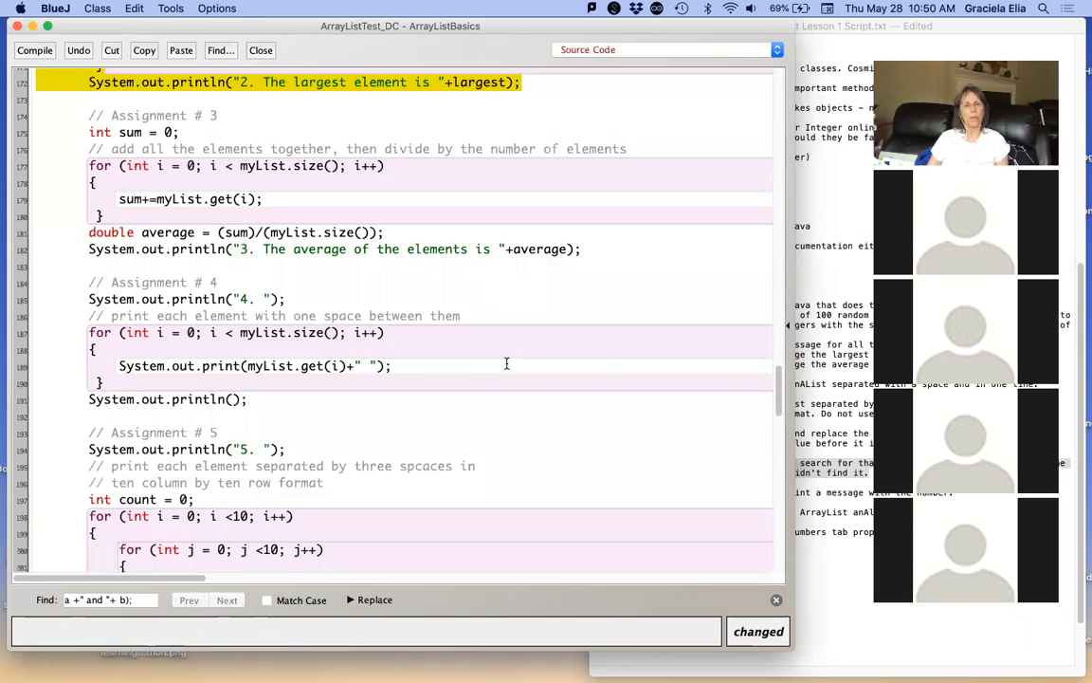
pyautogui.scroll(-3)
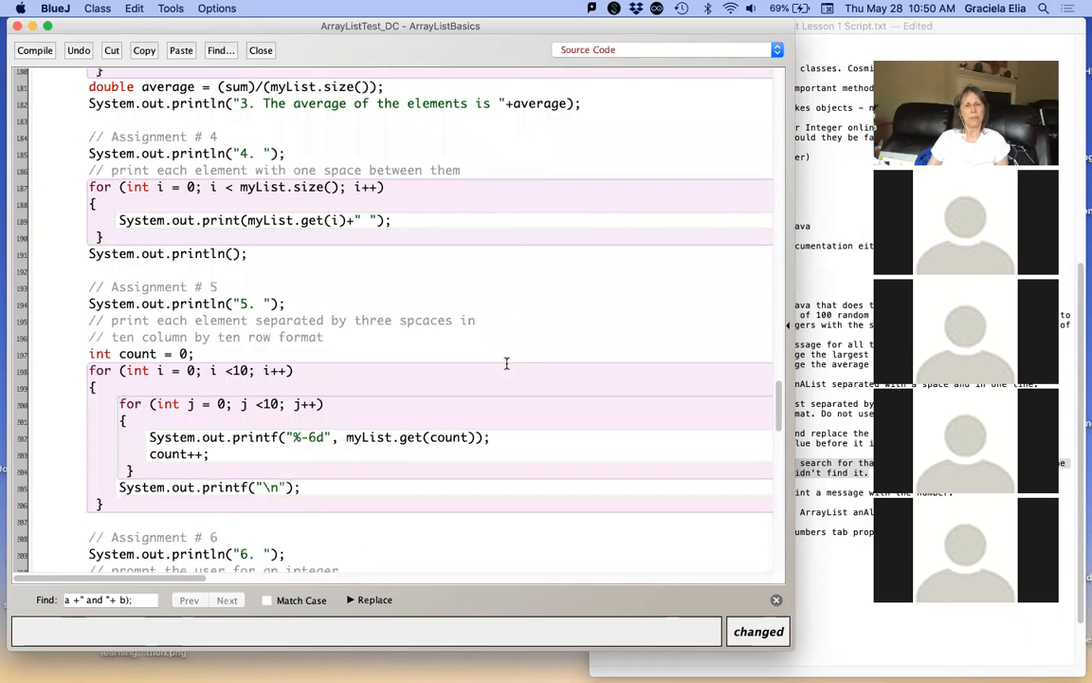
pyautogui.scroll(3)
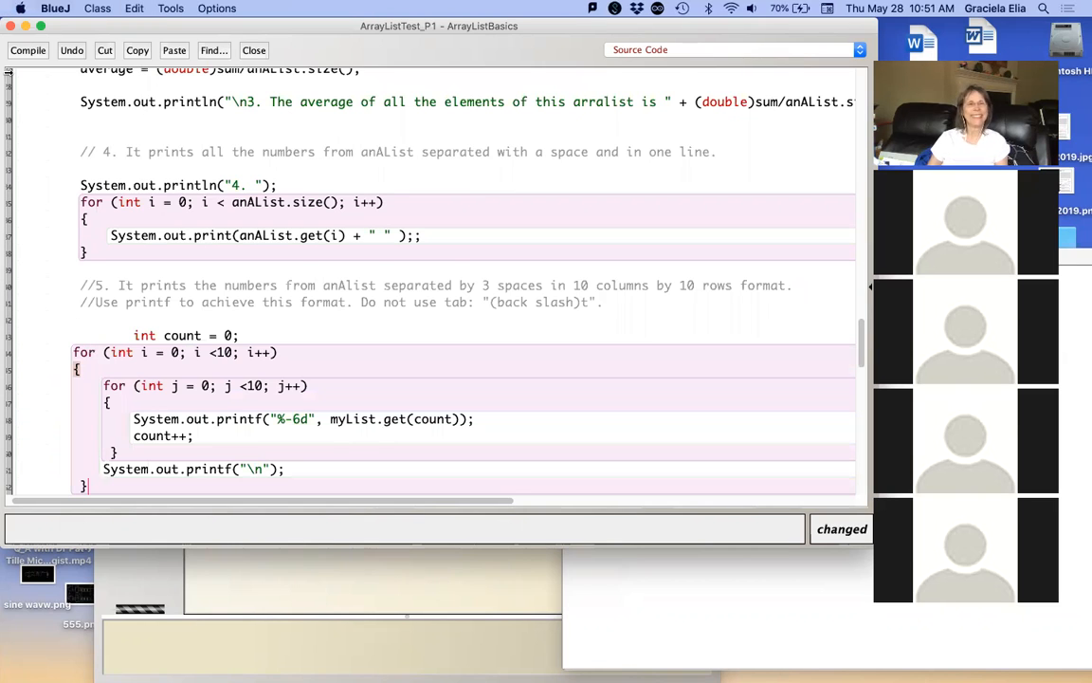
# Step: Auto-layout the class and add the comment "// similar to the asteriks assignment" under task 5
pyautogui.click(133, 8)
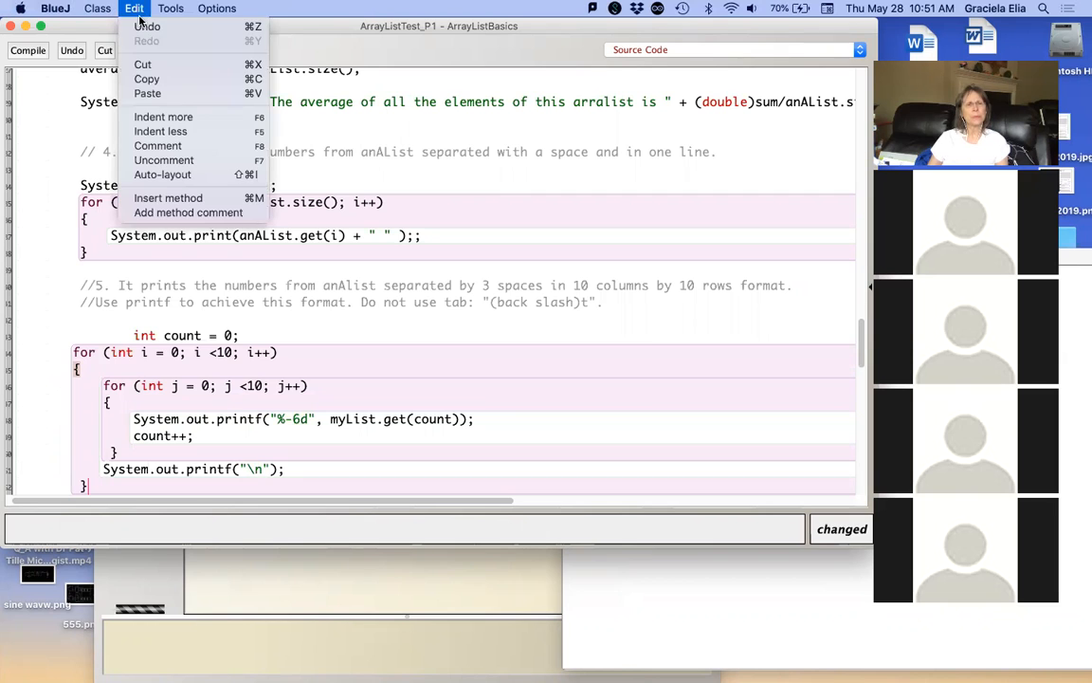
pyautogui.moveTo(163, 175)
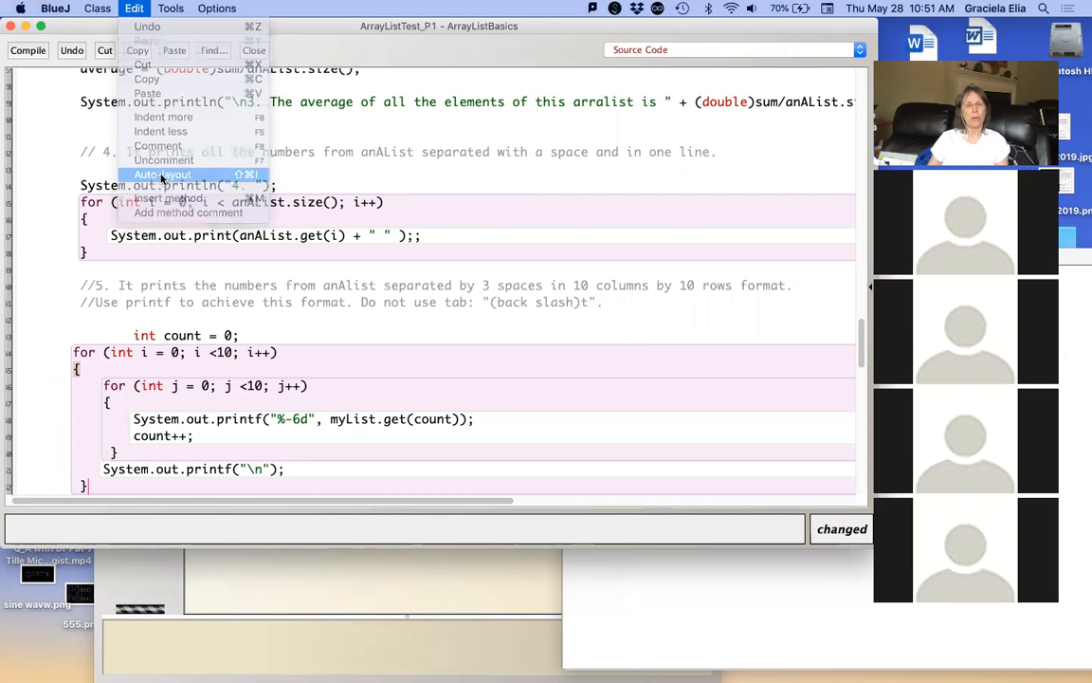
pyautogui.click(161, 174)
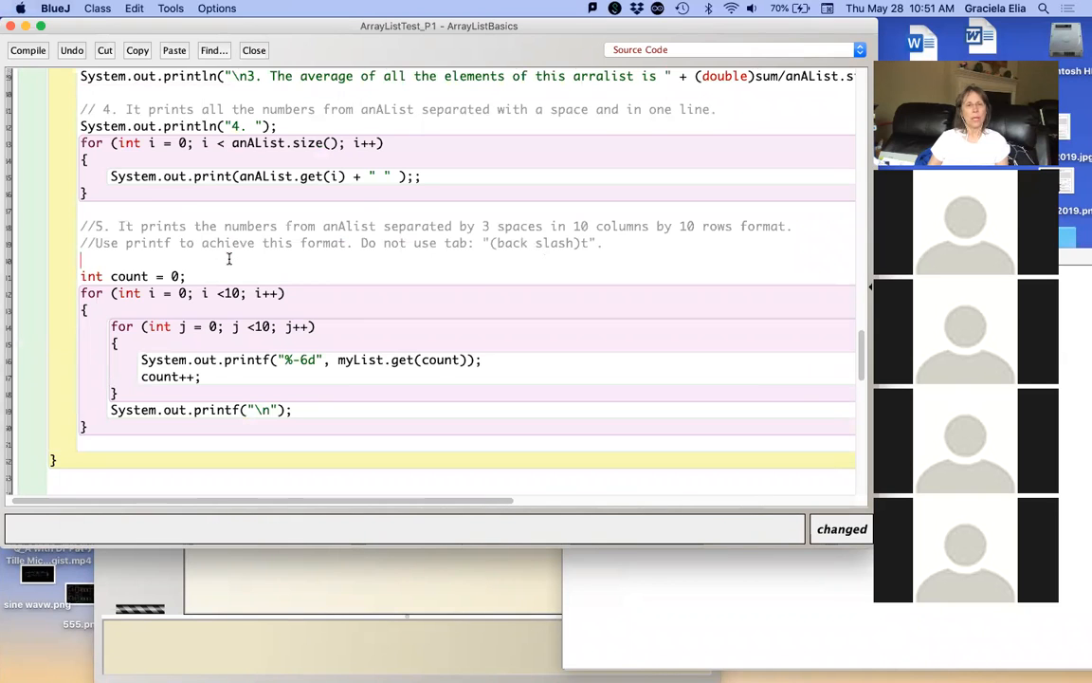
pyautogui.write('// similar to the asteriks a')
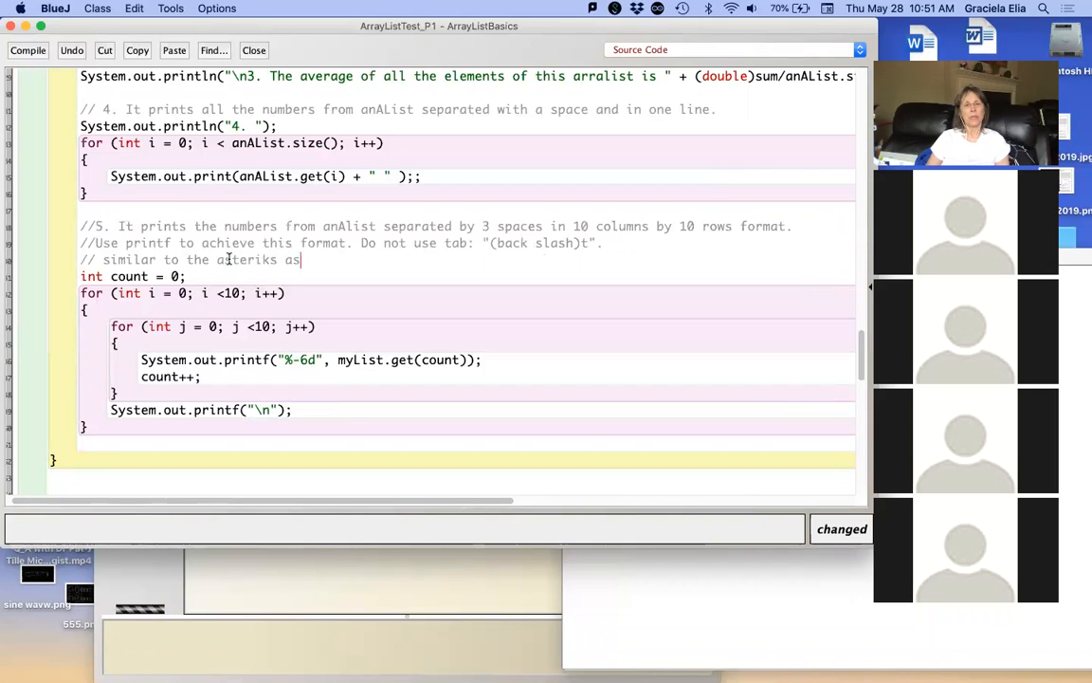
pyautogui.write('signment')
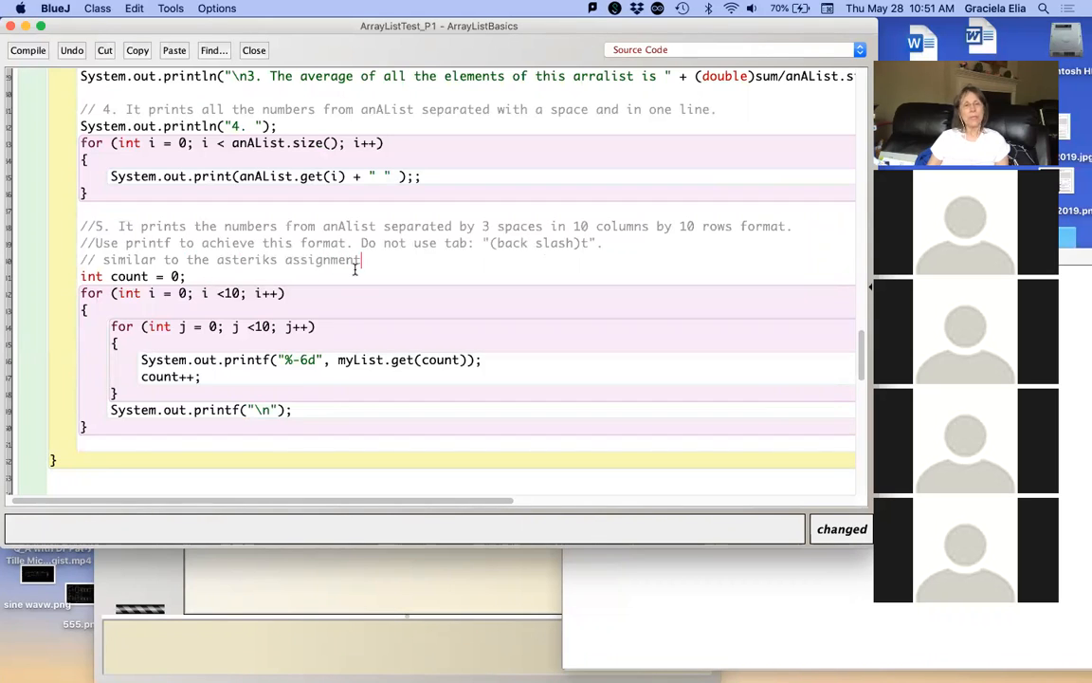
# Step: Make the printf read from anAList.get(count) and delete the int count = 0 declaration line
pyautogui.scroll(-3)
pyautogui.write('an')
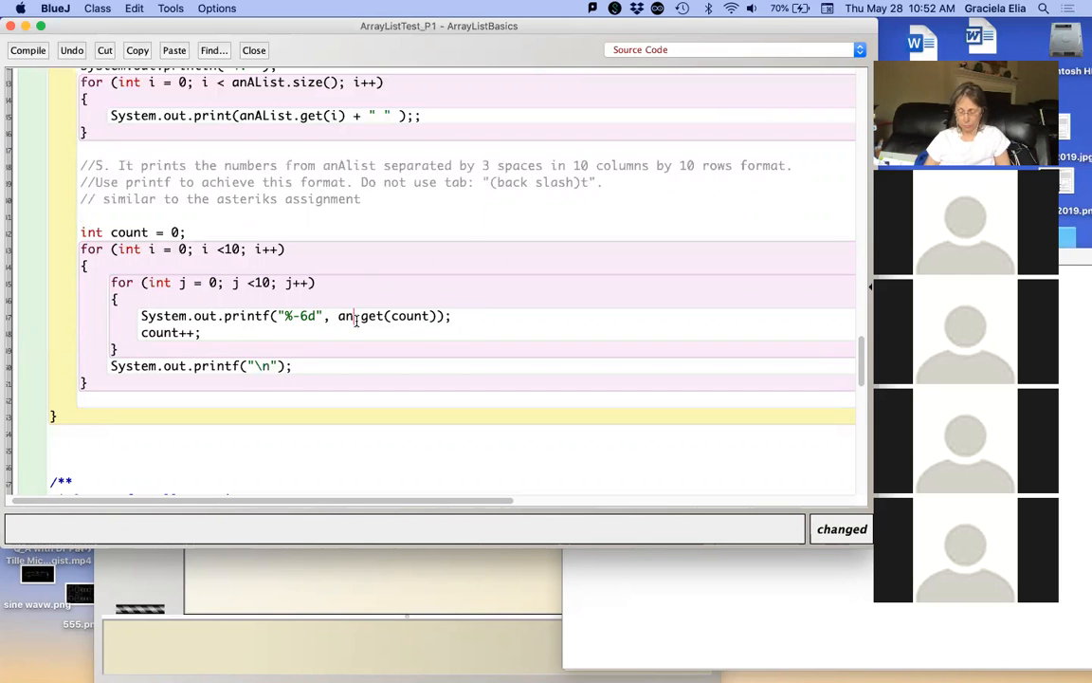
pyautogui.write('AL')
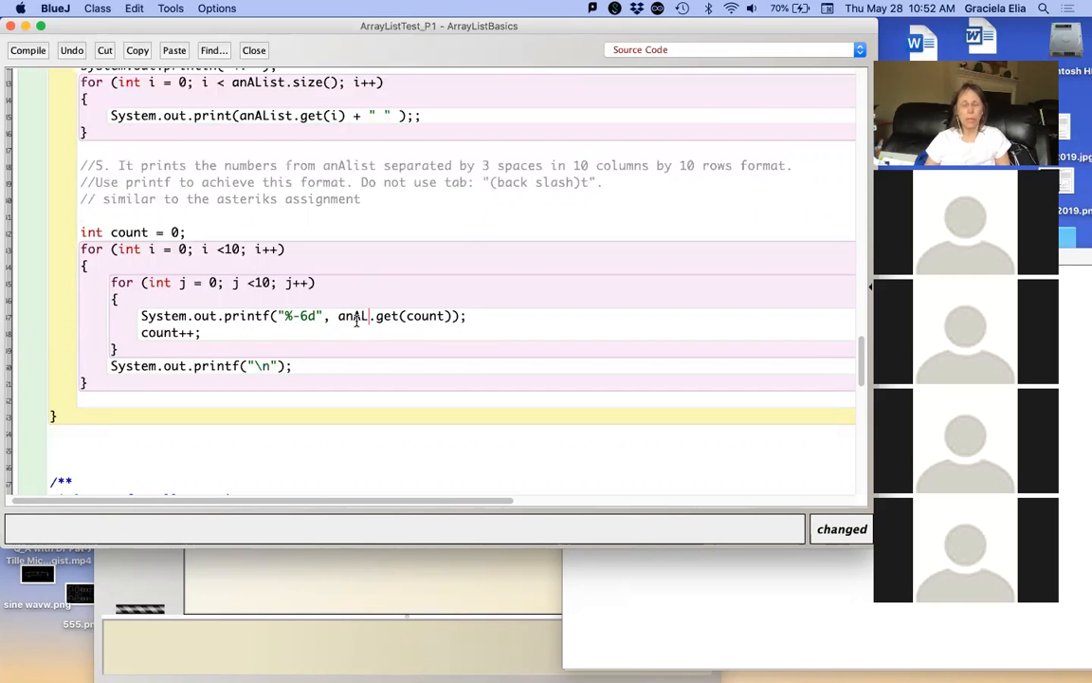
pyautogui.write('ist')
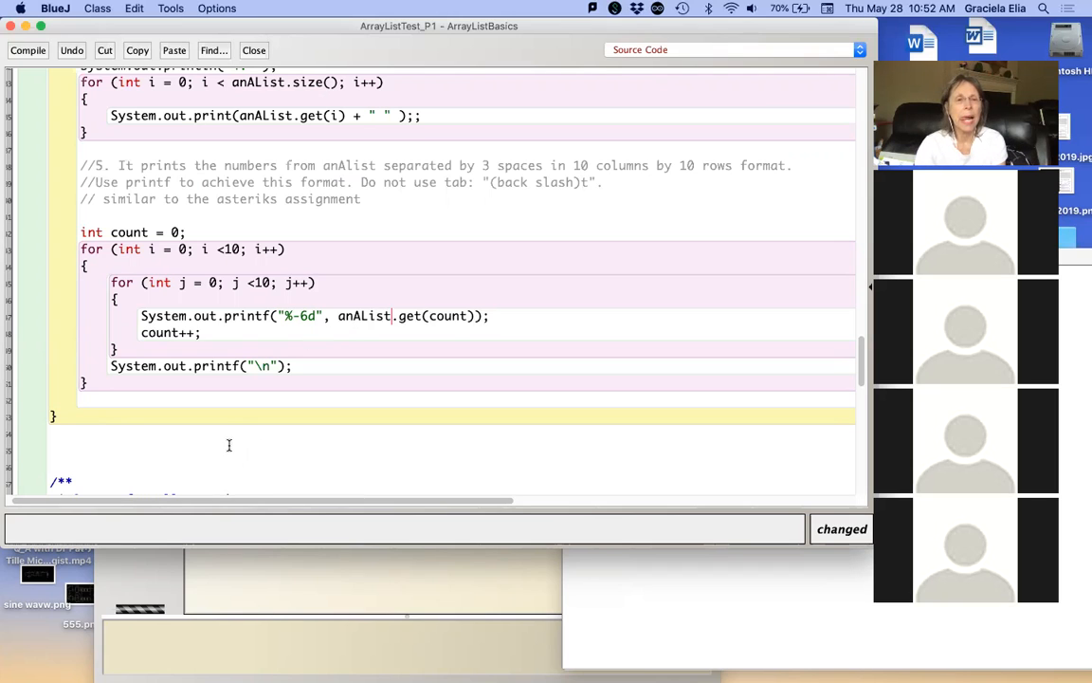
pyautogui.moveTo(273, 355)
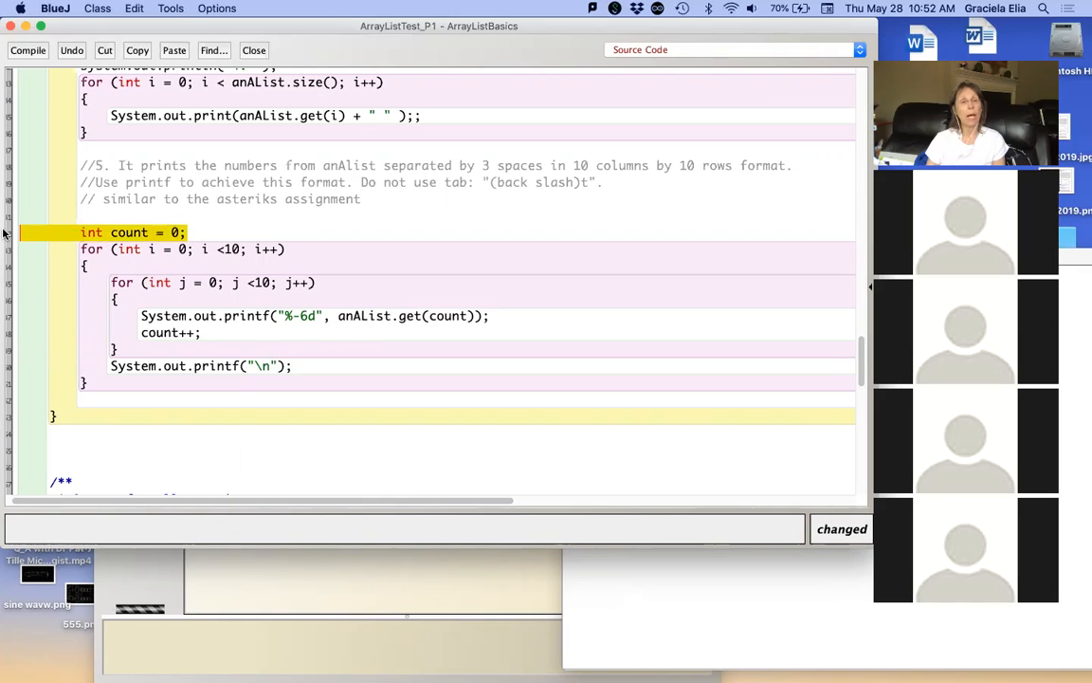
pyautogui.press('Delete')
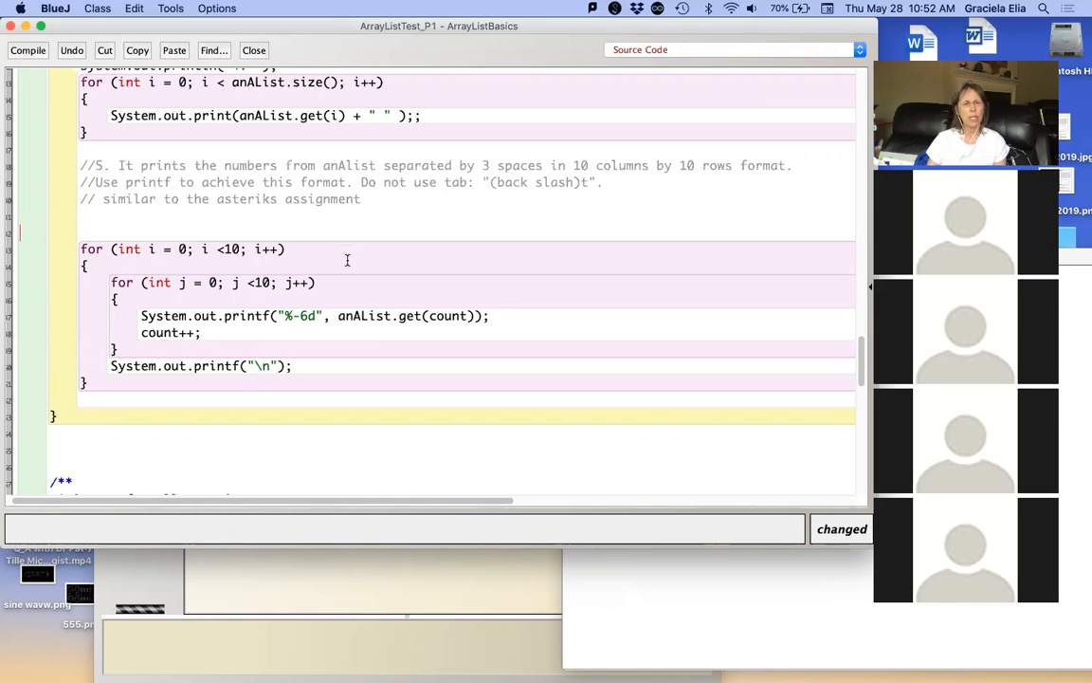
pyautogui.moveTo(224, 327)
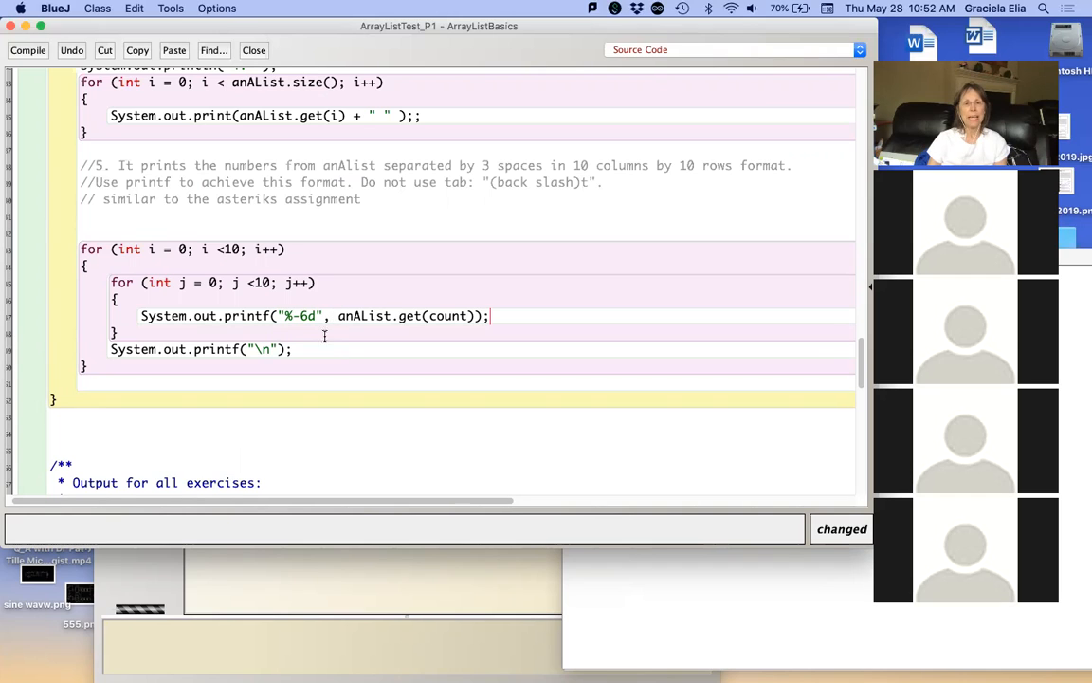
# Step: Remove the minus sign so the printf format reads "%6d" instead of "%-6d"
pyautogui.doubleClick(248, 315)
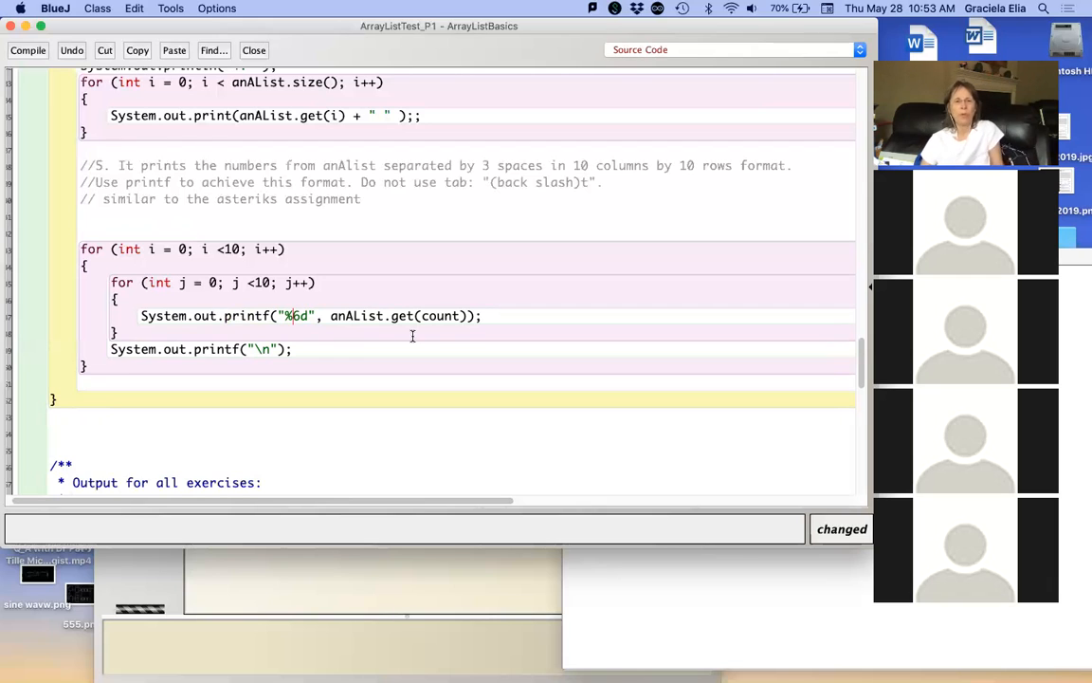
pyautogui.moveTo(400, 325)
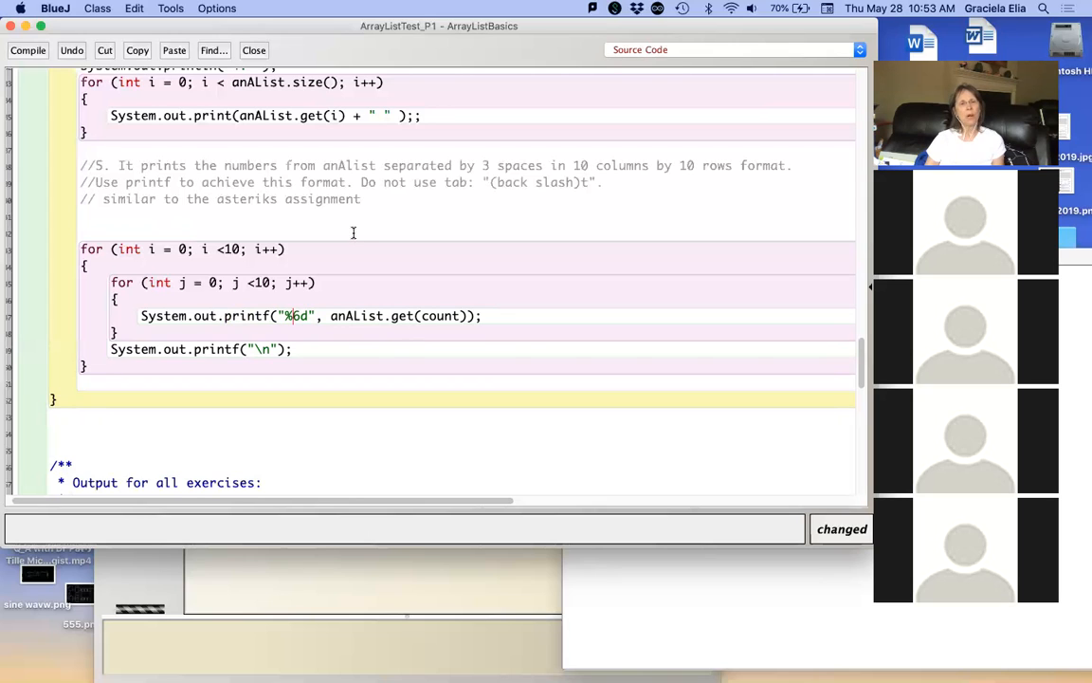
pyautogui.moveTo(241, 288)
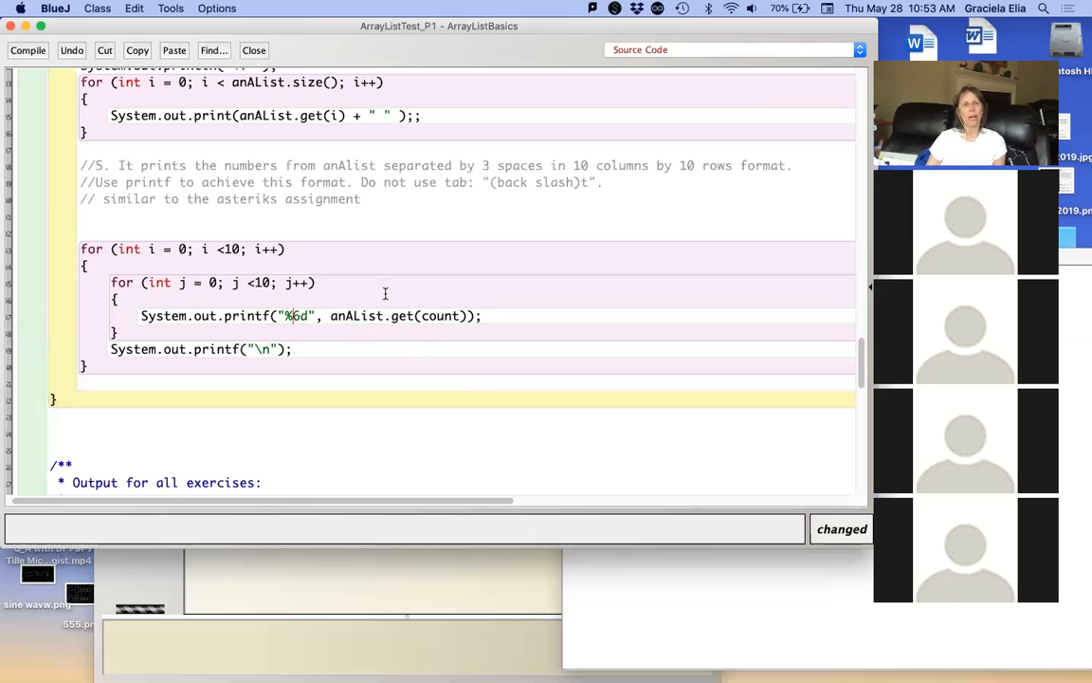
# Step: Reuse the task 4 heading statement to add System.out.println("5. "); above the task 5 loops
pyautogui.scroll(3)
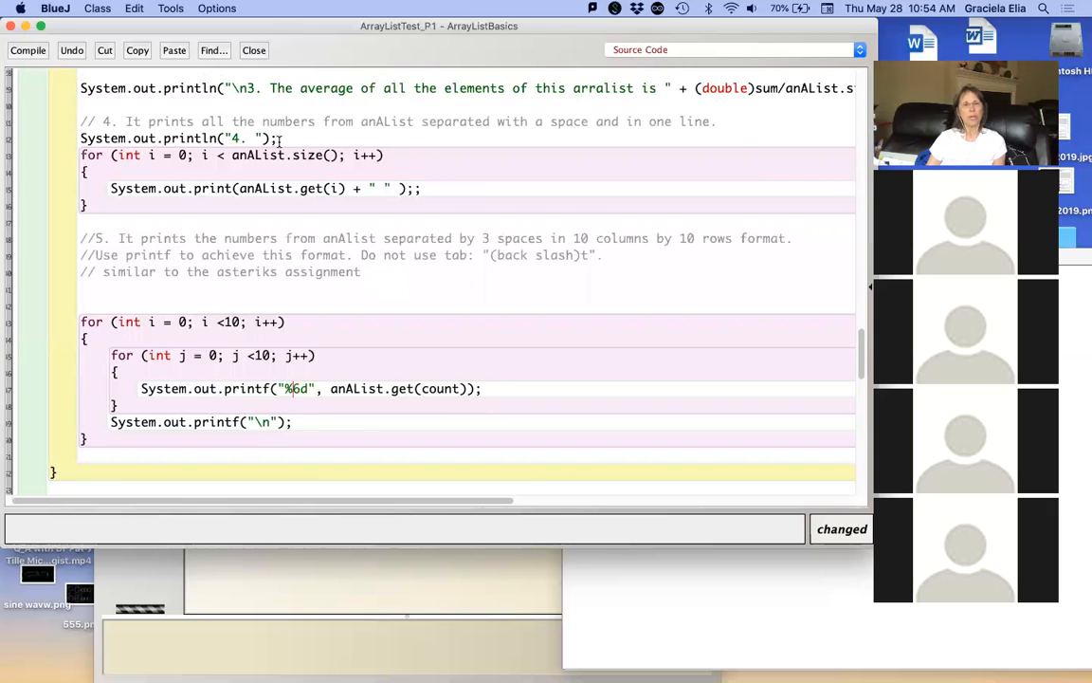
pyautogui.doubleClick(178, 138)
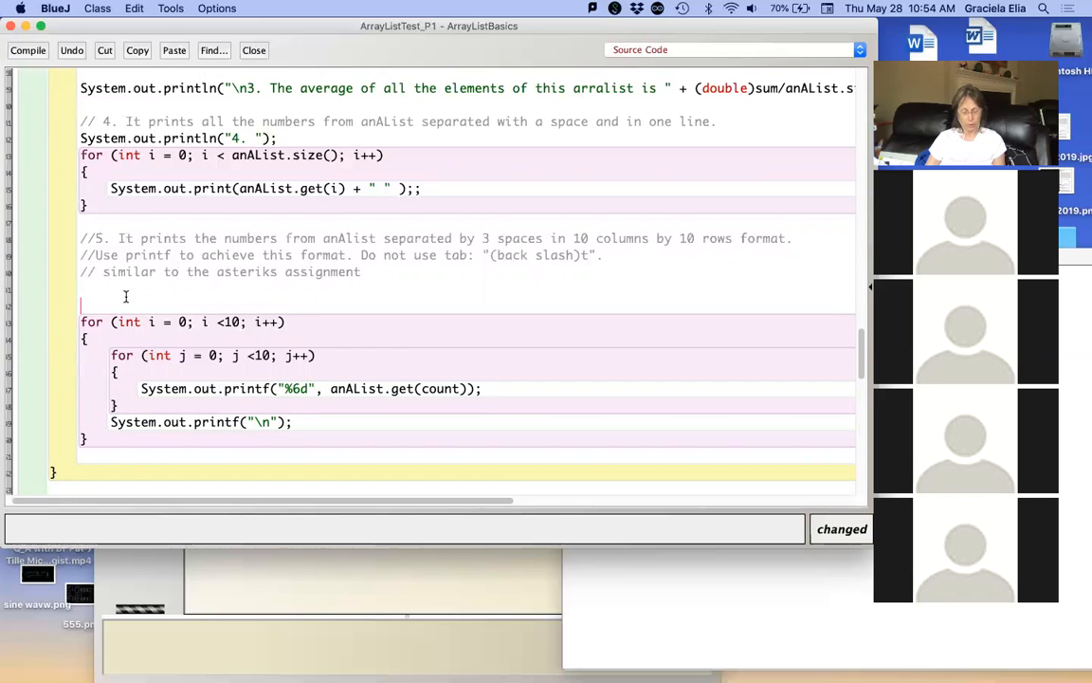
pyautogui.write('System.out.println("4. ");')
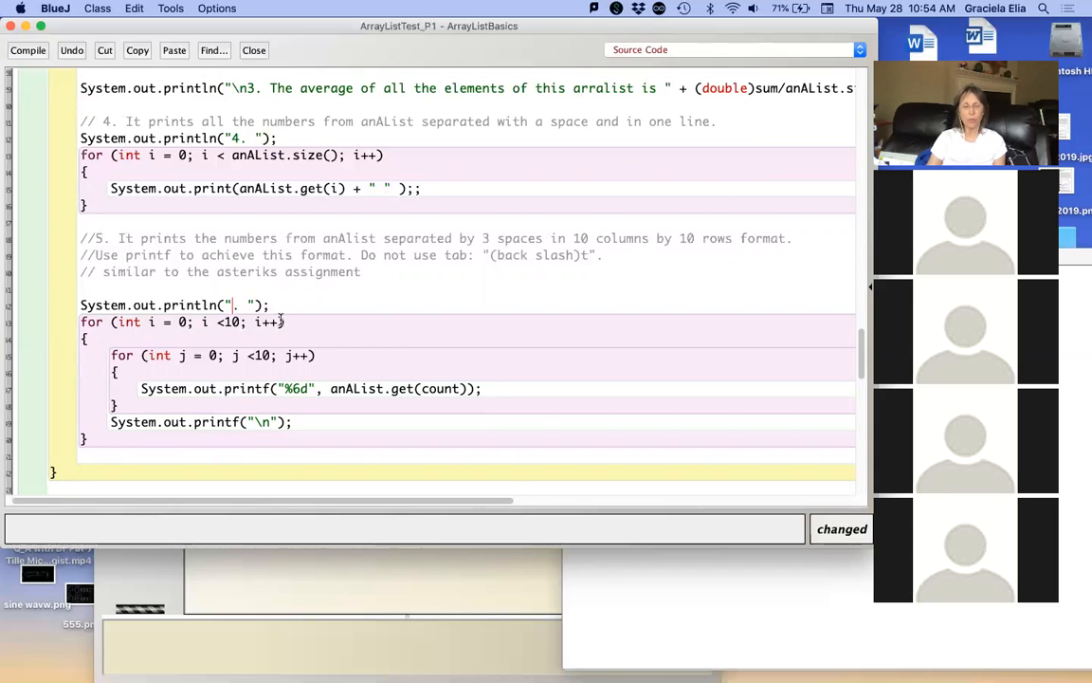
pyautogui.write('5')
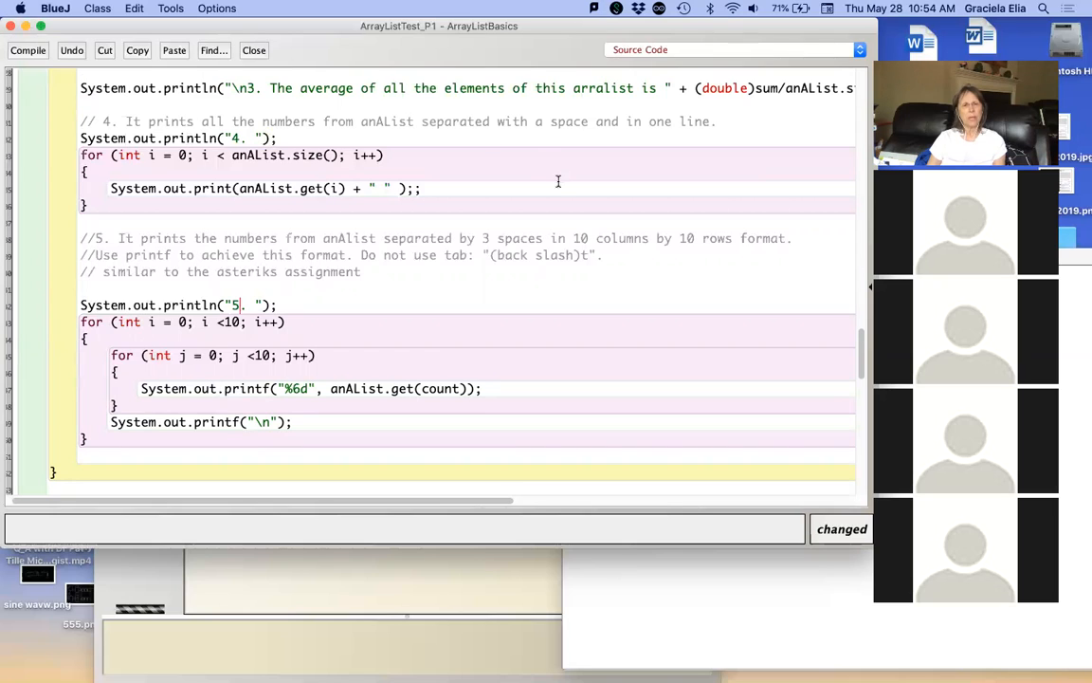
pyautogui.moveTo(580, 288)
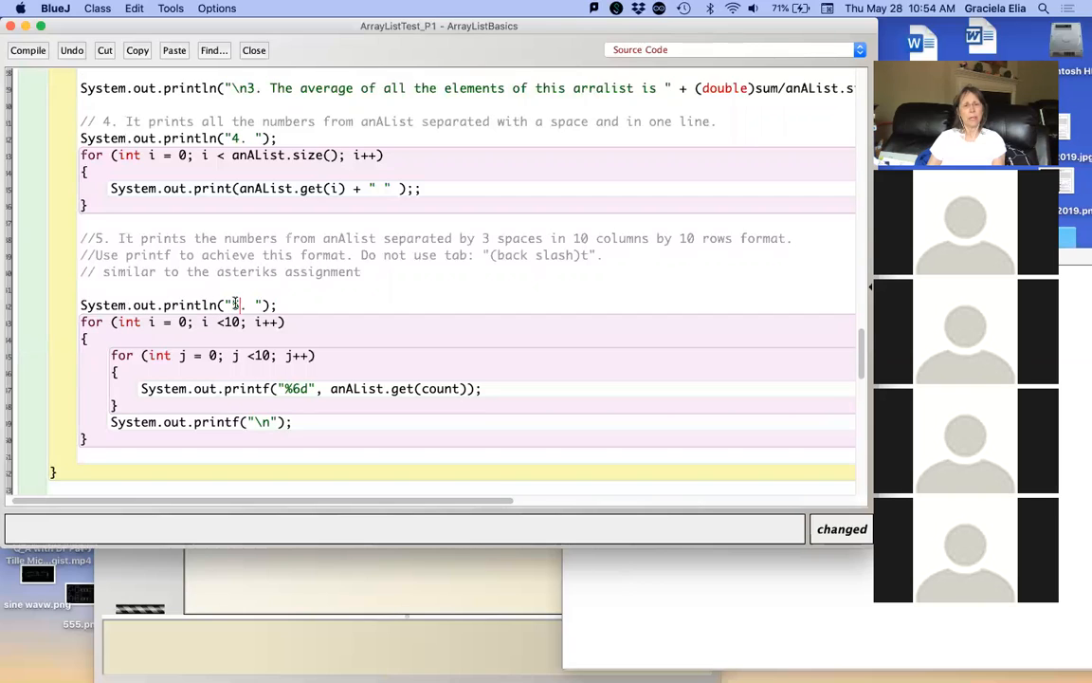
pyautogui.write('5')
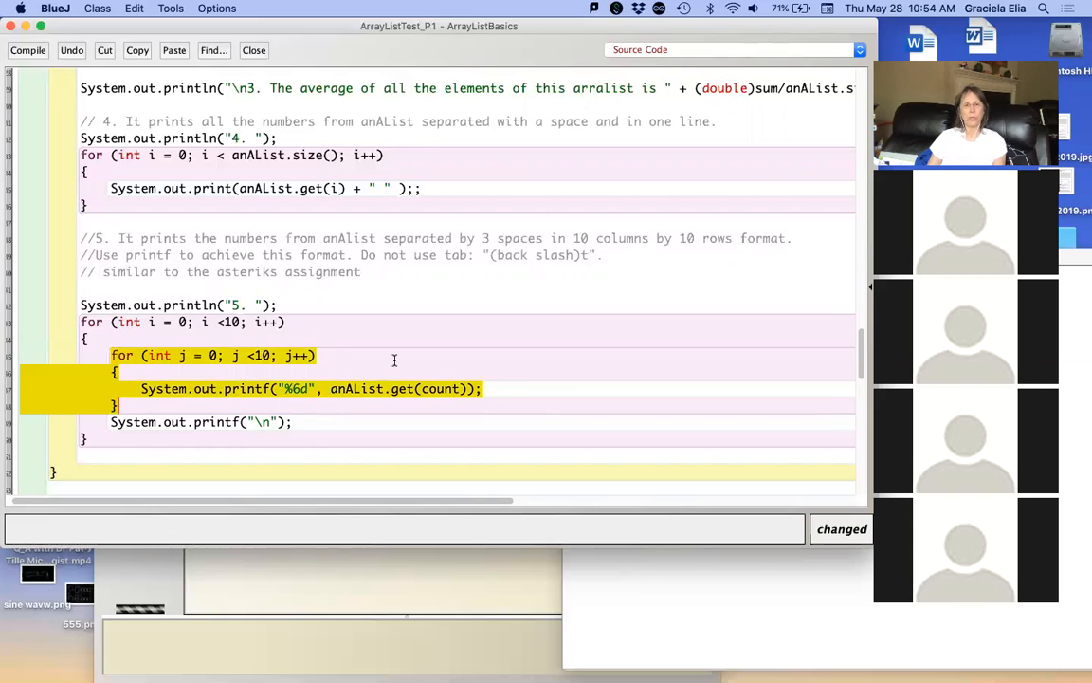
# Step: Append the comment "// this inner loop prints sideways" after the printf statement
pyautogui.click(564, 389)
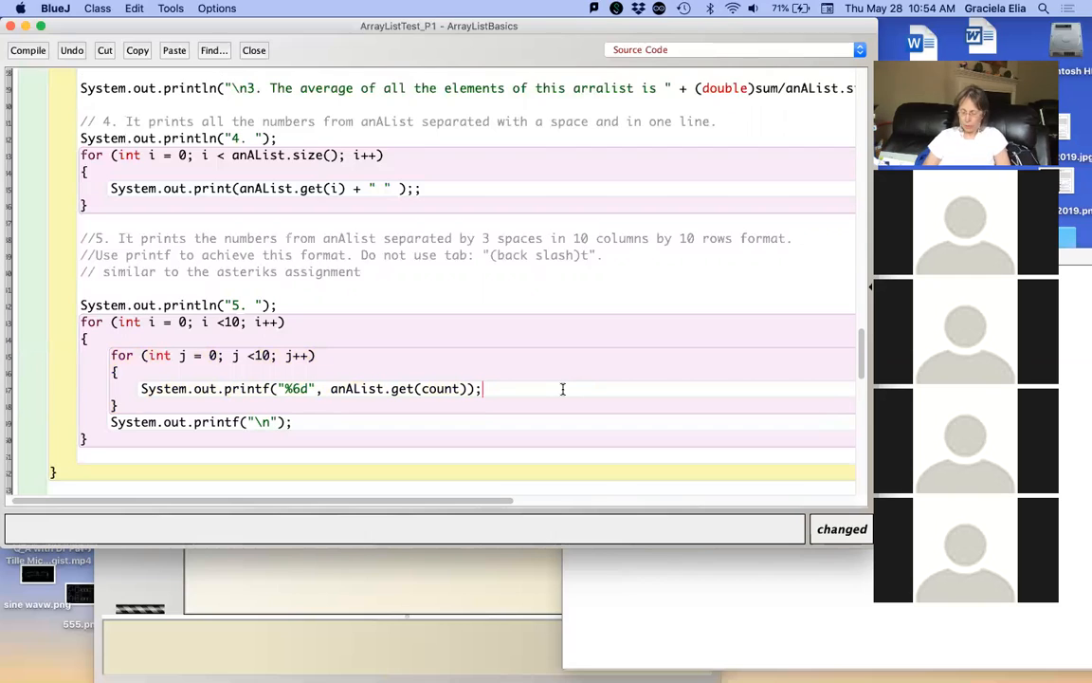
pyautogui.write('// this i')
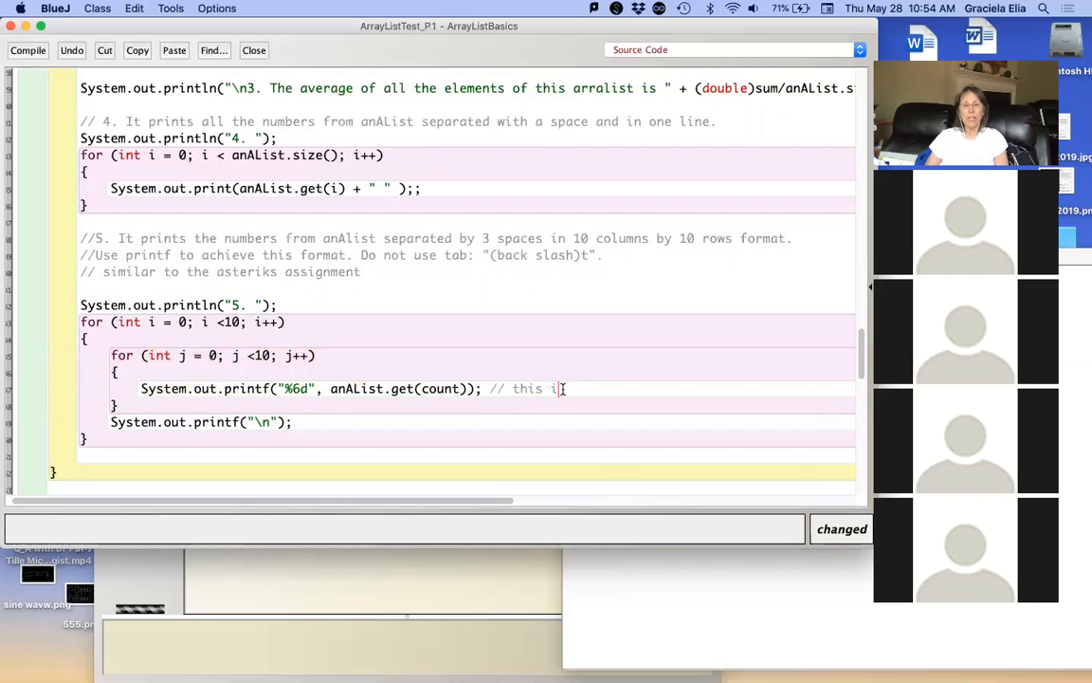
pyautogui.write('nner loop prints sideways')
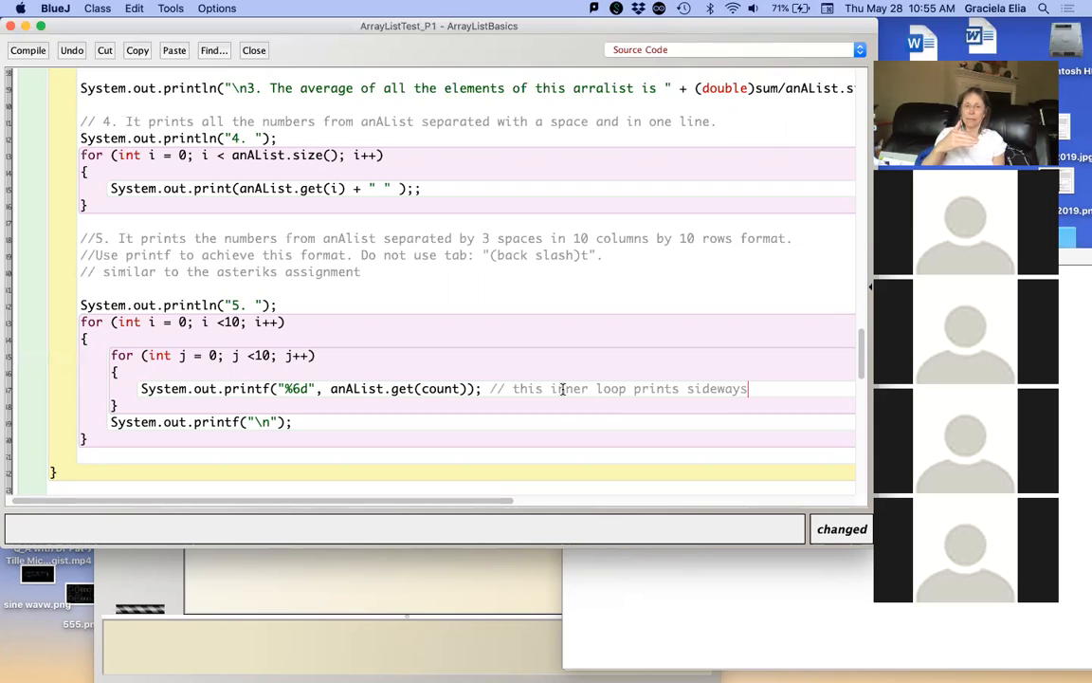
pyautogui.moveTo(377, 470)
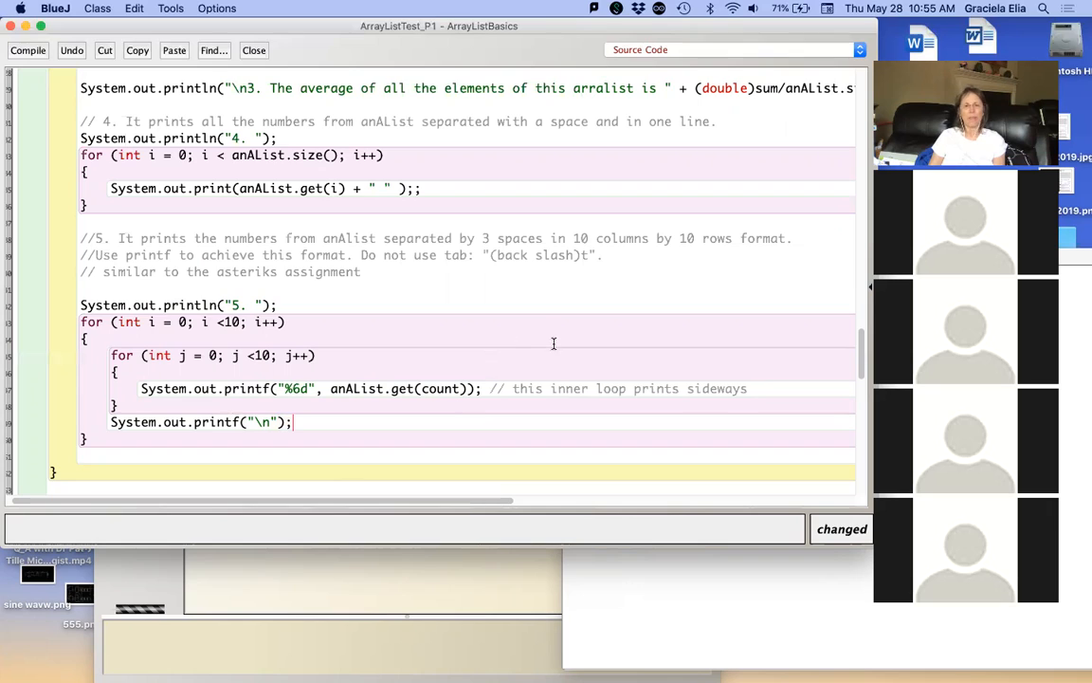
pyautogui.moveTo(273, 415)
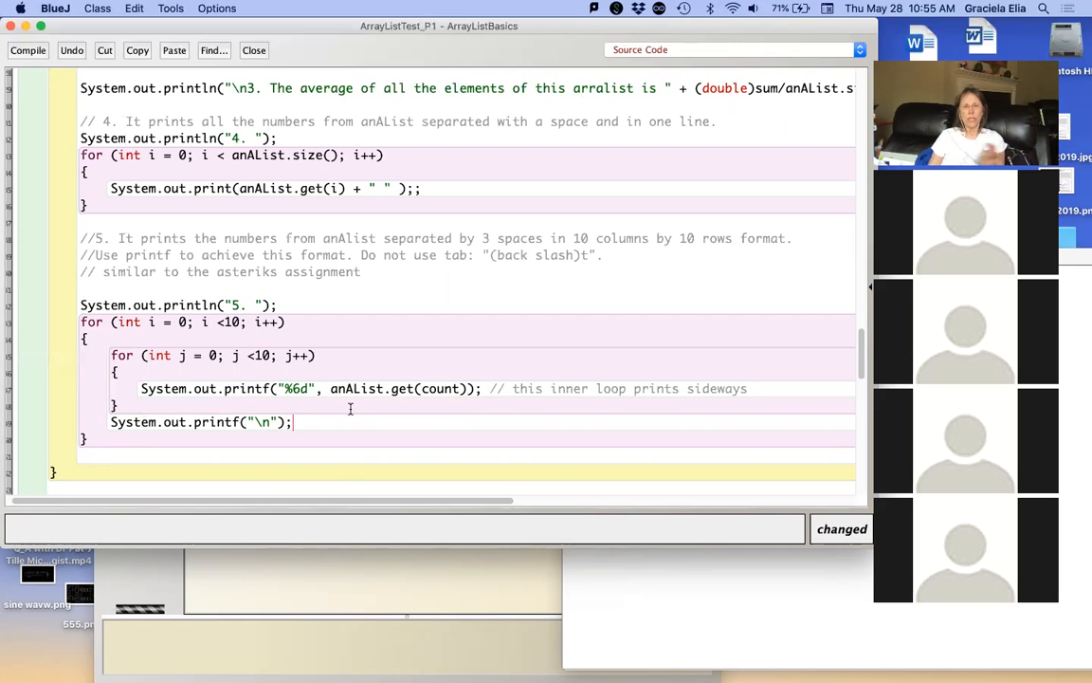
pyautogui.moveTo(317, 457)
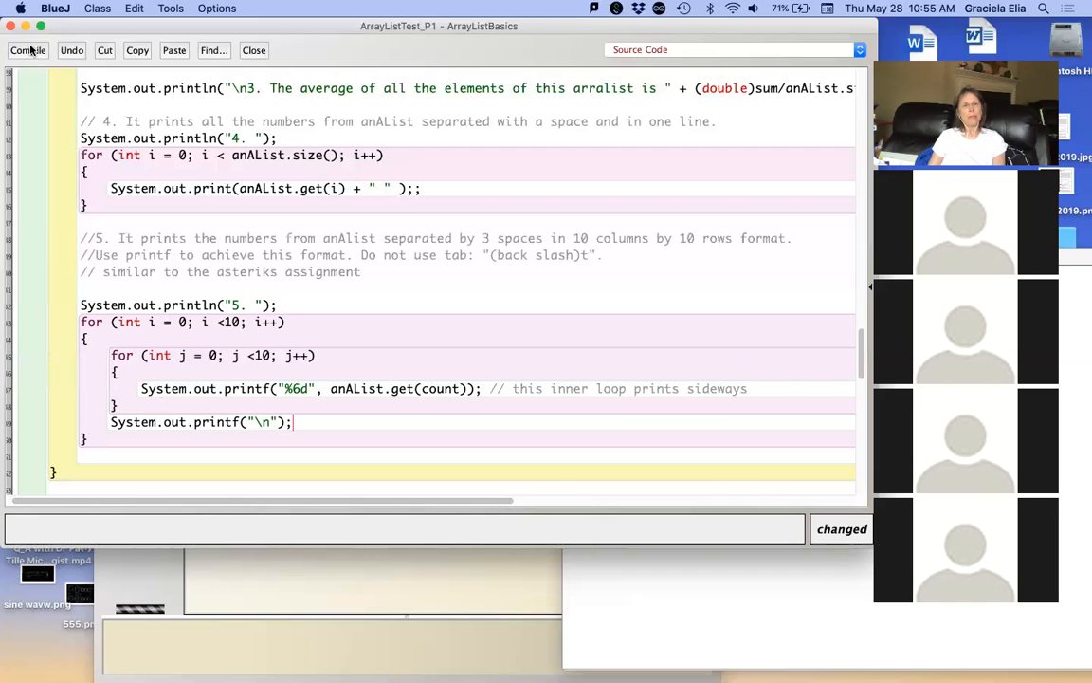
# Step: Compile, hit 'cannot find symbol count', and declare int count = 0; before the outer loop
pyautogui.click(27, 49)
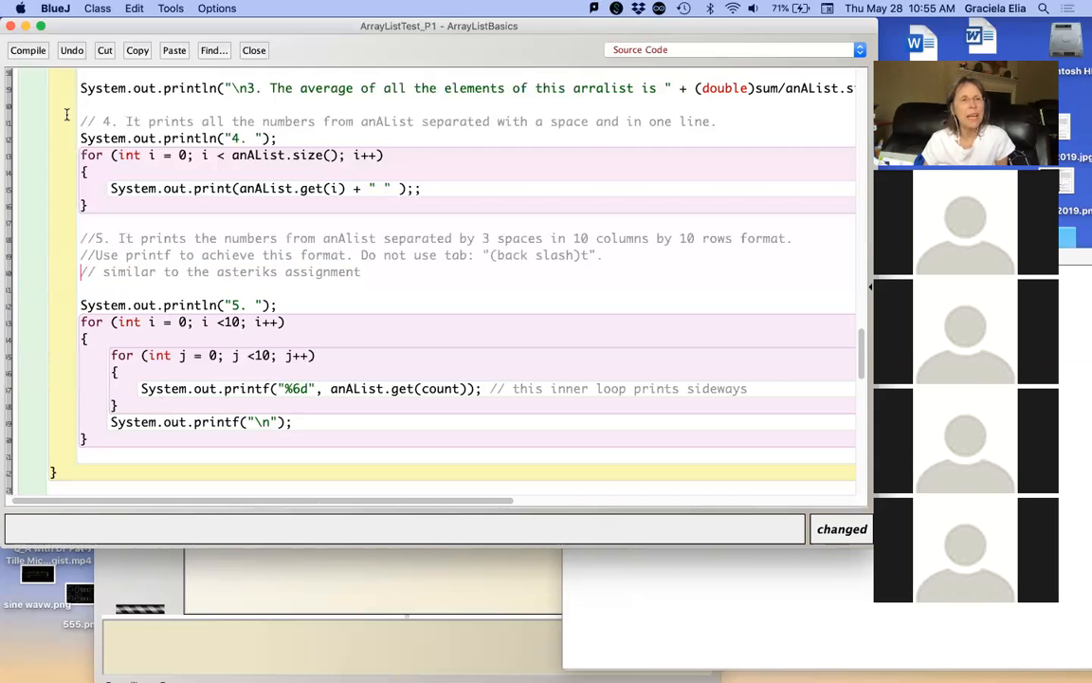
pyautogui.click(27, 49)
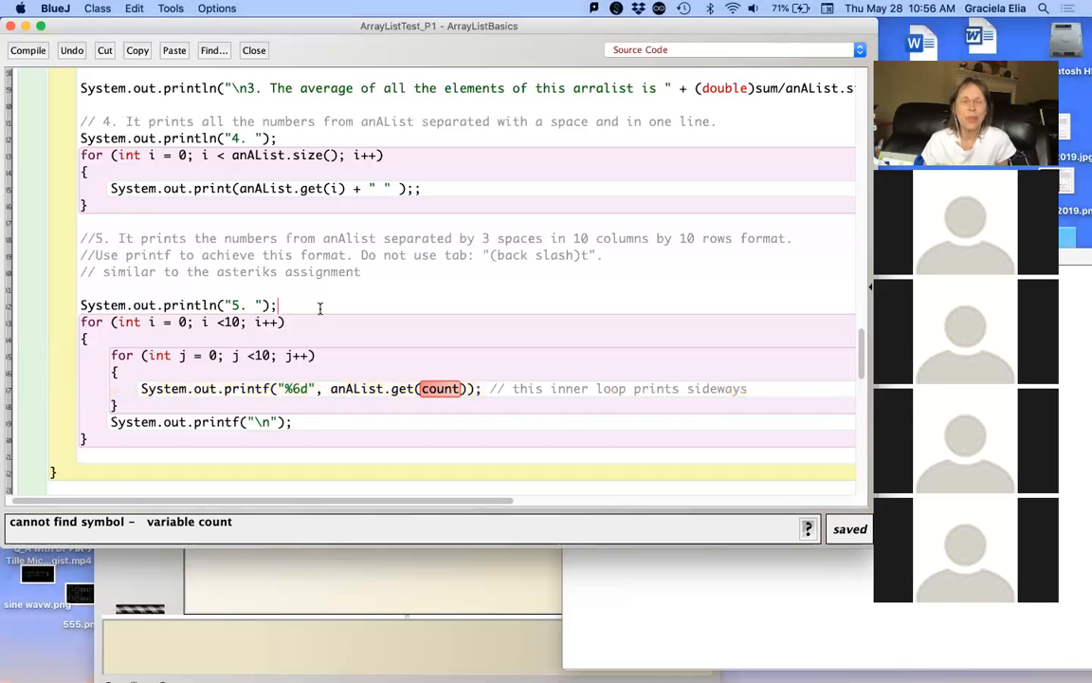
pyautogui.write('int')
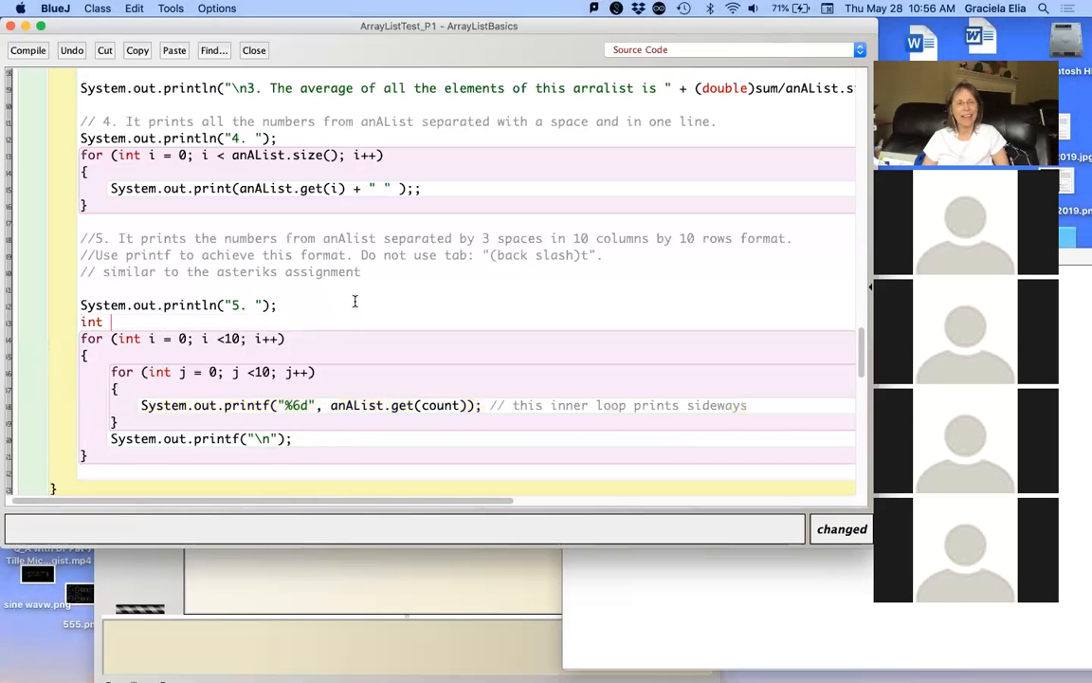
pyautogui.write('count =')
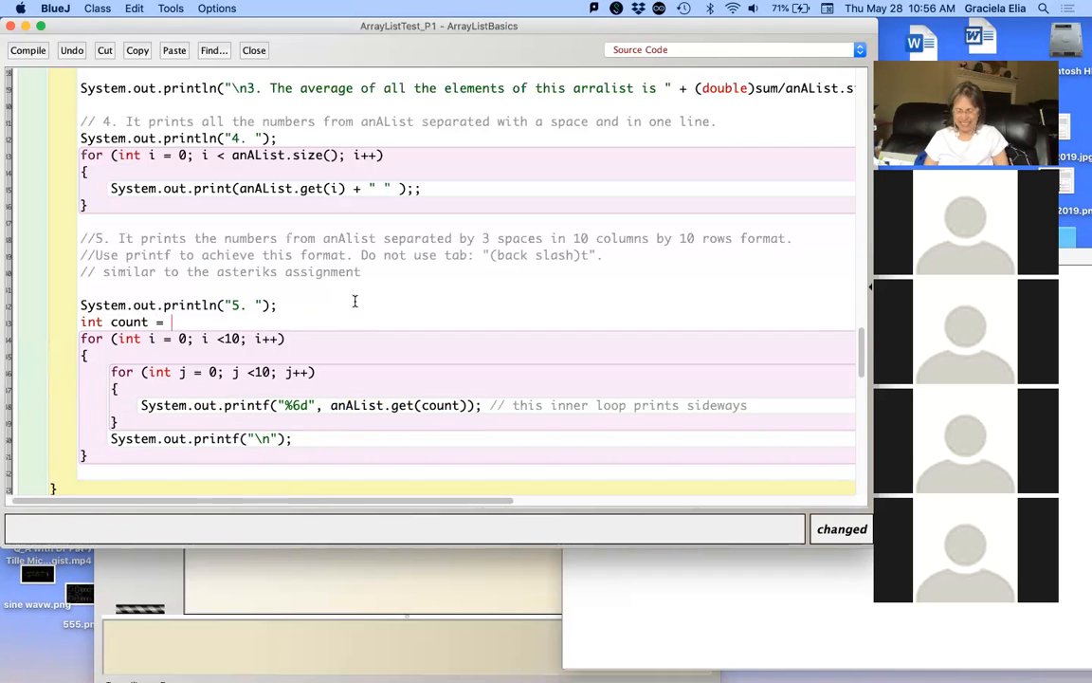
pyautogui.write('0;')
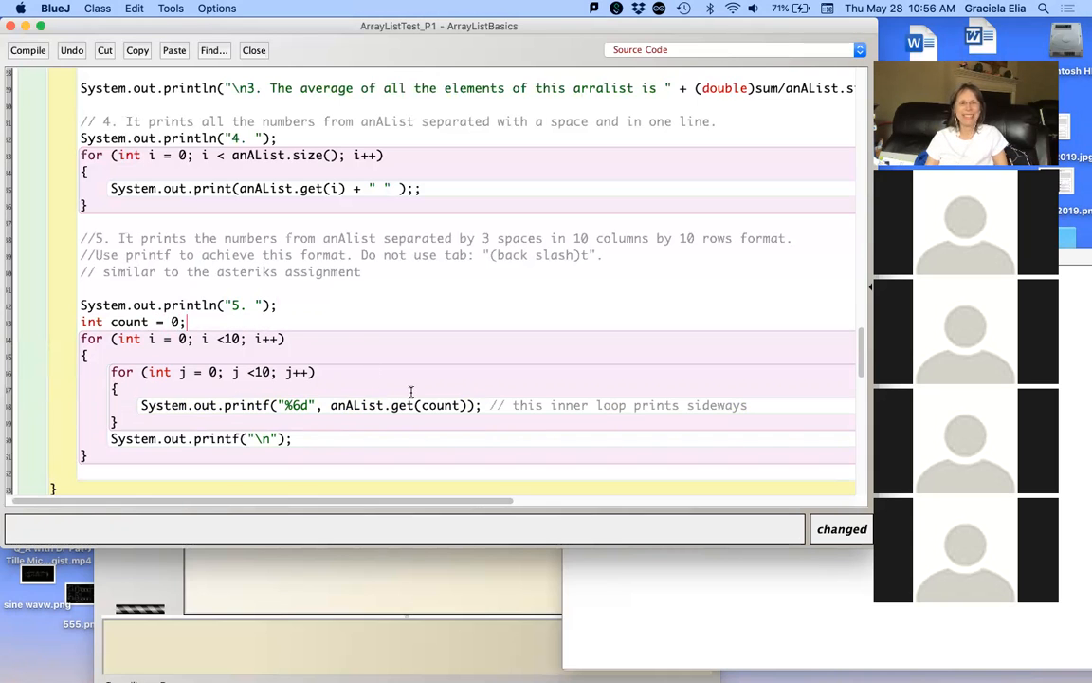
pyautogui.moveTo(446, 383)
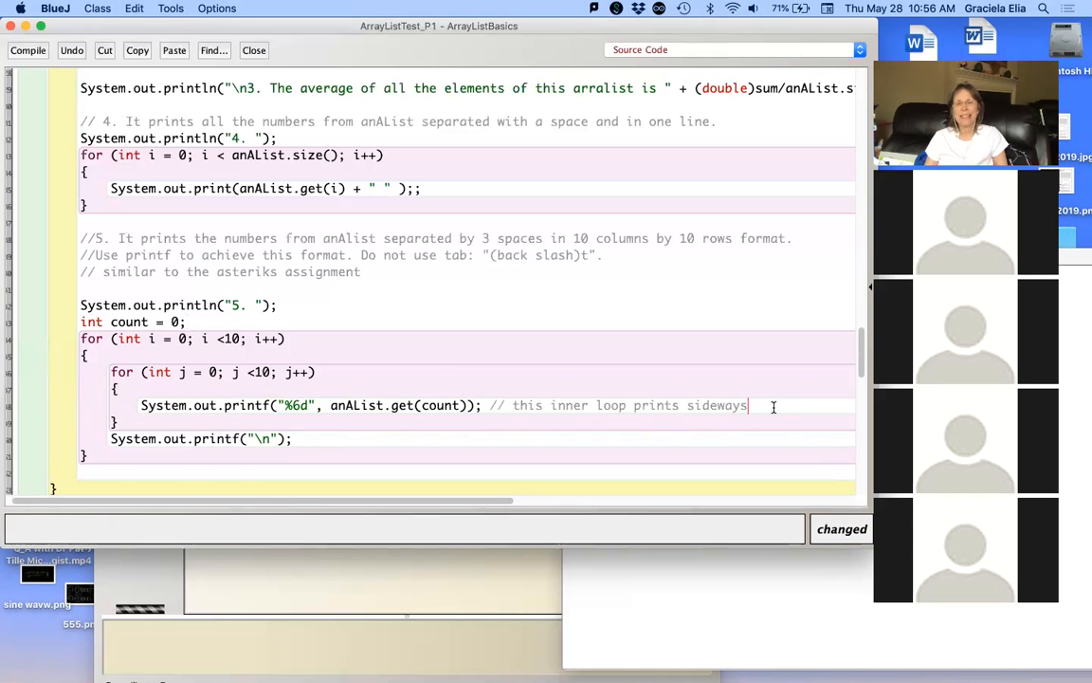
# Step: Add count++; after the printf inside the inner loop
pyautogui.write('c')
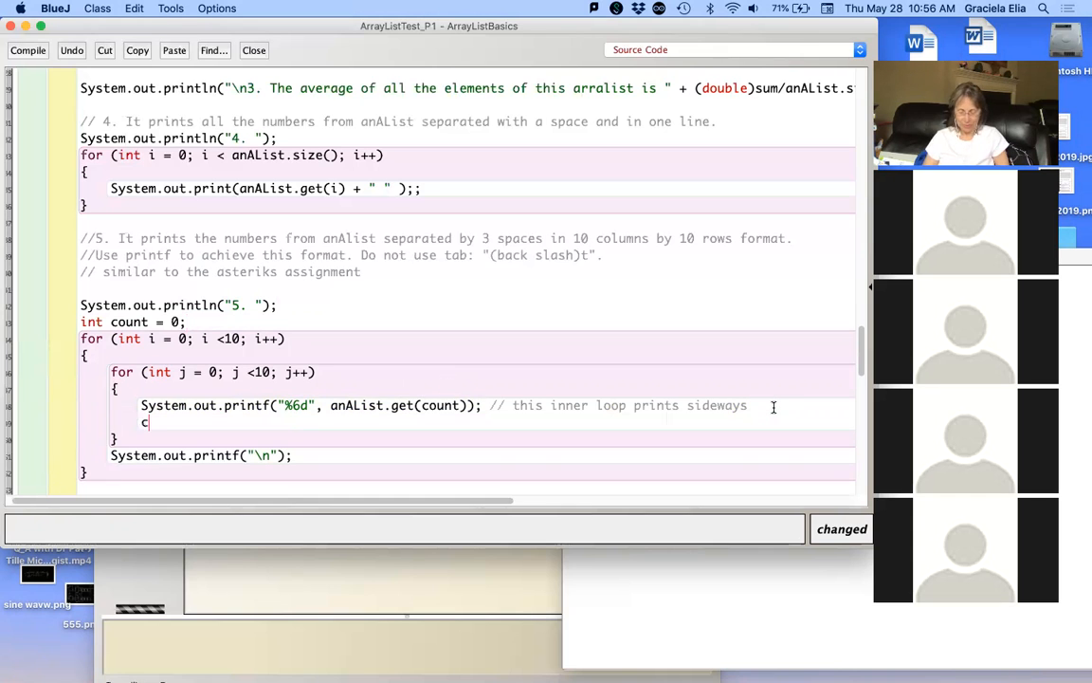
pyautogui.write('ount++')
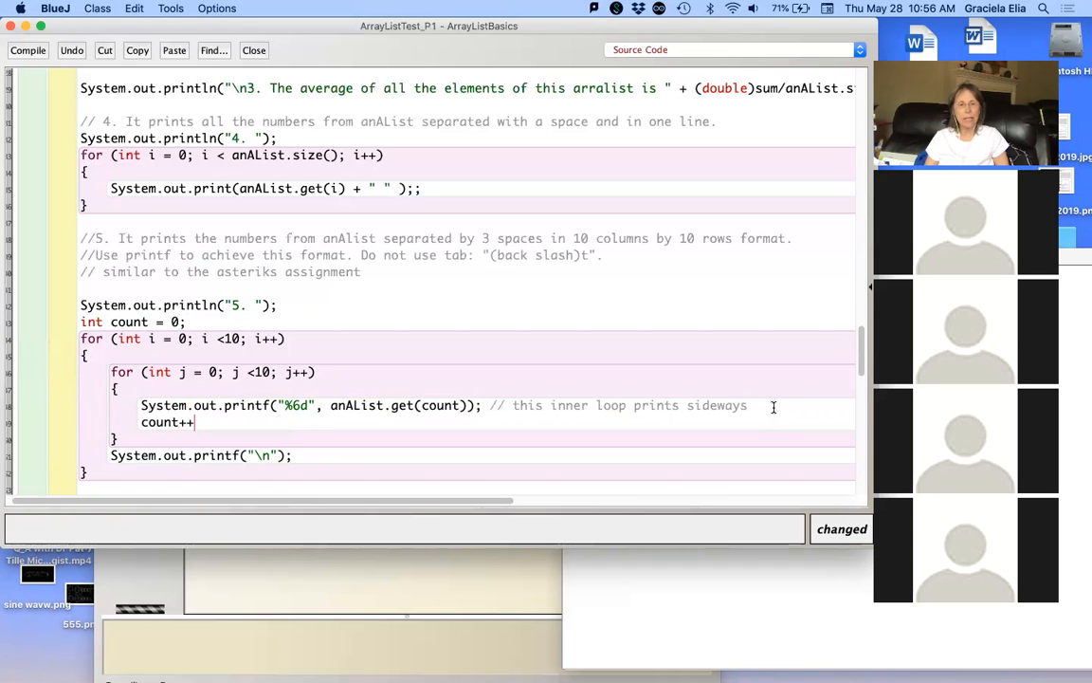
pyautogui.write(';')
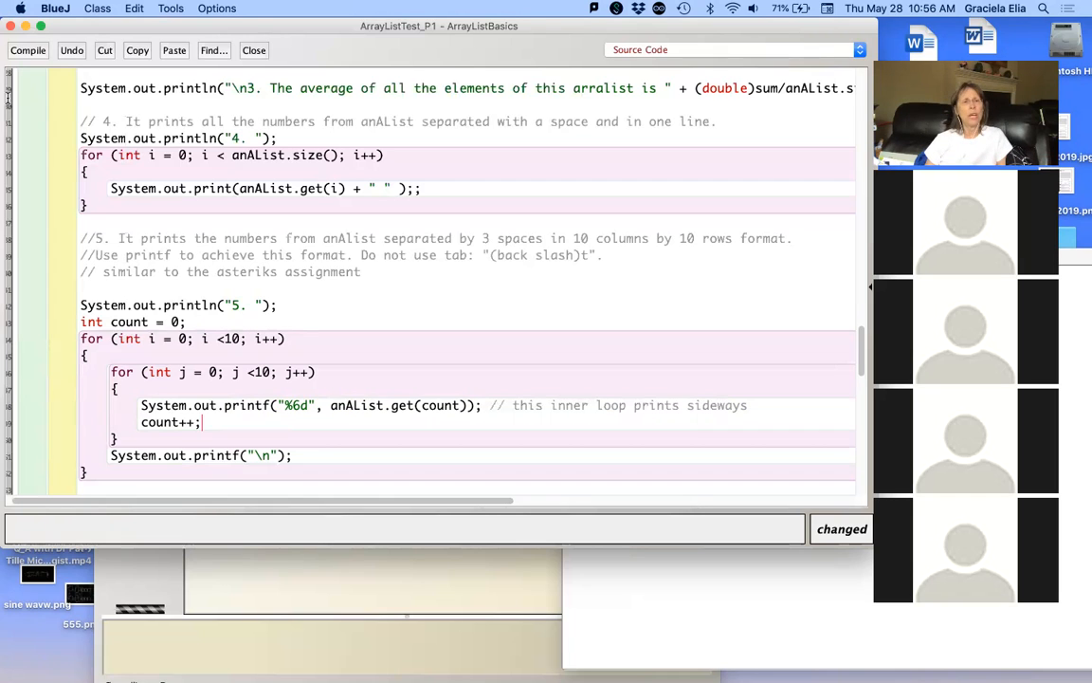
# Step: Compile ArrayListTest_P1 and run void main(String[] args) to print the task 1–5 results
pyautogui.click(26, 50)
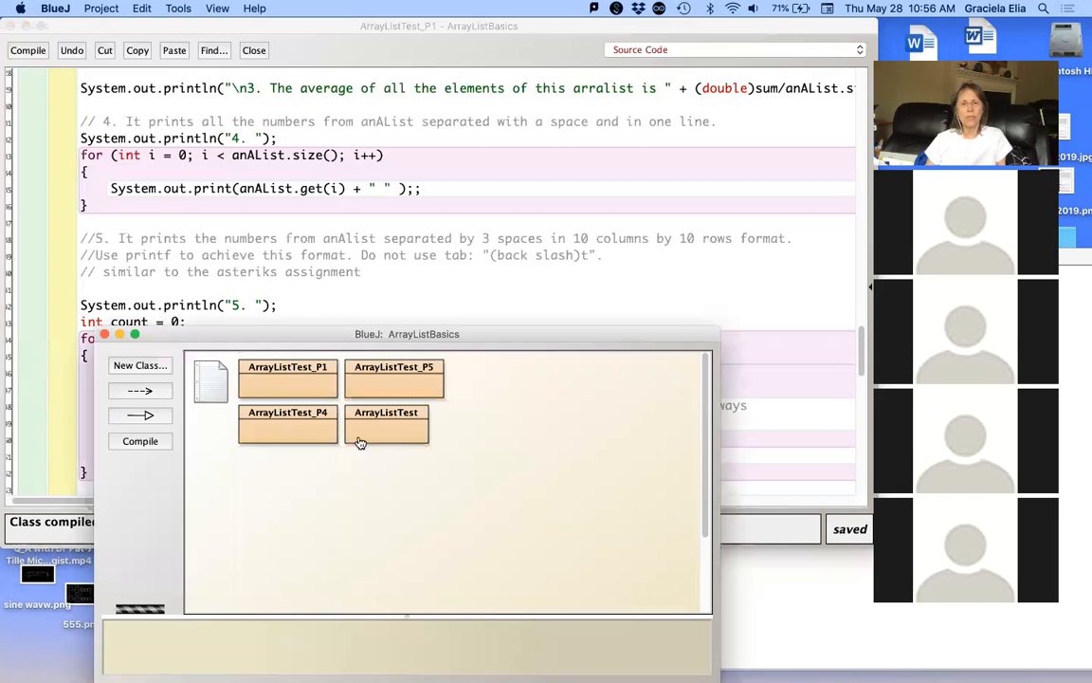
pyautogui.rightClick(288, 374)
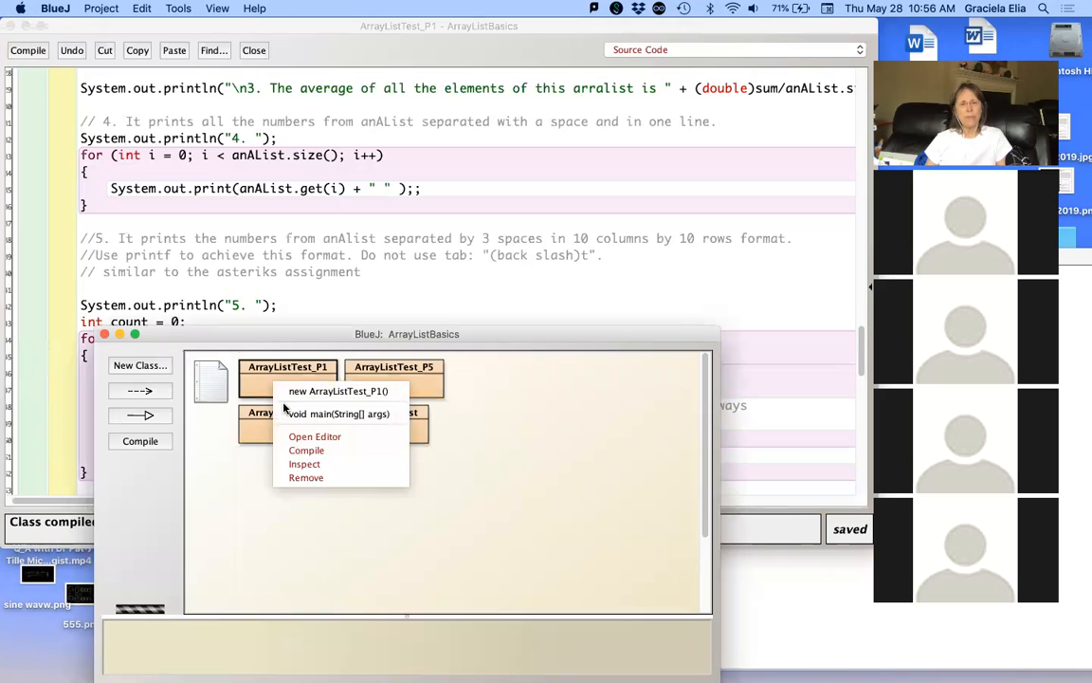
pyautogui.click(337, 414)
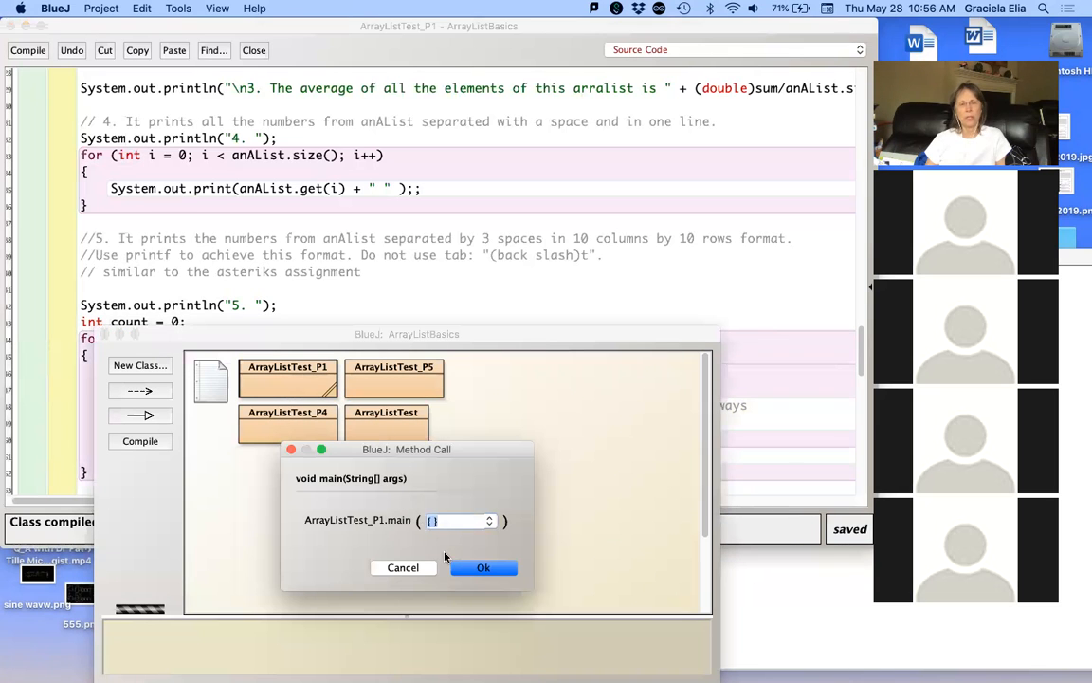
pyautogui.click(484, 567)
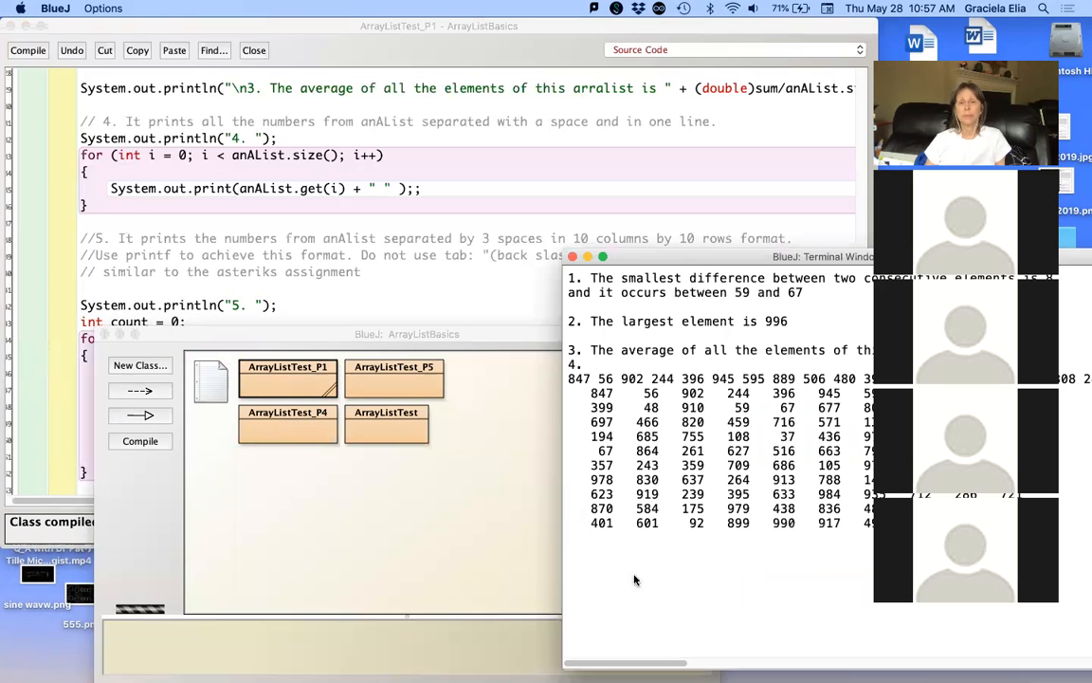
pyautogui.moveTo(672, 334)
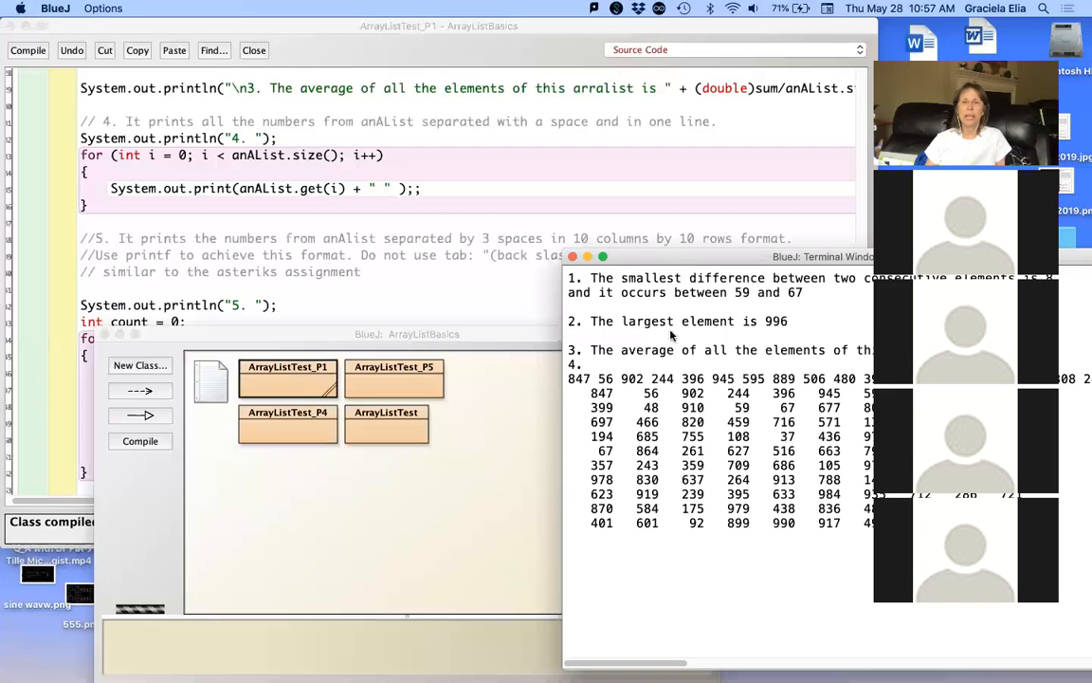
pyautogui.moveTo(648, 256)
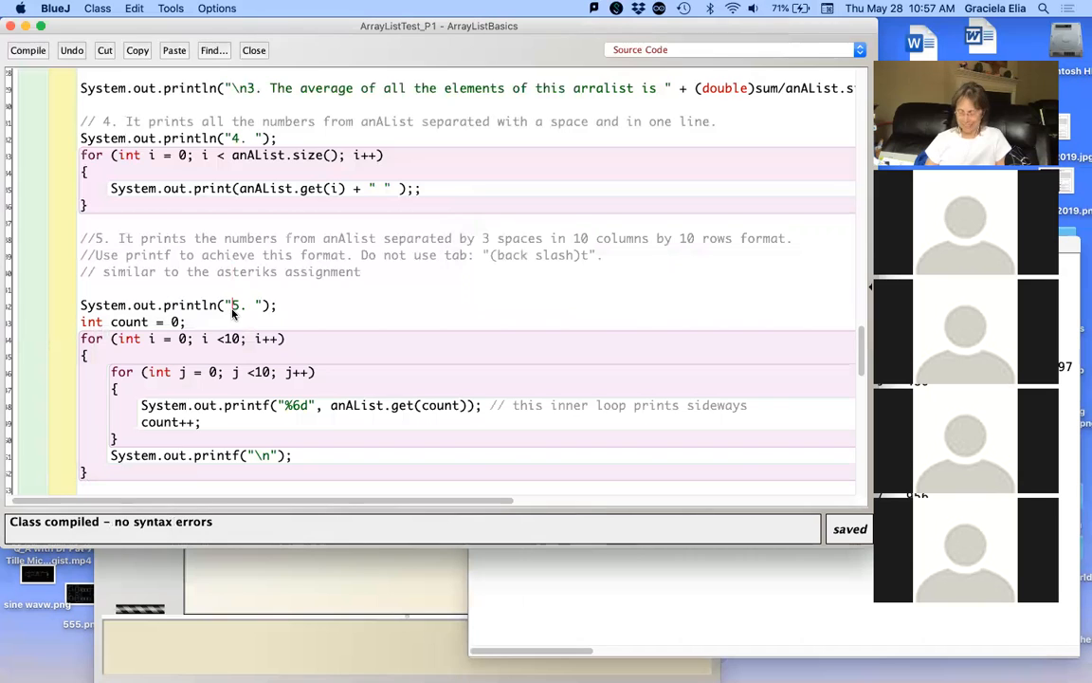
# Step: Insert \n before "5." in the heading println, recompile and run main again
pyautogui.write('\\n')
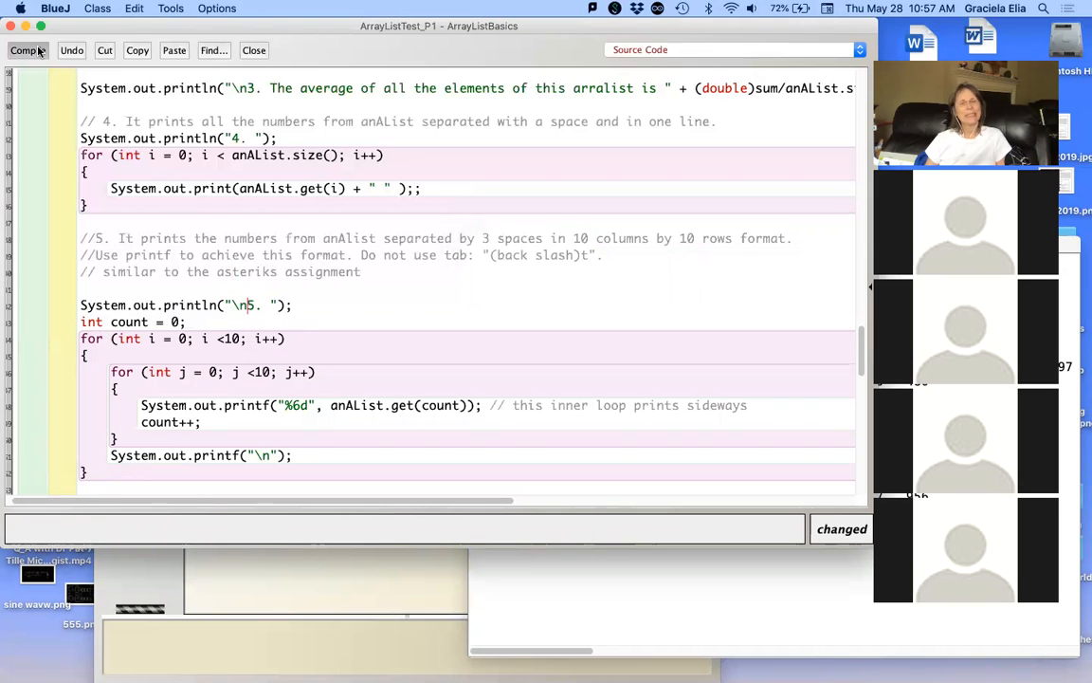
pyautogui.click(27, 49)
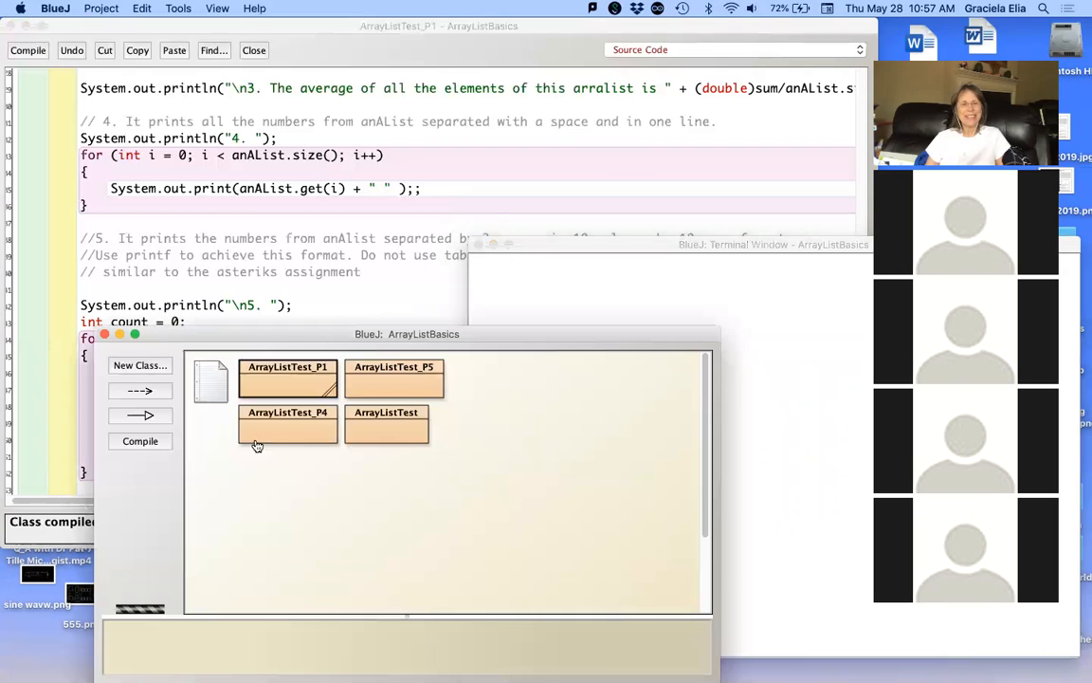
pyautogui.rightClick(289, 375)
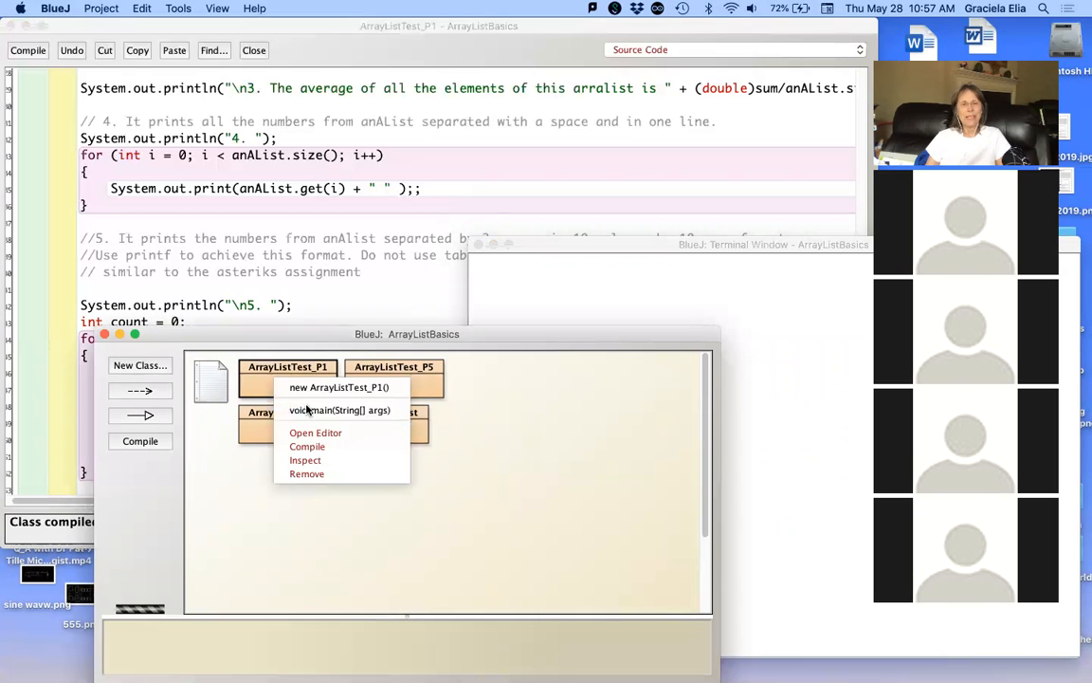
pyautogui.click(483, 510)
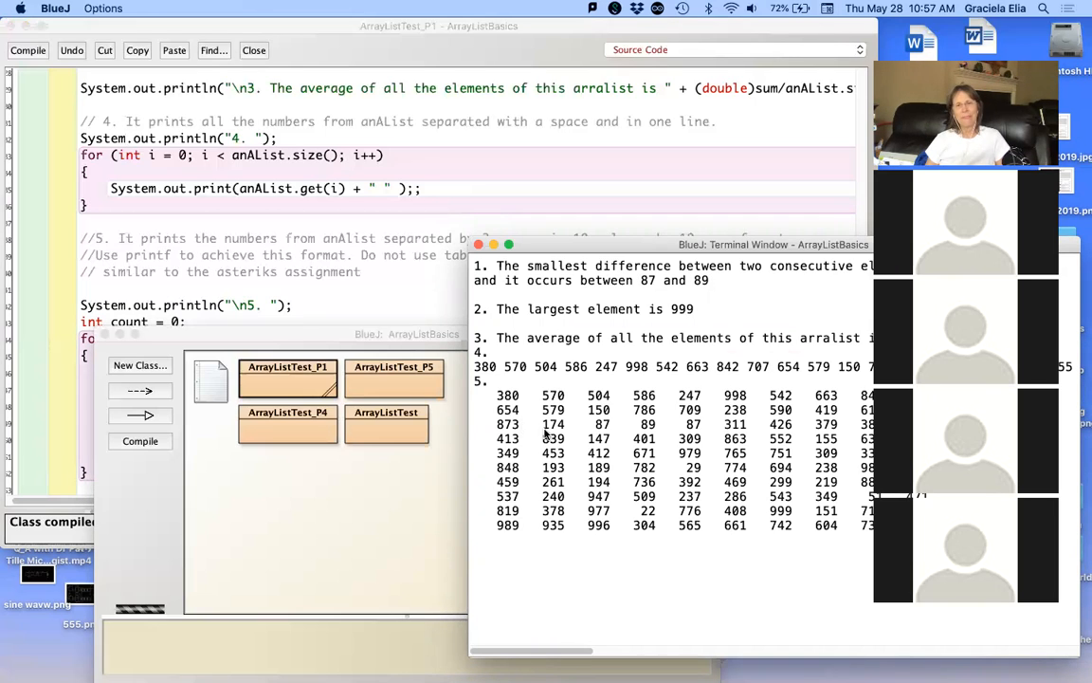
pyautogui.moveTo(345, 292)
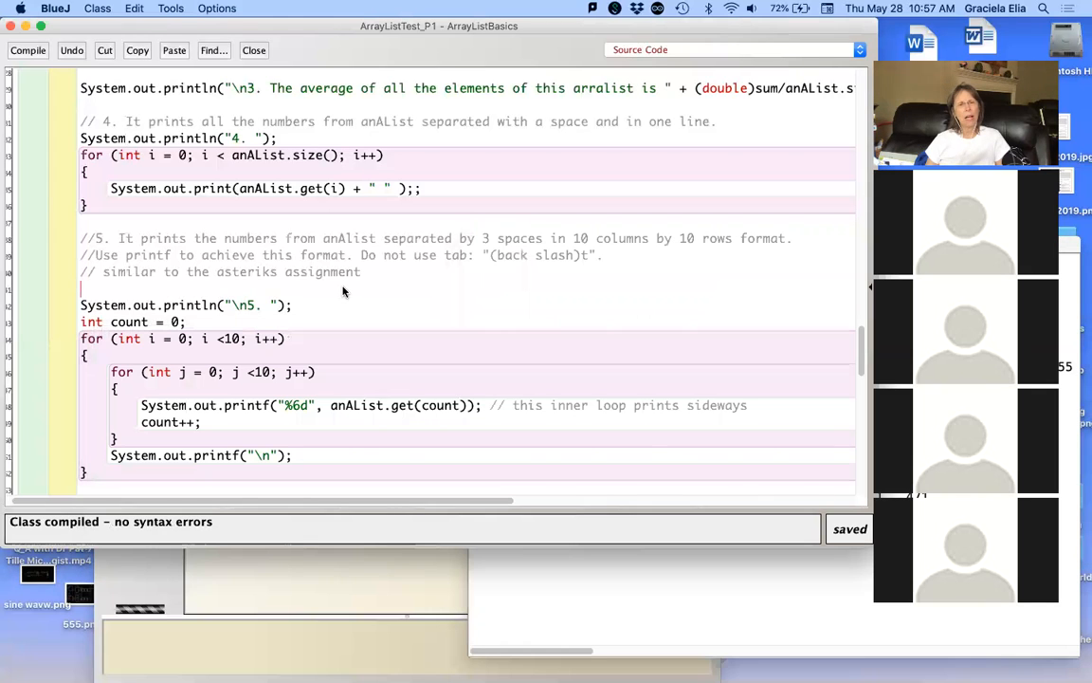
pyautogui.moveTo(251, 311)
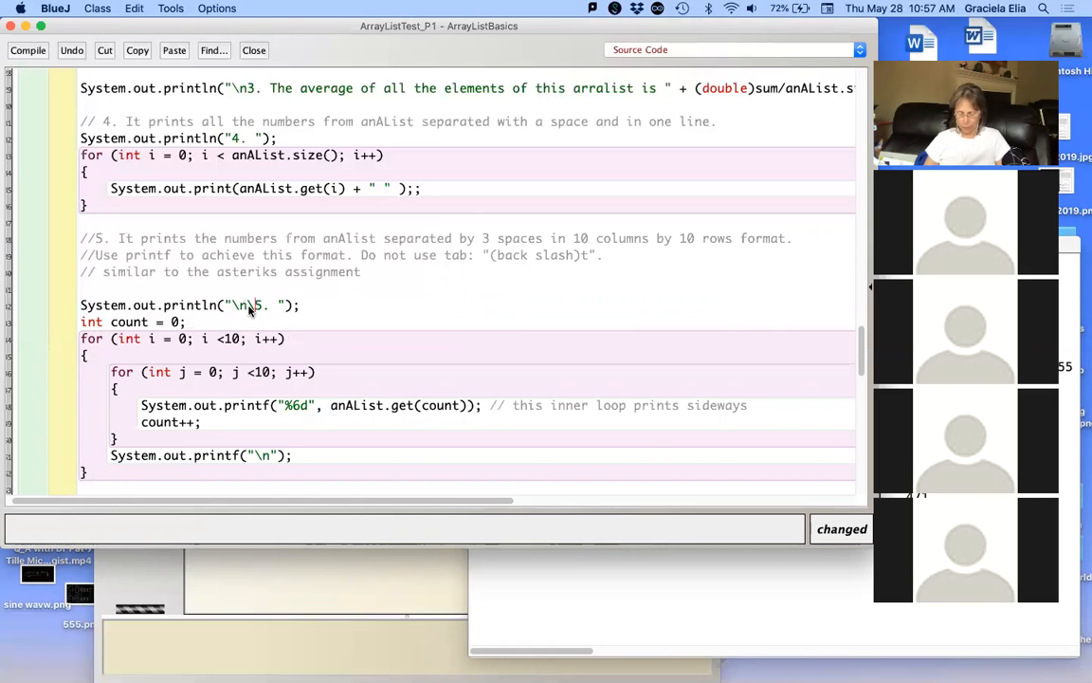
# Step: Add a second \n to the task 5 heading println and recompile with no syntax errors
pyautogui.write('\\n')
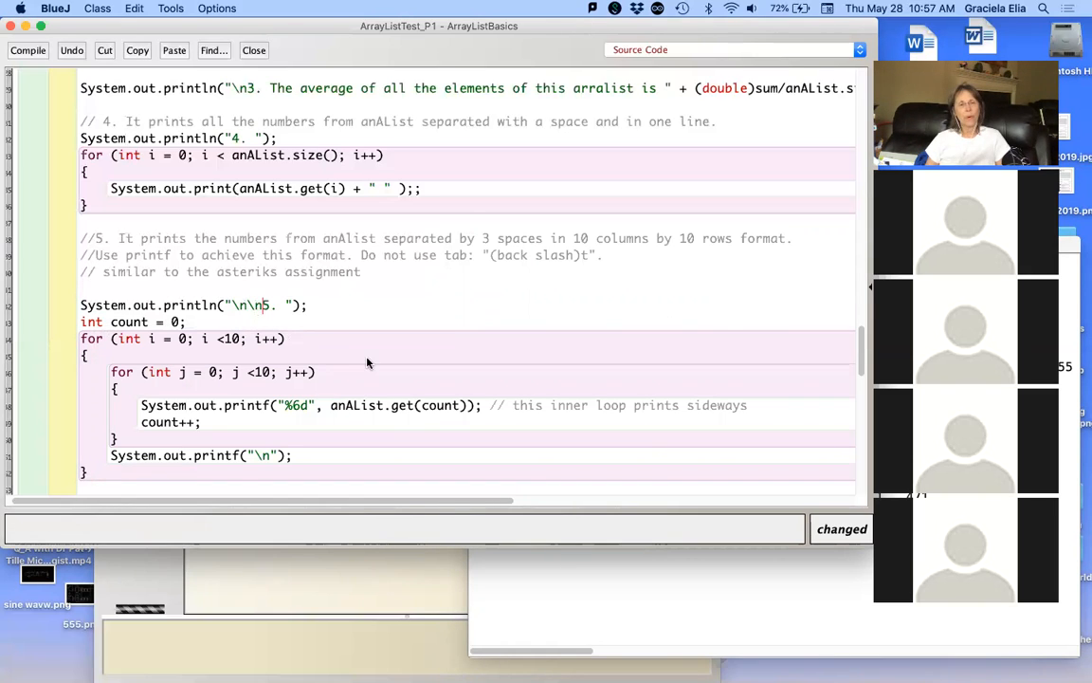
pyautogui.moveTo(304, 419)
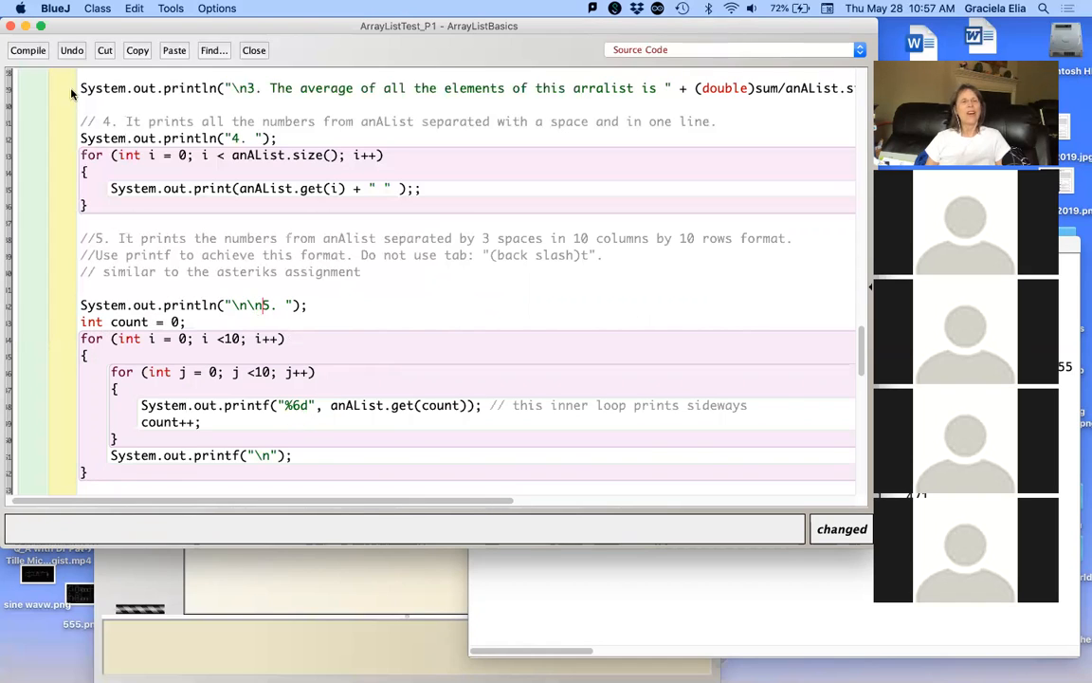
pyautogui.click(27, 49)
pyautogui.write('-')
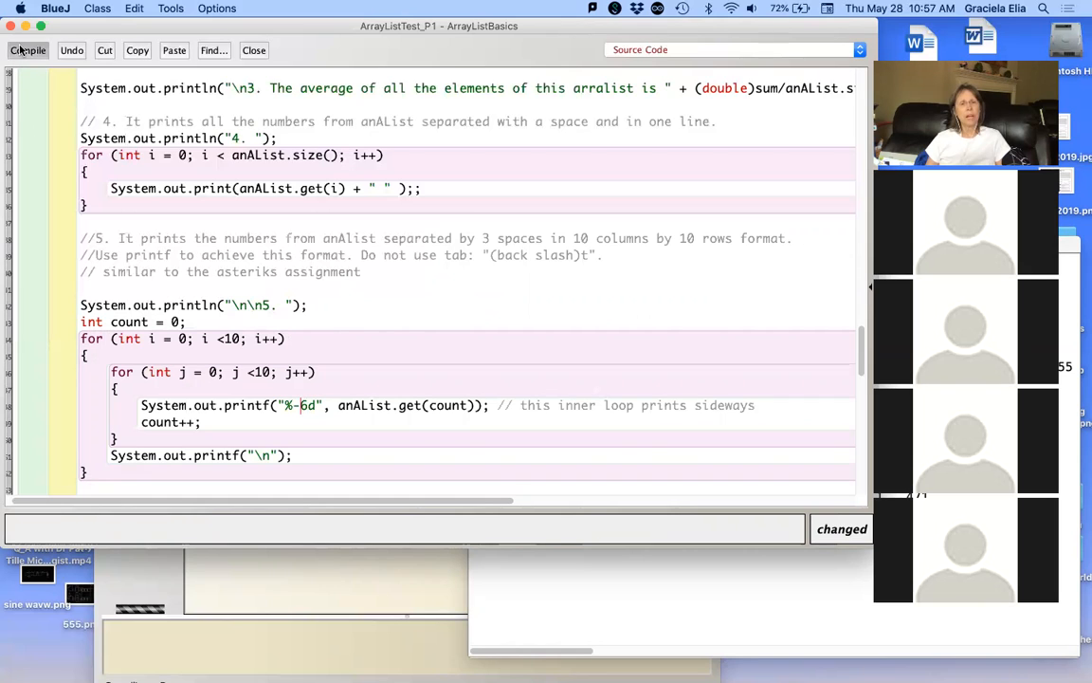
pyautogui.click(27, 49)
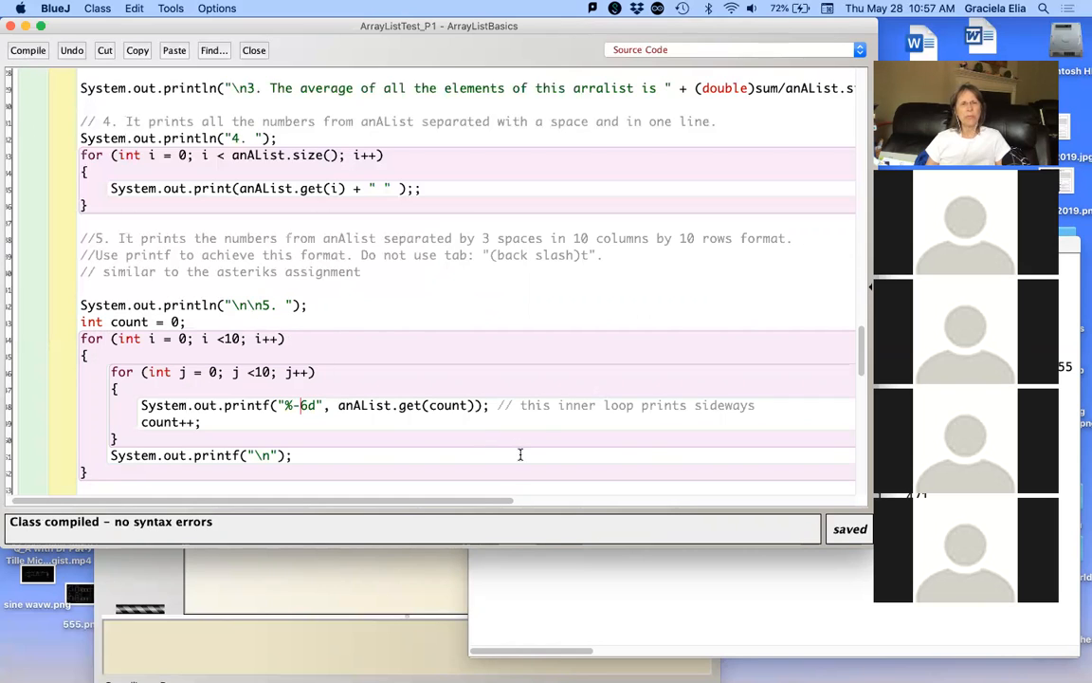
pyautogui.moveTo(218, 243)
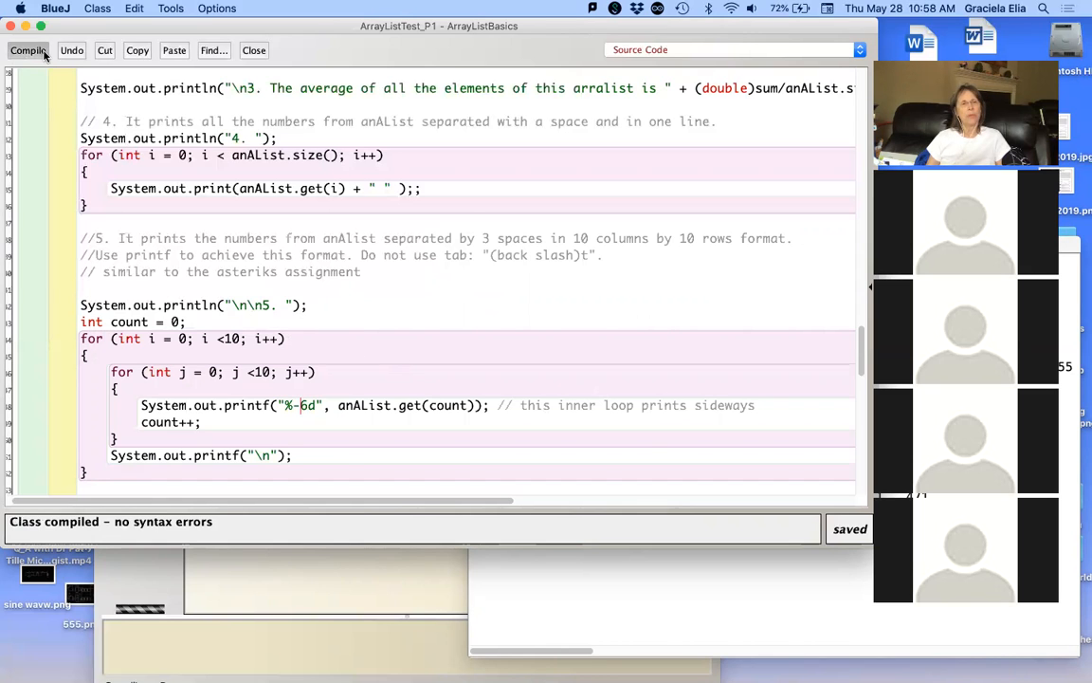
# Step: Run main of ArrayListTest_P1 with no arguments and reposition the Terminal Window to read all results
pyautogui.click(26, 49)
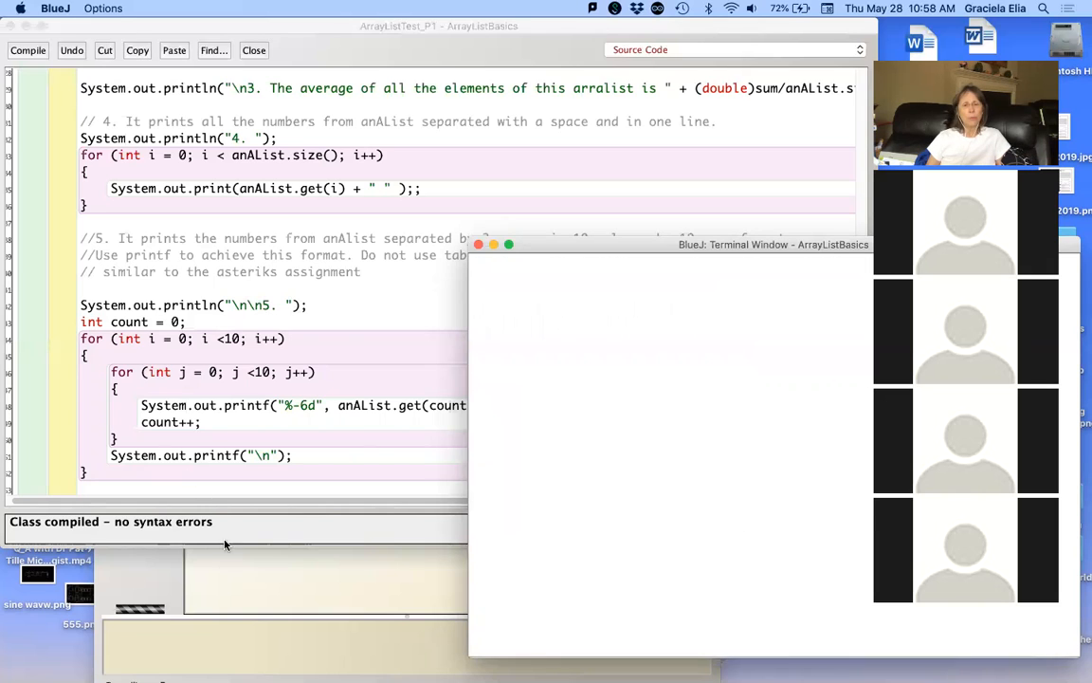
pyautogui.rightClick(289, 375)
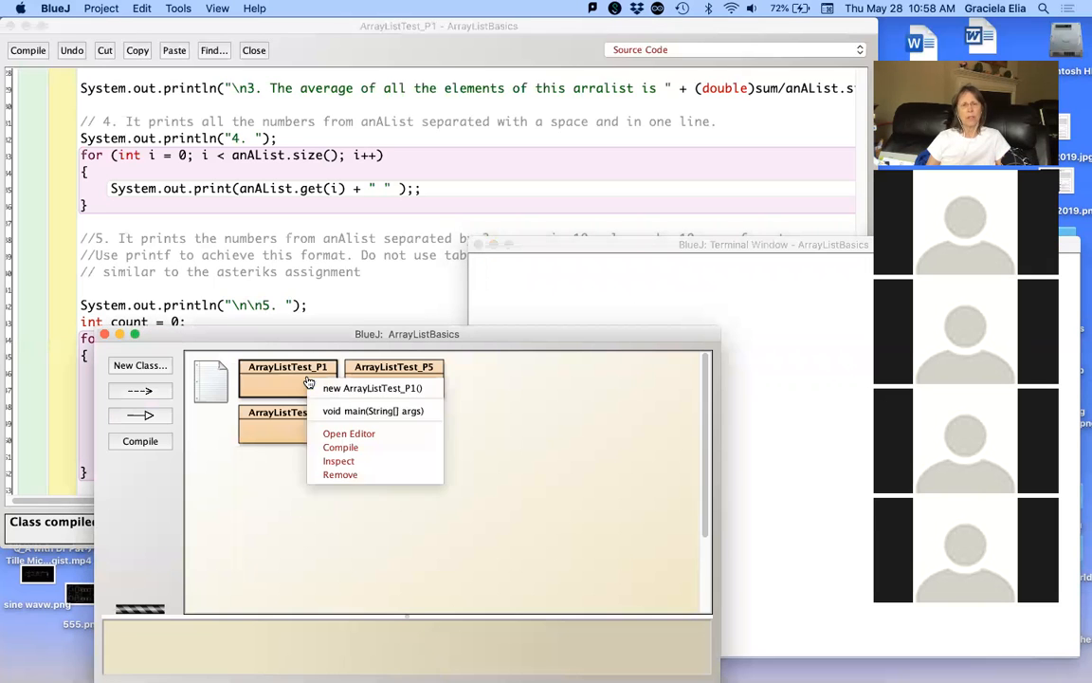
pyautogui.click(372, 409)
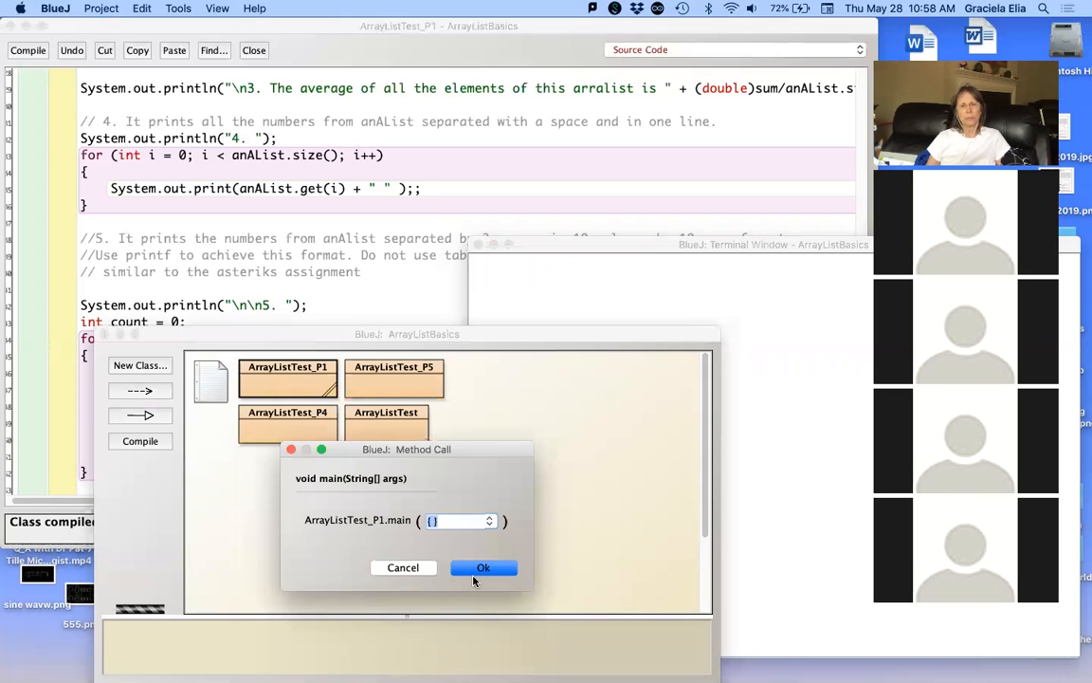
pyautogui.click(484, 567)
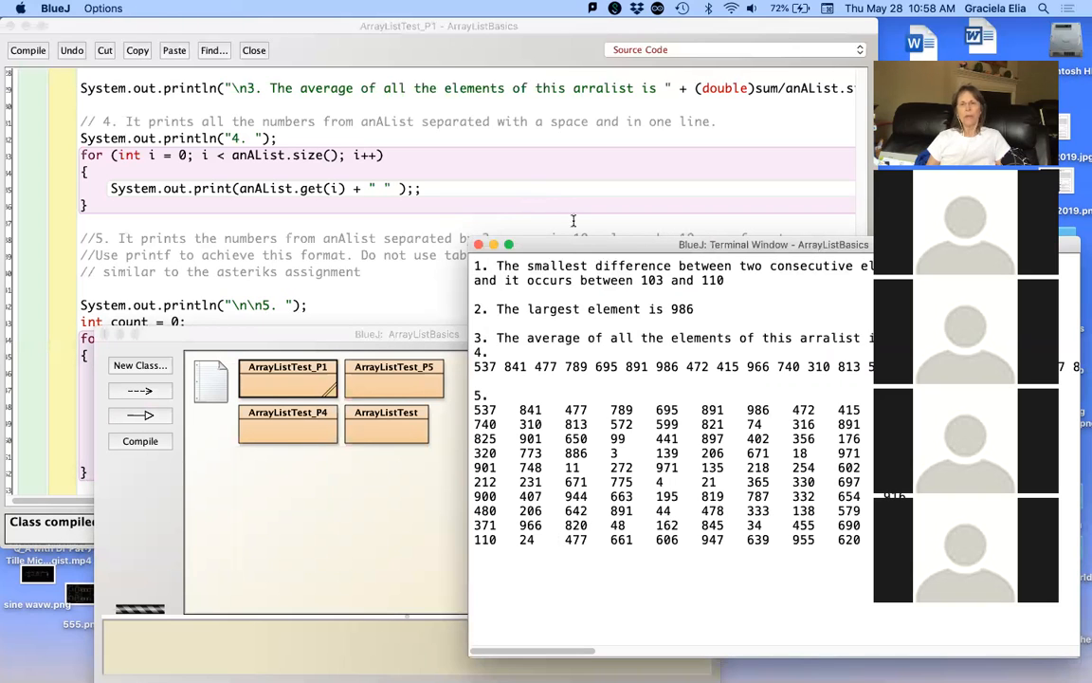
pyautogui.moveTo(774, 245); pyautogui.dragTo(626, 227)
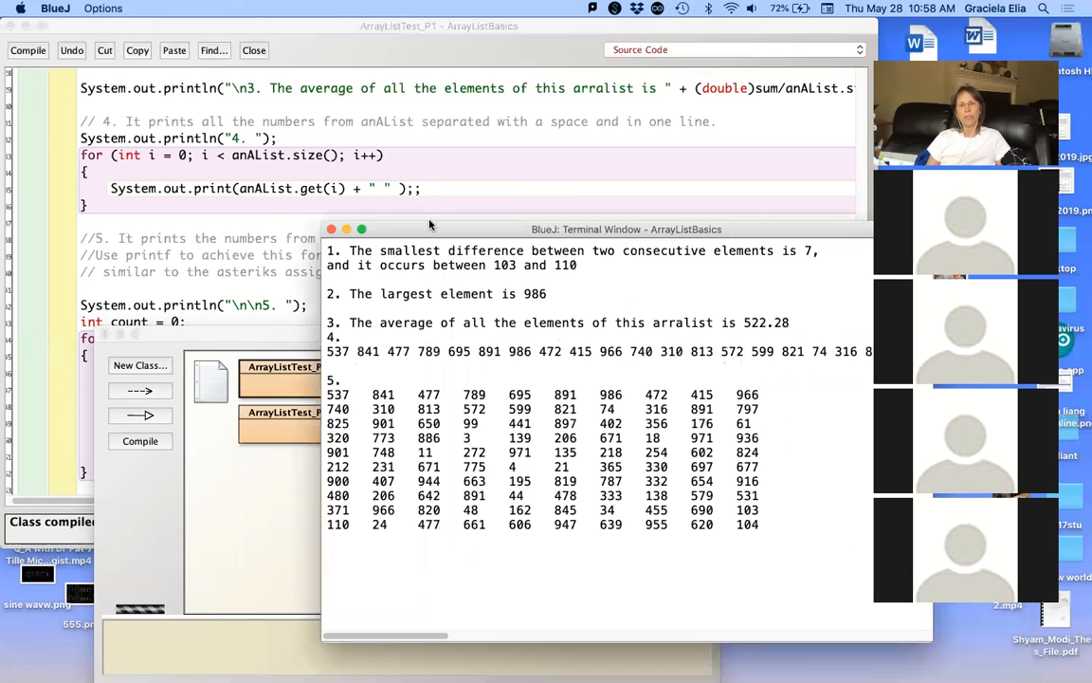
pyautogui.moveTo(625, 227); pyautogui.dragTo(597, 216)
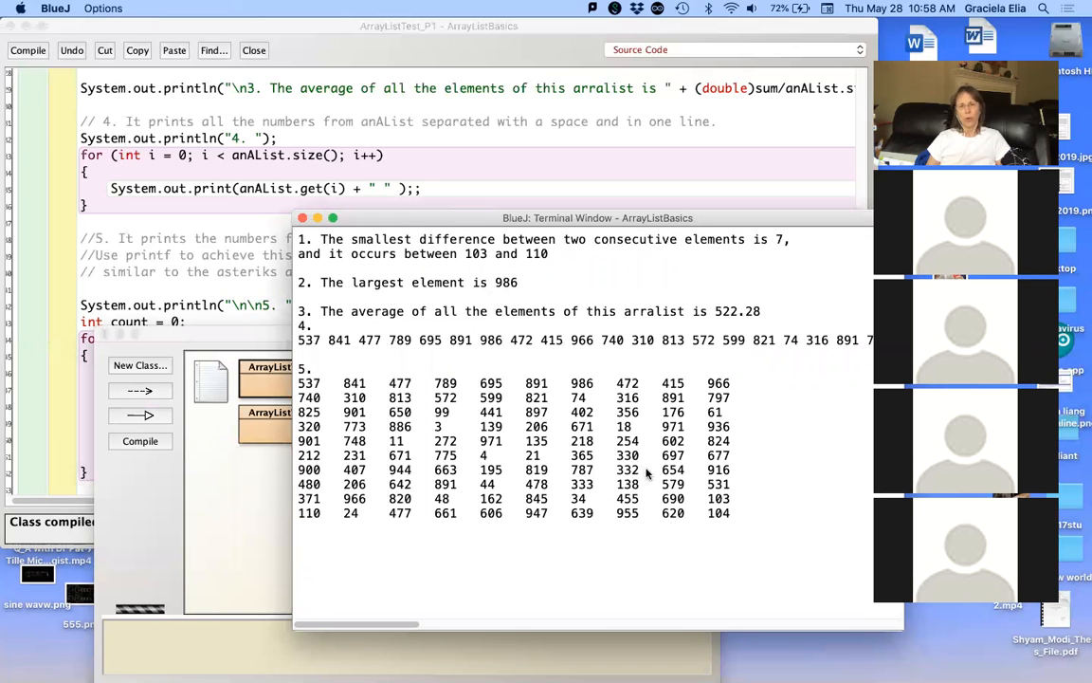
pyautogui.moveTo(662, 362)
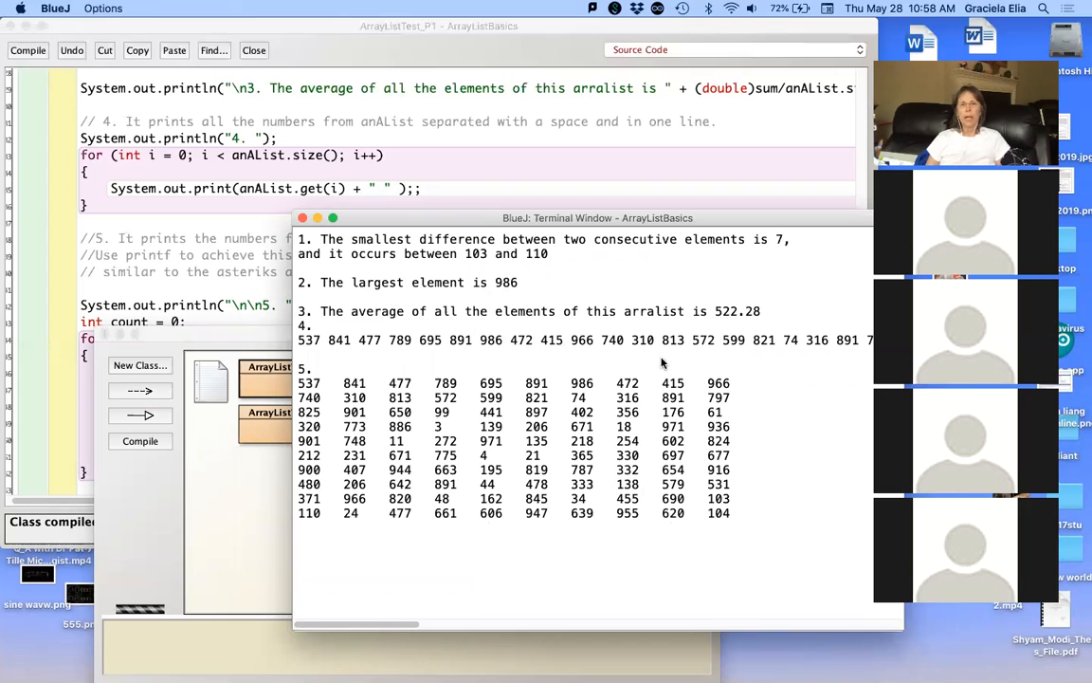
pyautogui.moveTo(694, 406)
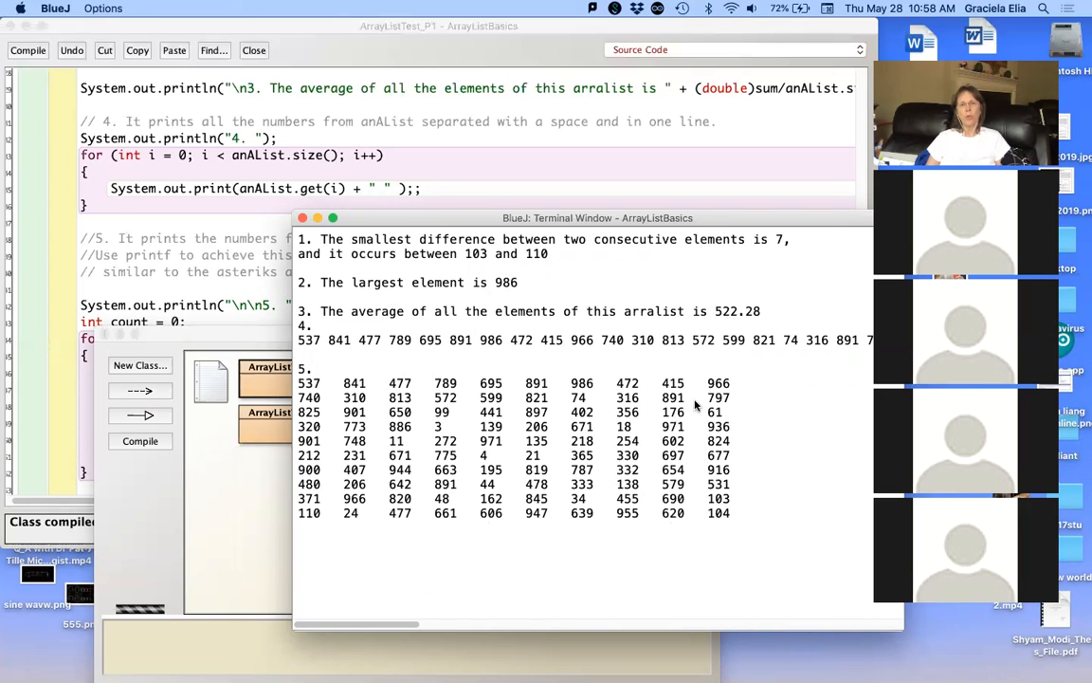
pyautogui.moveTo(421, 432)
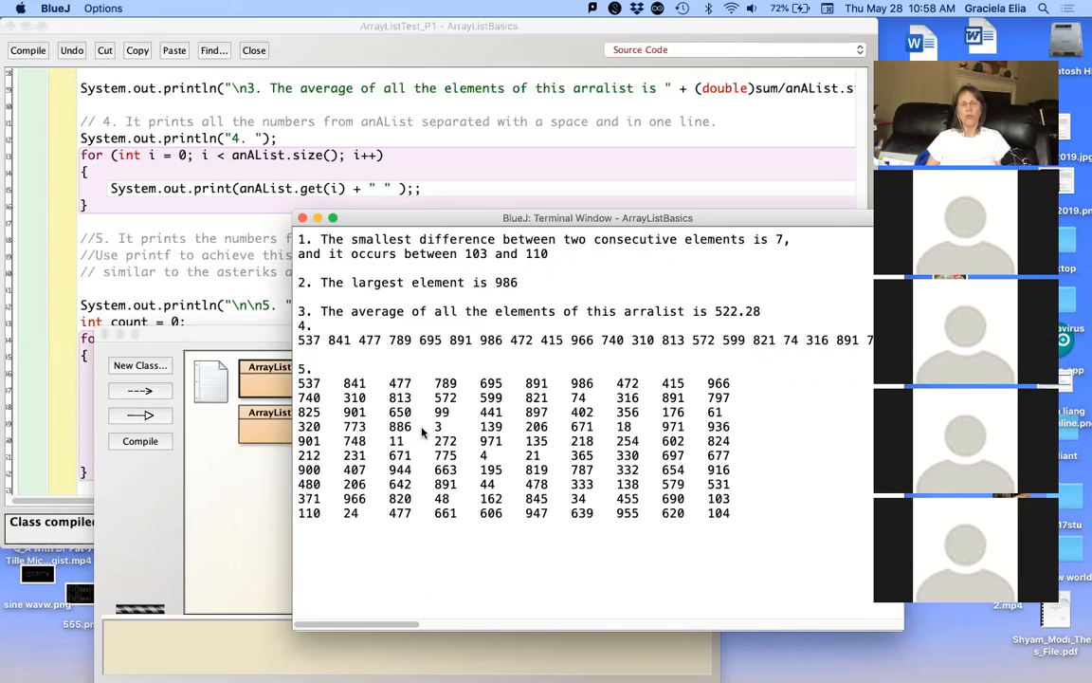
pyautogui.moveTo(437, 429)
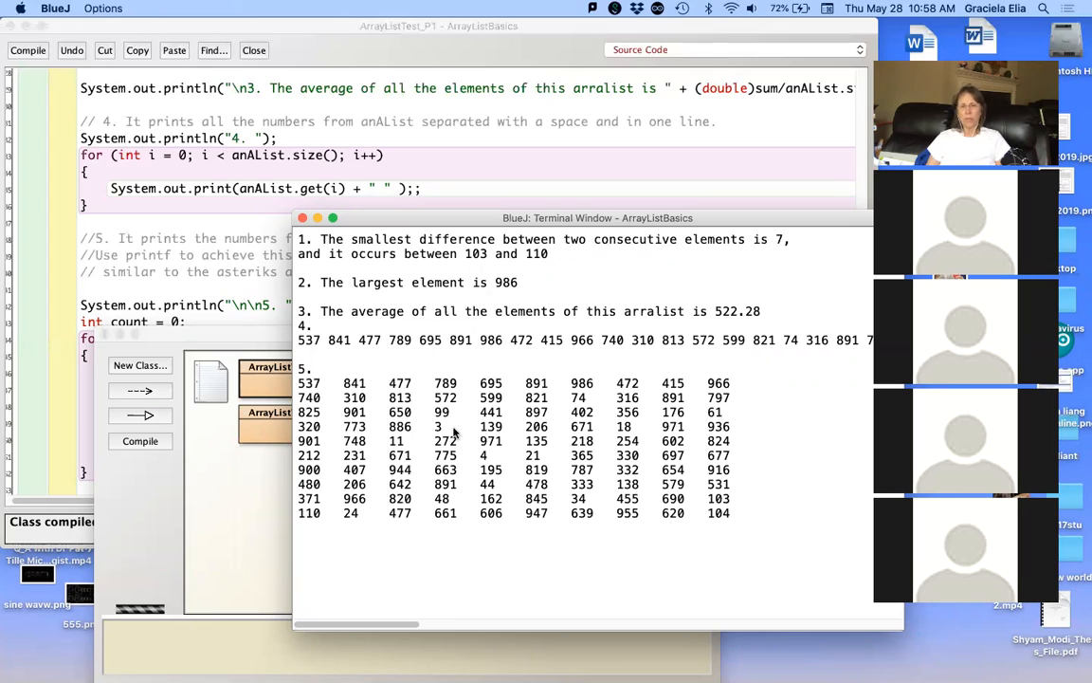
pyautogui.moveTo(467, 433)
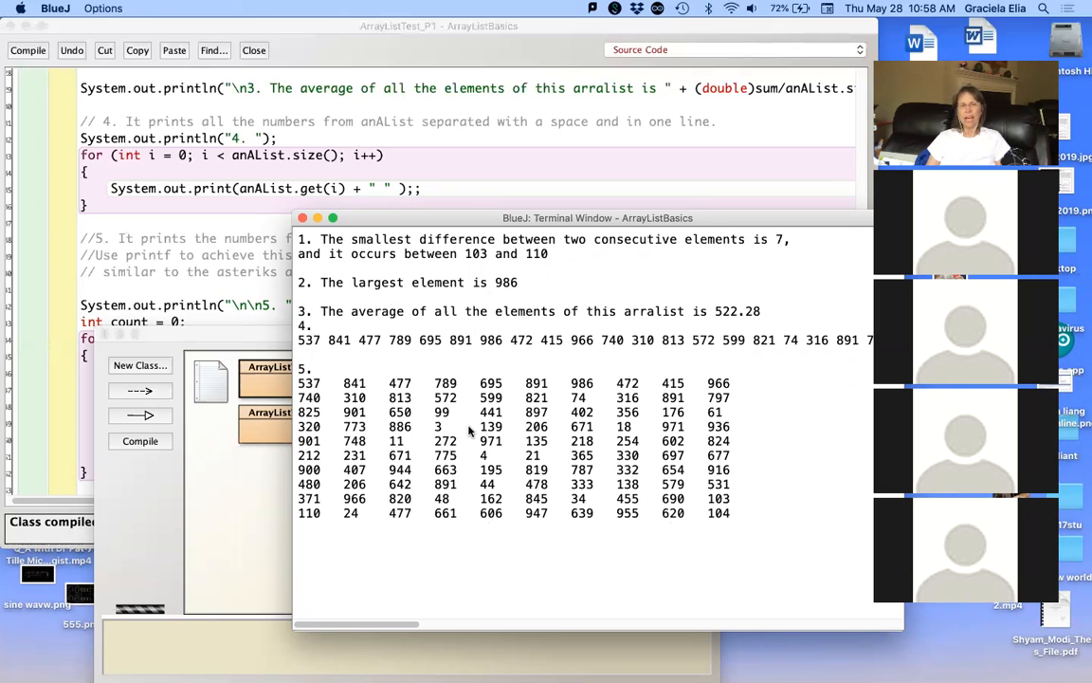
pyautogui.moveTo(447, 216)
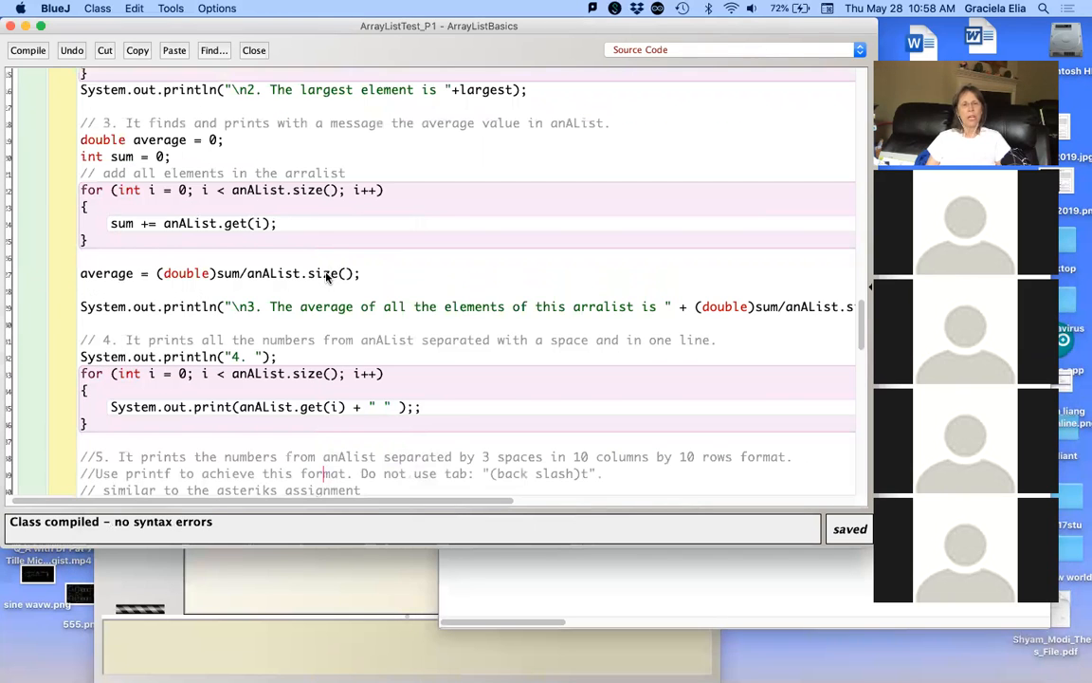
# Step: Scroll to the assignment comment and mark the word '10th' in task 6
pyautogui.scroll(3)
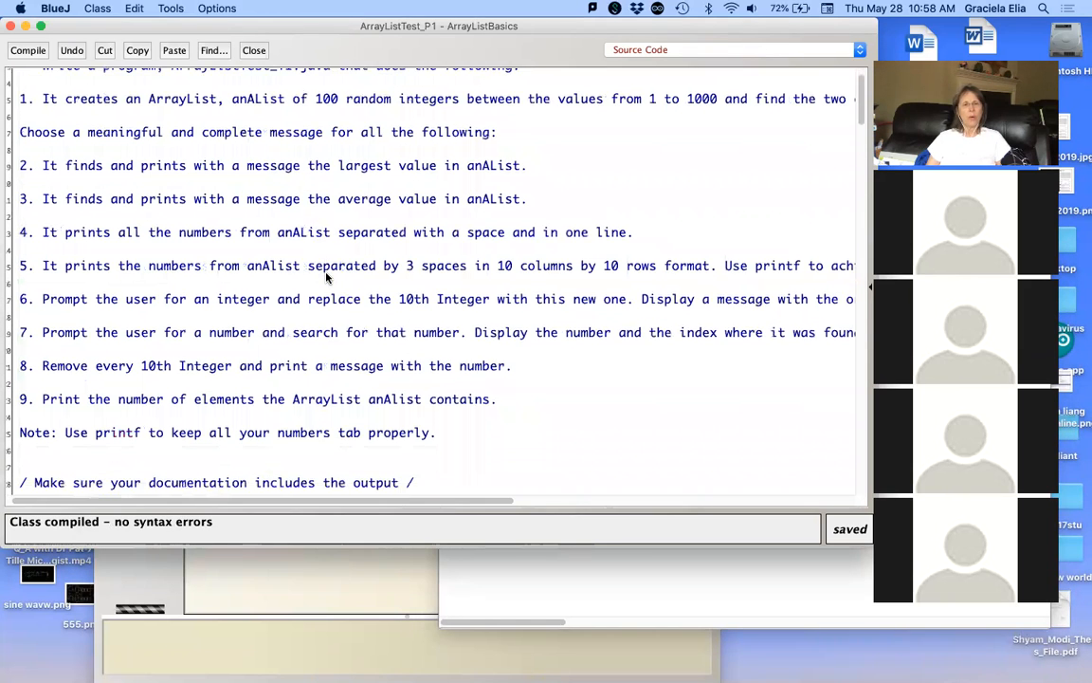
pyautogui.scroll(3)
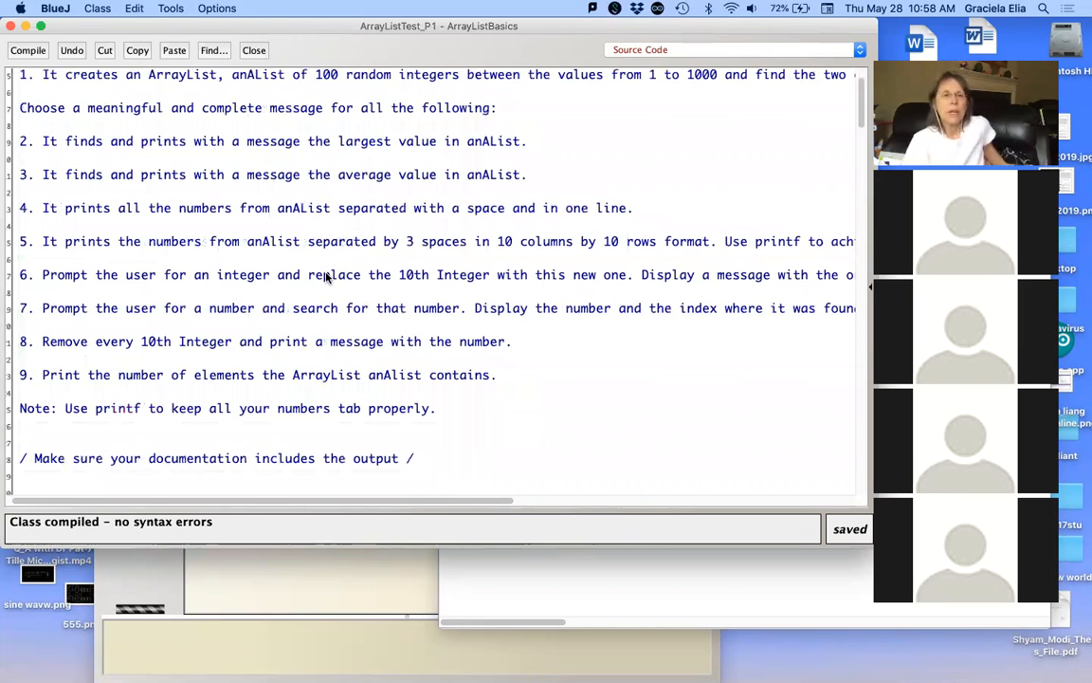
pyautogui.moveTo(197, 231)
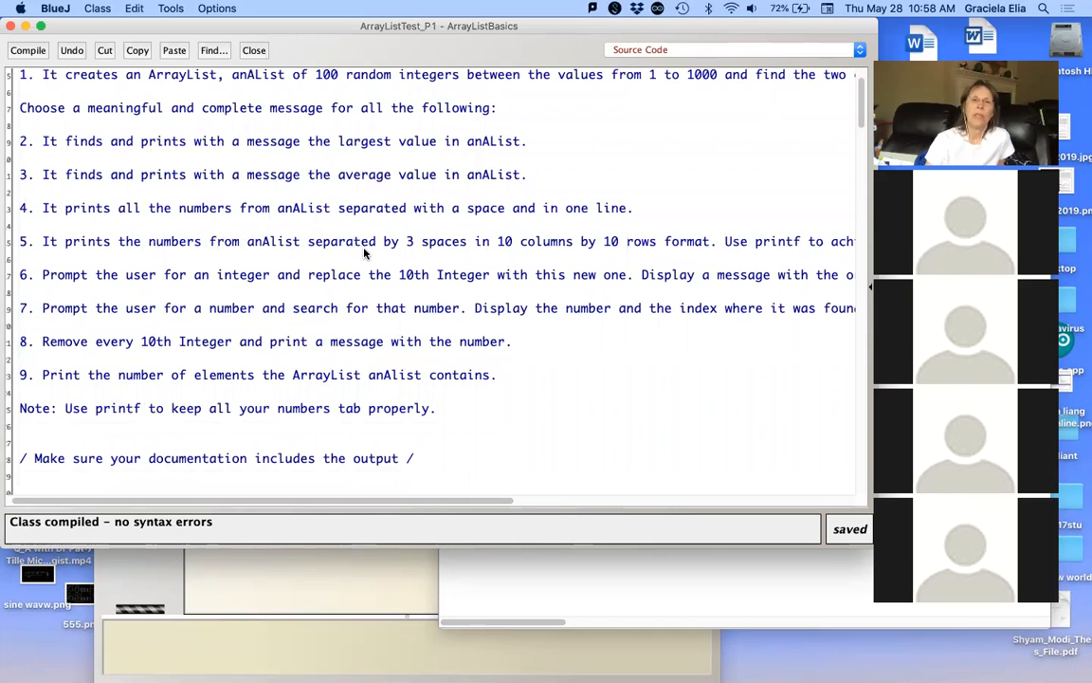
pyautogui.moveTo(294, 281)
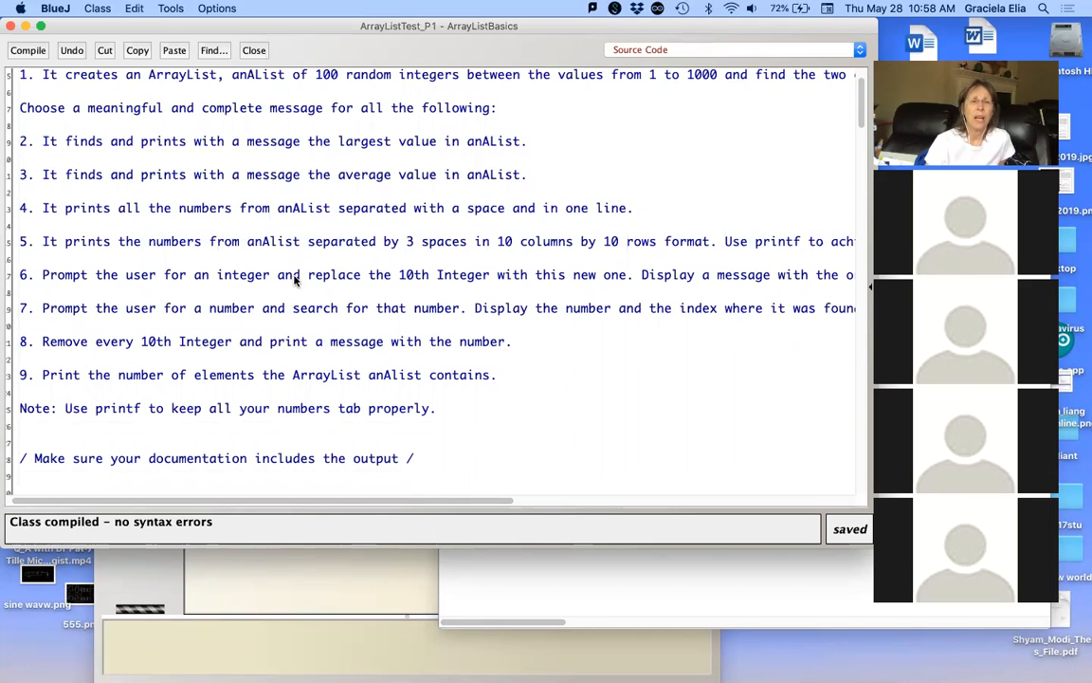
pyautogui.moveTo(466, 284)
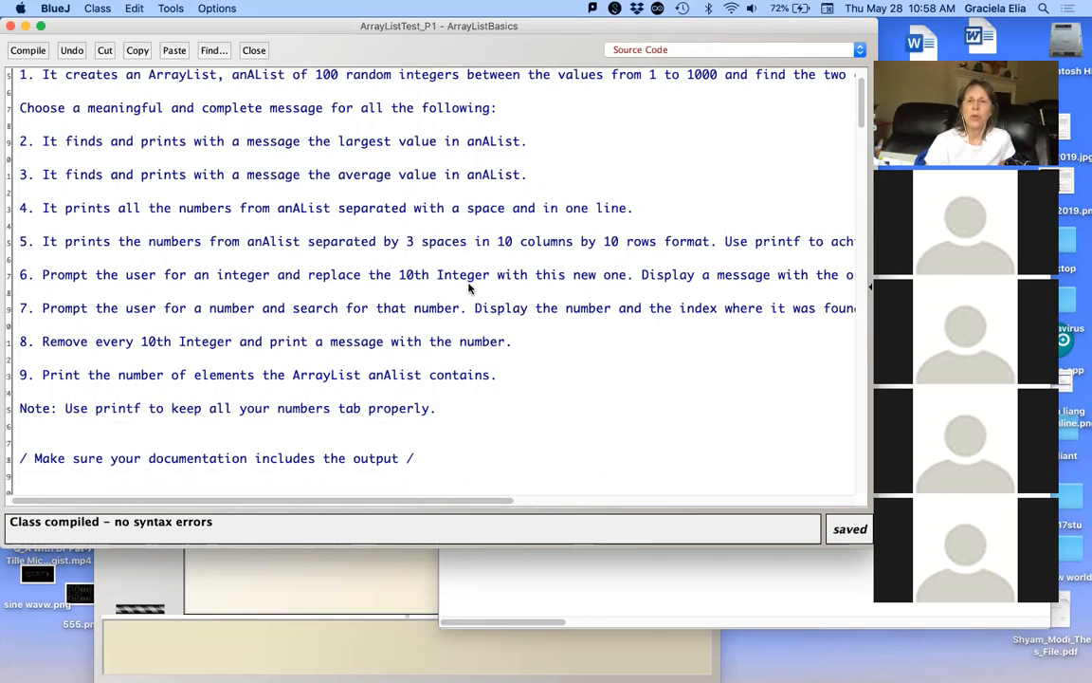
pyautogui.moveTo(266, 315)
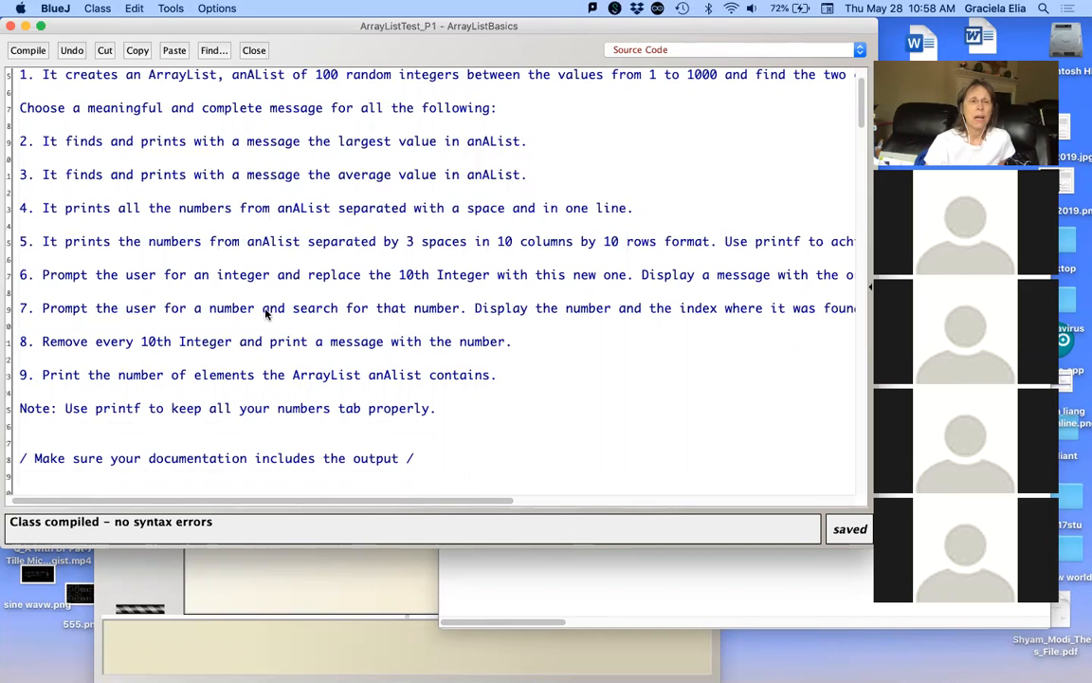
pyautogui.moveTo(395, 285)
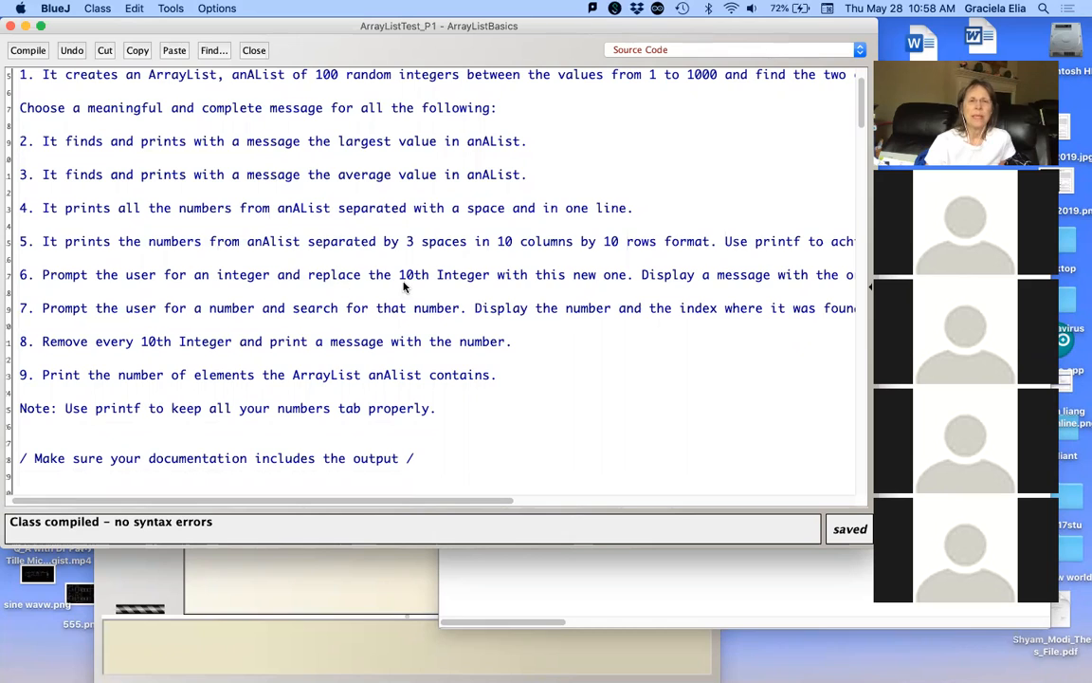
pyautogui.doubleClick(414, 275)
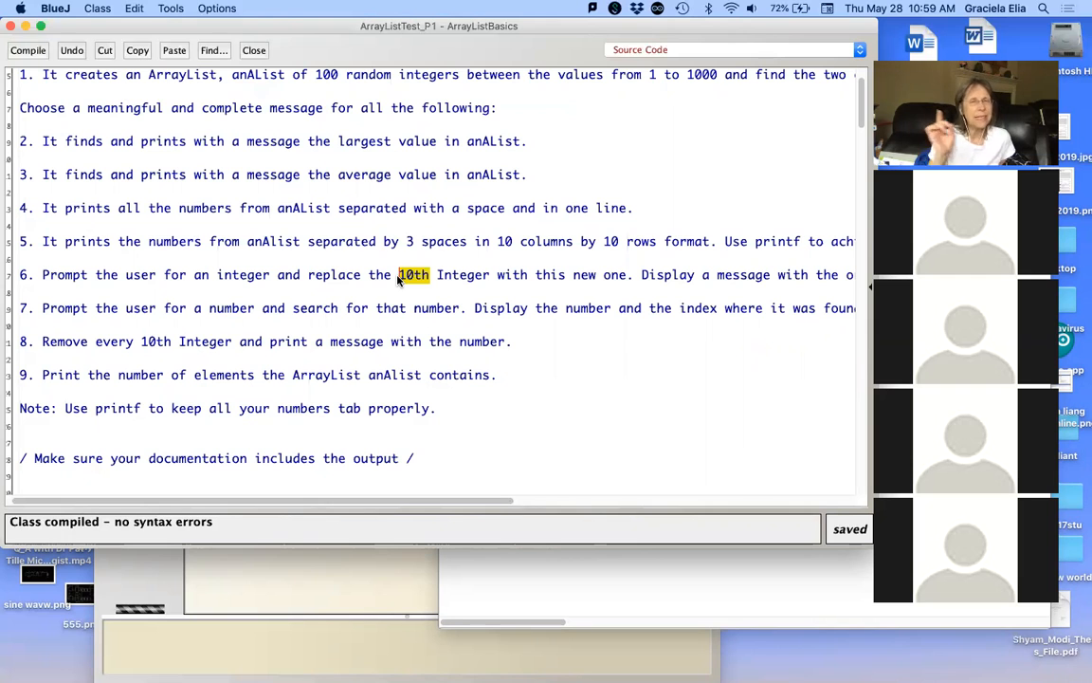
pyautogui.scroll(-3)
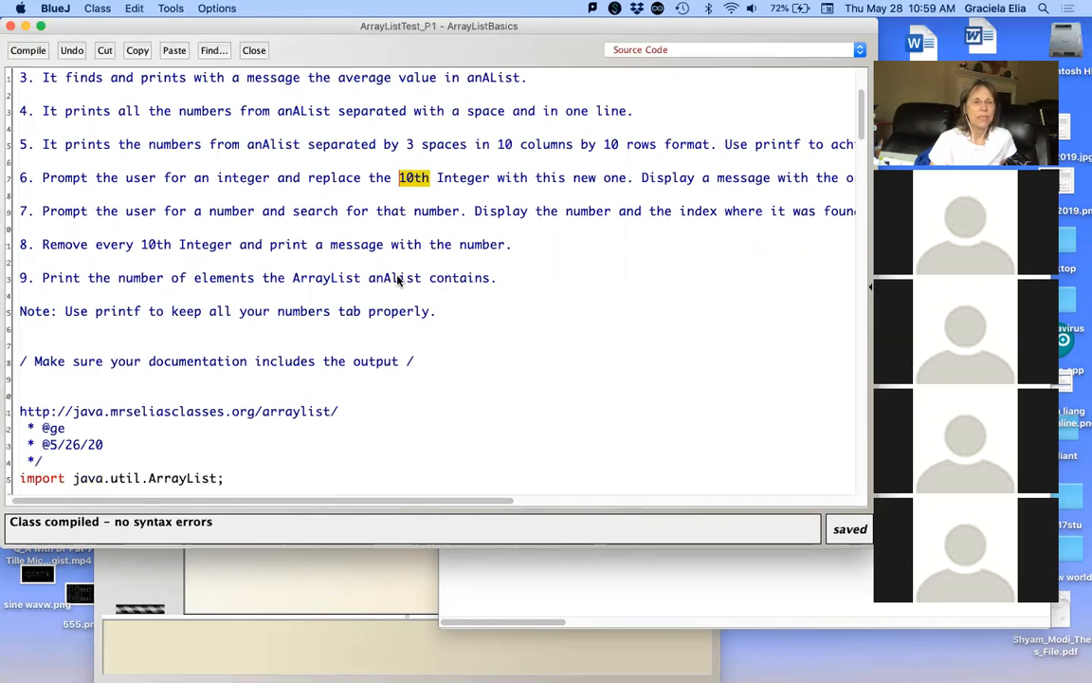
pyautogui.scroll(-3)
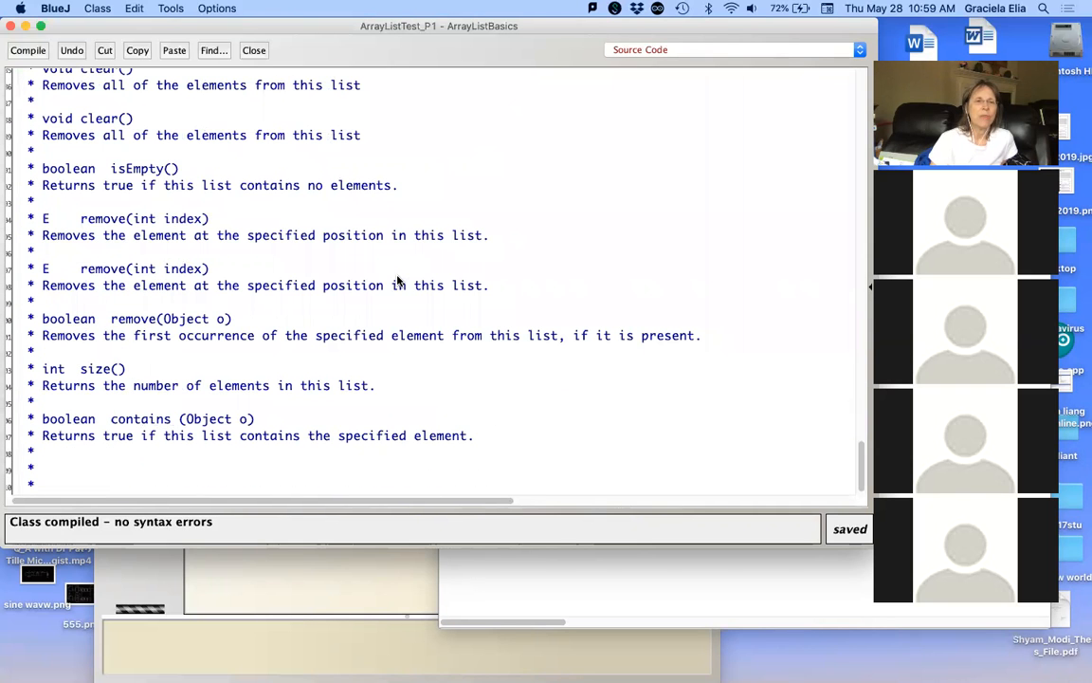
pyautogui.scroll(3)
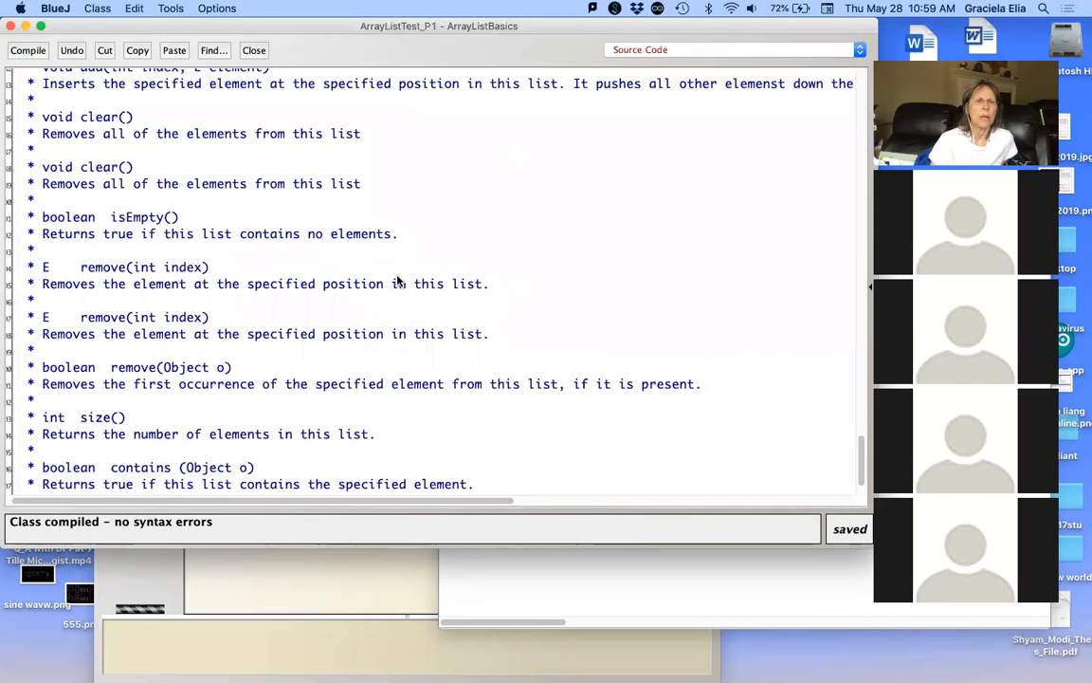
pyautogui.scroll(3)
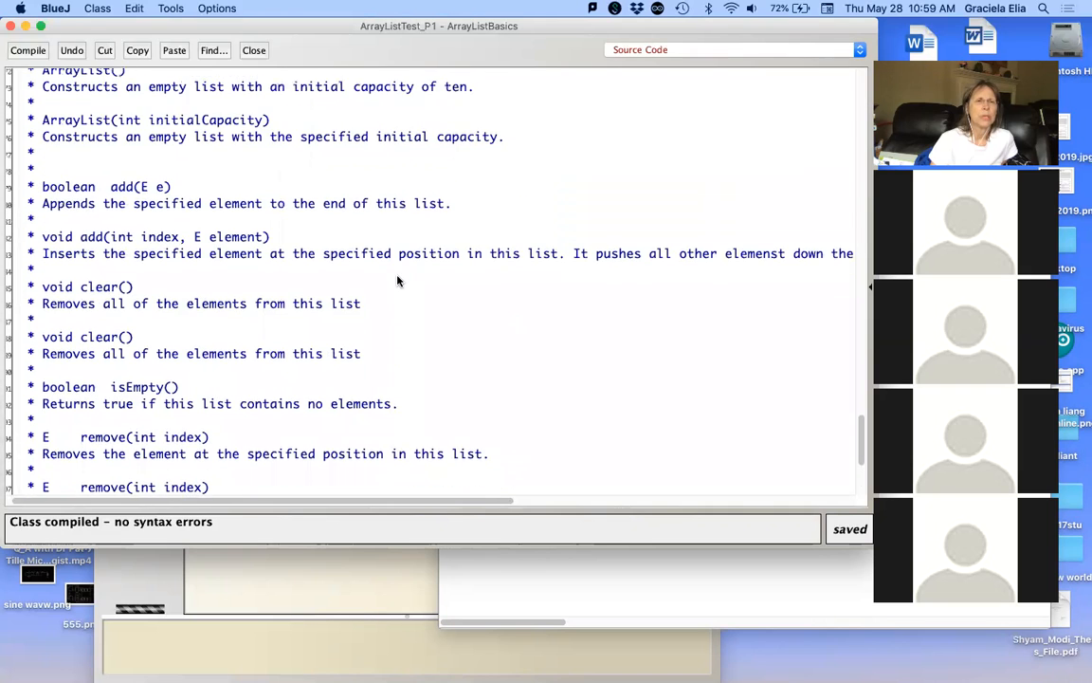
pyautogui.scroll(-3)
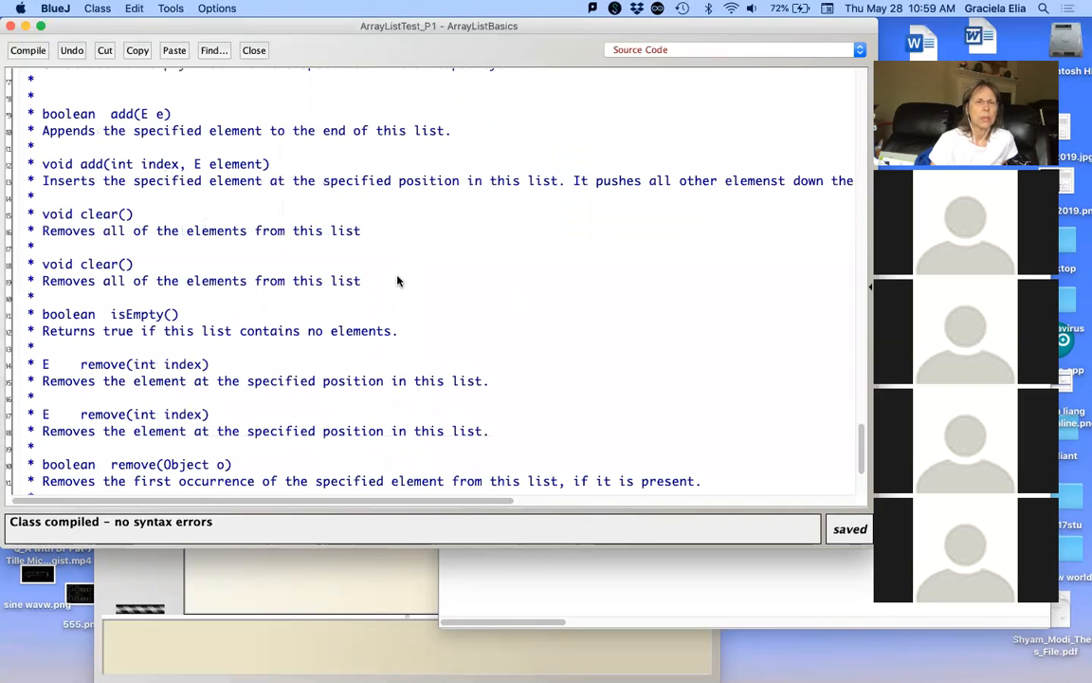
pyautogui.scroll(-3)
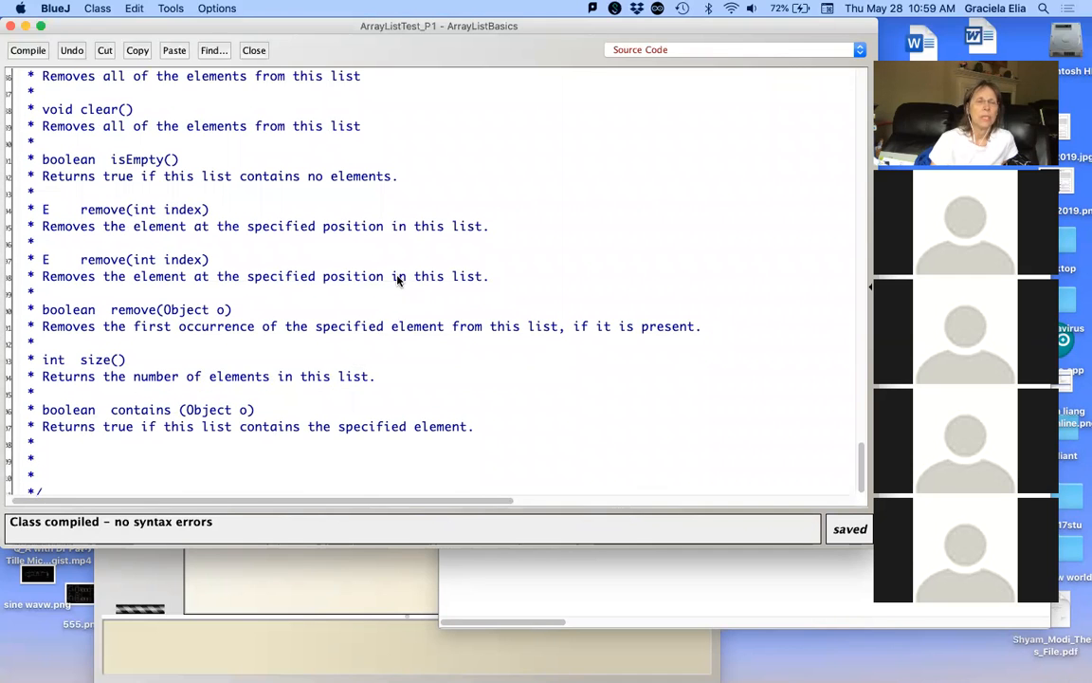
pyautogui.scroll(3)
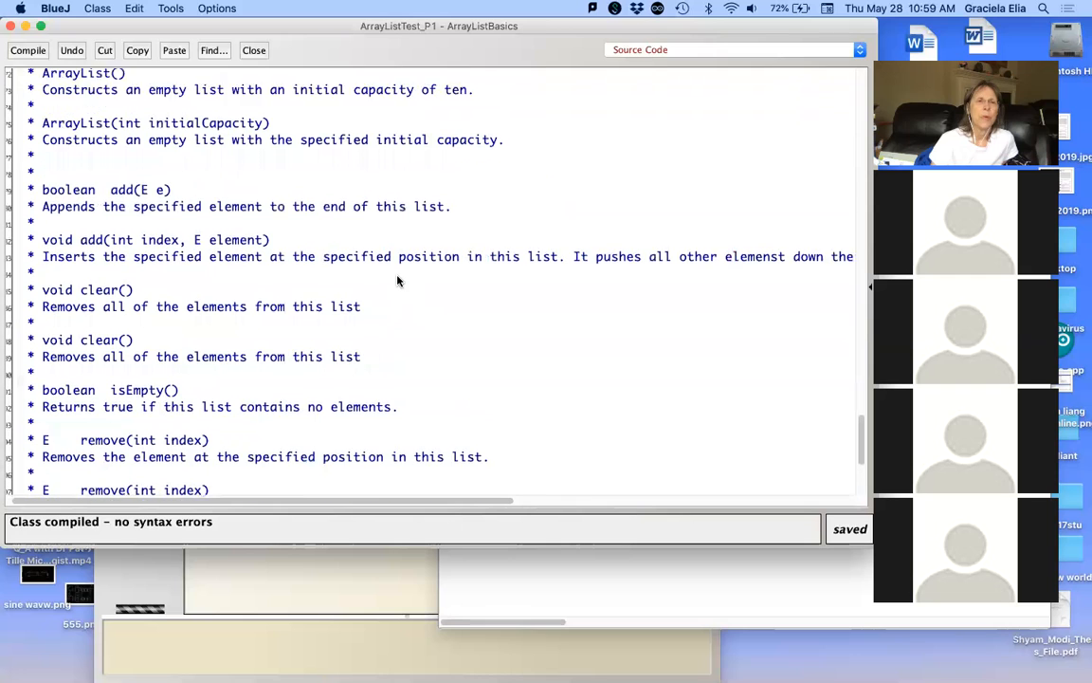
pyautogui.scroll(-3)
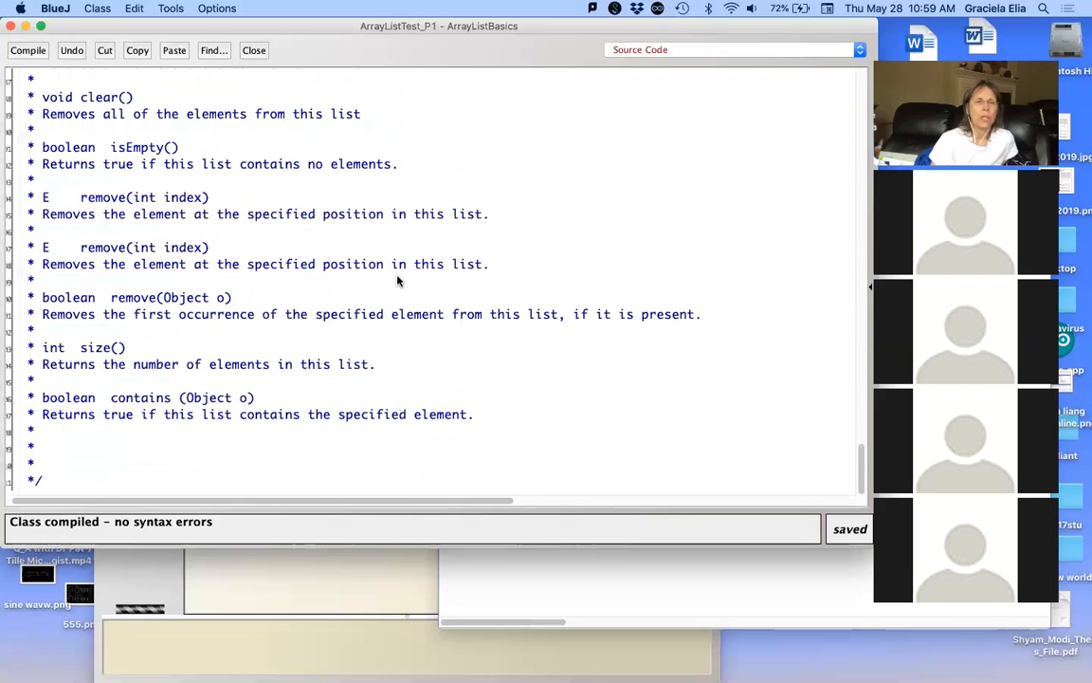
pyautogui.moveTo(546, 673)
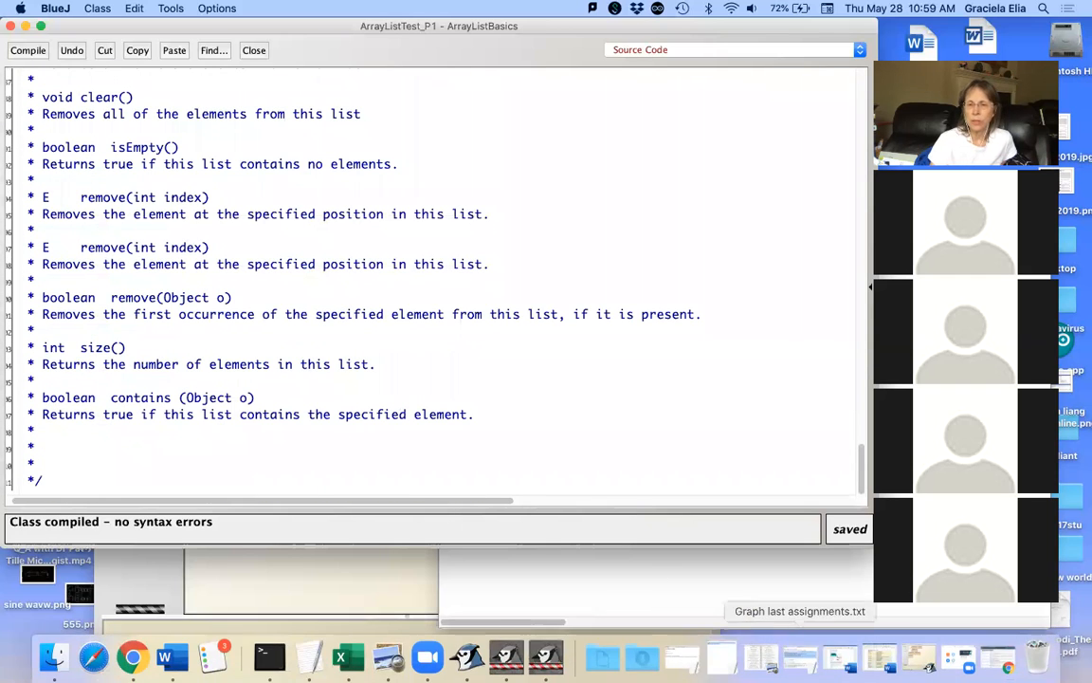
pyautogui.moveTo(1036, 654)
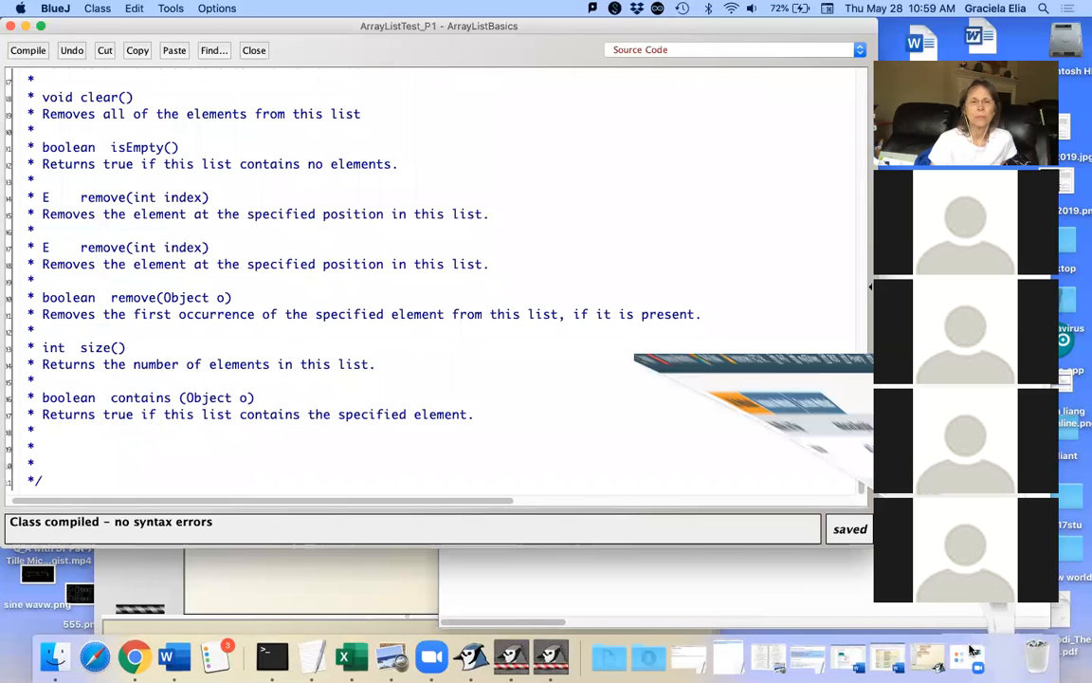
pyautogui.click(135, 656)
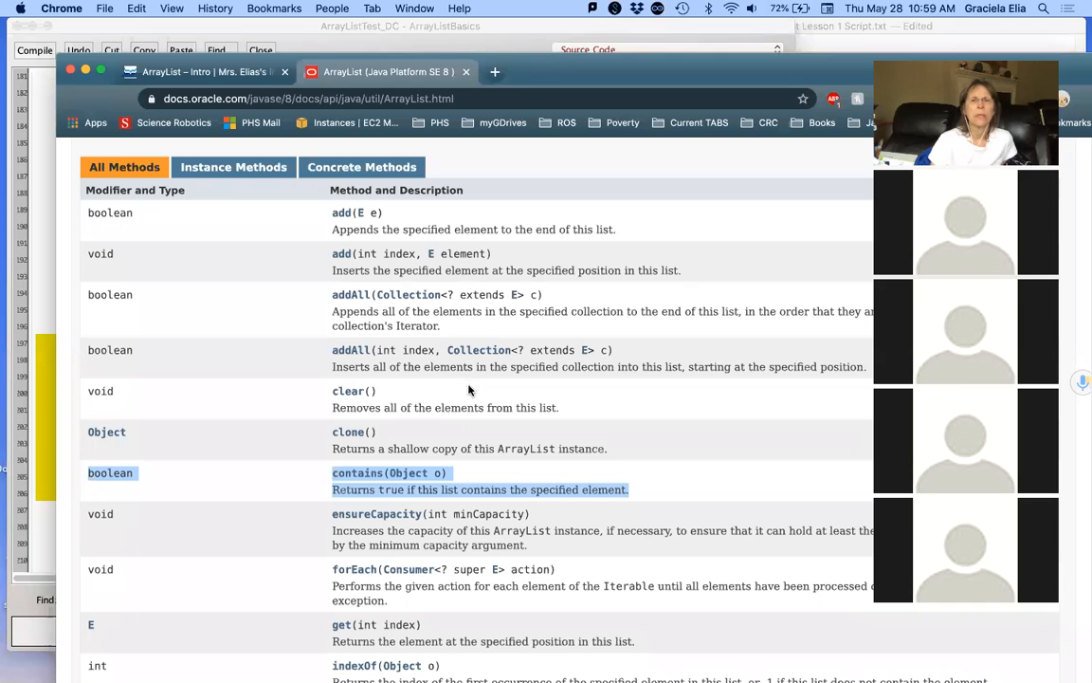
pyautogui.scroll(-3)
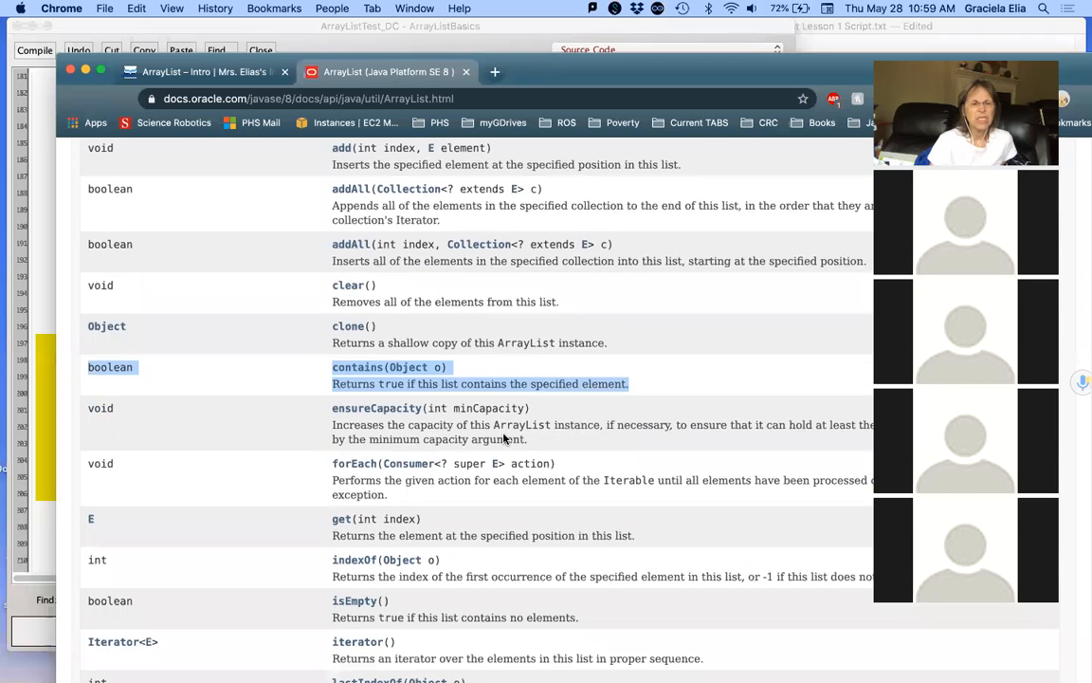
pyautogui.scroll(-3)
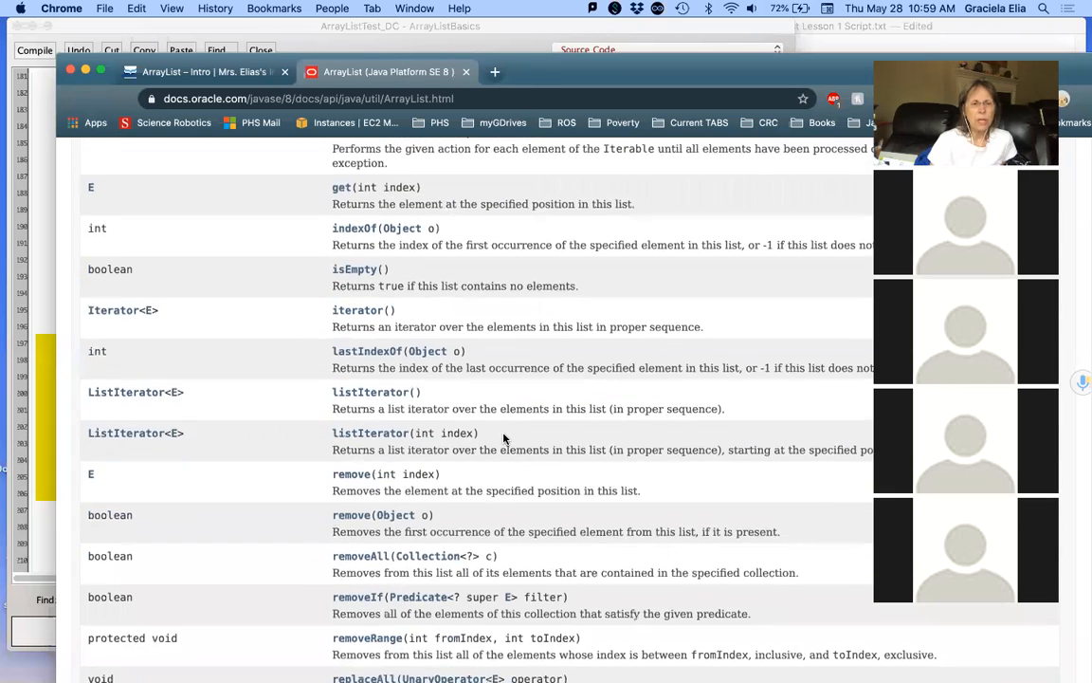
pyautogui.scroll(-3)
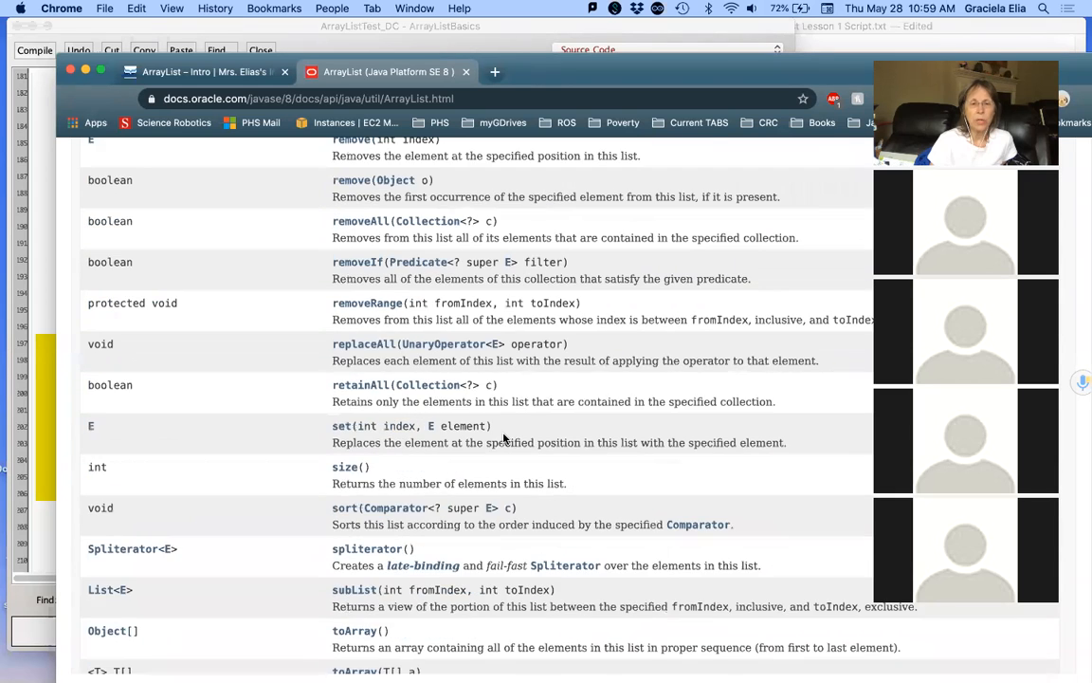
pyautogui.scroll(-3)
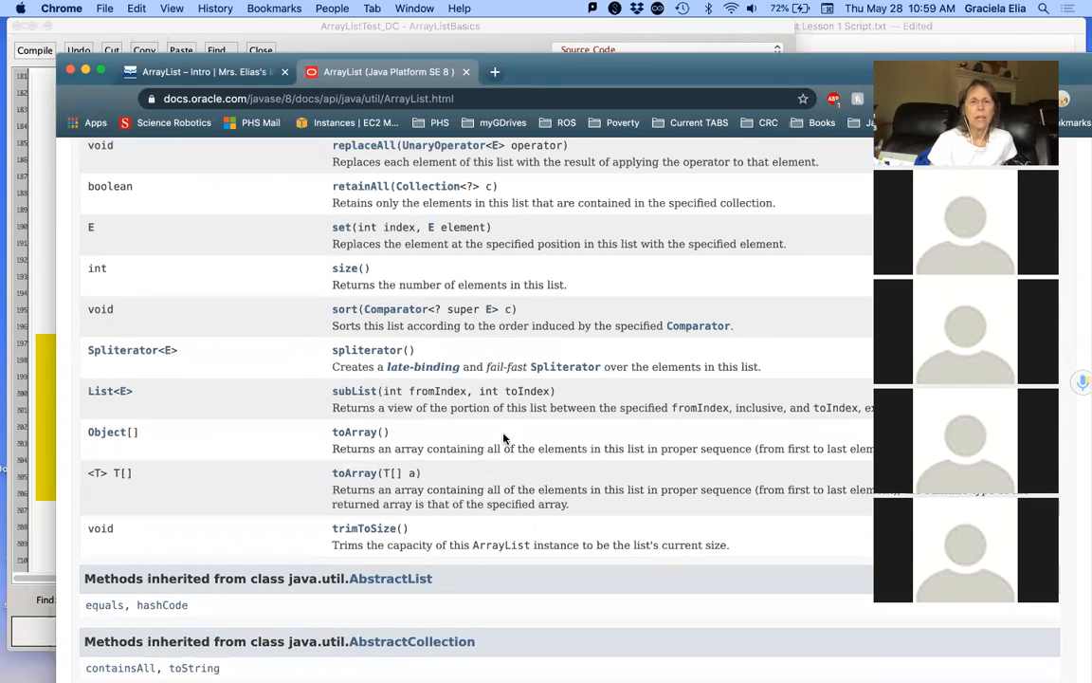
pyautogui.scroll(3)
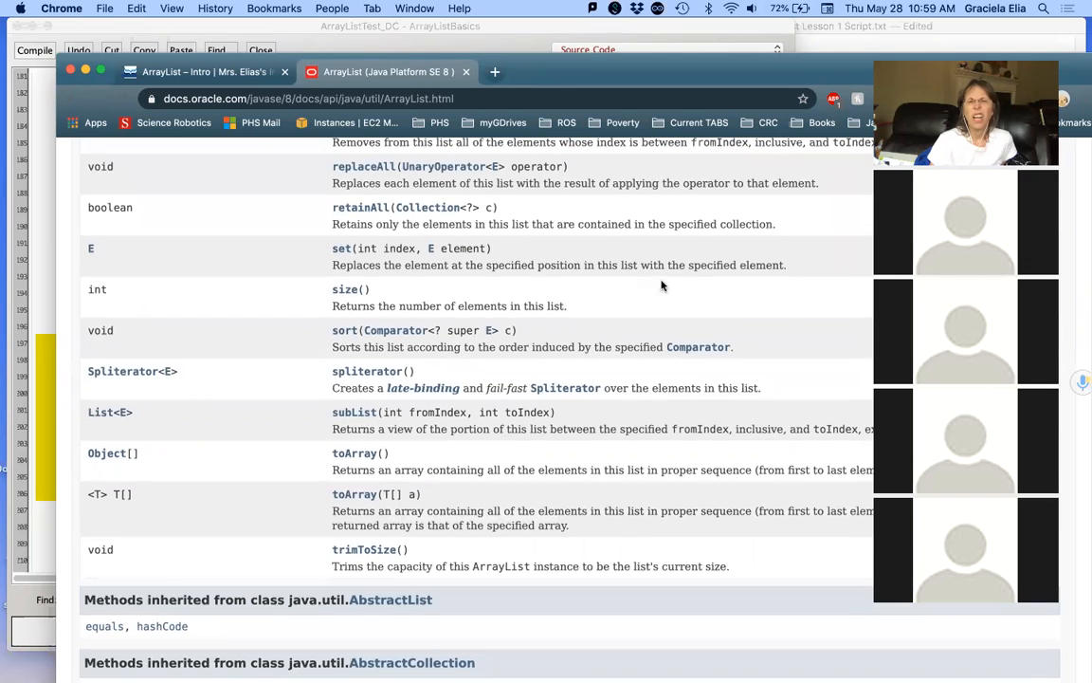
pyautogui.moveTo(781, 276)
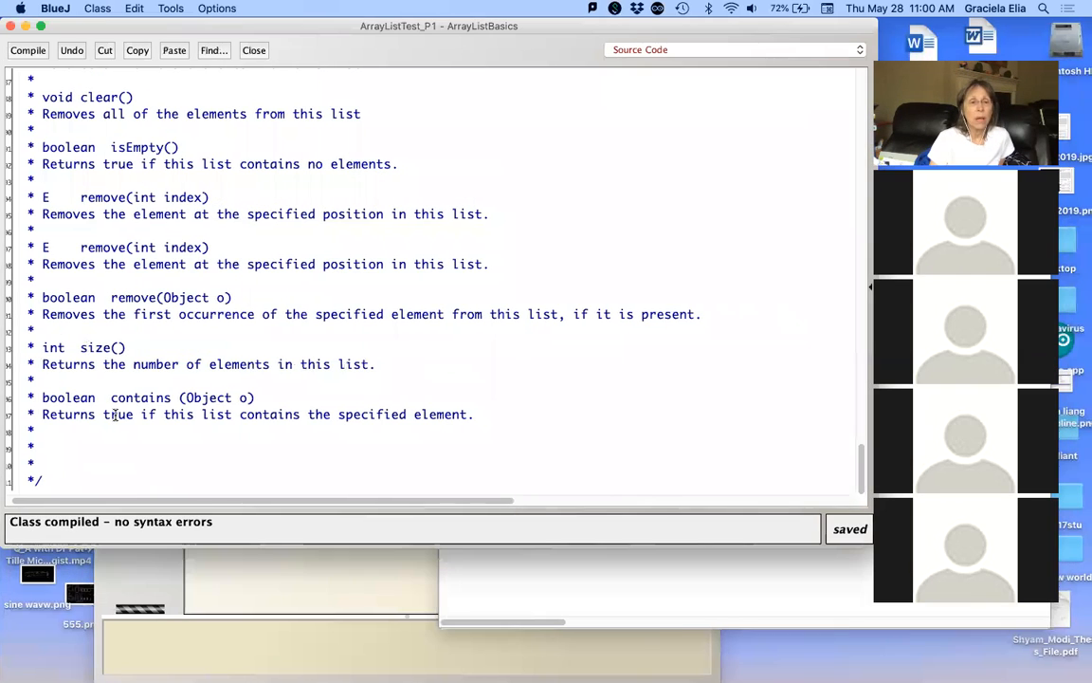
# Step: Add the E set(int index, E element) note after contains() and compile the class
pyautogui.click(102, 438)
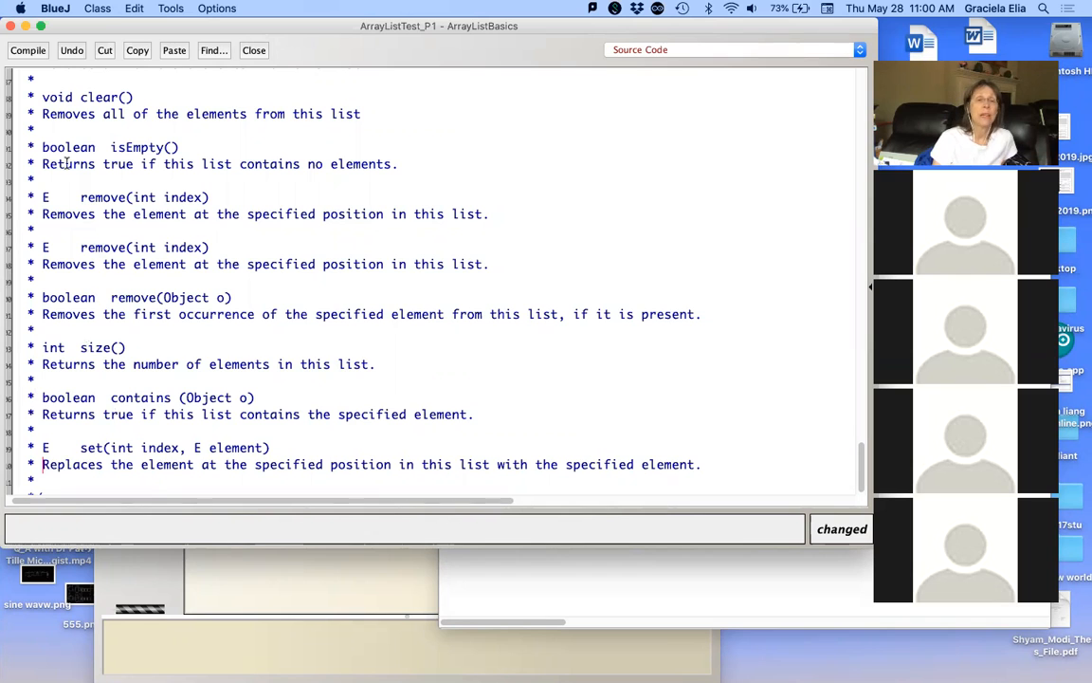
pyautogui.click(26, 49)
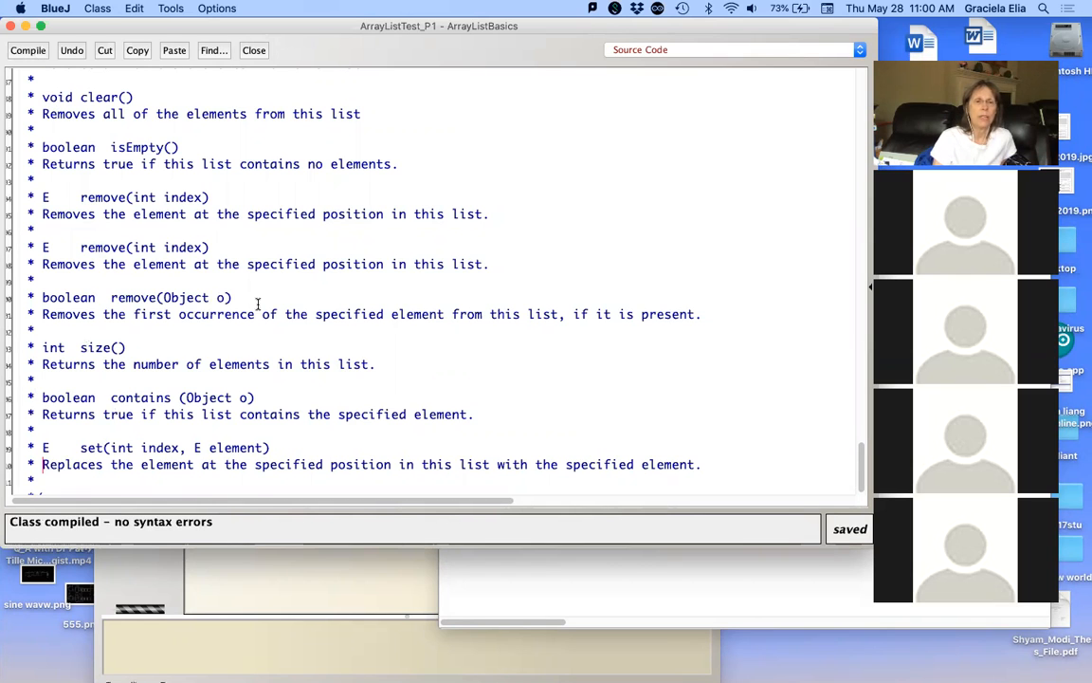
pyautogui.scroll(-3)
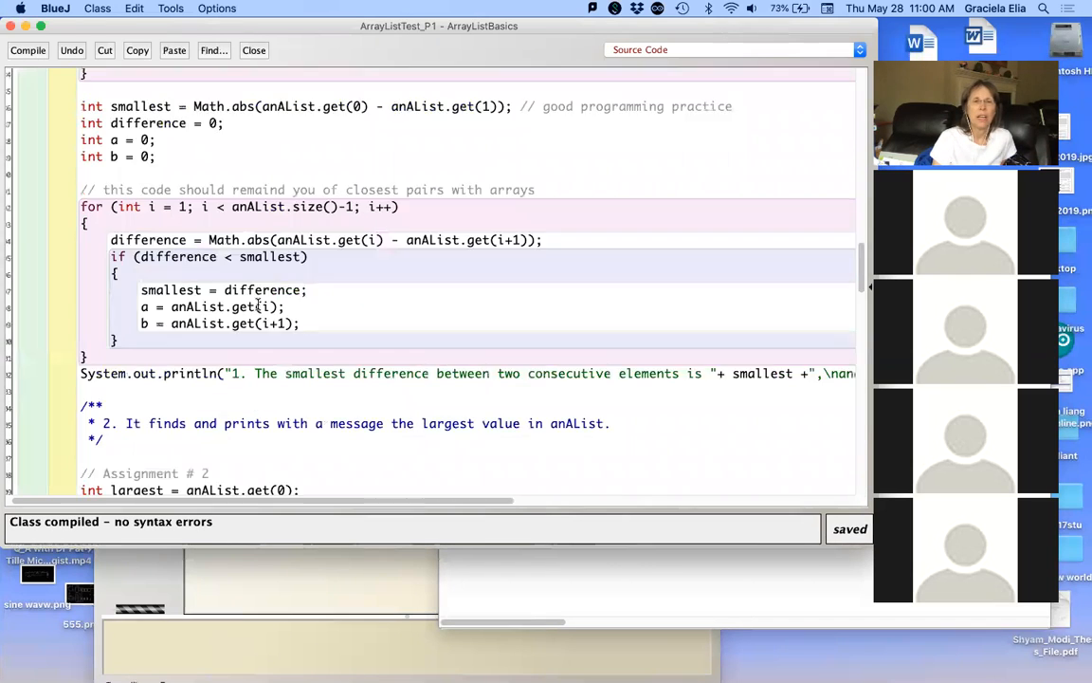
pyautogui.scroll(3)
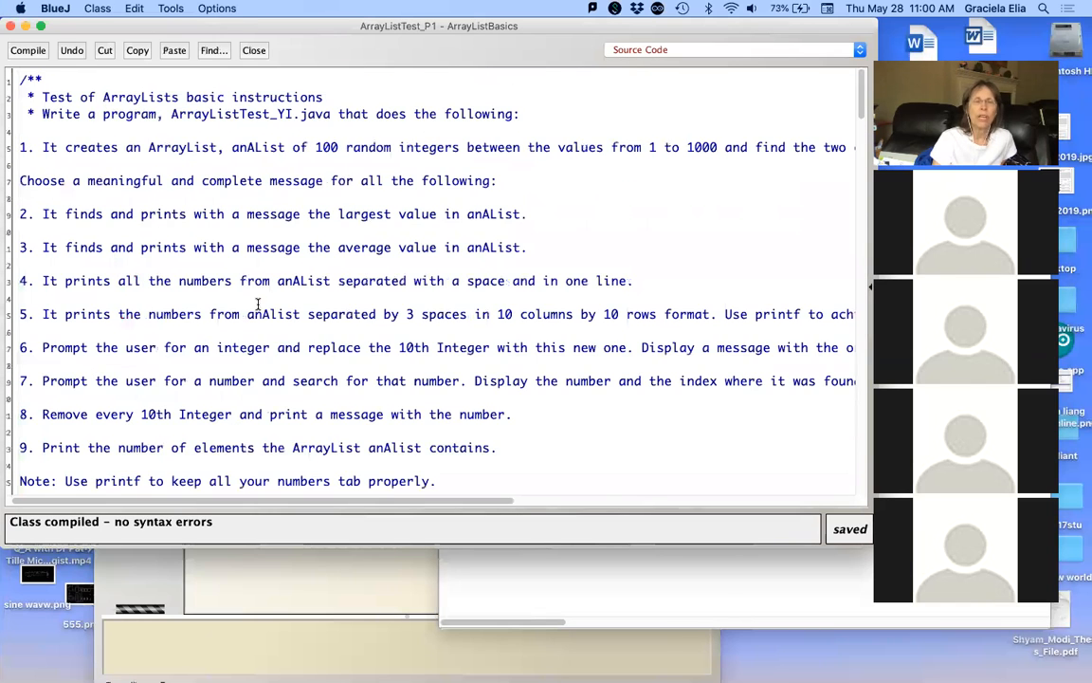
pyautogui.scroll(-3)
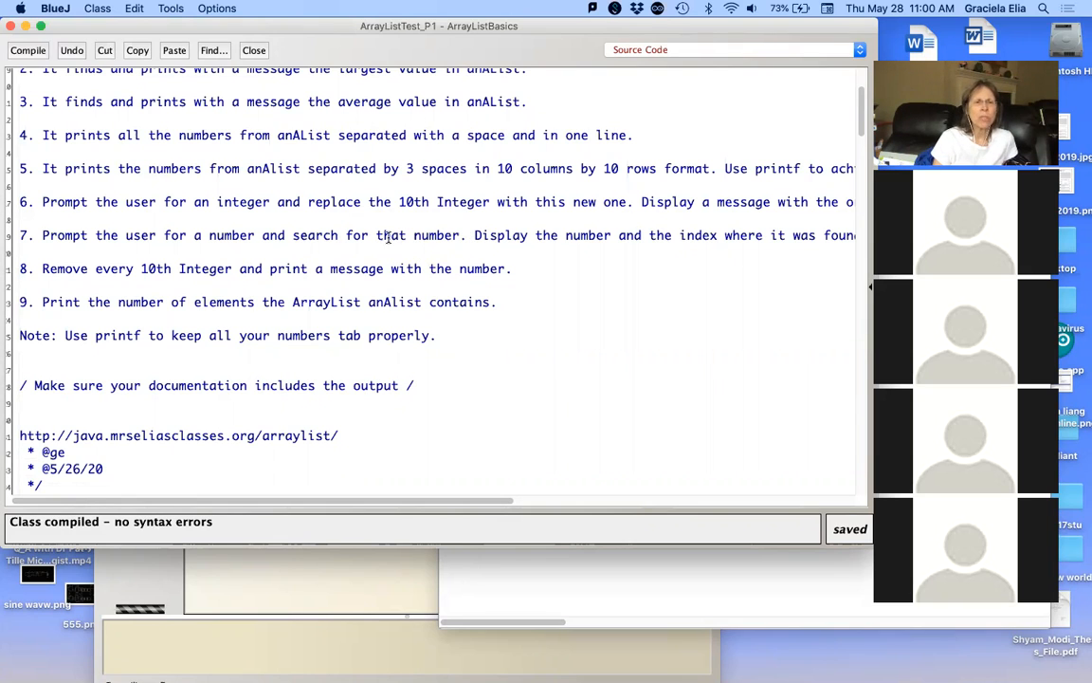
pyautogui.scroll(-3)
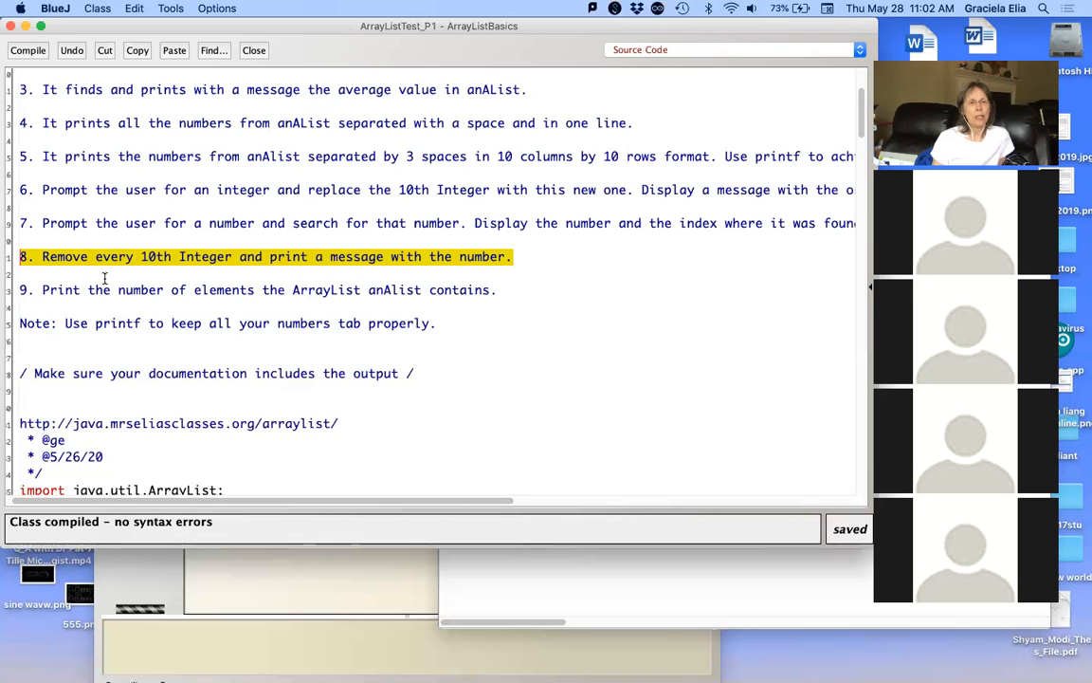
pyautogui.moveTo(419, 281)
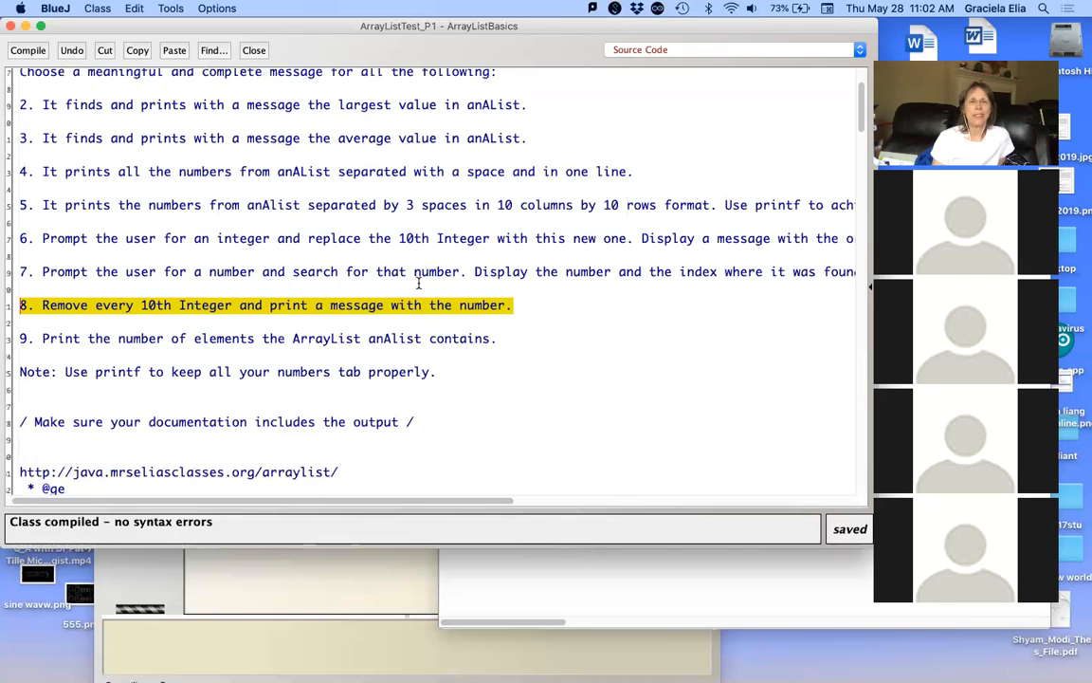
pyautogui.scroll(3)
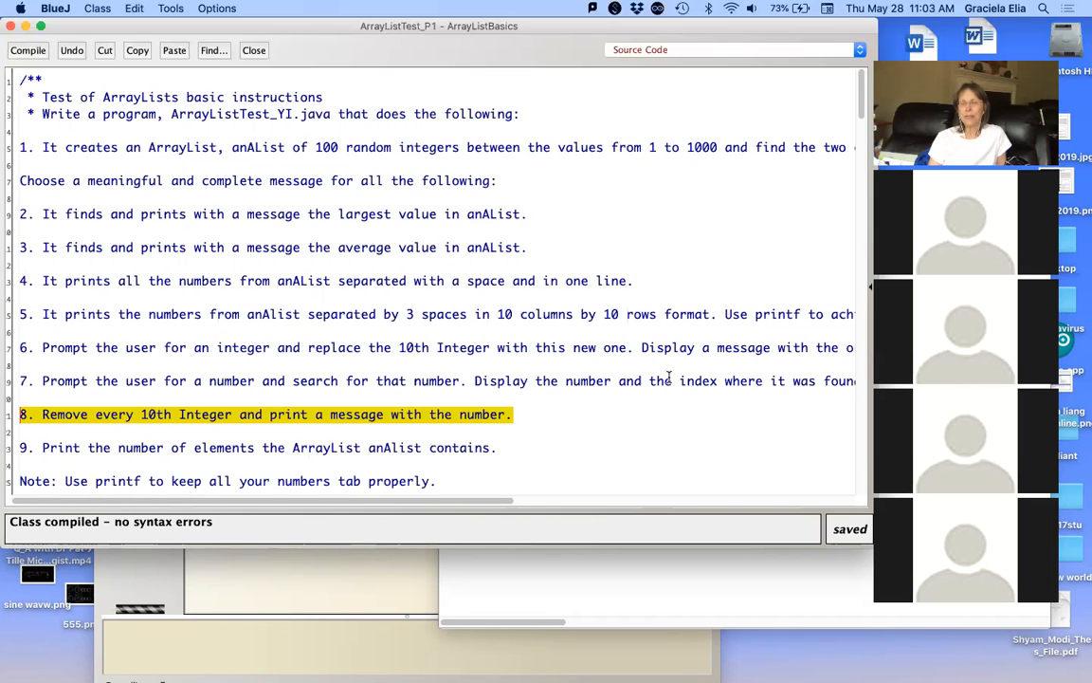
pyautogui.moveTo(733, 398)
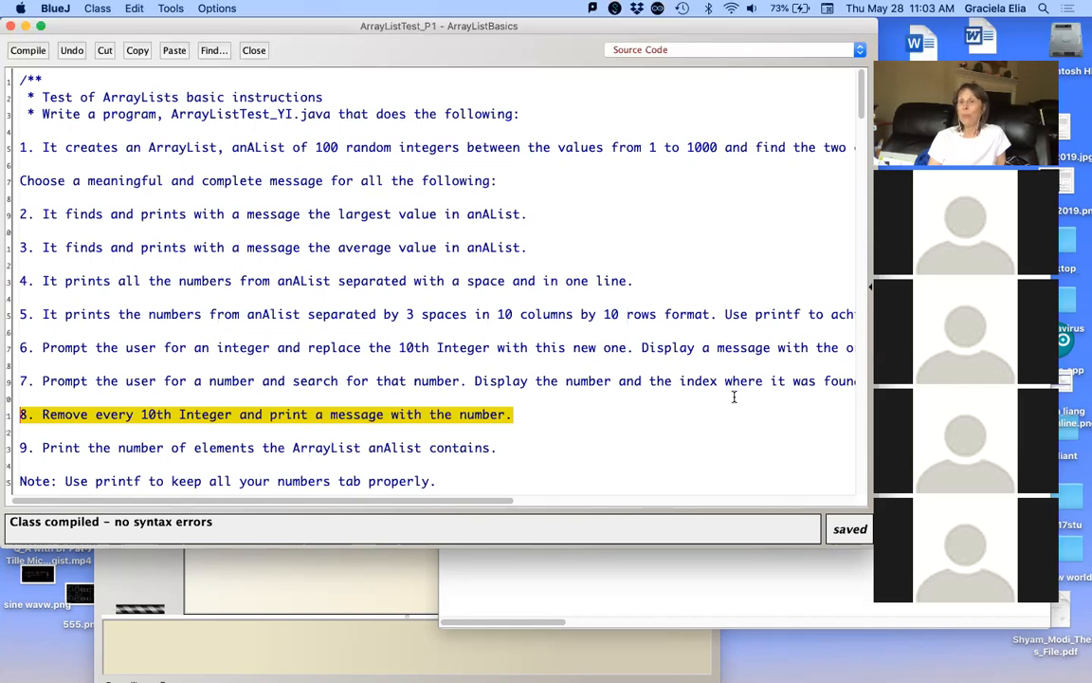
pyautogui.moveTo(730, 410)
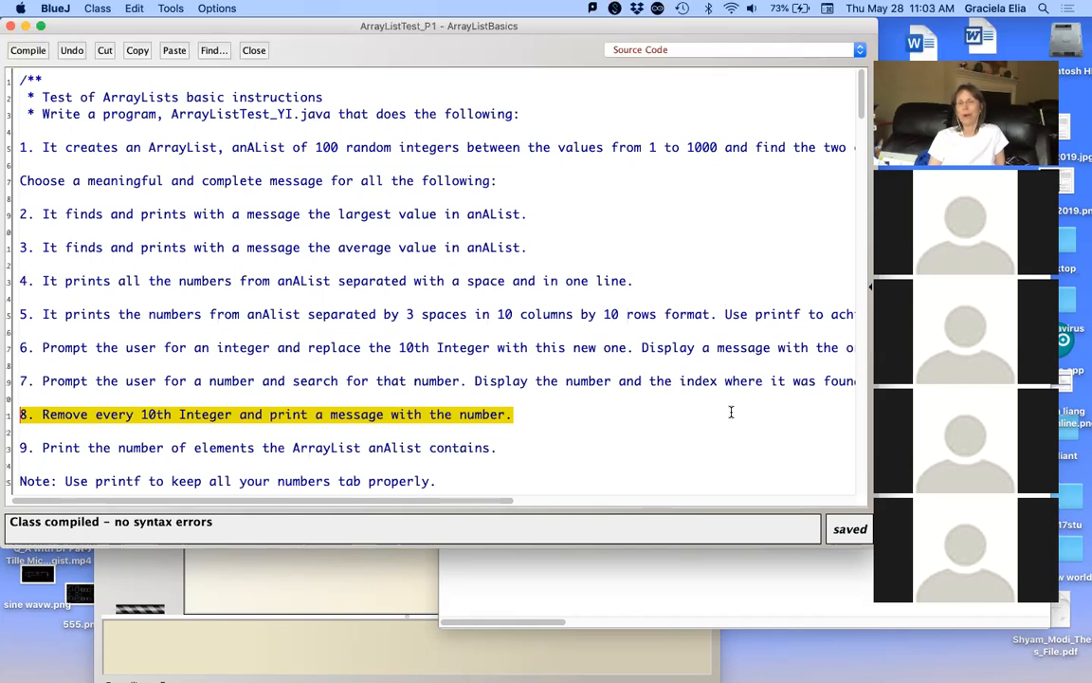